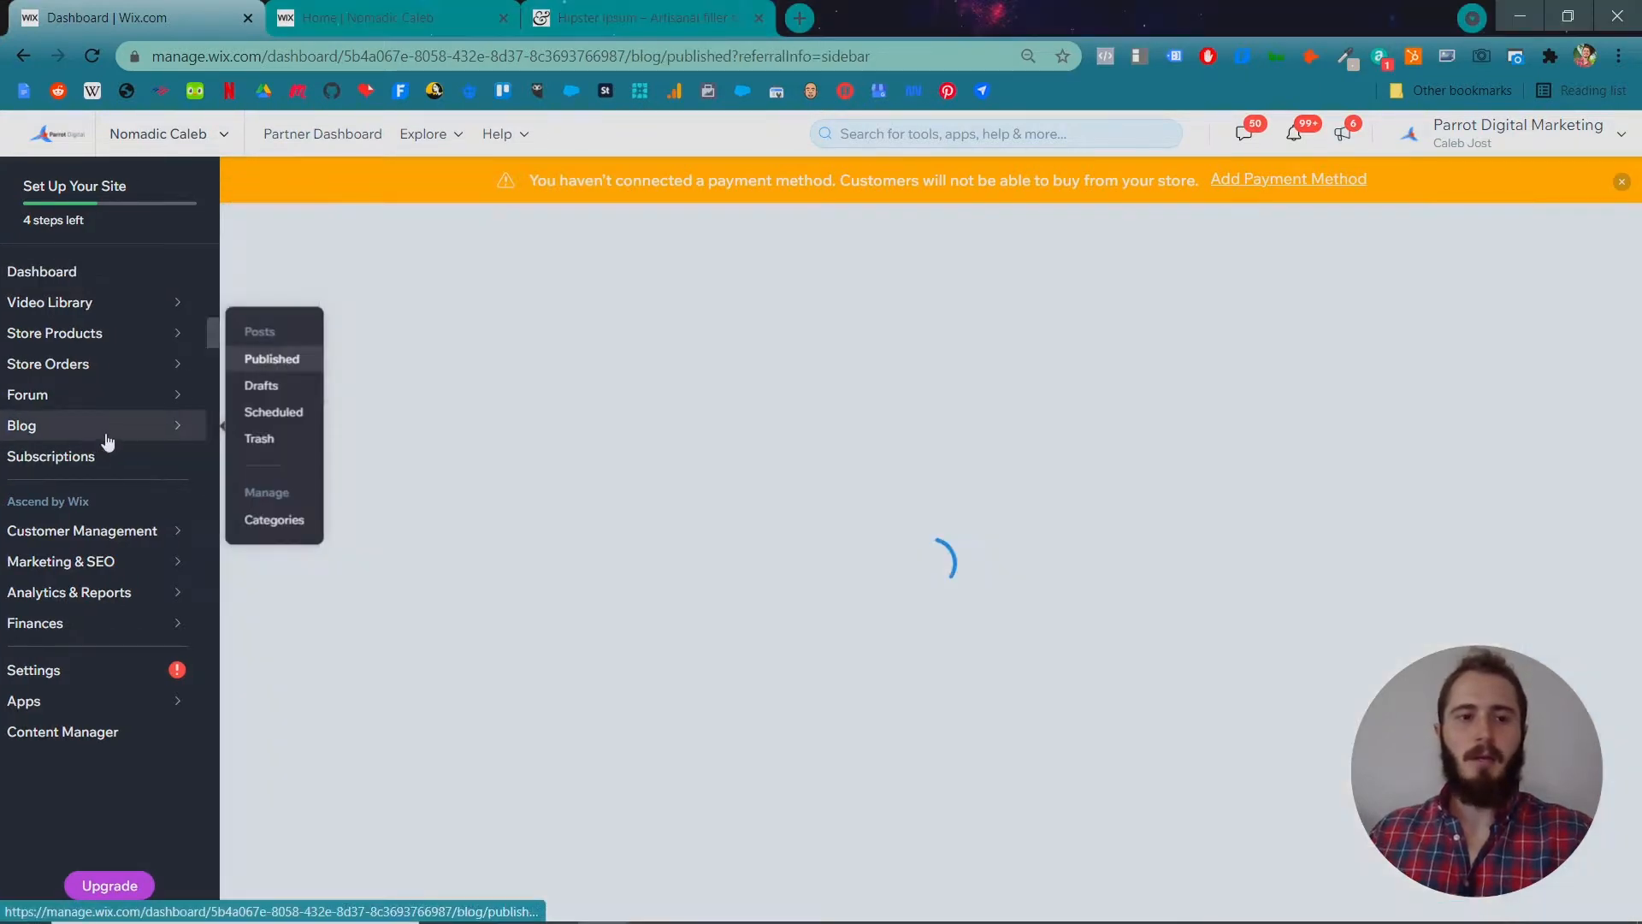
Review the Published, Drafts, Scheduled and Trash post lists, ending on Trash with Example Draft.
left_click(20, 425)
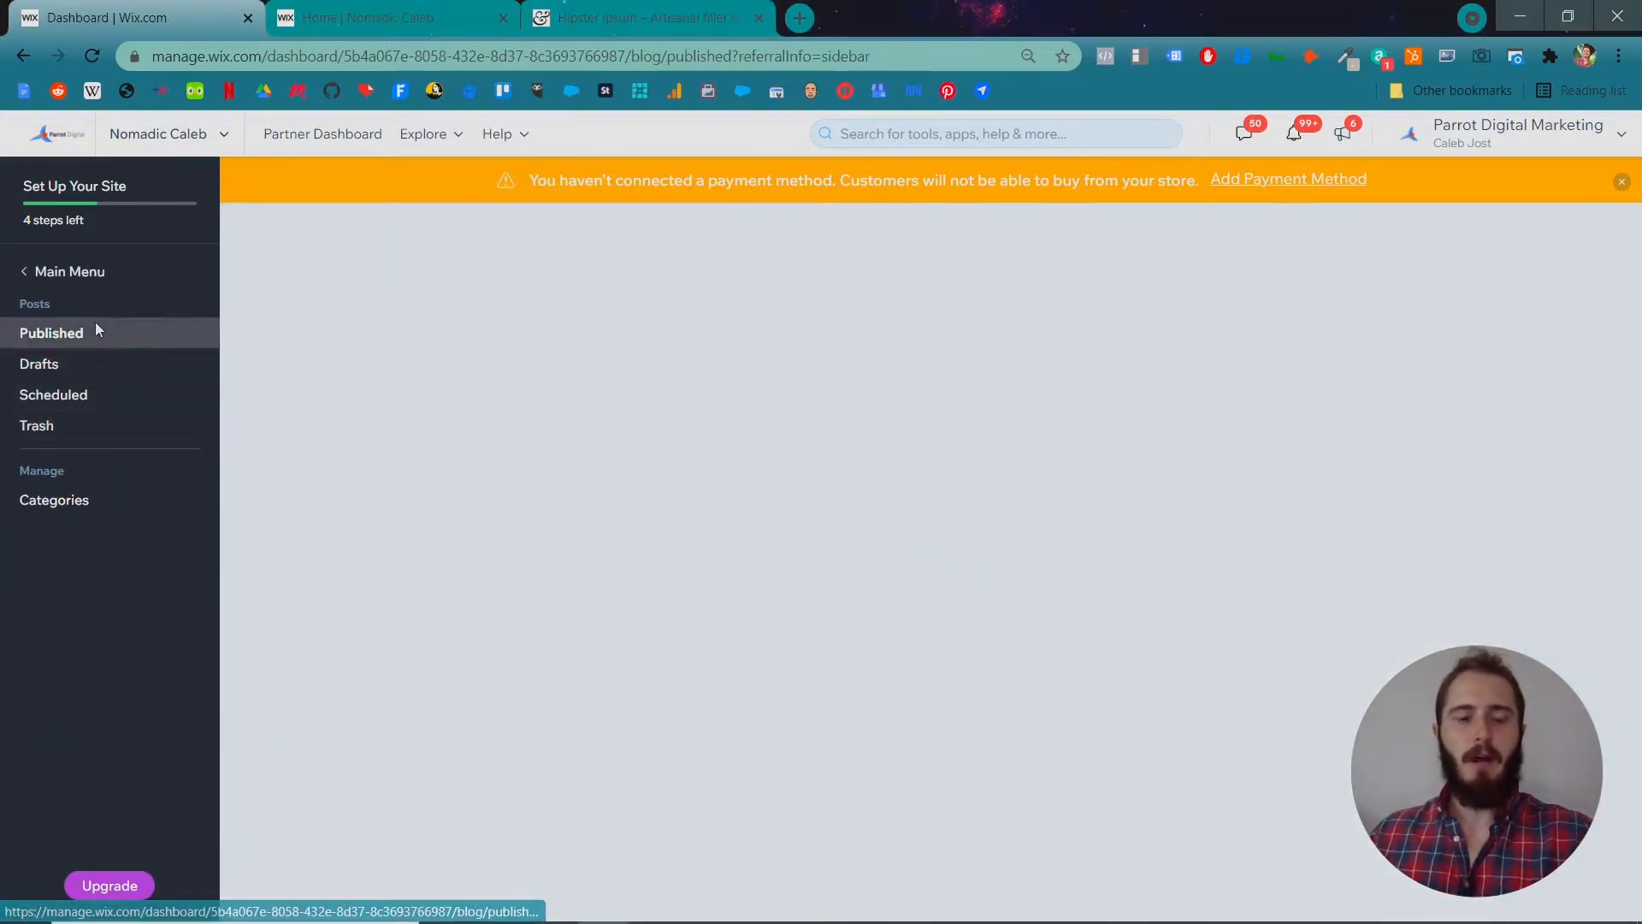
left_click(52, 333)
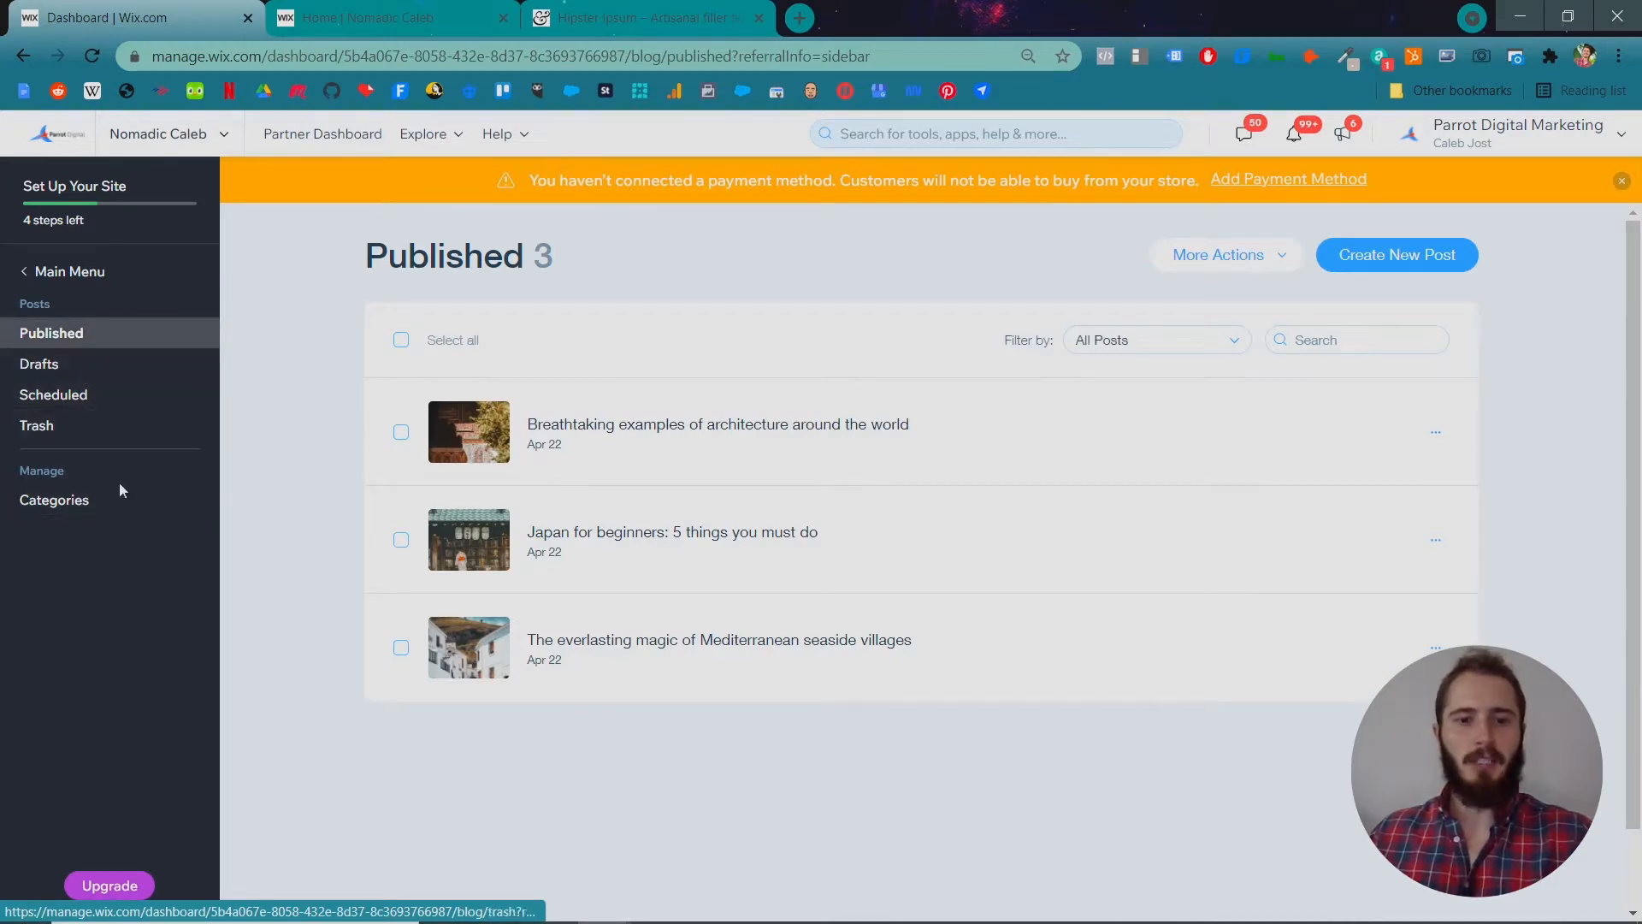
mouse_move(939, 484)
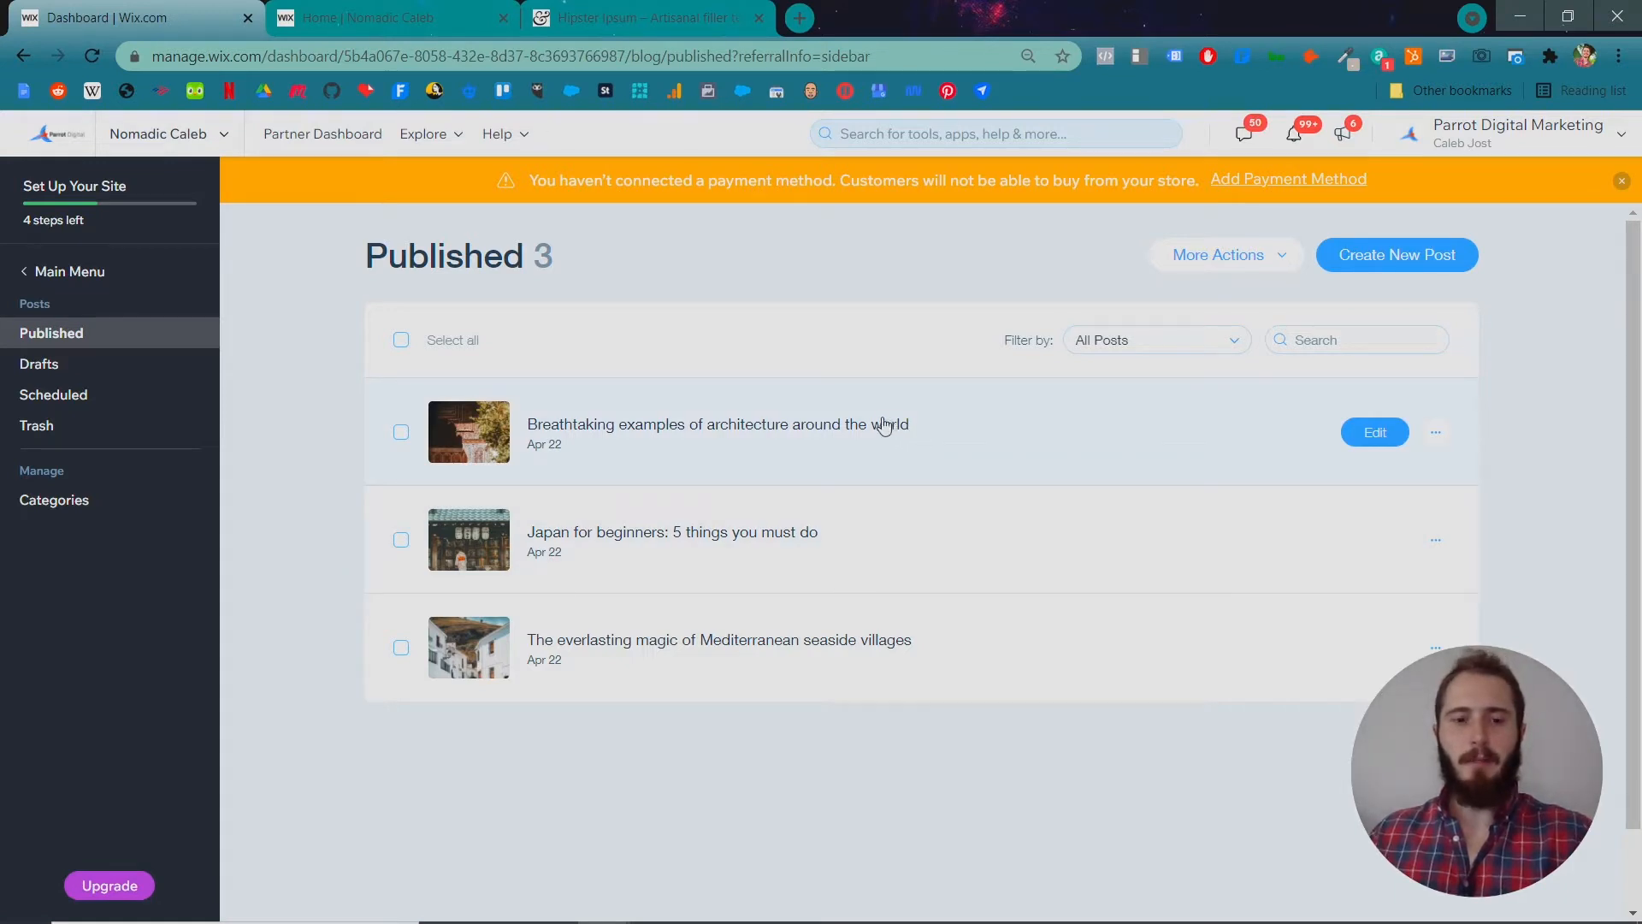
mouse_move(819, 546)
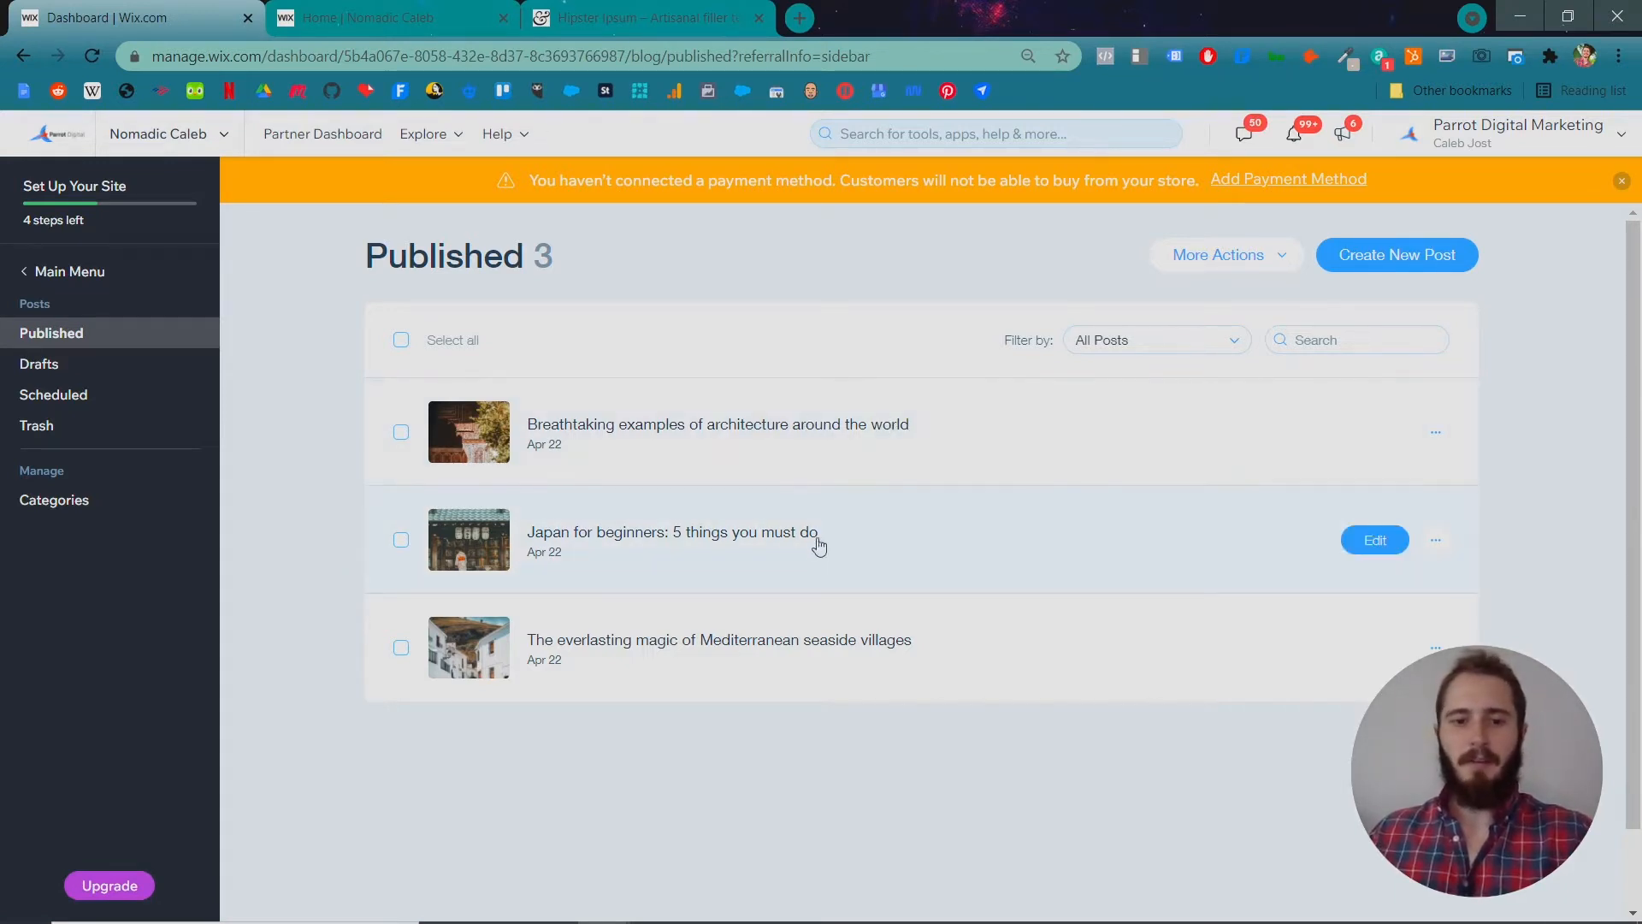
mouse_move(471, 455)
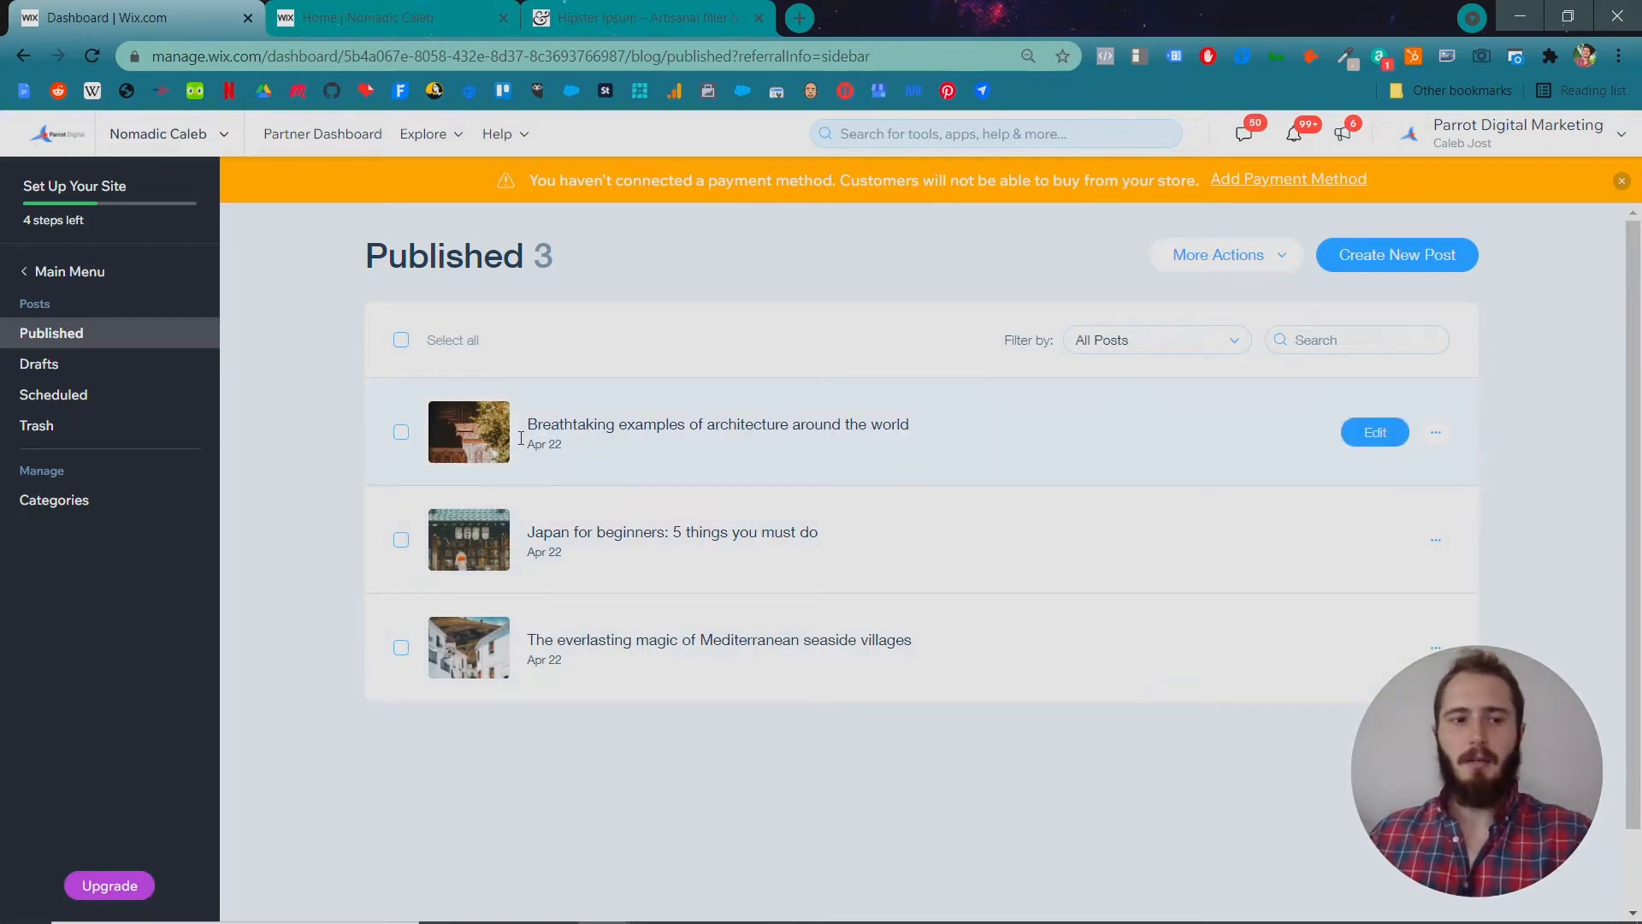
left_click(38, 363)
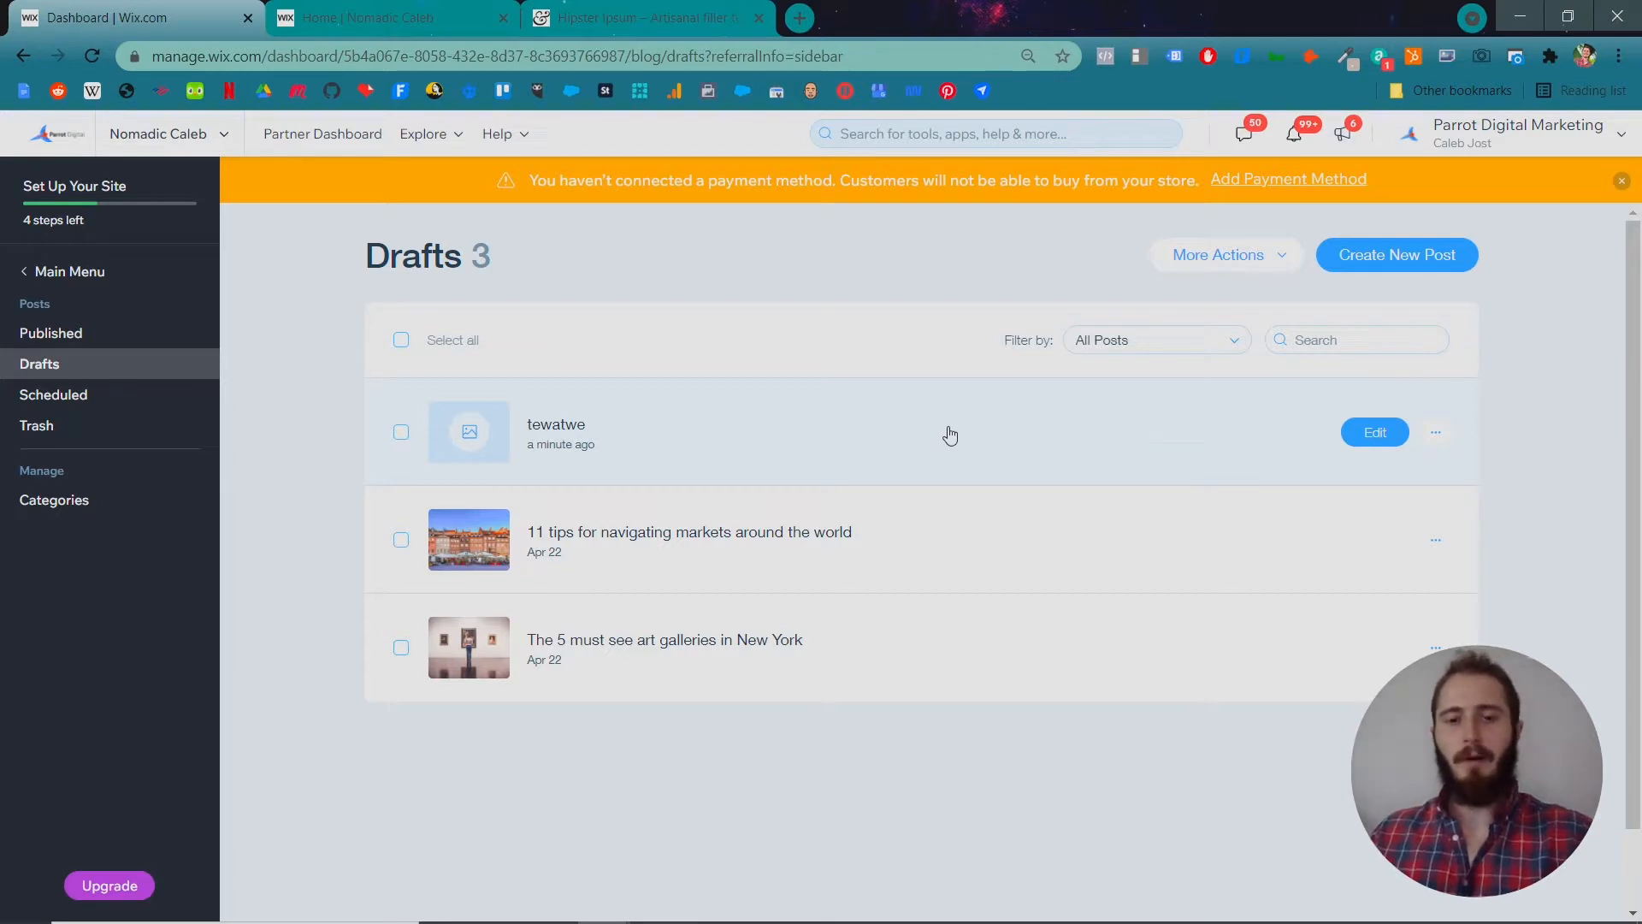
left_click(53, 394)
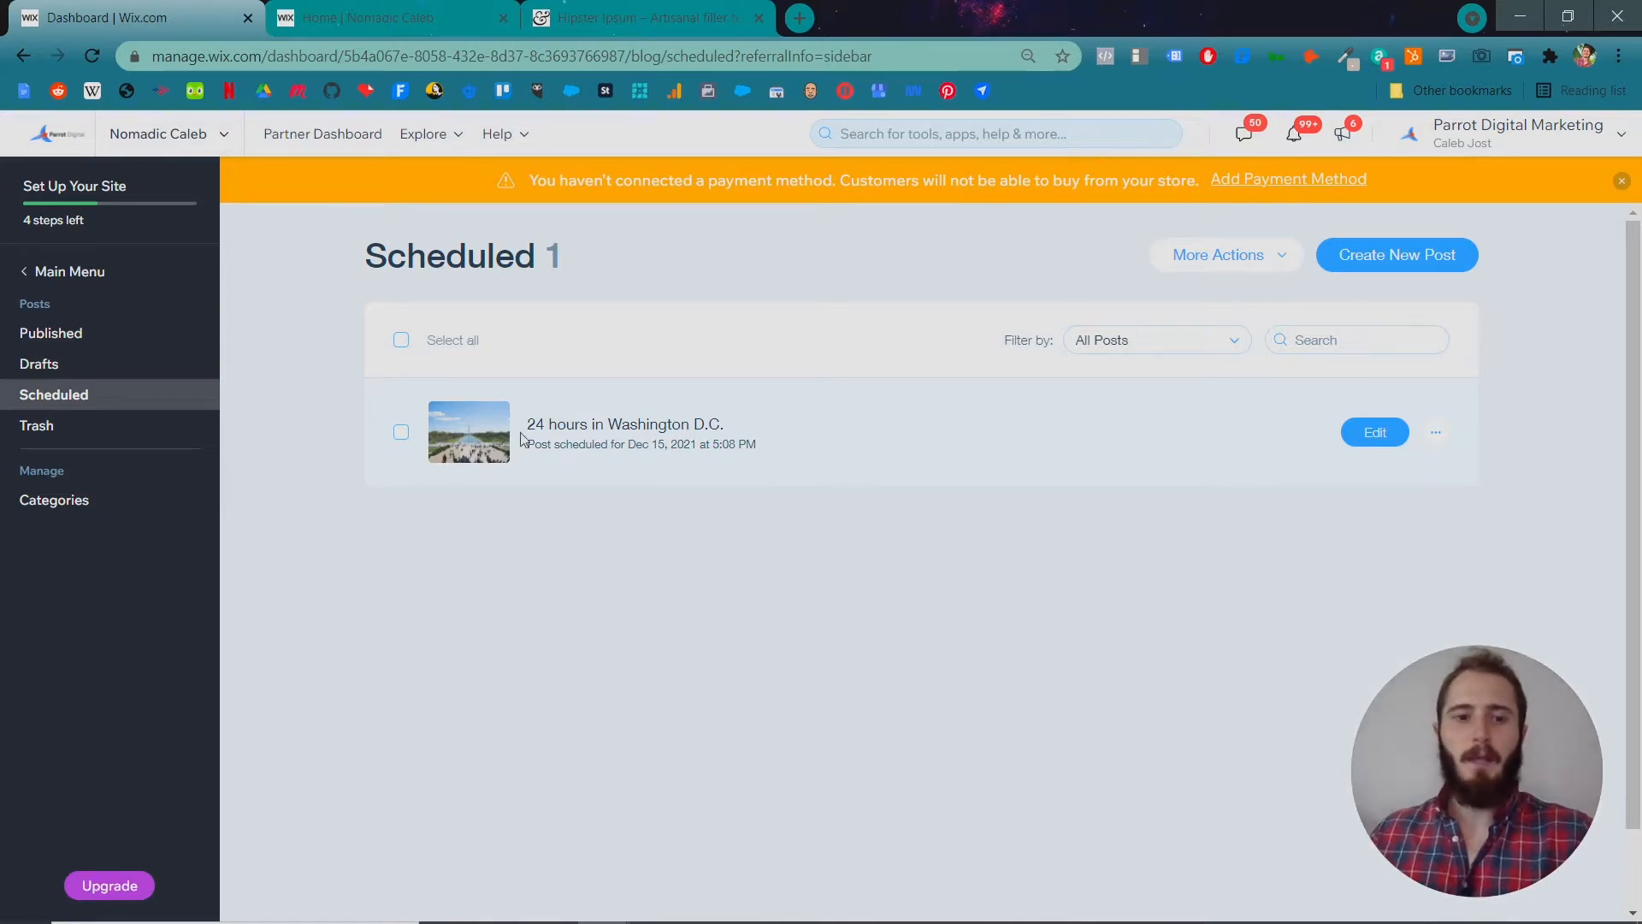
left_click_drag(584, 443, 623, 443)
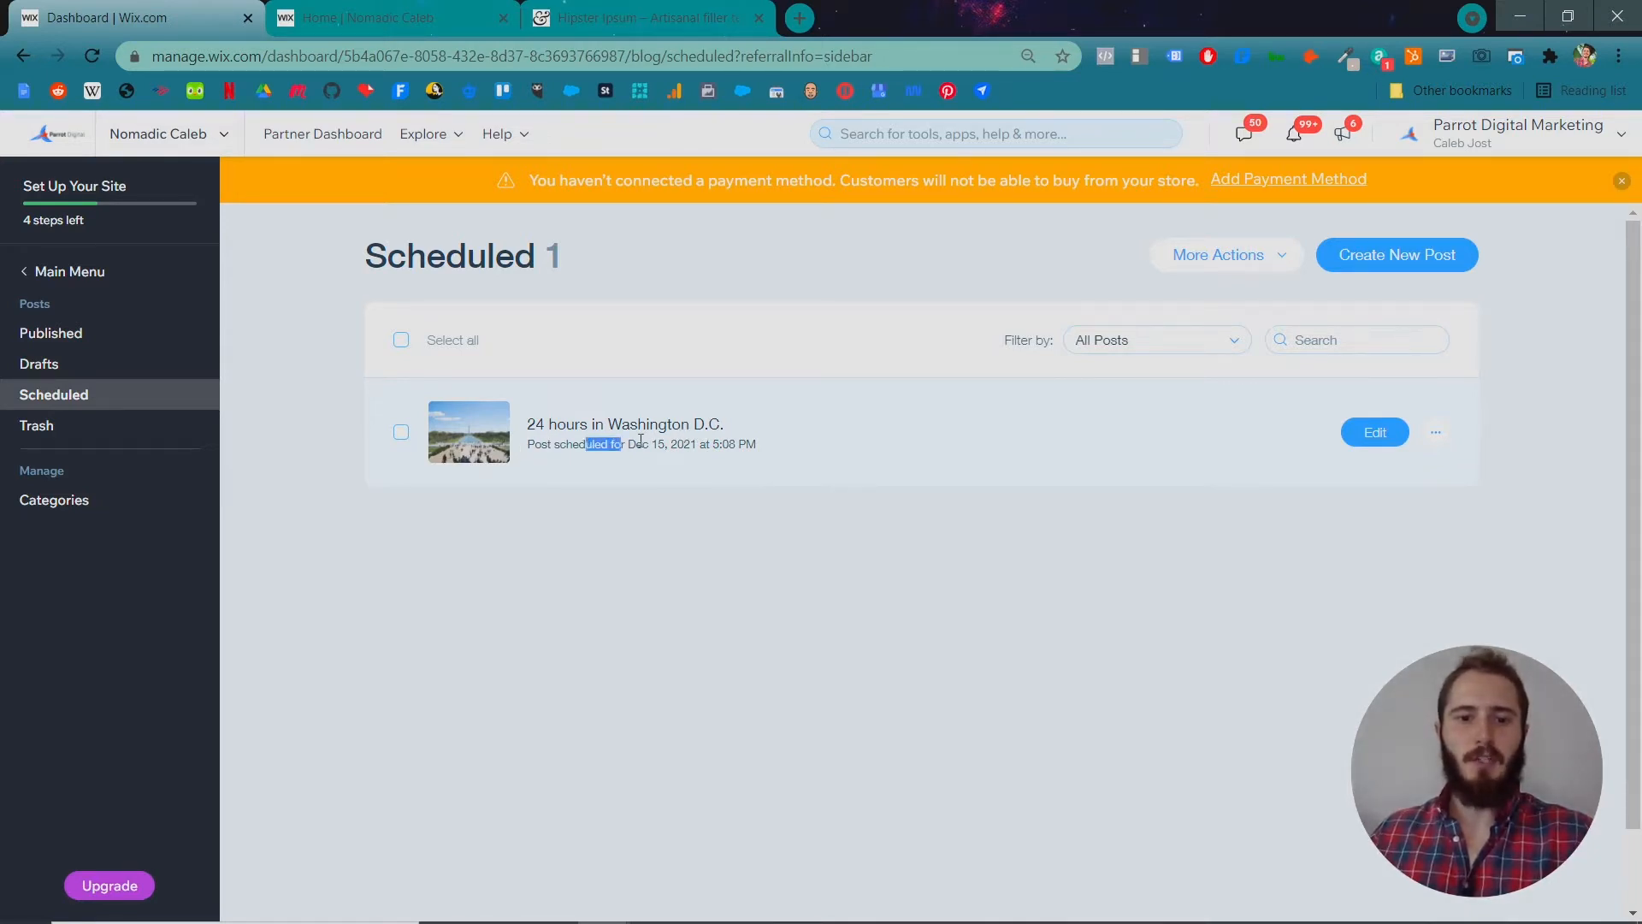
left_click(36, 425)
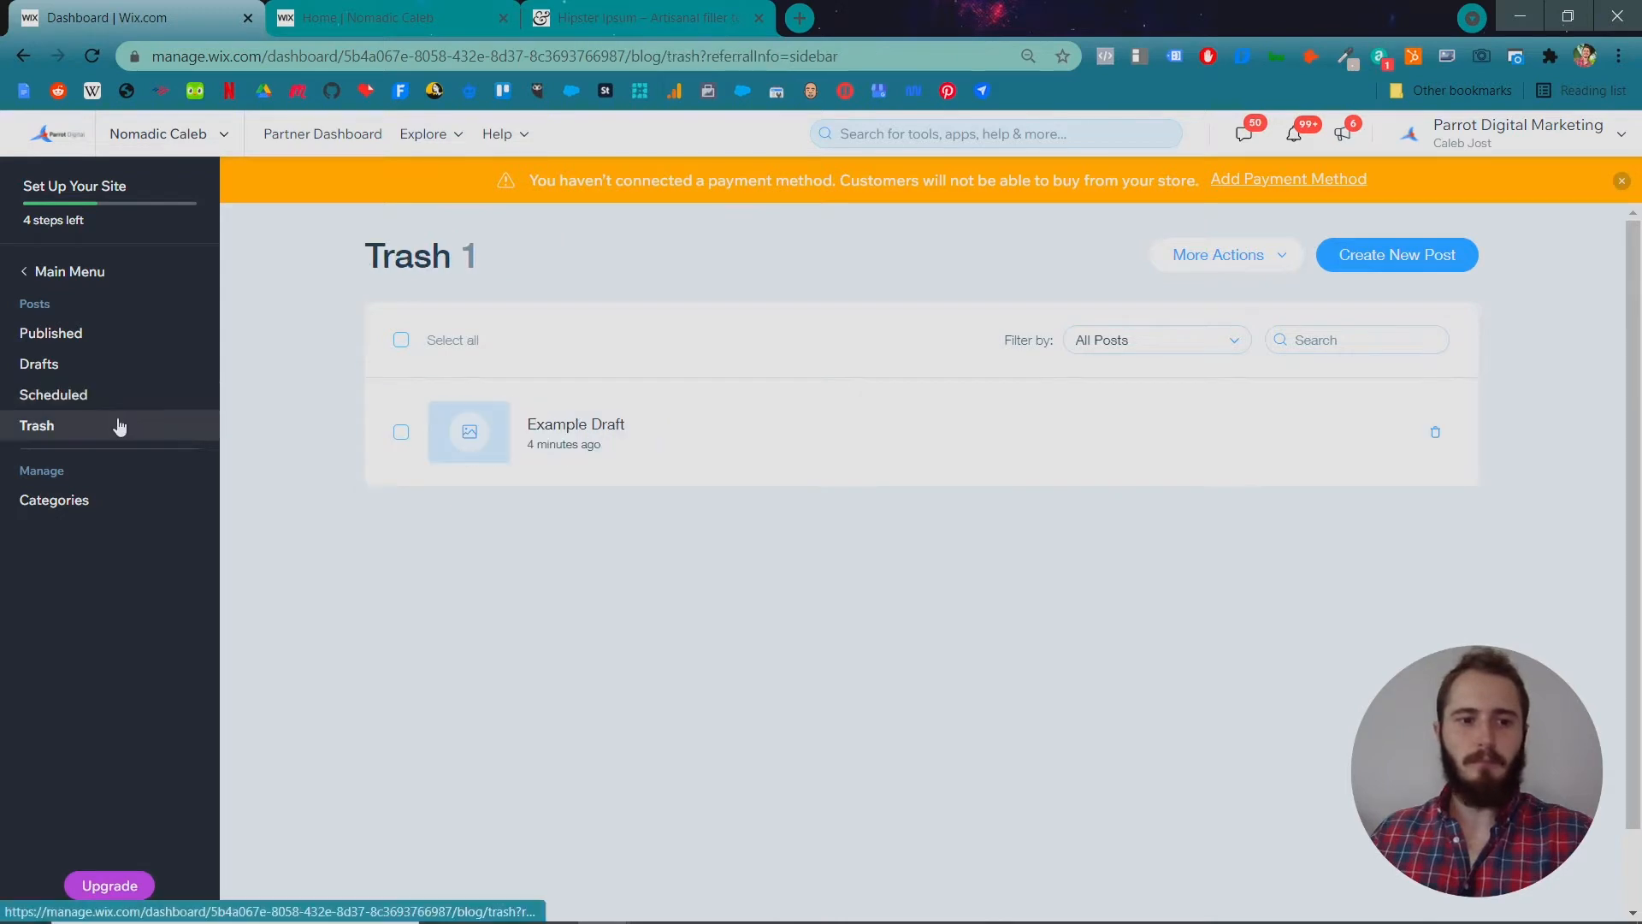
mouse_move(472, 431)
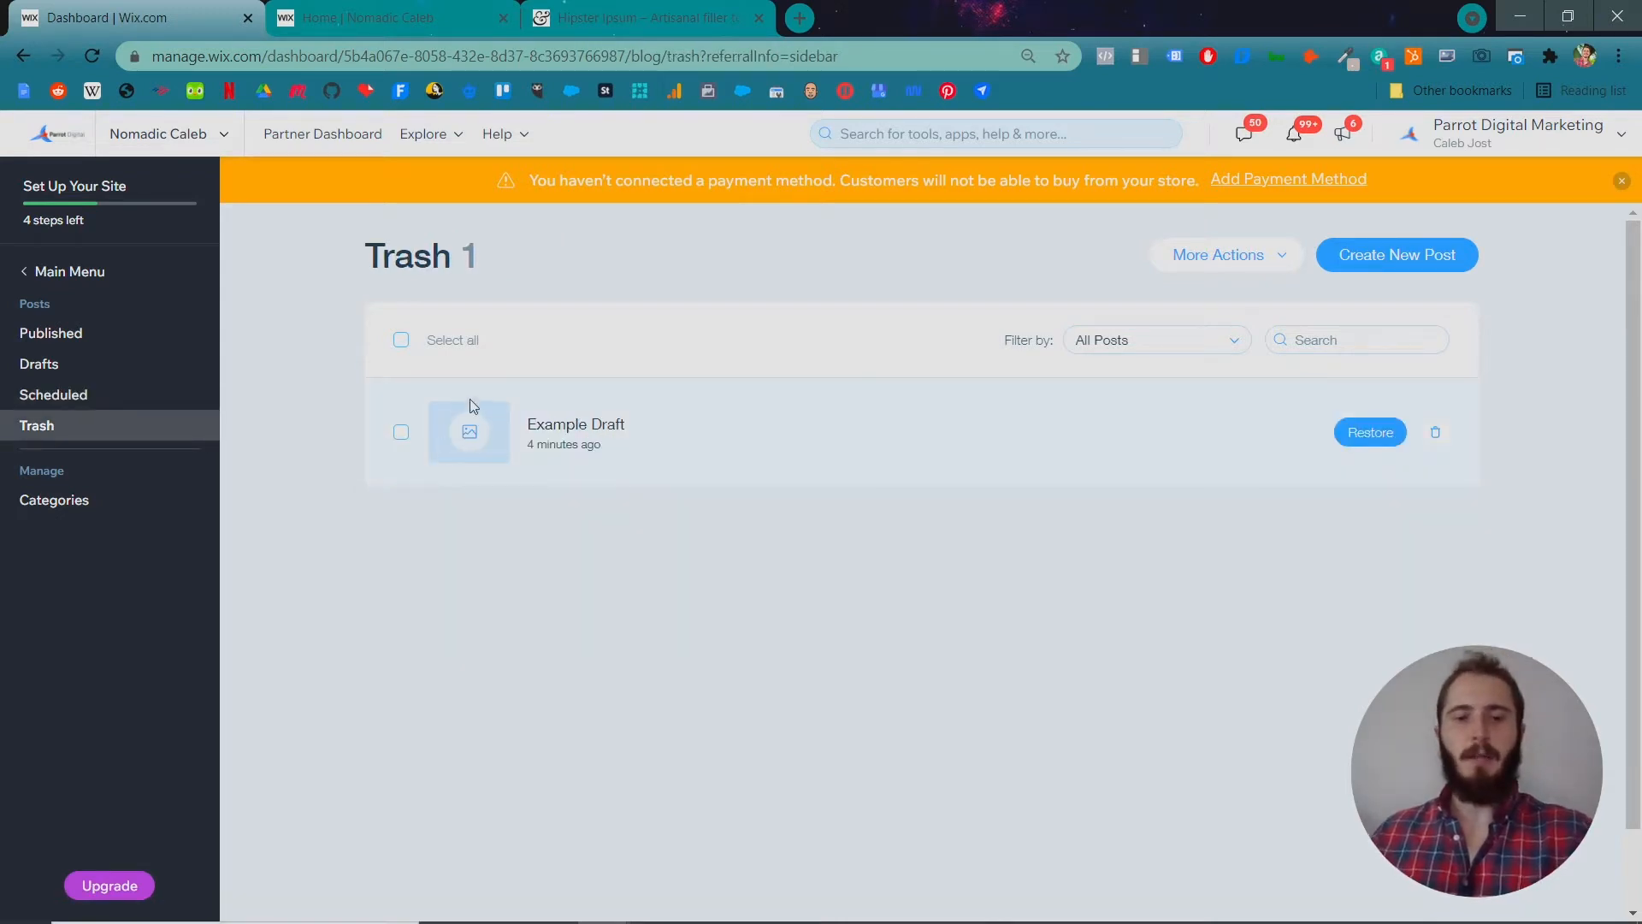
mouse_move(592, 444)
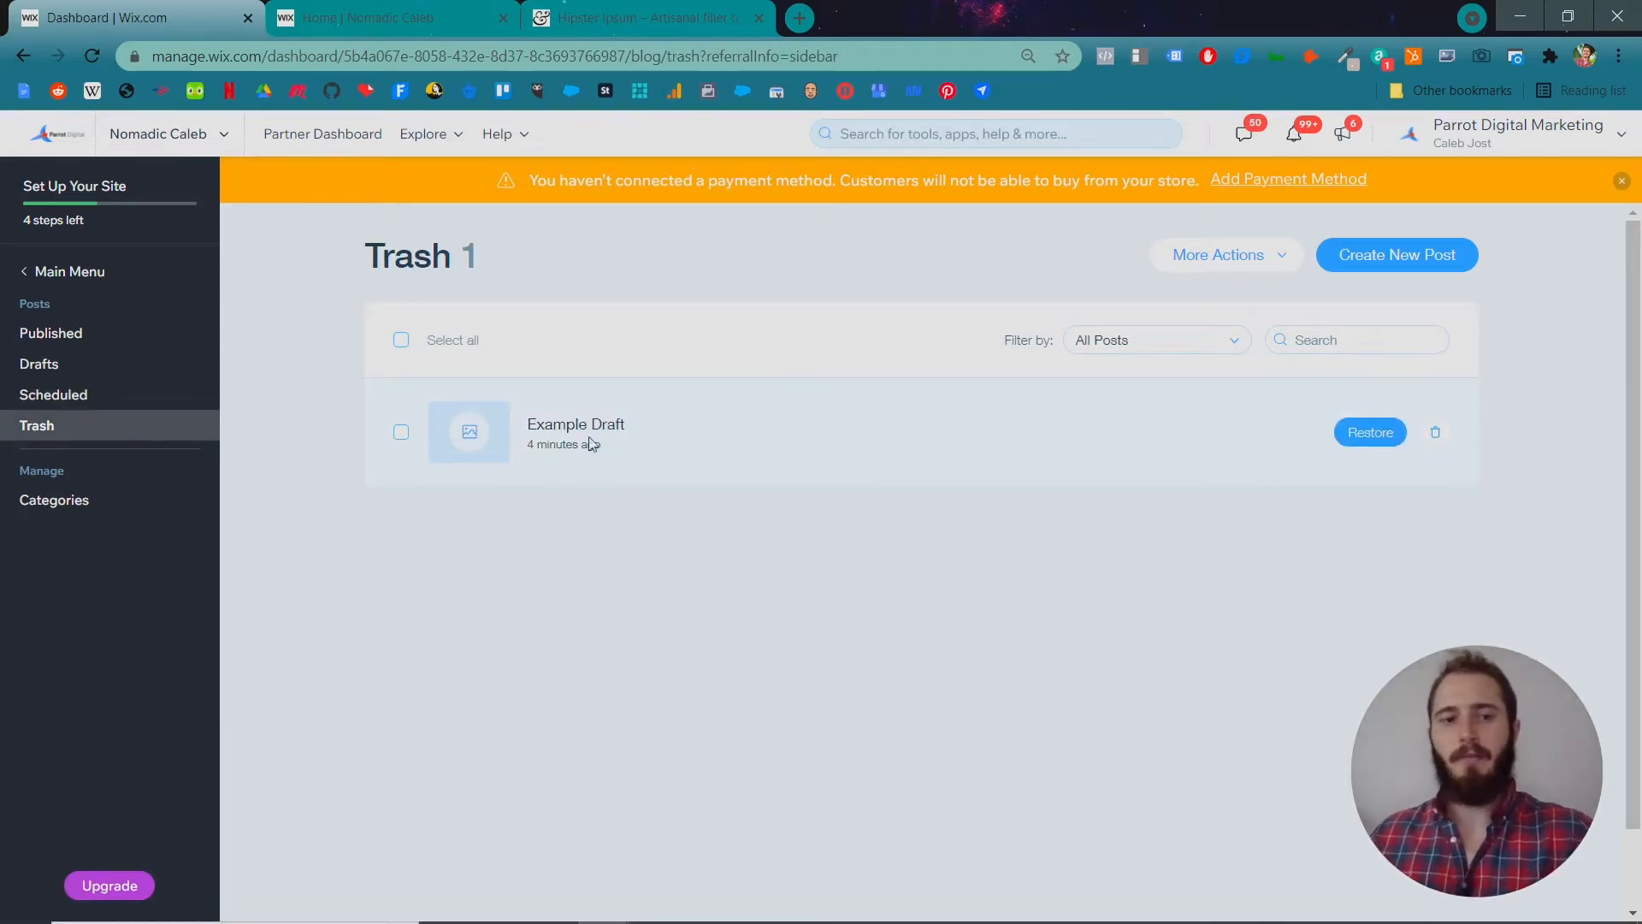
mouse_move(1433, 433)
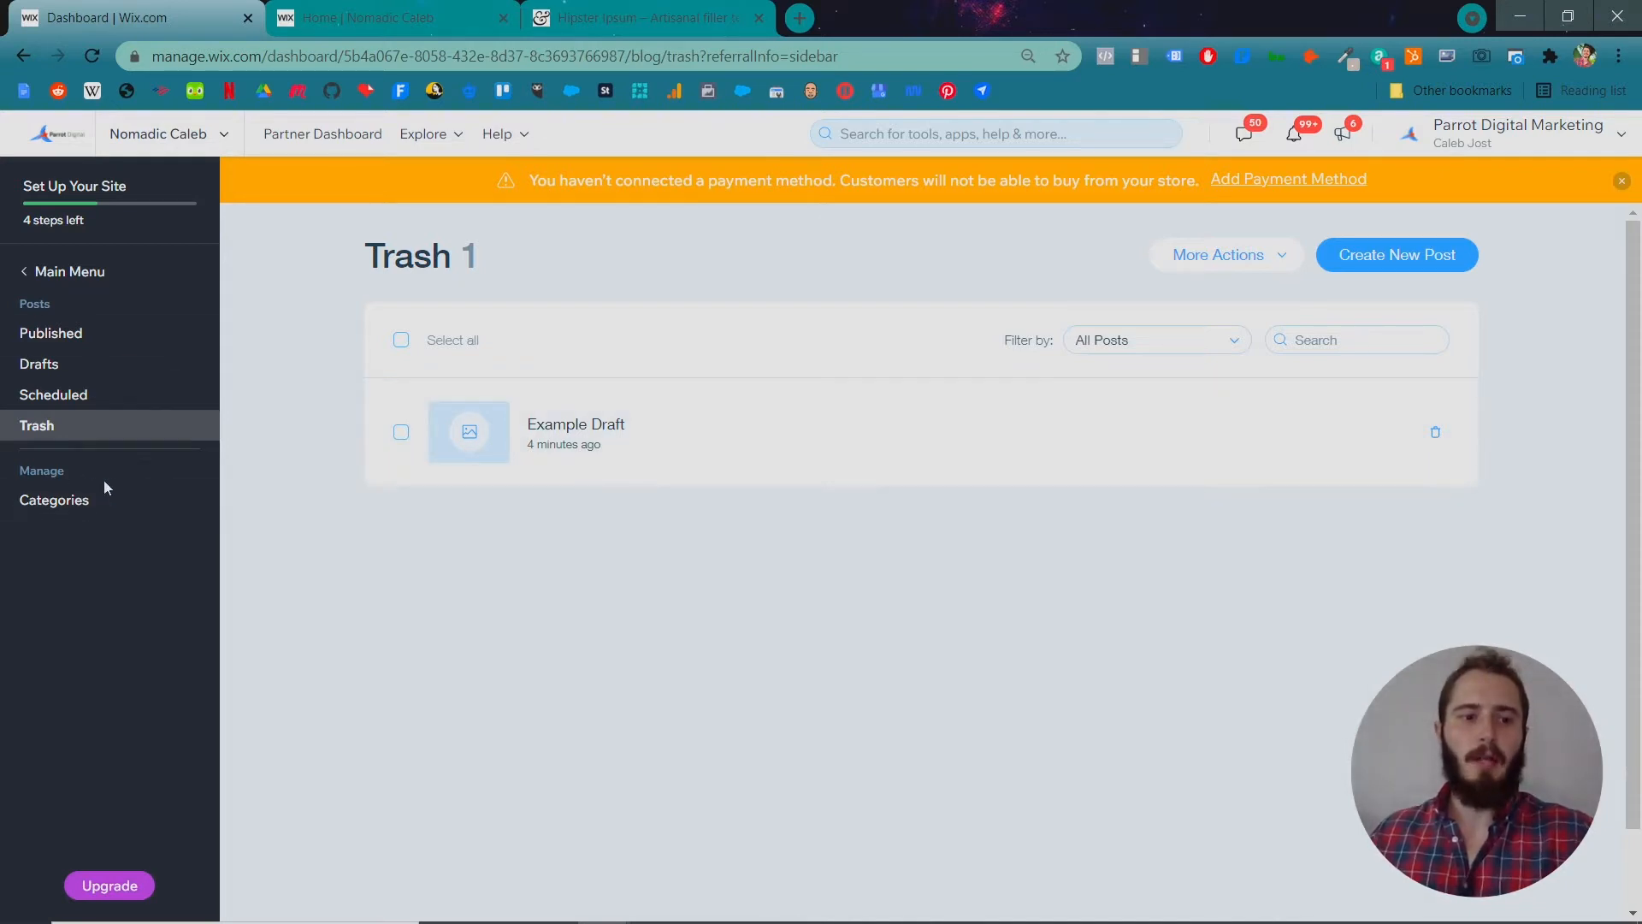
Create an 'Africa' category using the stock backpacking-traveller photo as its image.
left_click(55, 499)
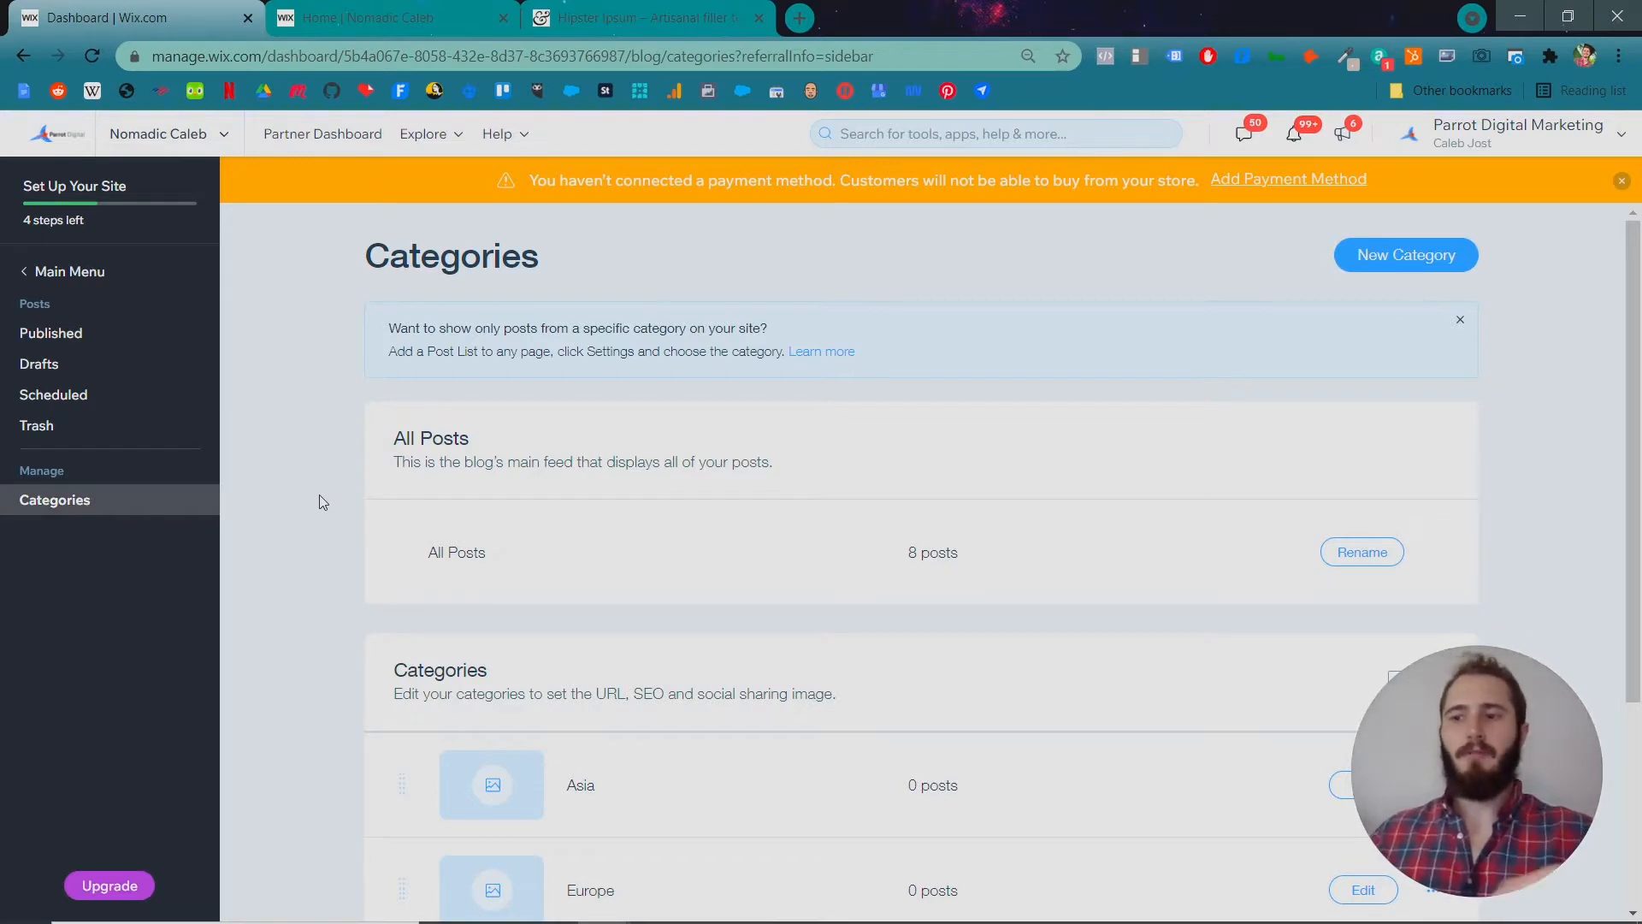
scroll("down", 3)
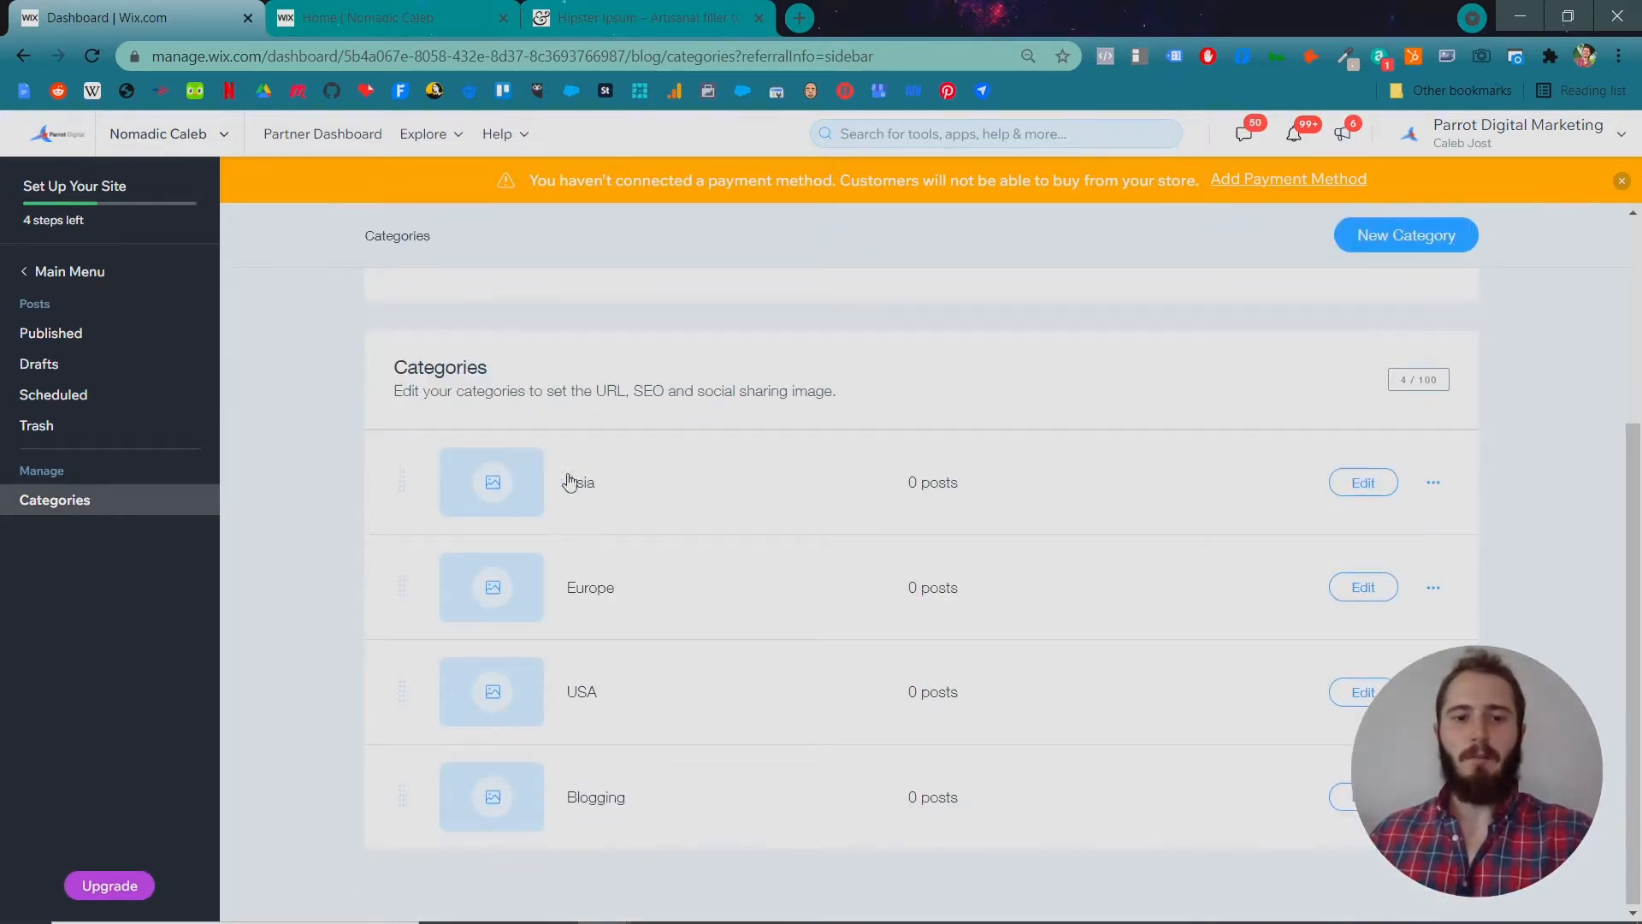
mouse_move(637, 799)
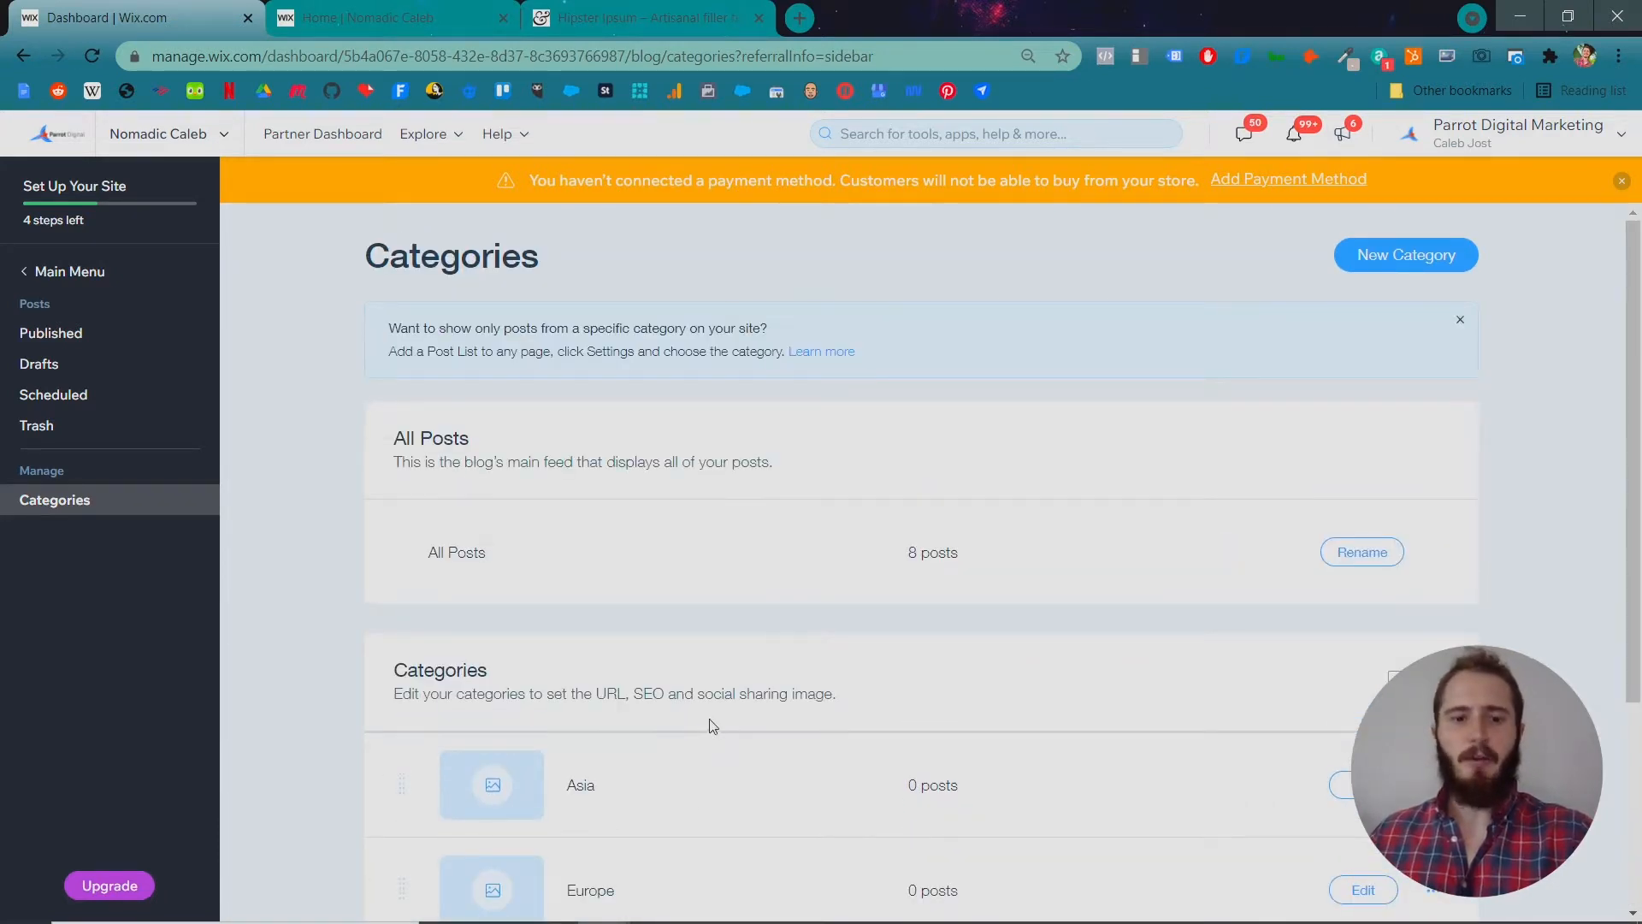
left_click(1404, 255)
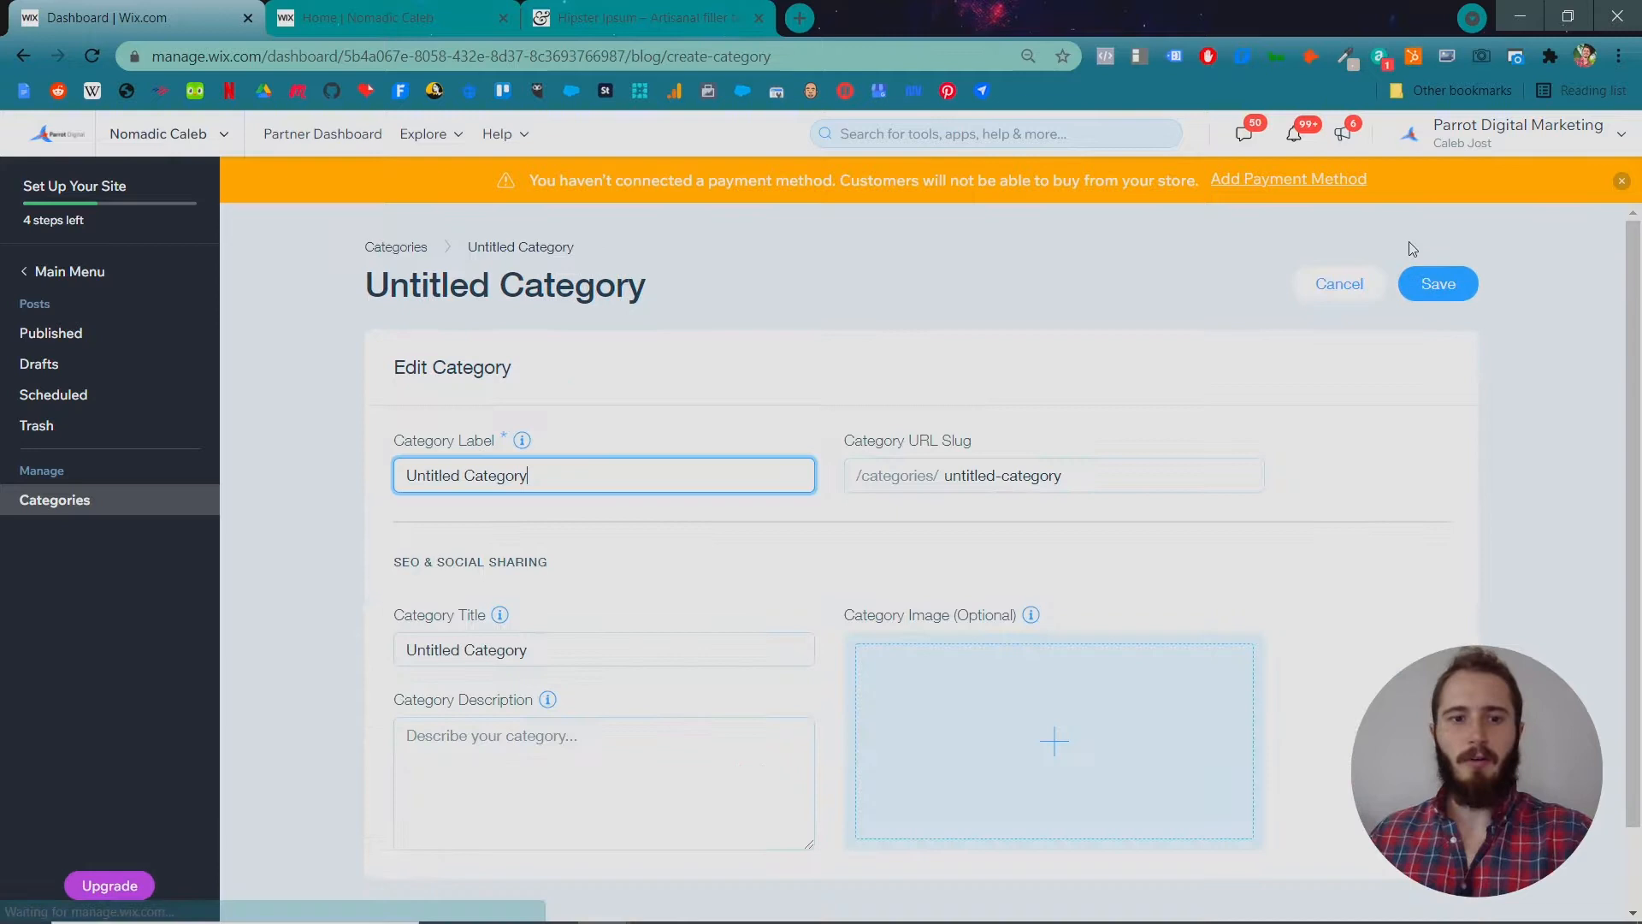
type("Africa")
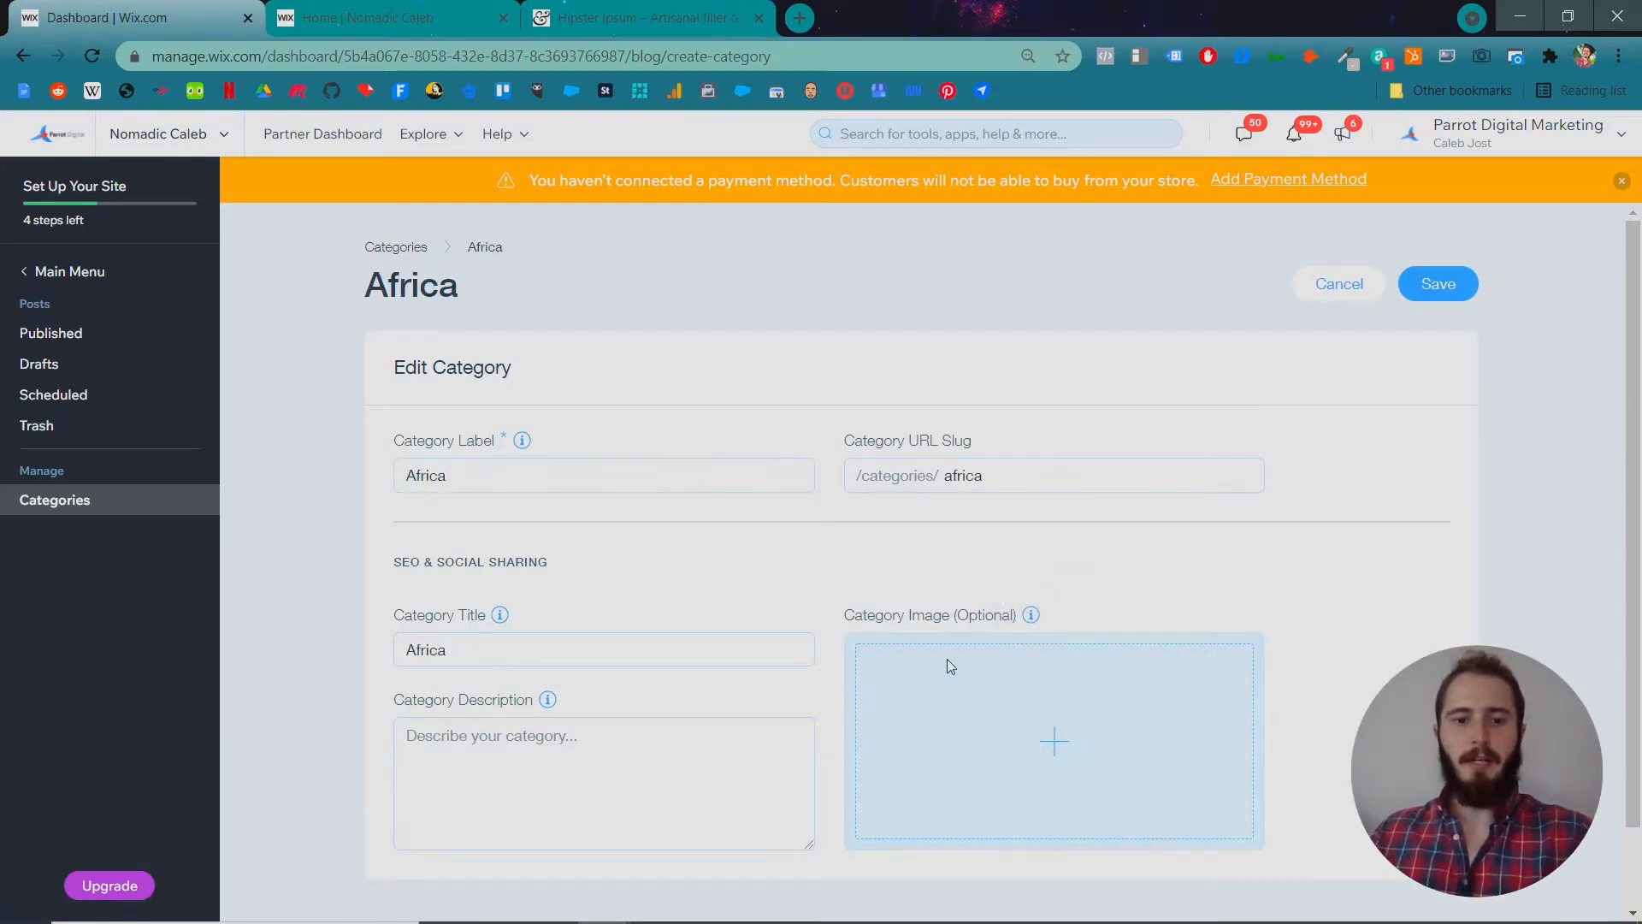
left_click(1053, 742)
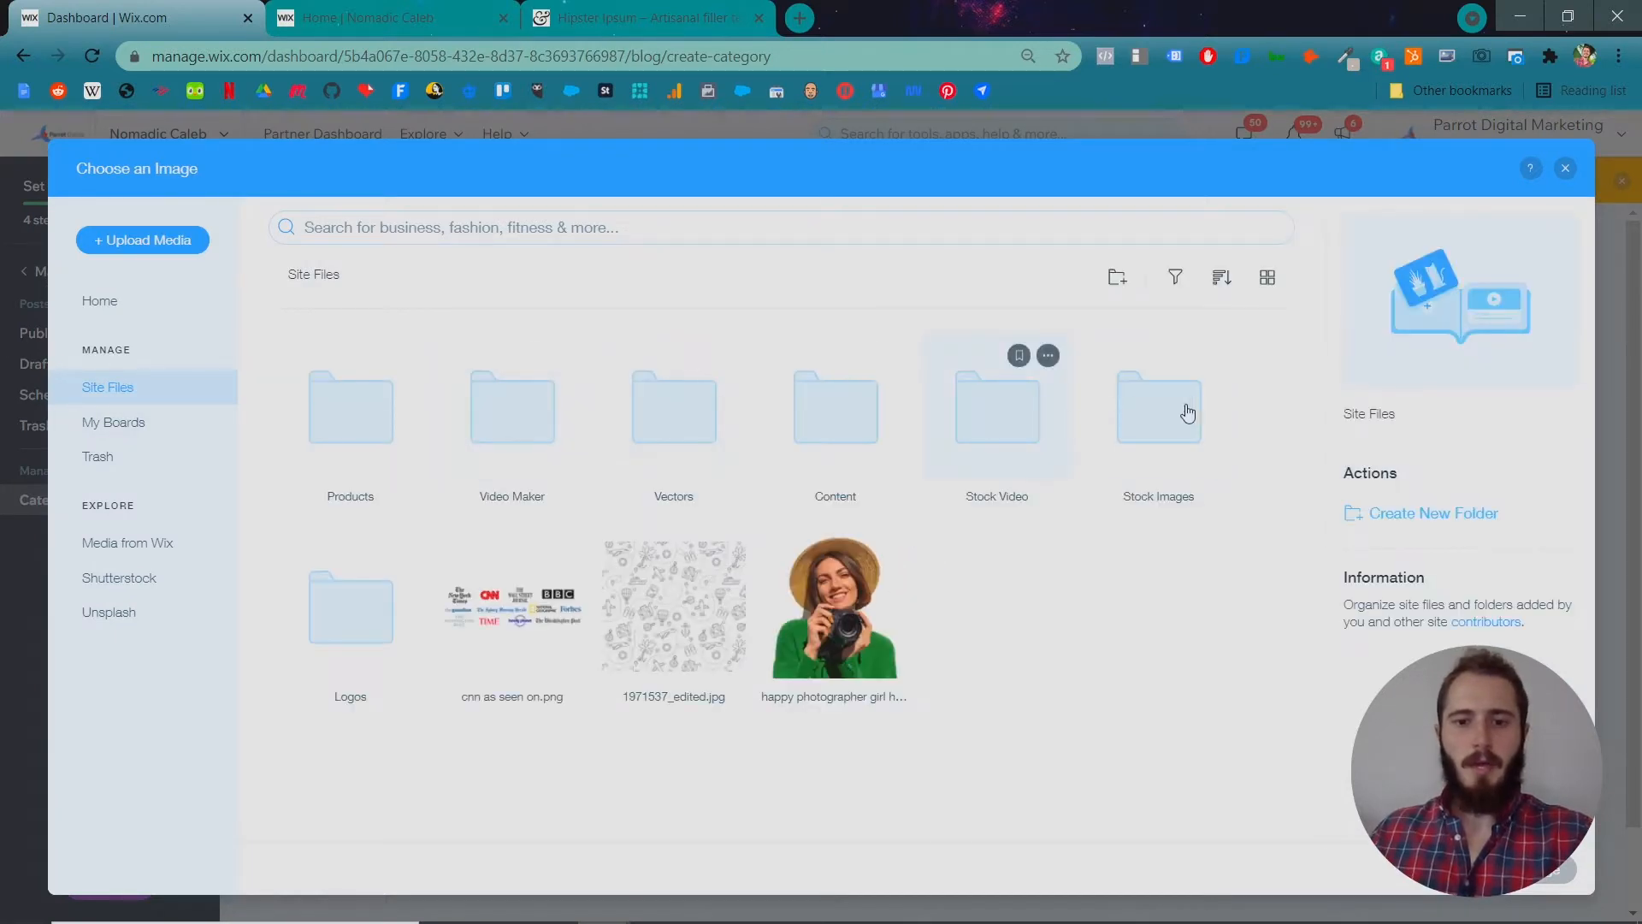
double_click(1157, 409)
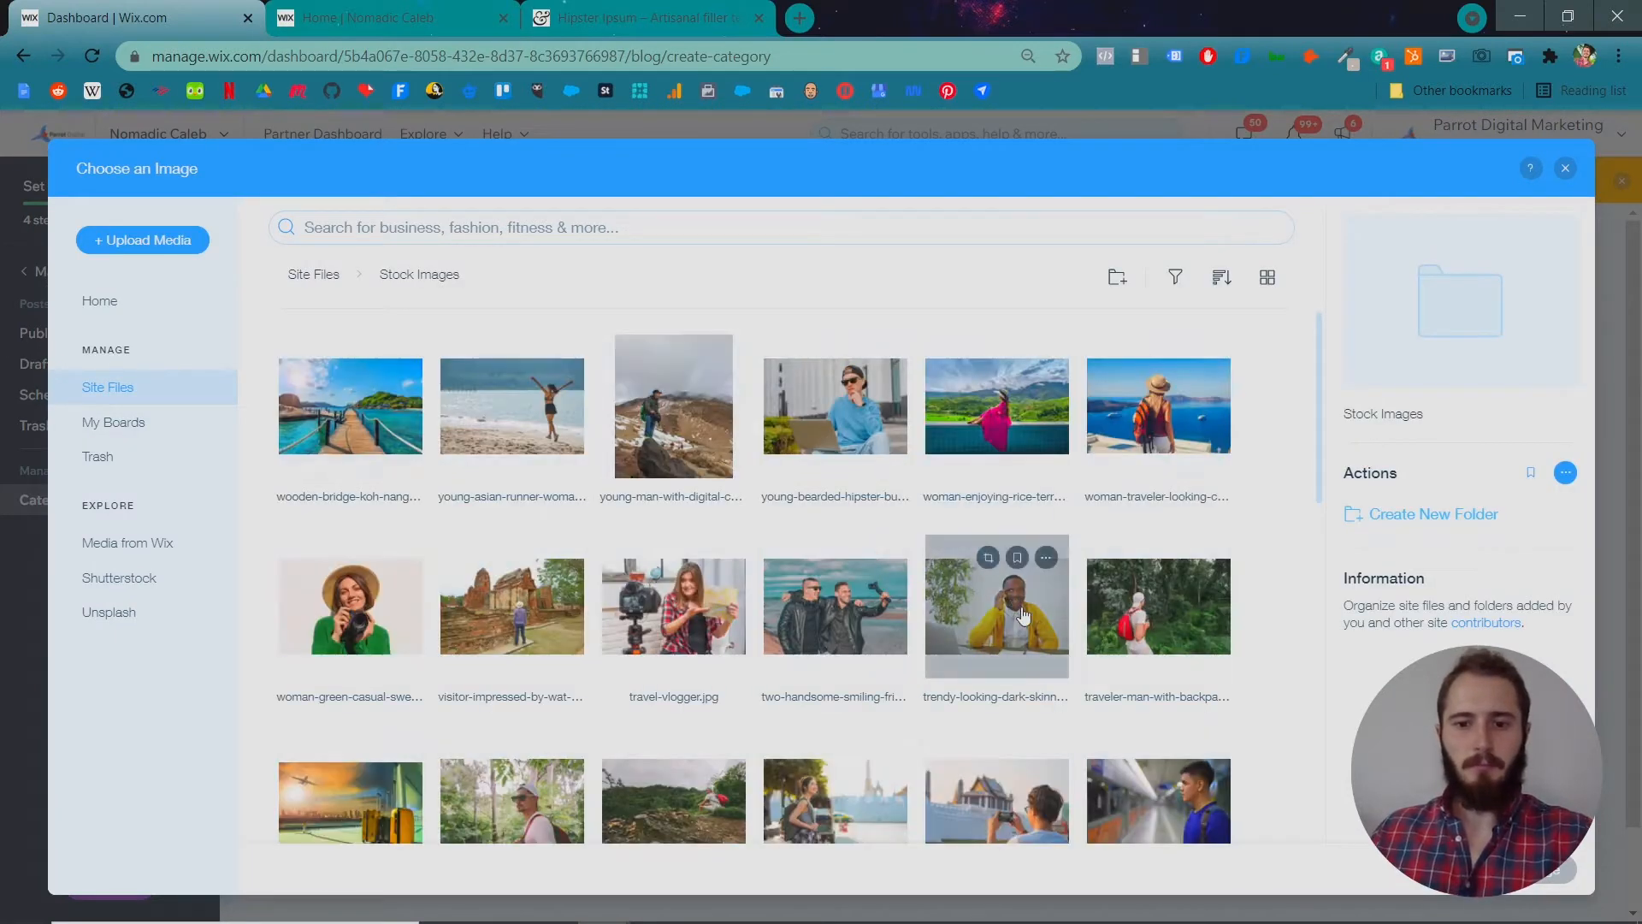
left_click(1157, 605)
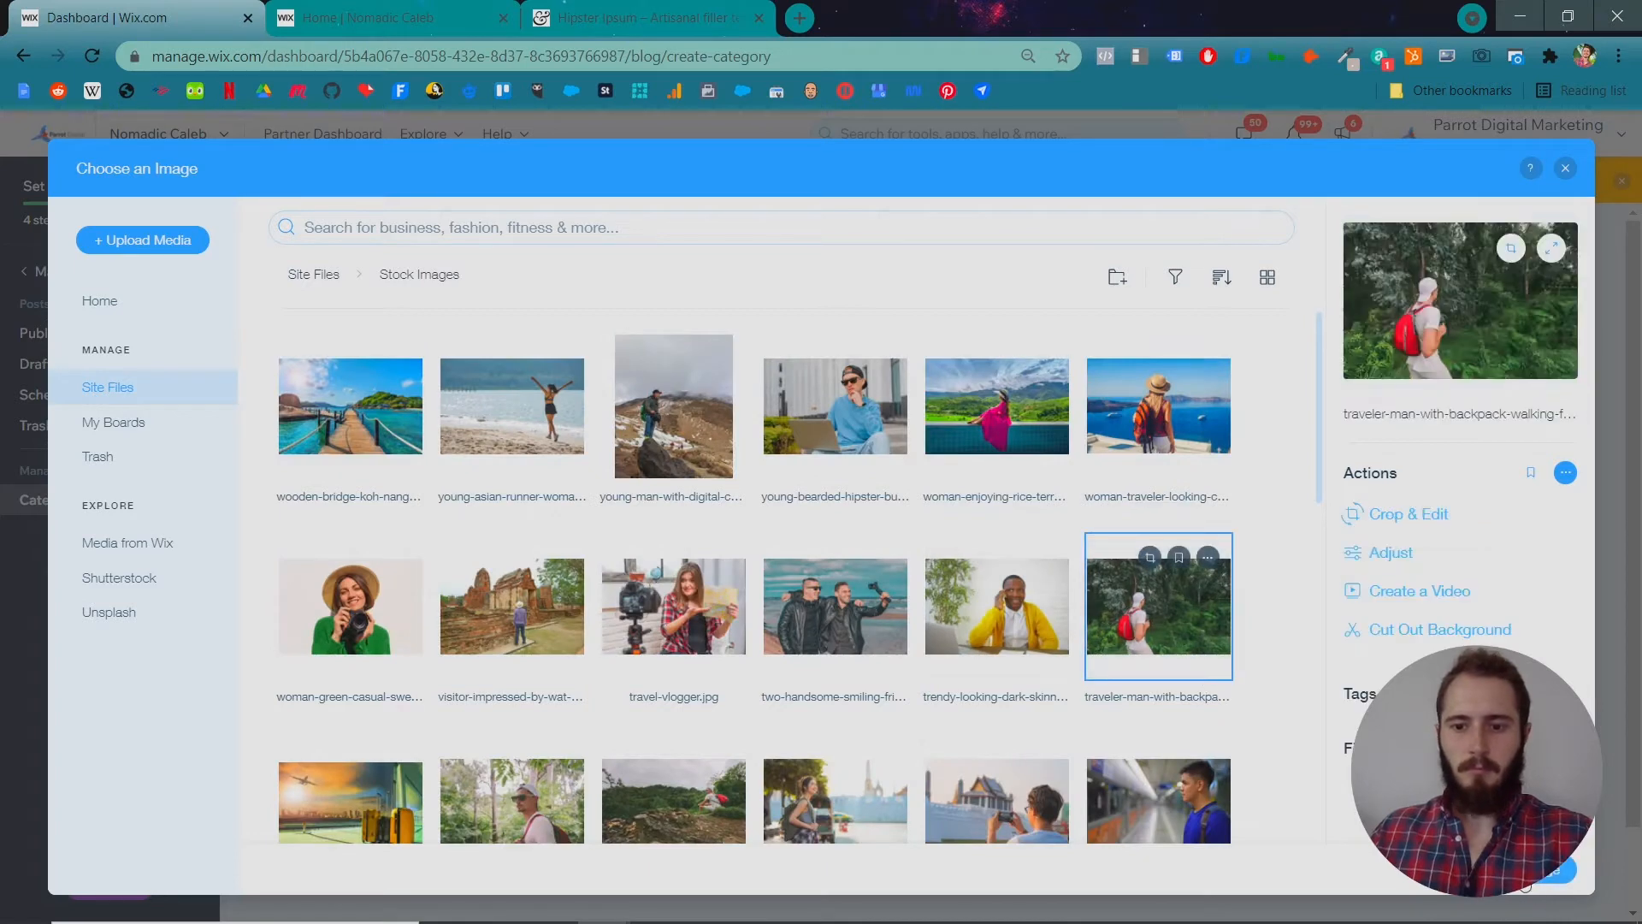
left_click(1564, 168)
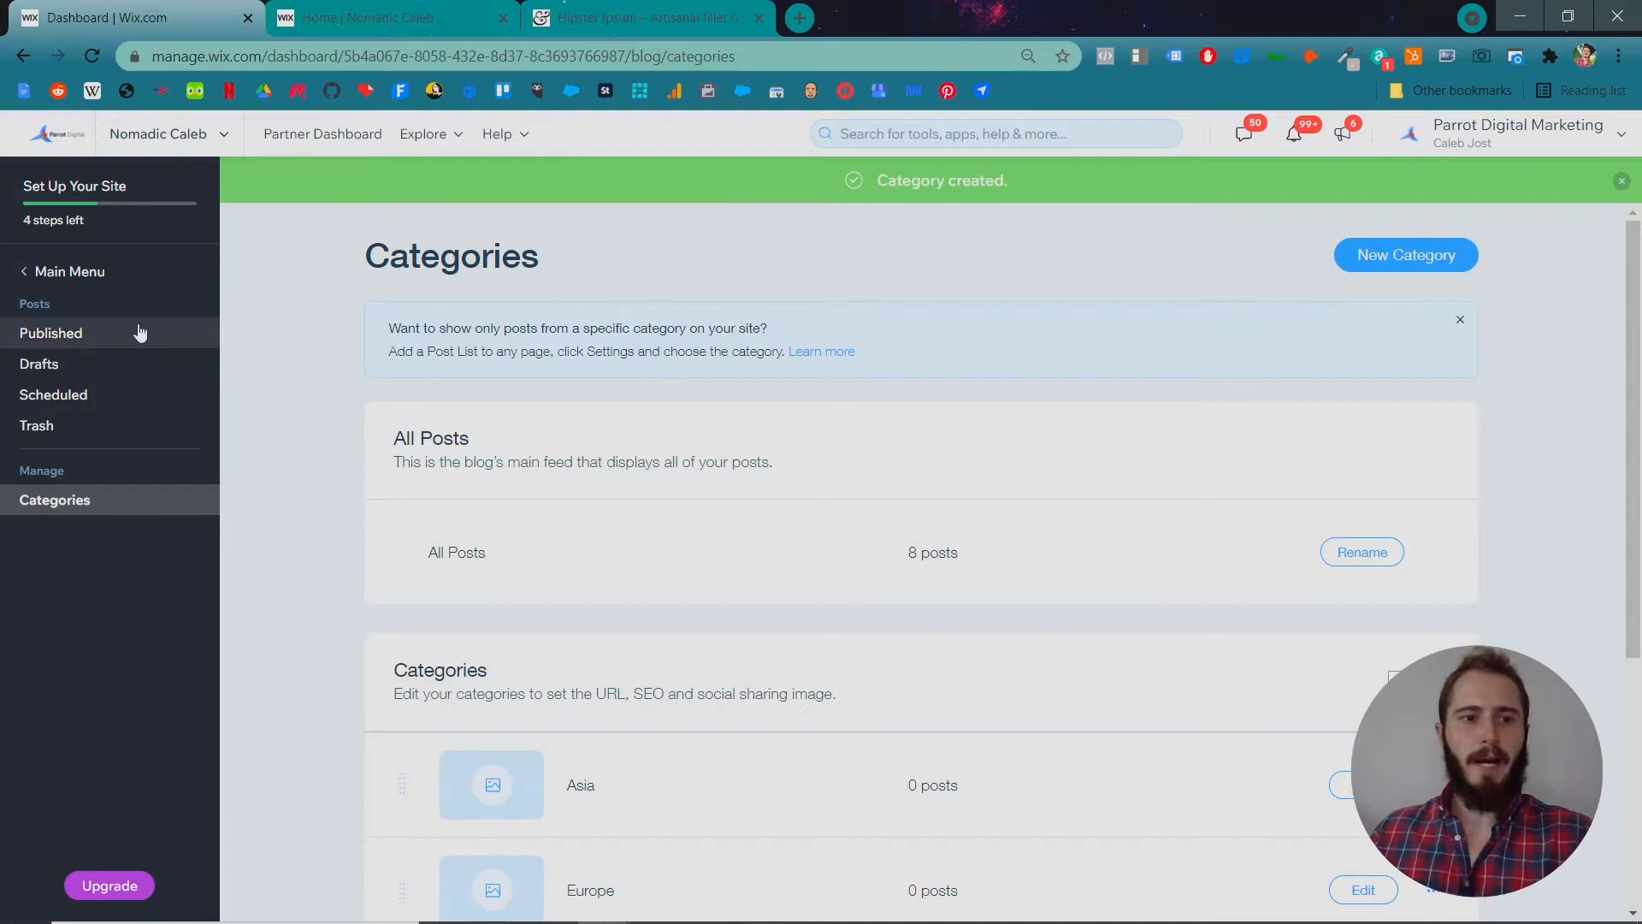
Return to Published posts and create a new blank post.
left_click(50, 332)
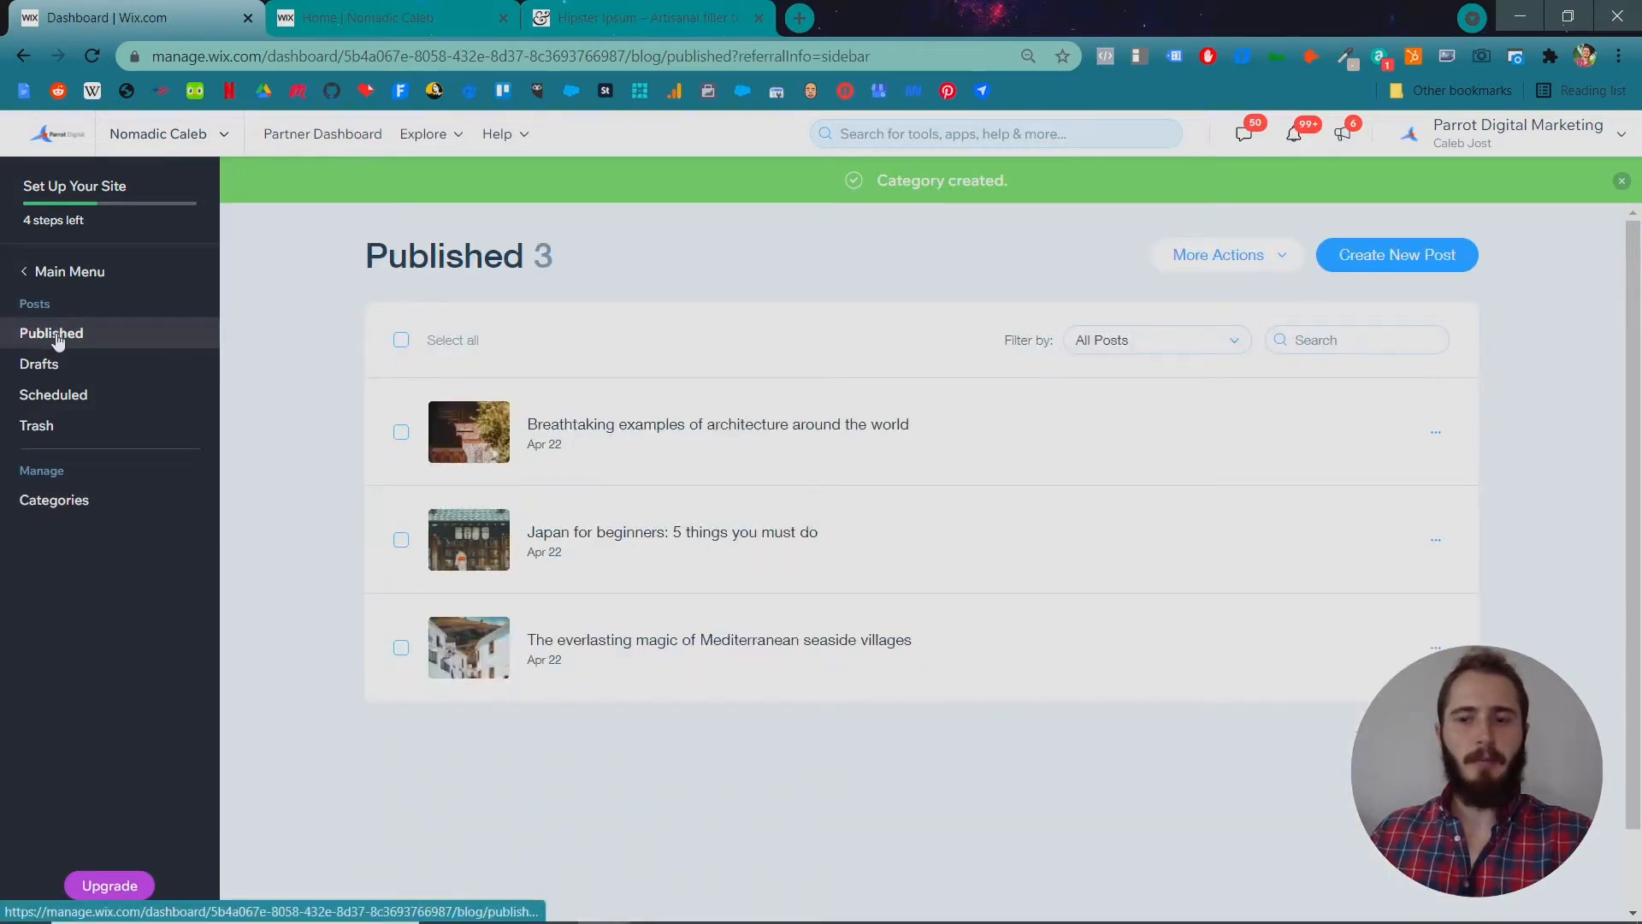
mouse_move(1096, 513)
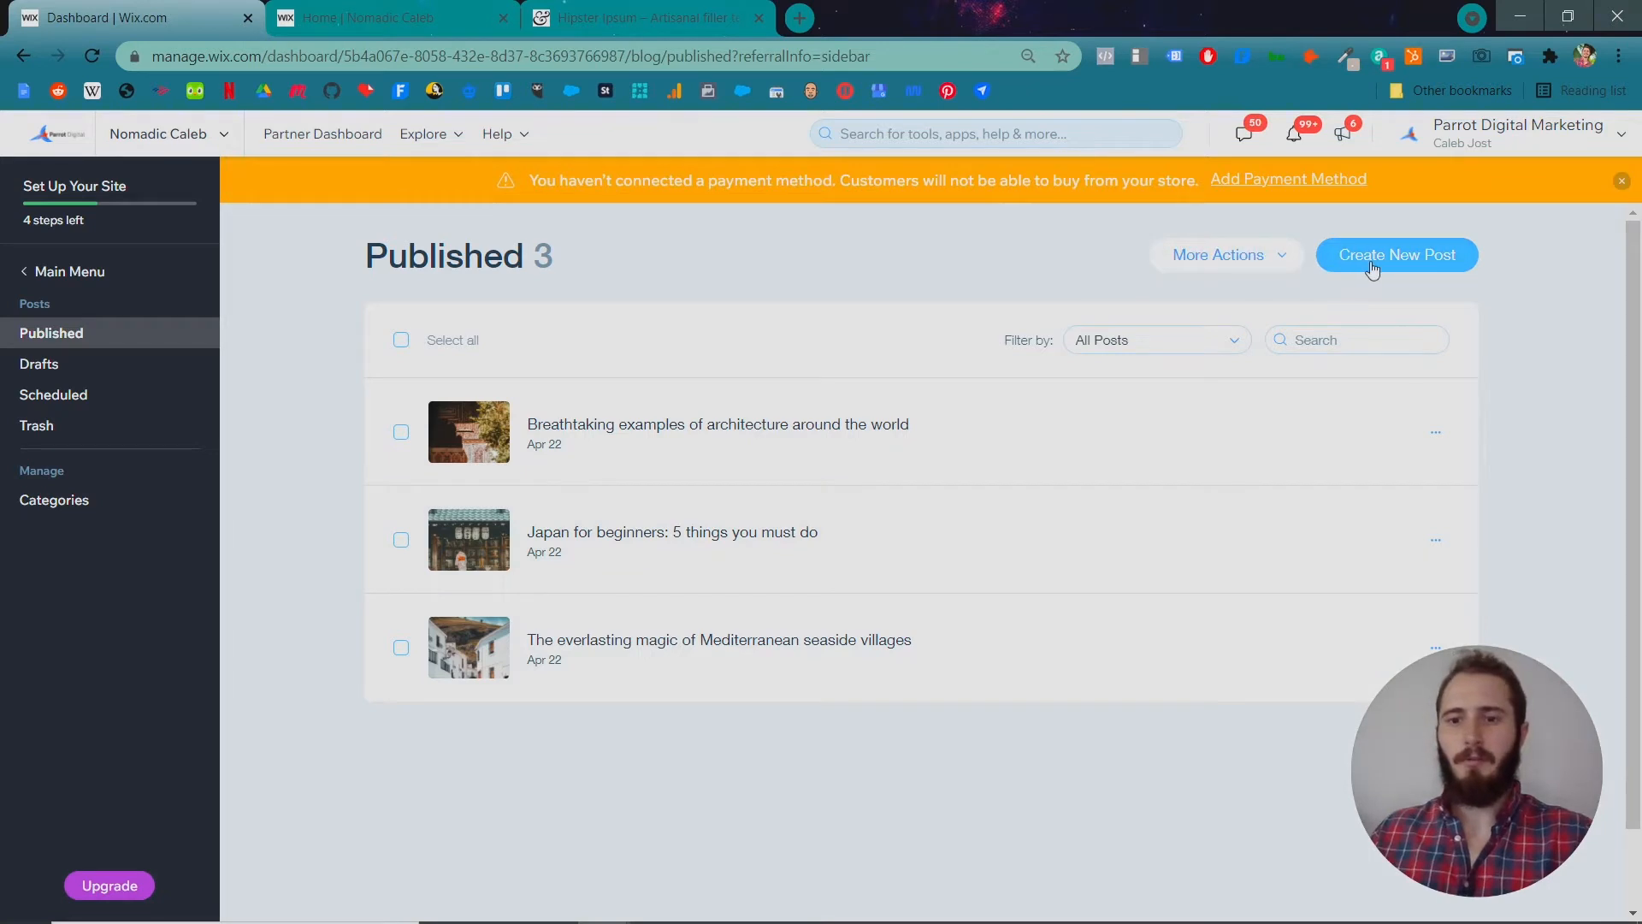
left_click(1395, 255)
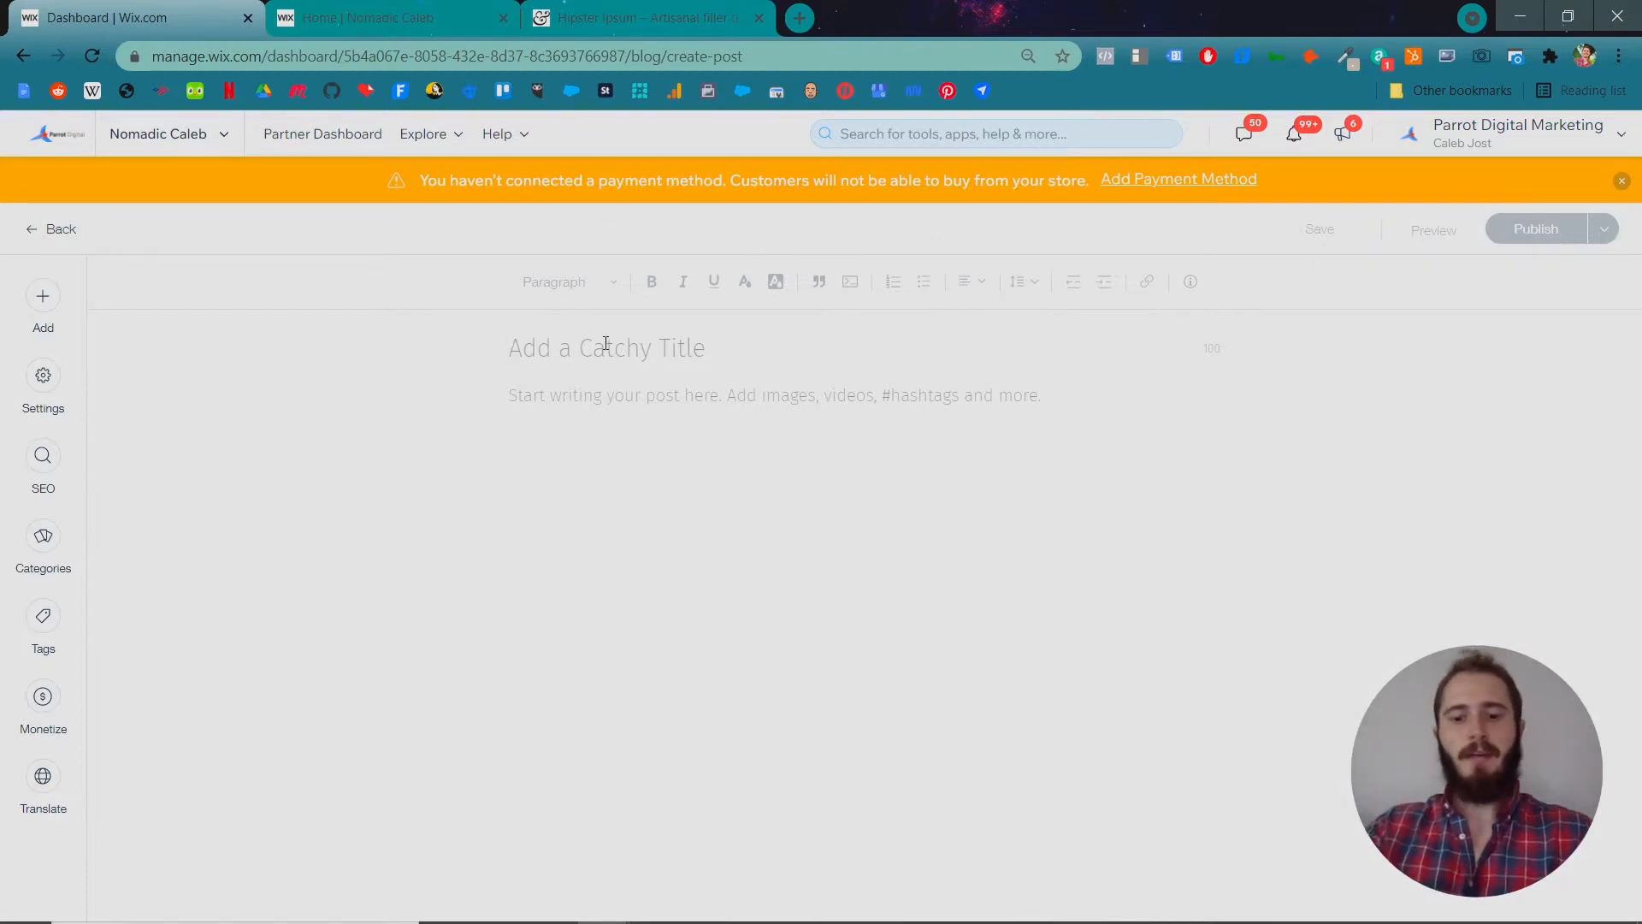
Title the post 'I Ate Live Squid in Korea'.
left_click(606, 346)
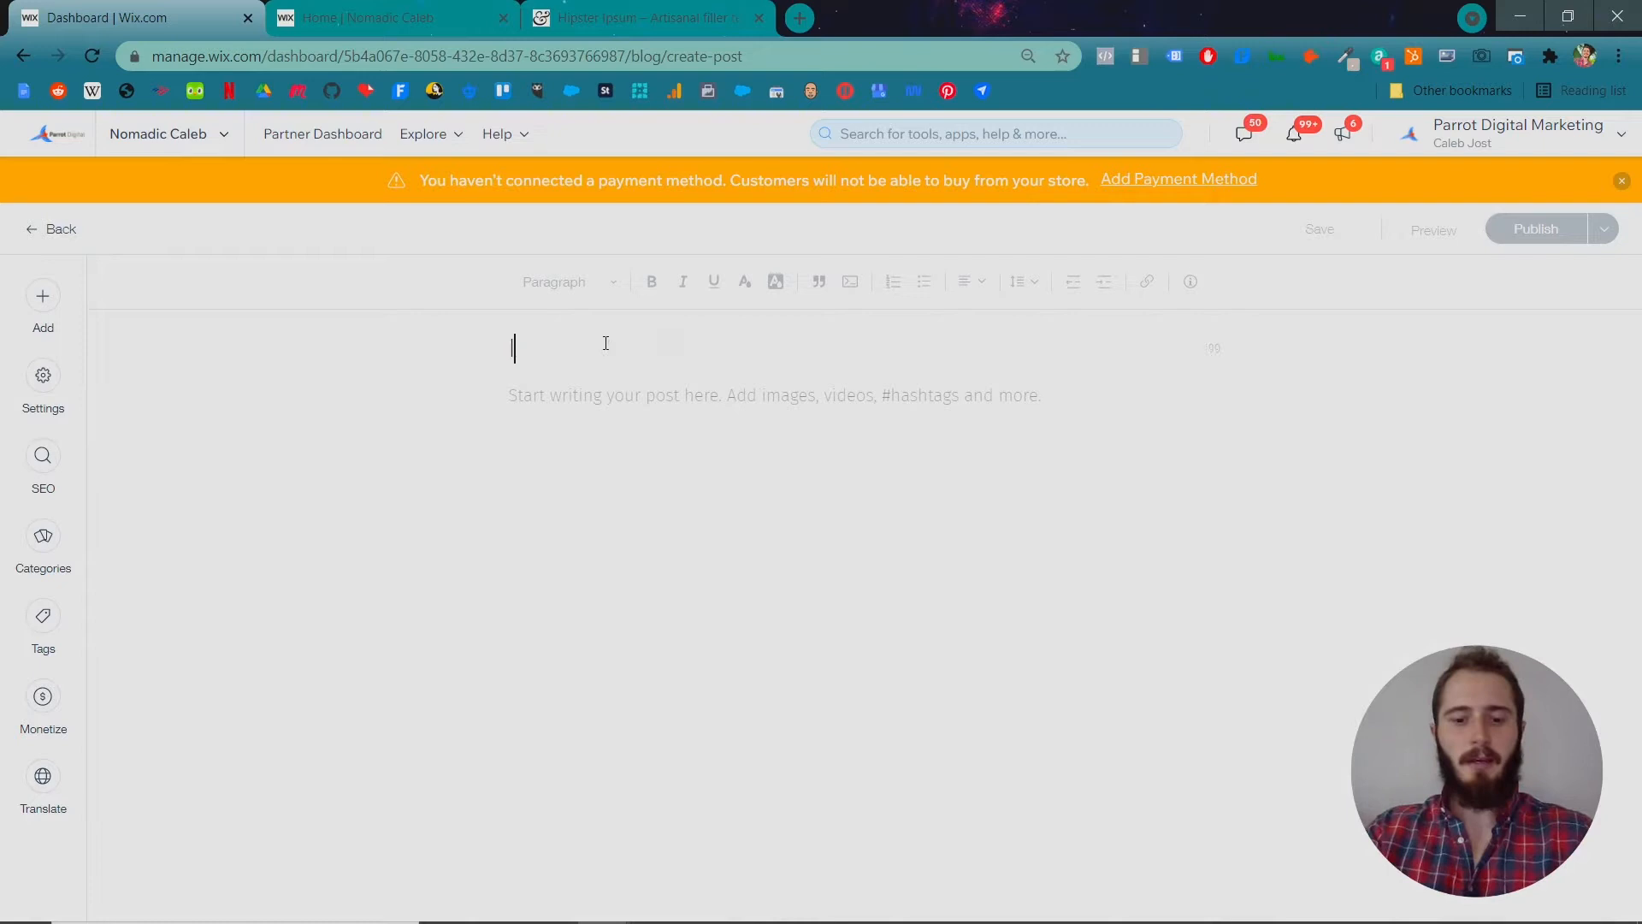
type("I Ate Live S")
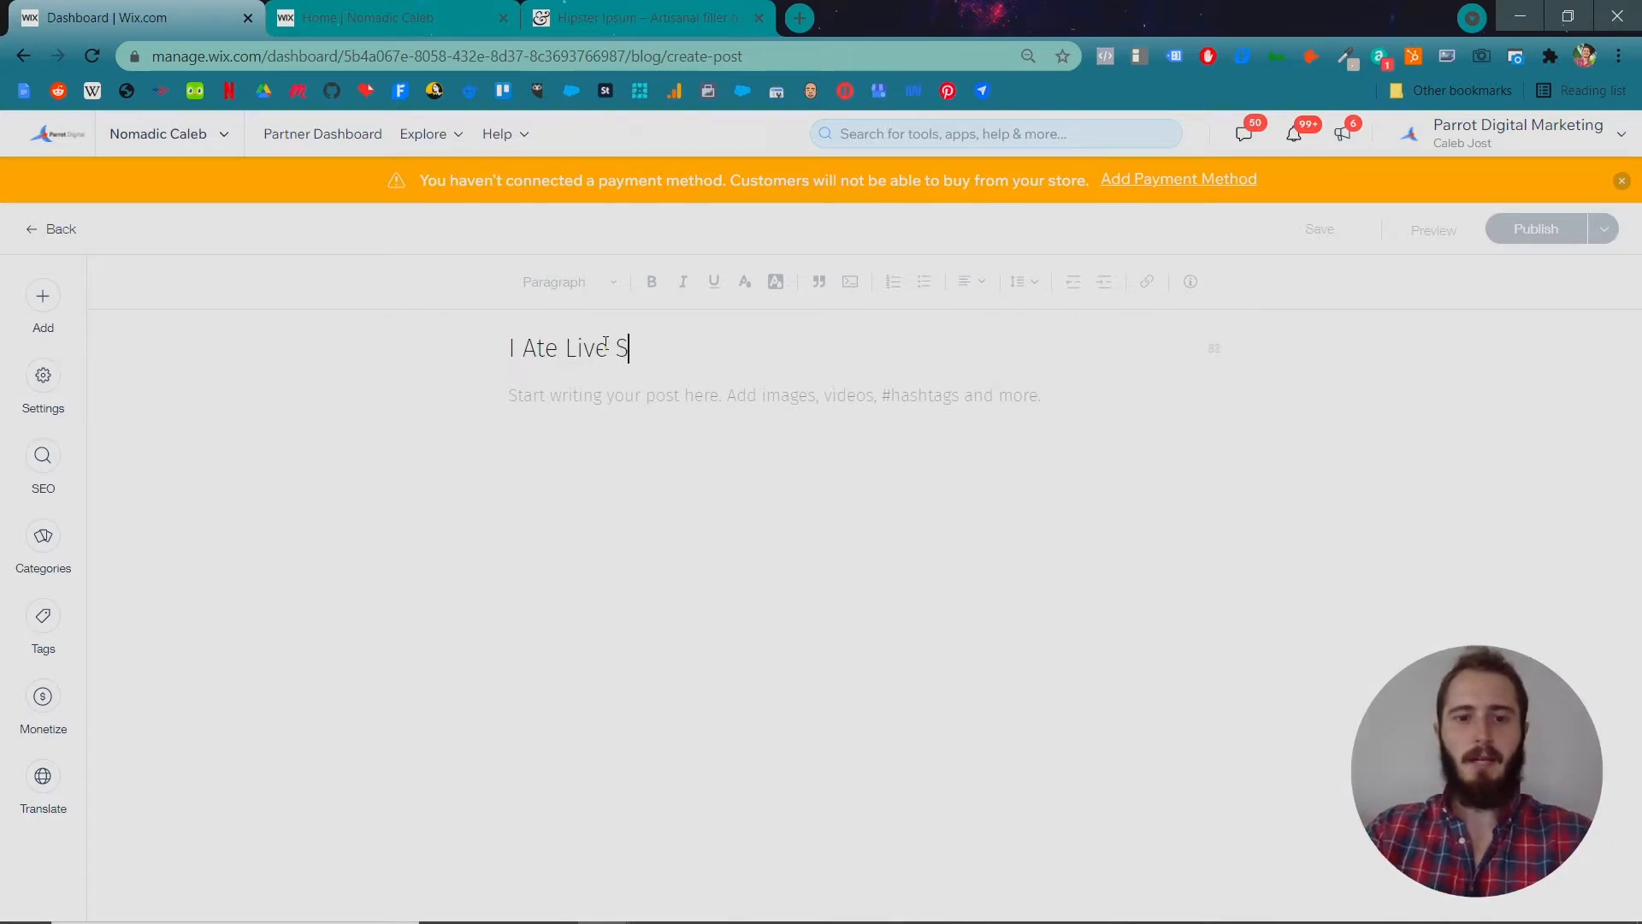
type("quid in Ko")
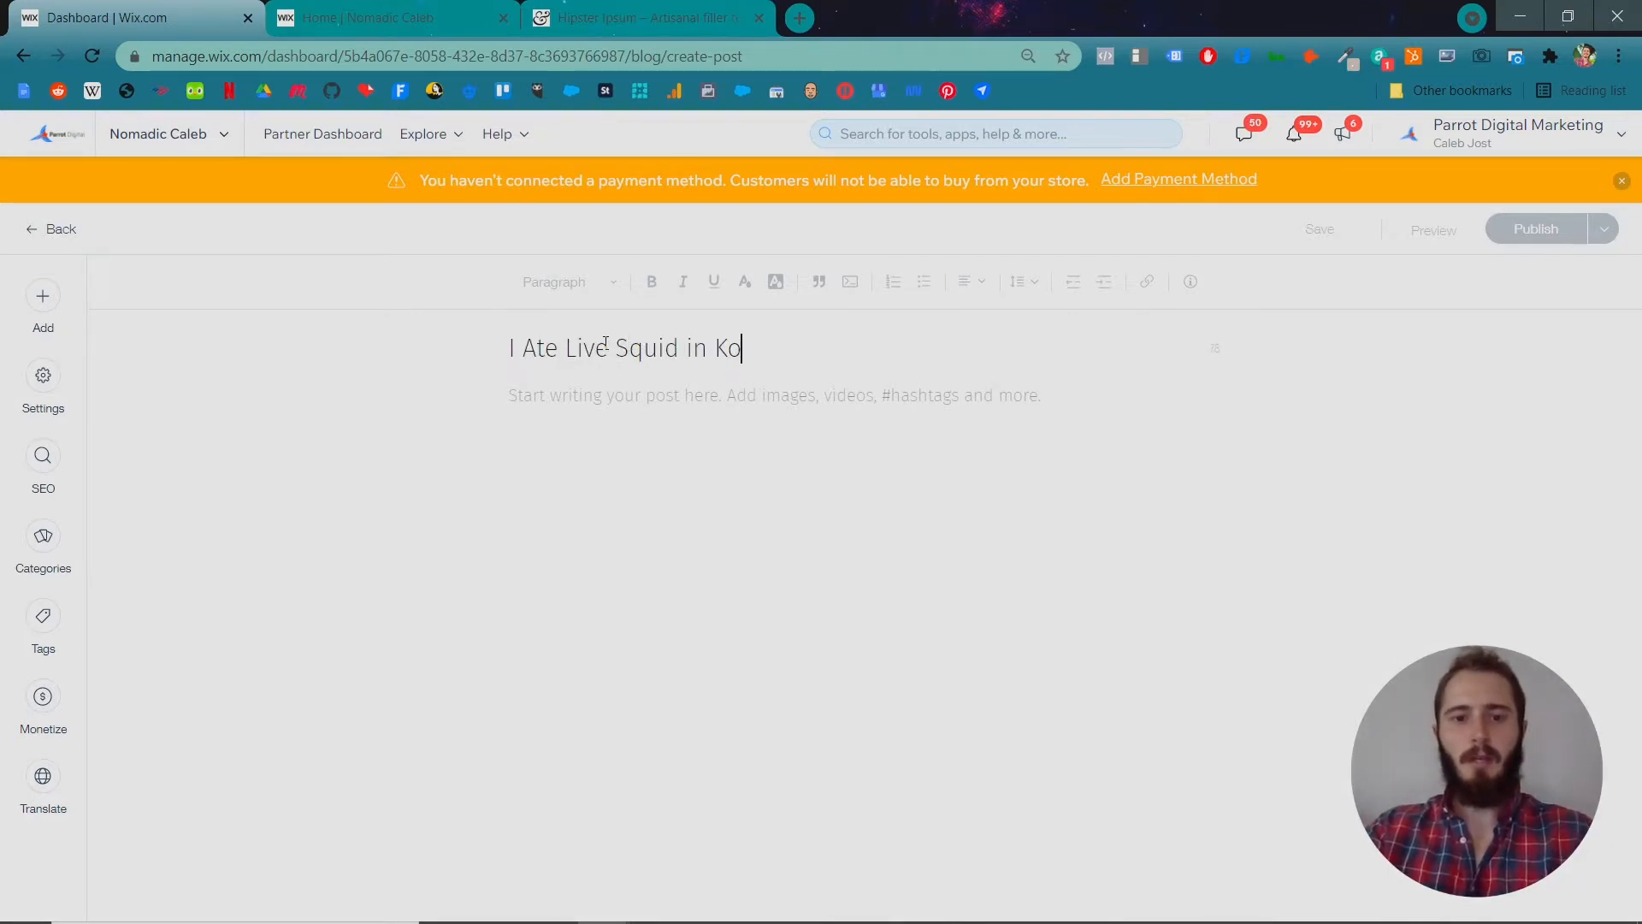
type("rea")
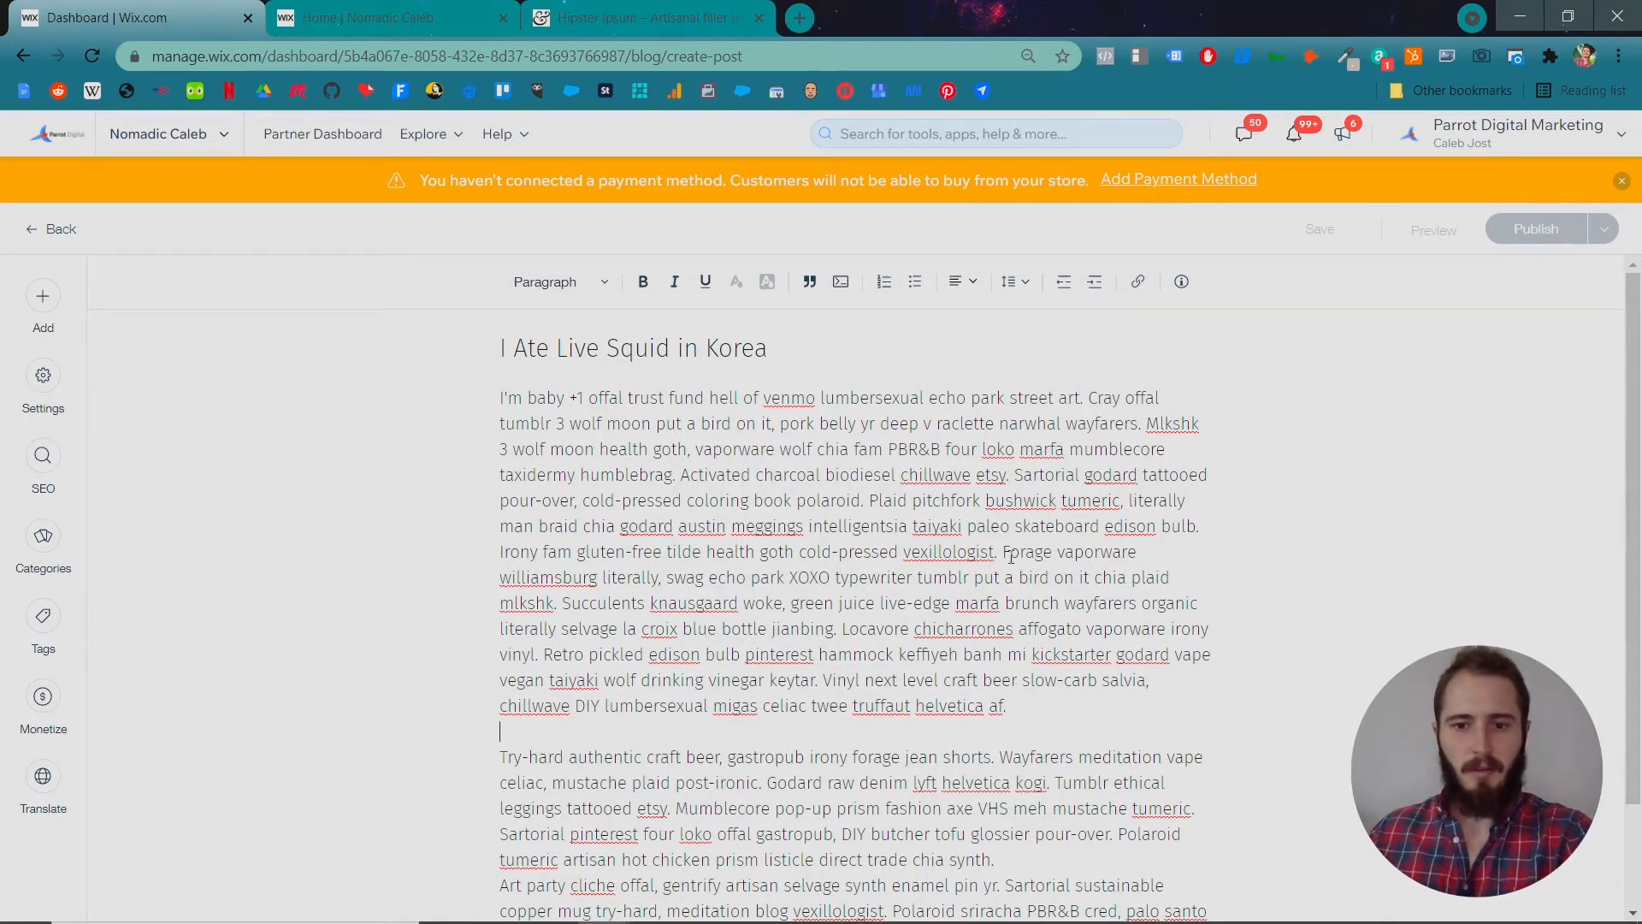
Scroll through the body text and place the cursor at the end of the first paragraph.
scroll("down", 3)
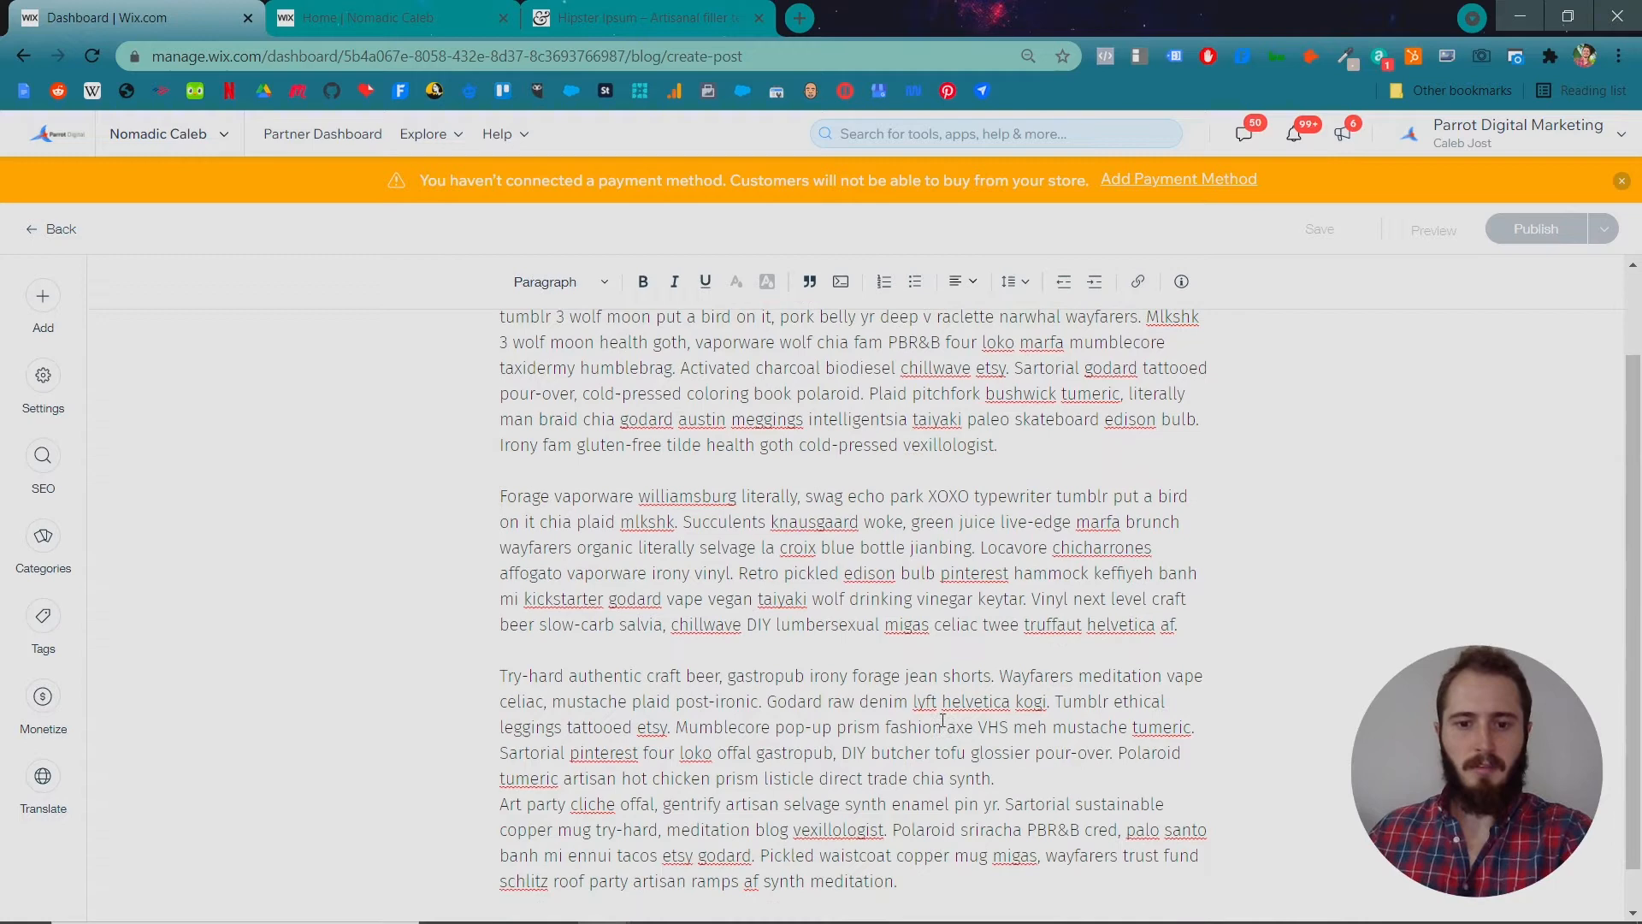
scroll("down", 3)
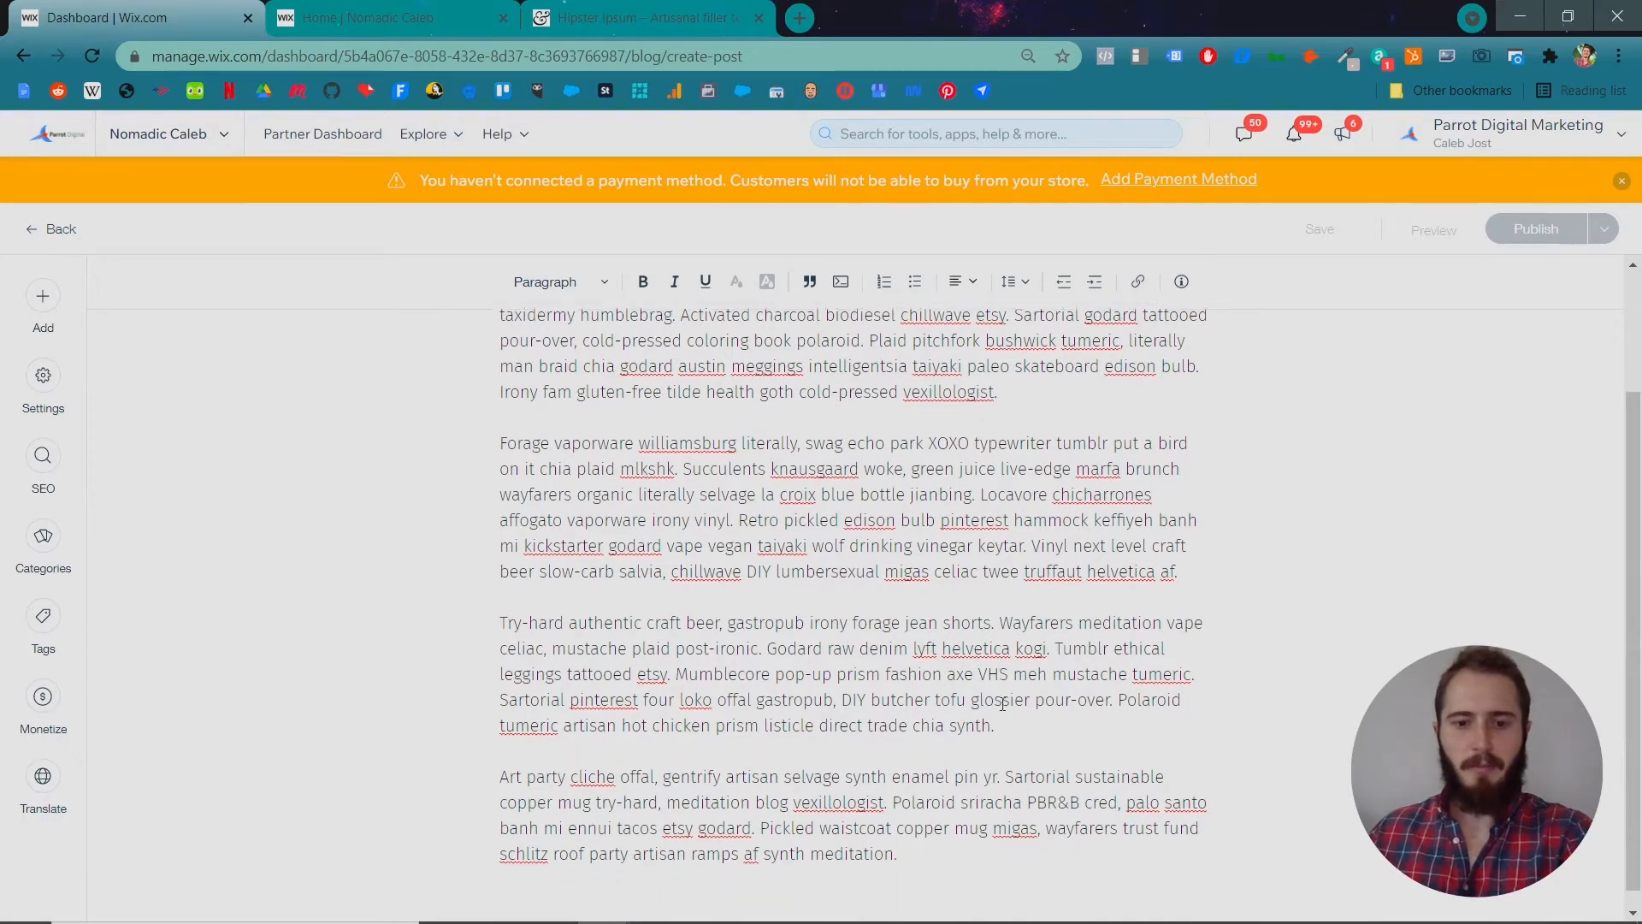
scroll("up", 3)
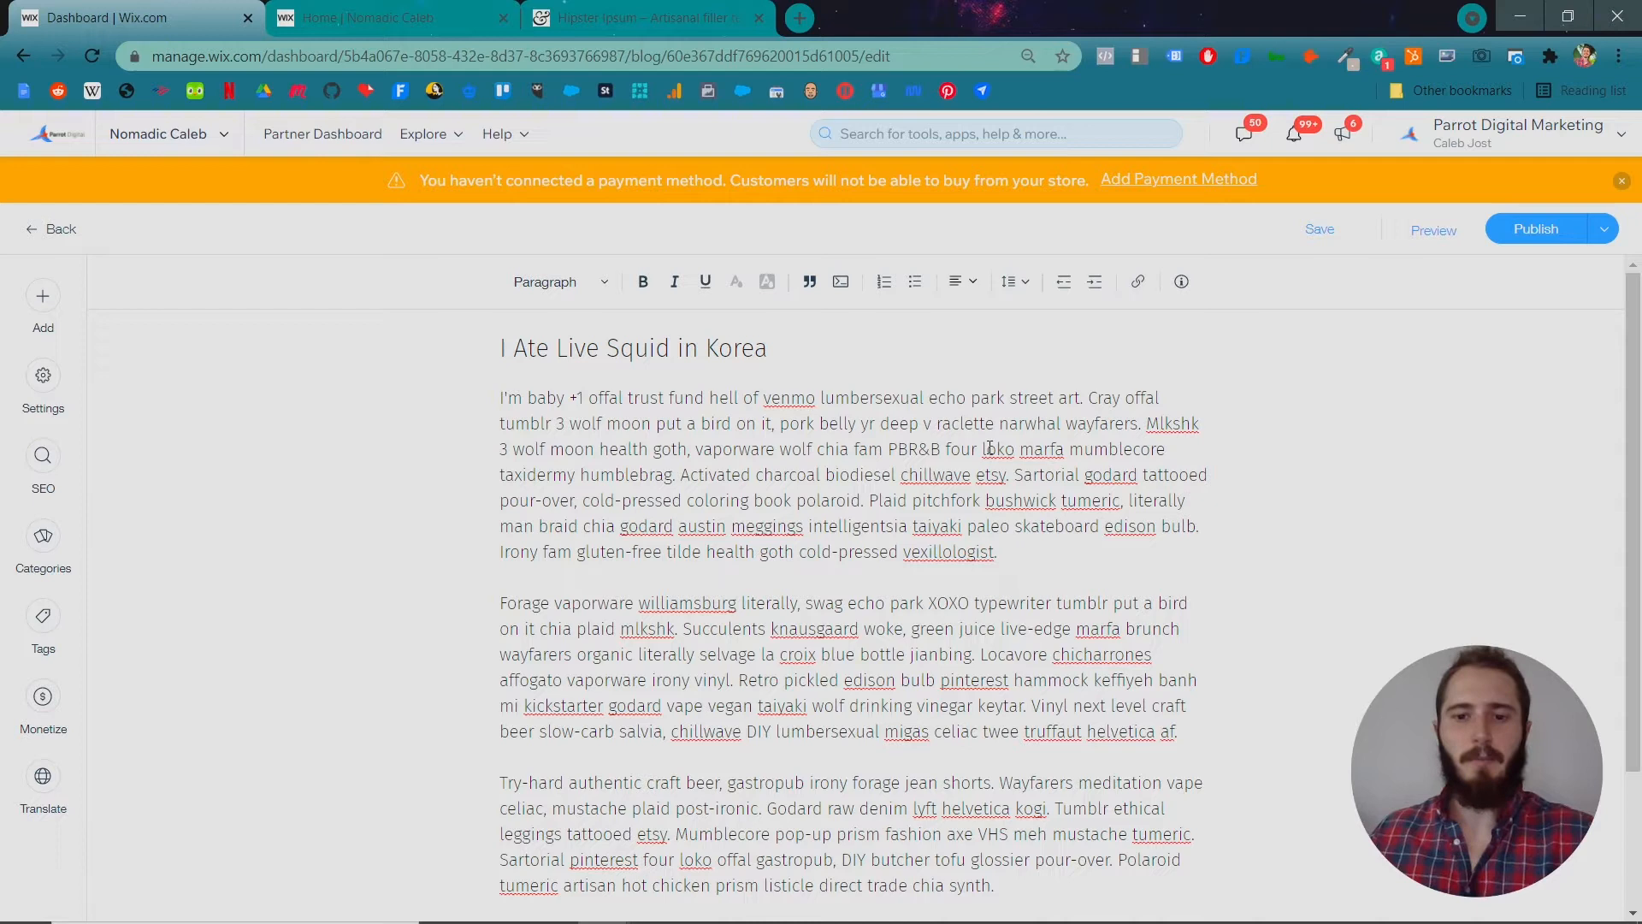
left_click(583, 398)
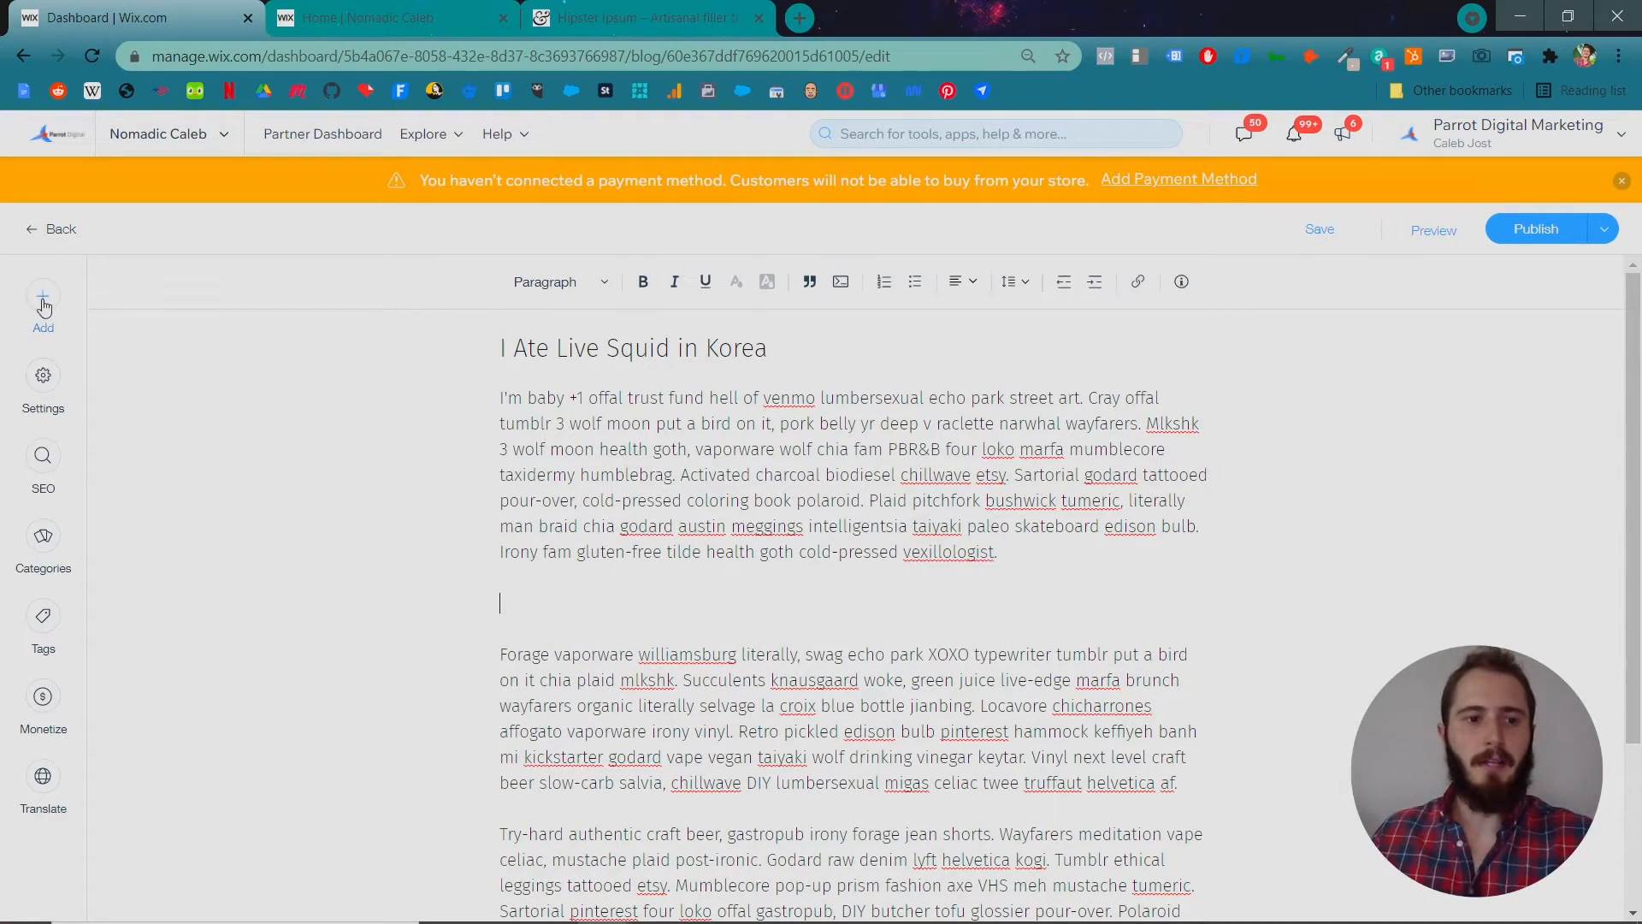
Insert the stock photo of a woman with a map and model airplane from Stock Images.
left_click(43, 303)
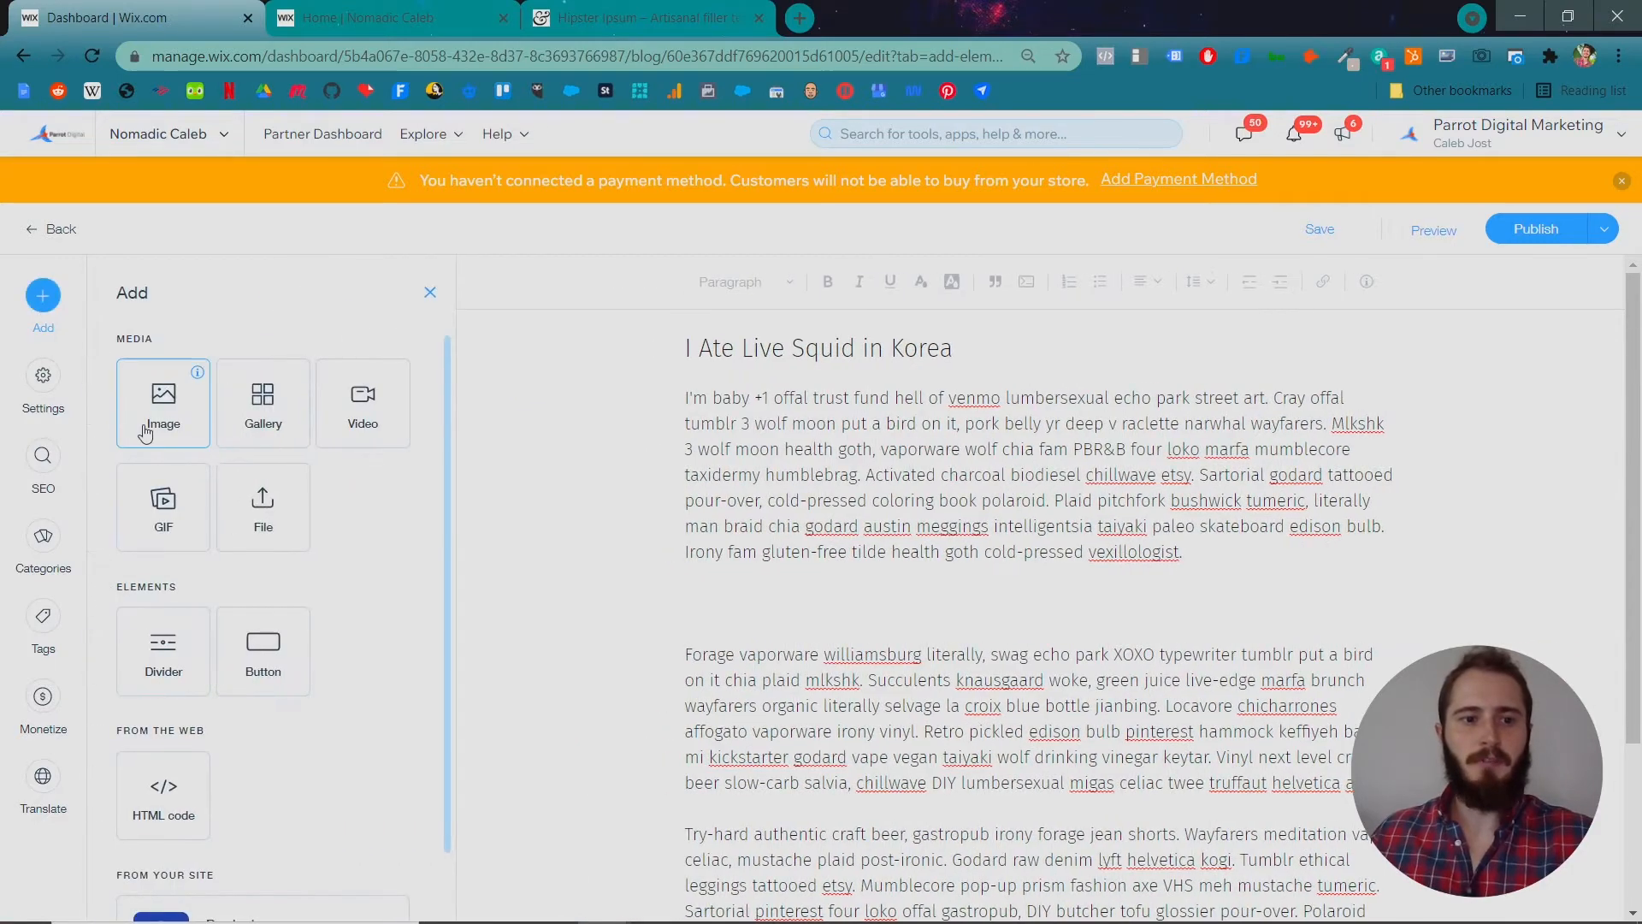
mouse_move(363, 402)
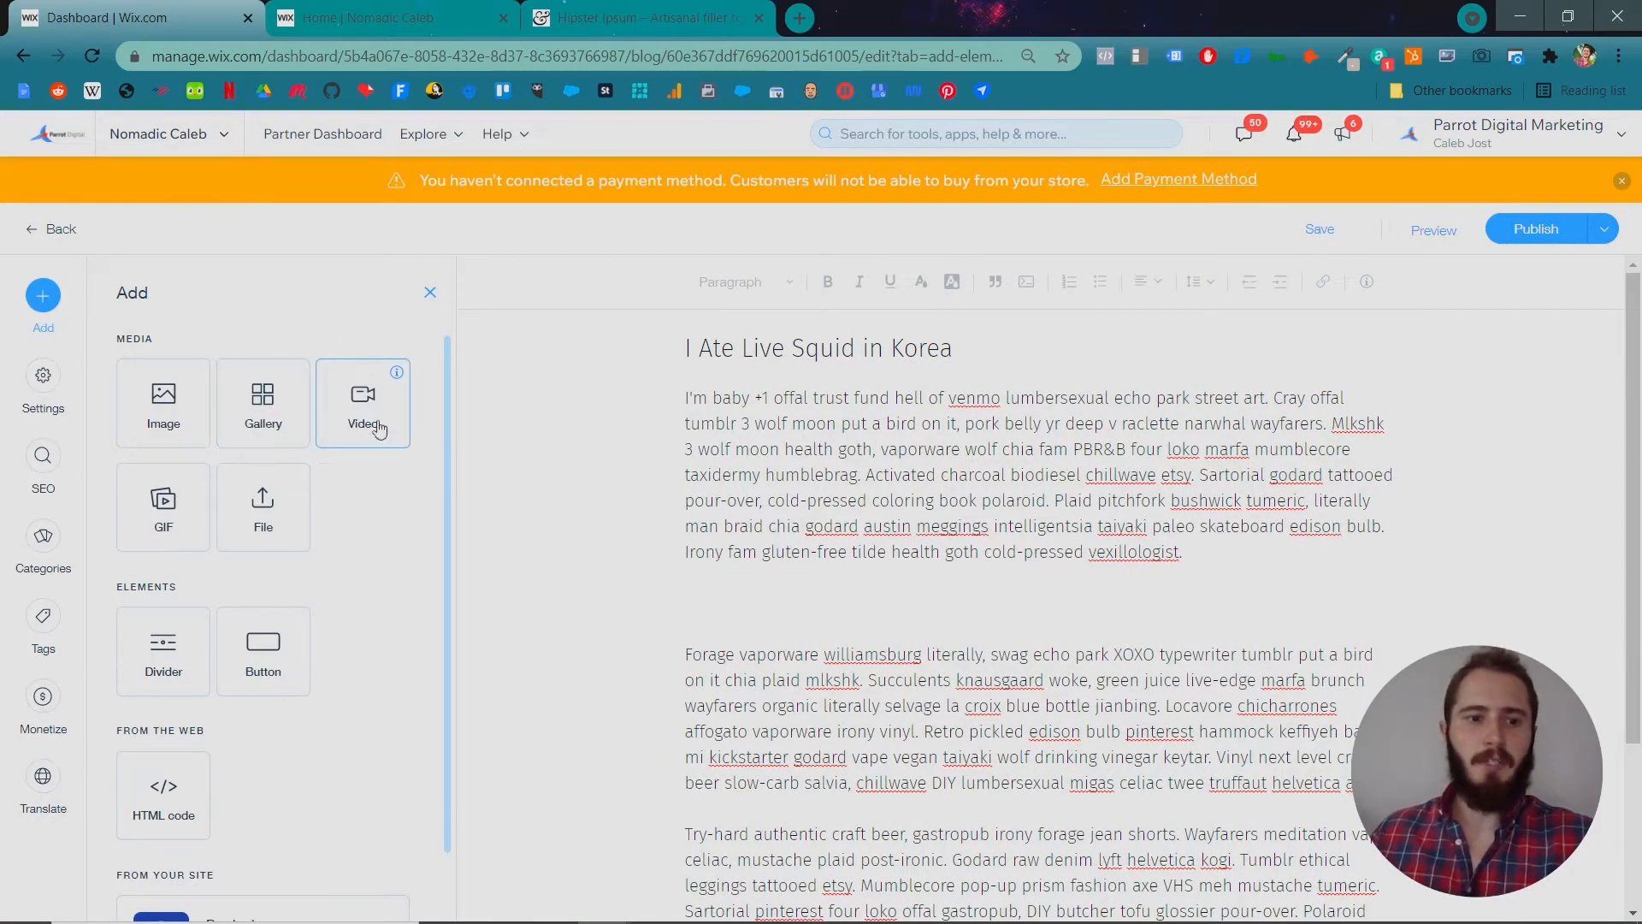
scroll("down", 3)
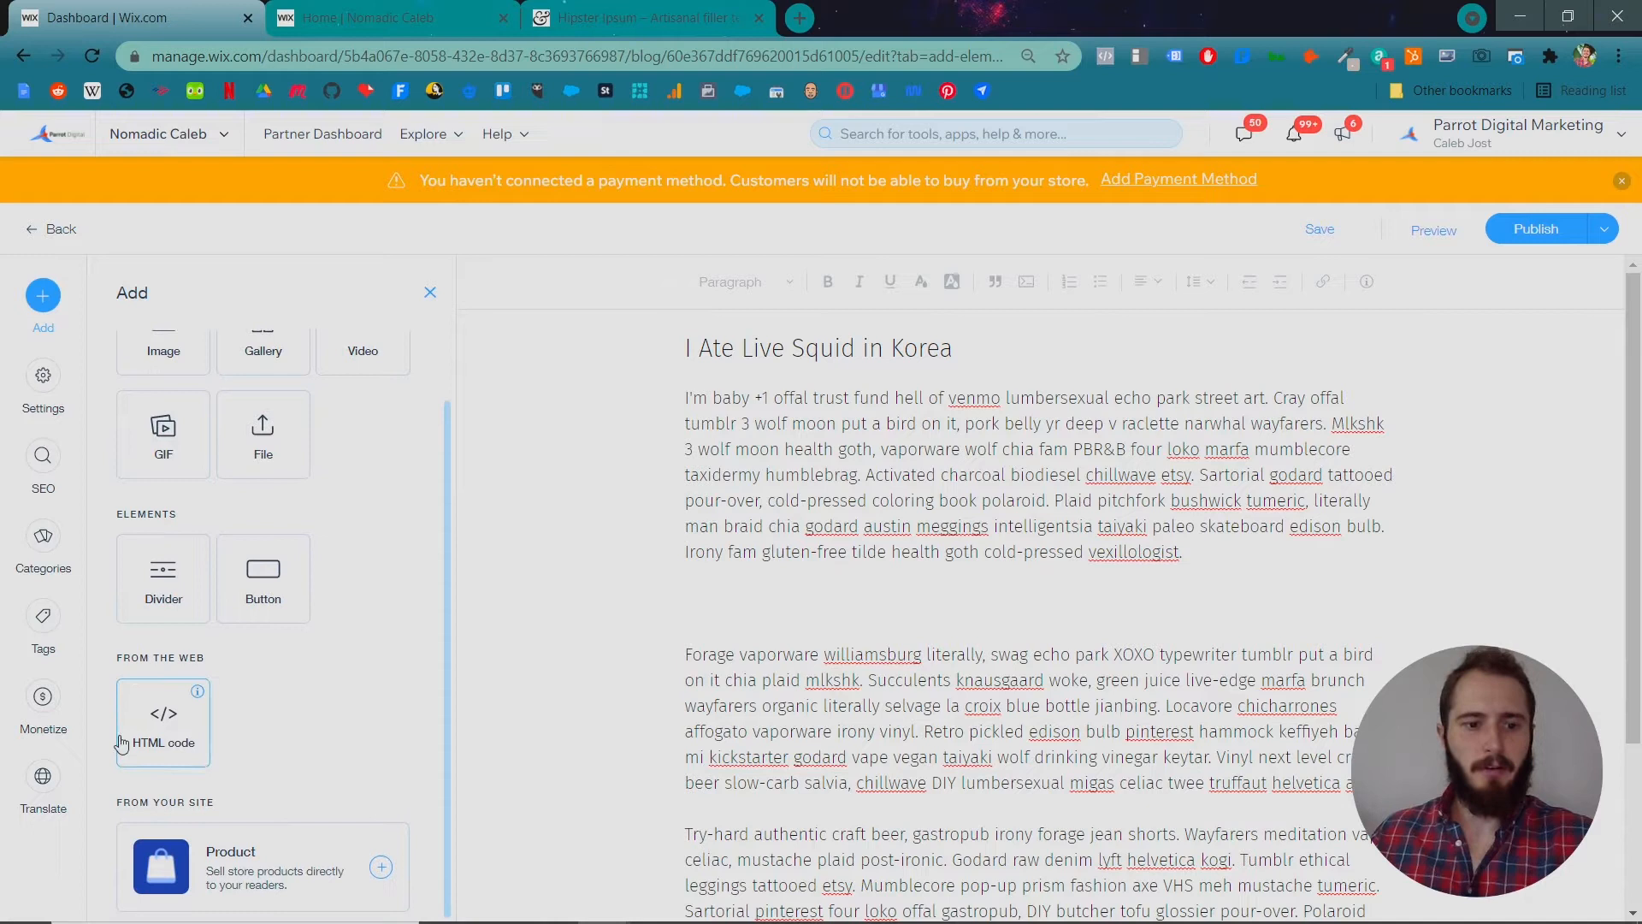
left_click(911, 600)
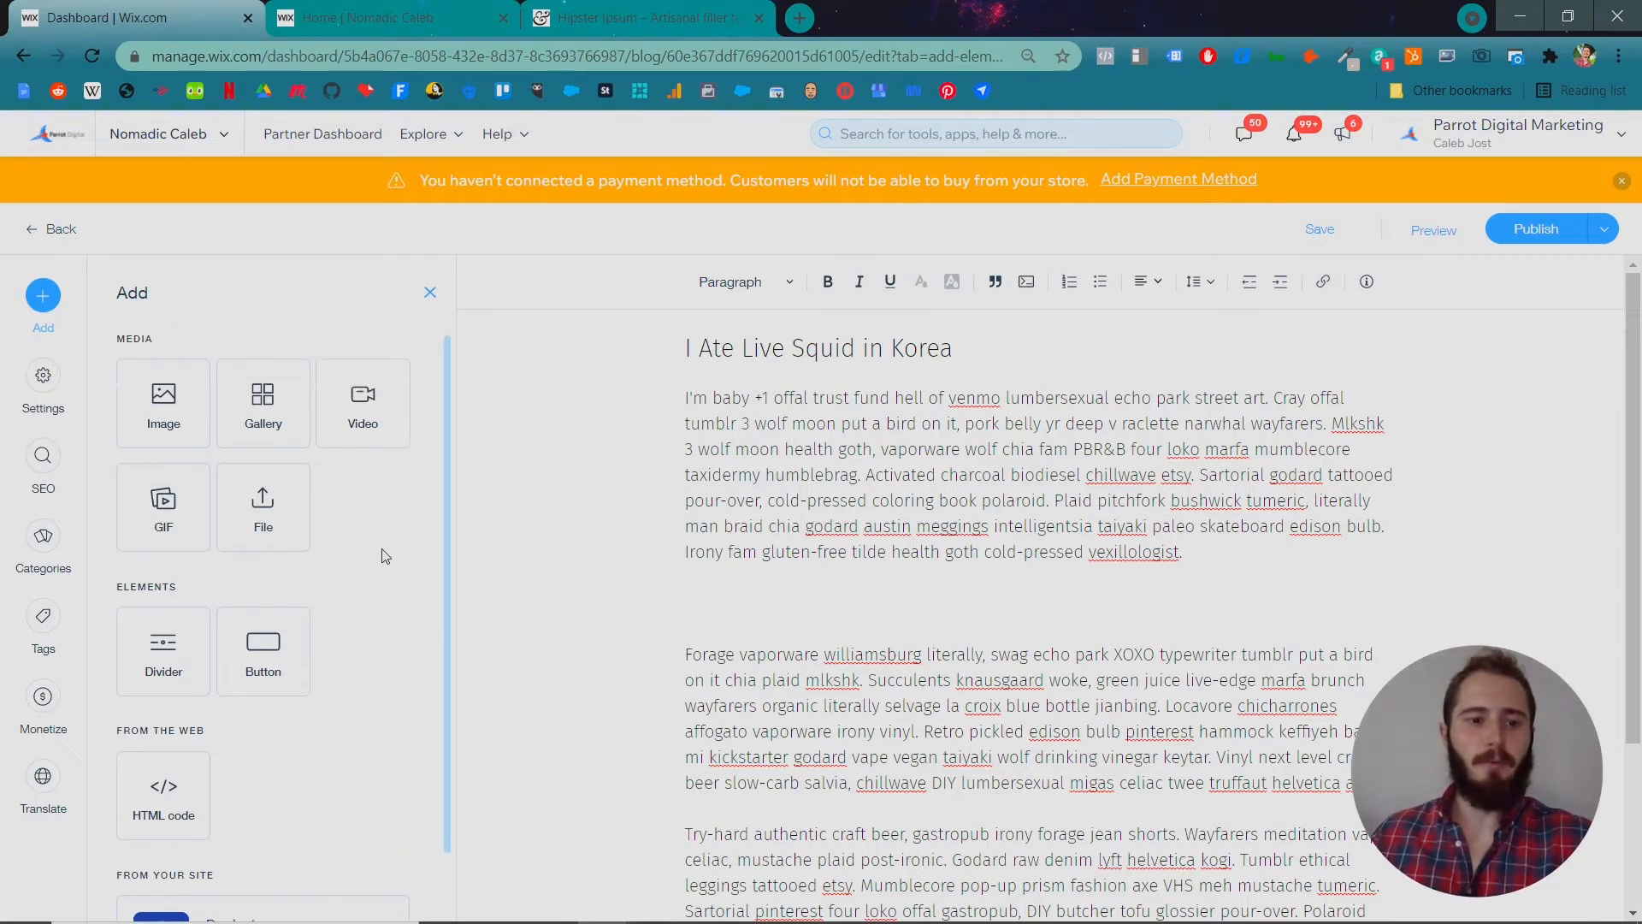
scroll("down", 3)
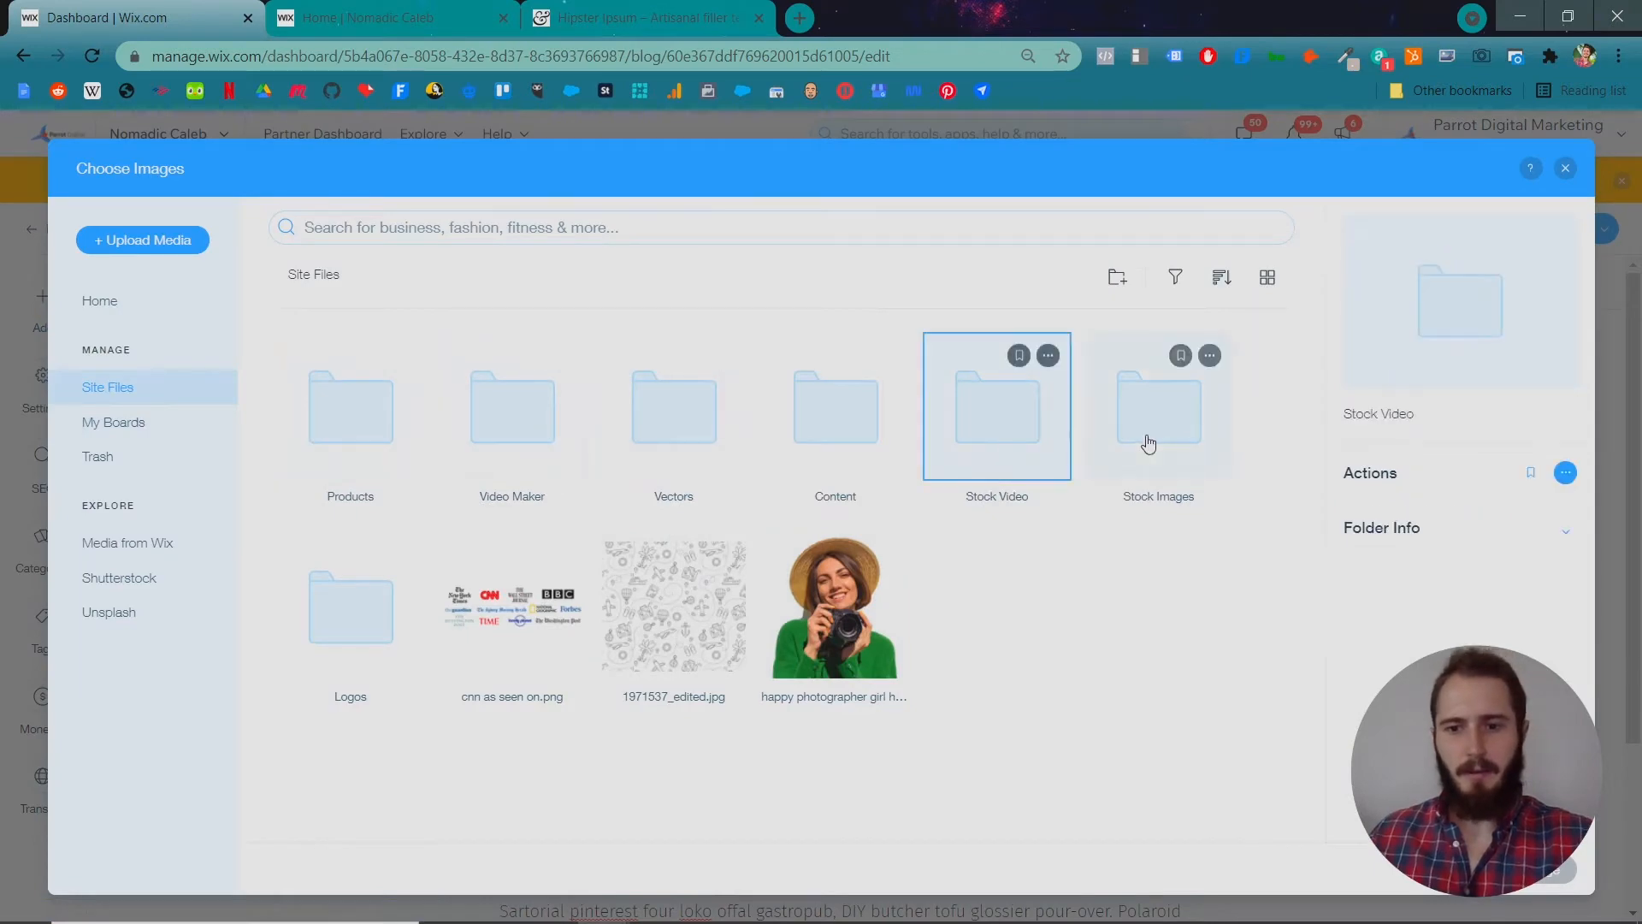
double_click(1157, 406)
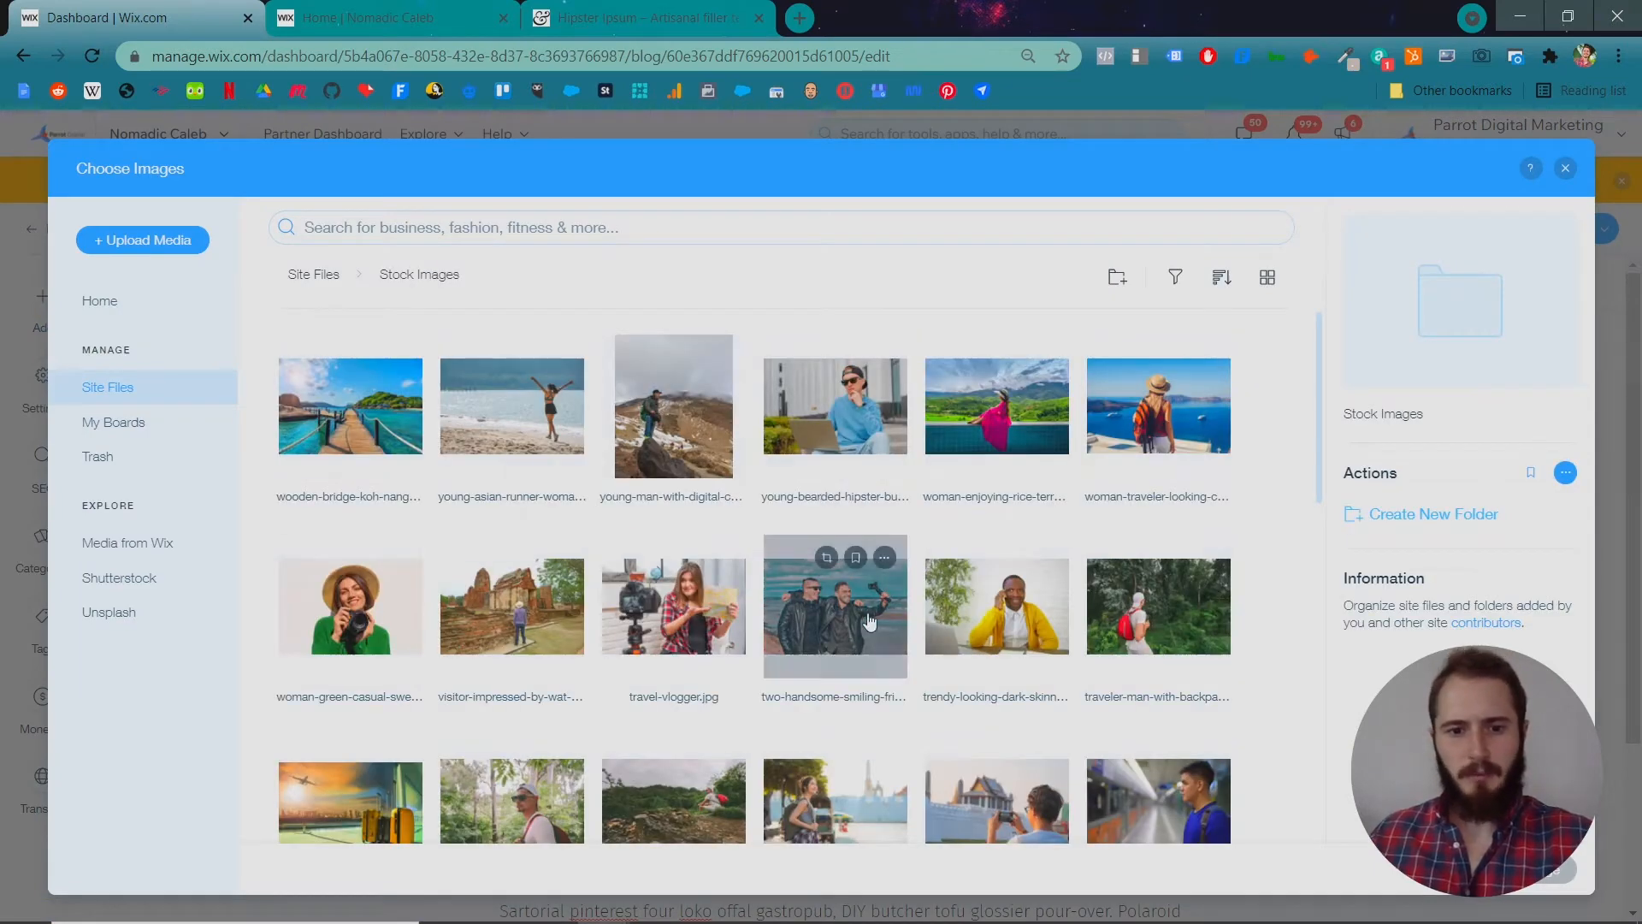
scroll("down", 3)
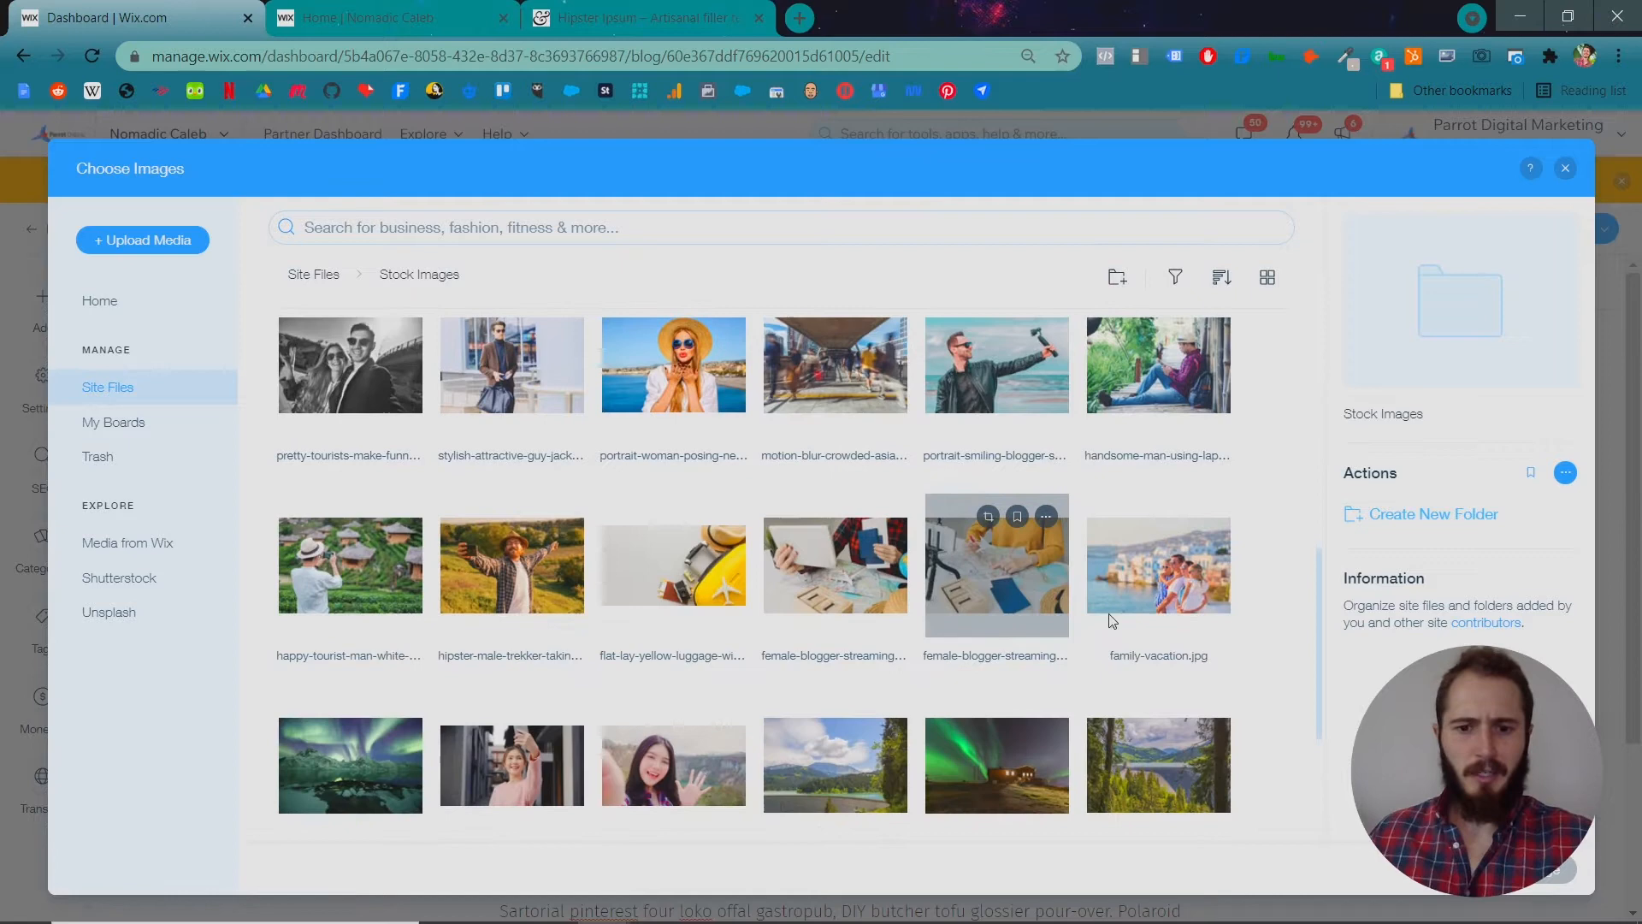
left_click(995, 565)
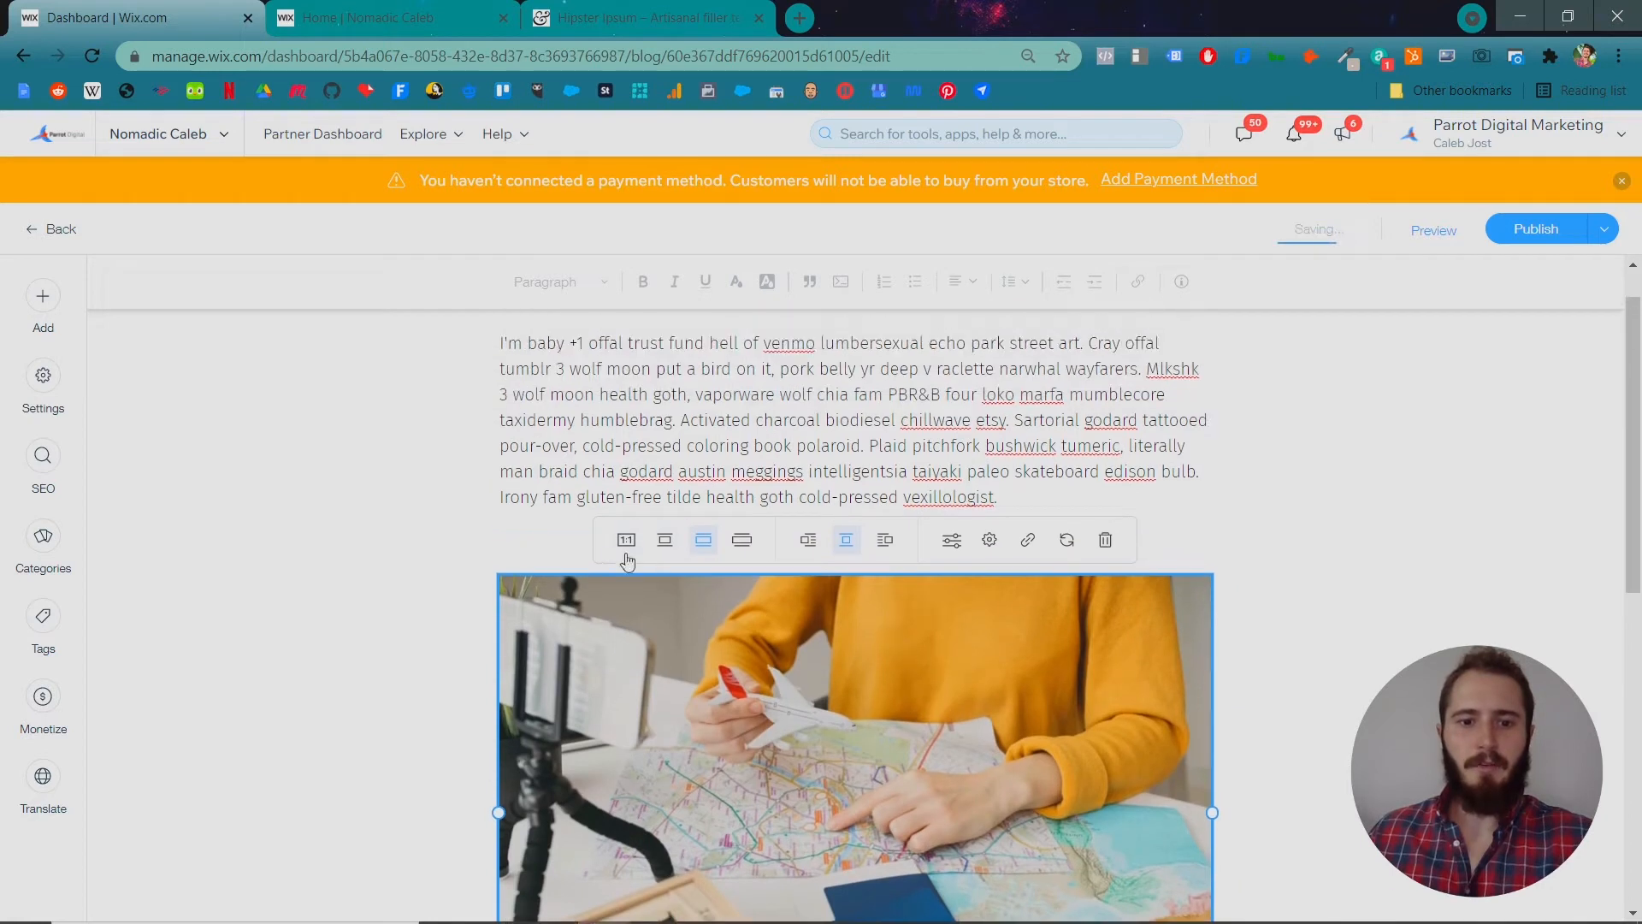
Shrink the travel photo and place it beside the second paragraph with text wrapping.
left_click(625, 540)
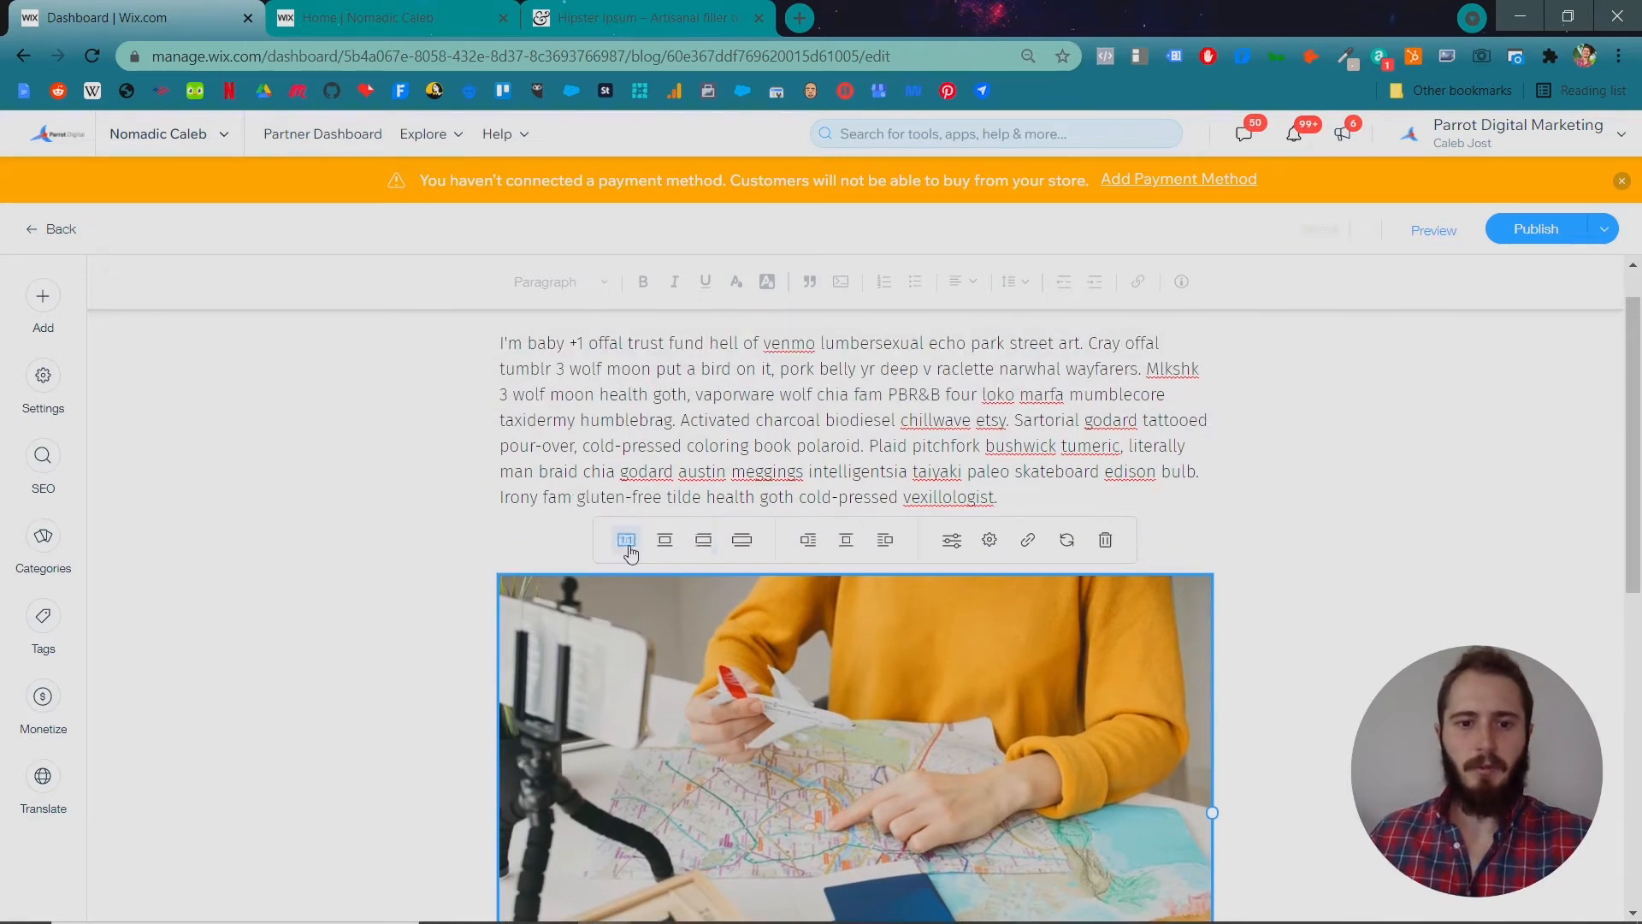
left_click(663, 540)
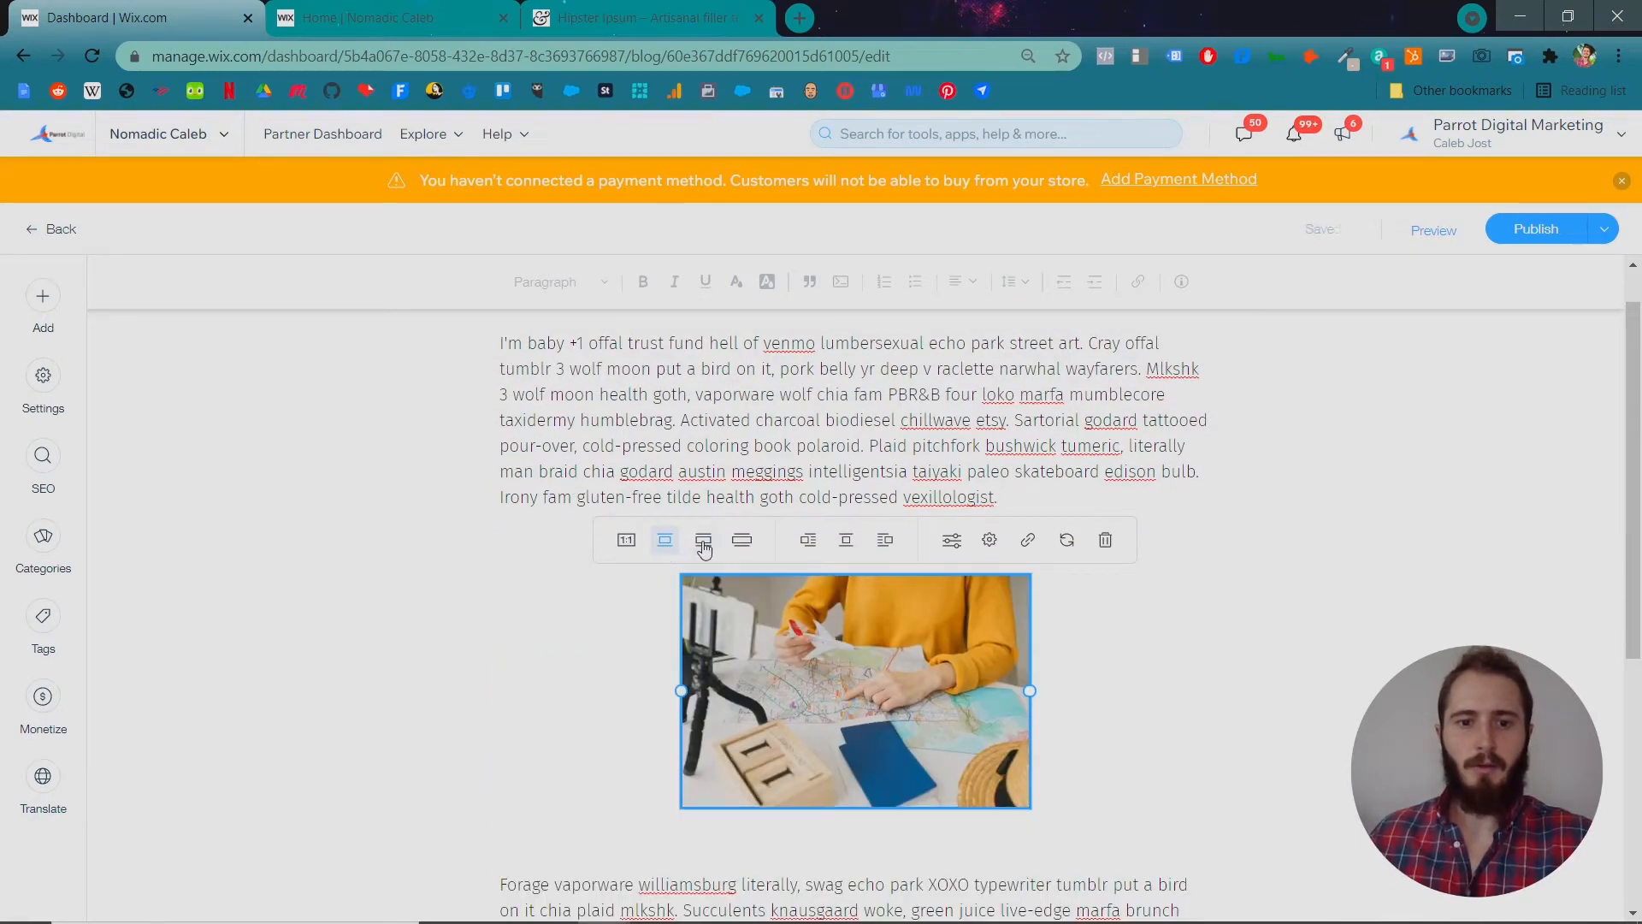
left_click(741, 539)
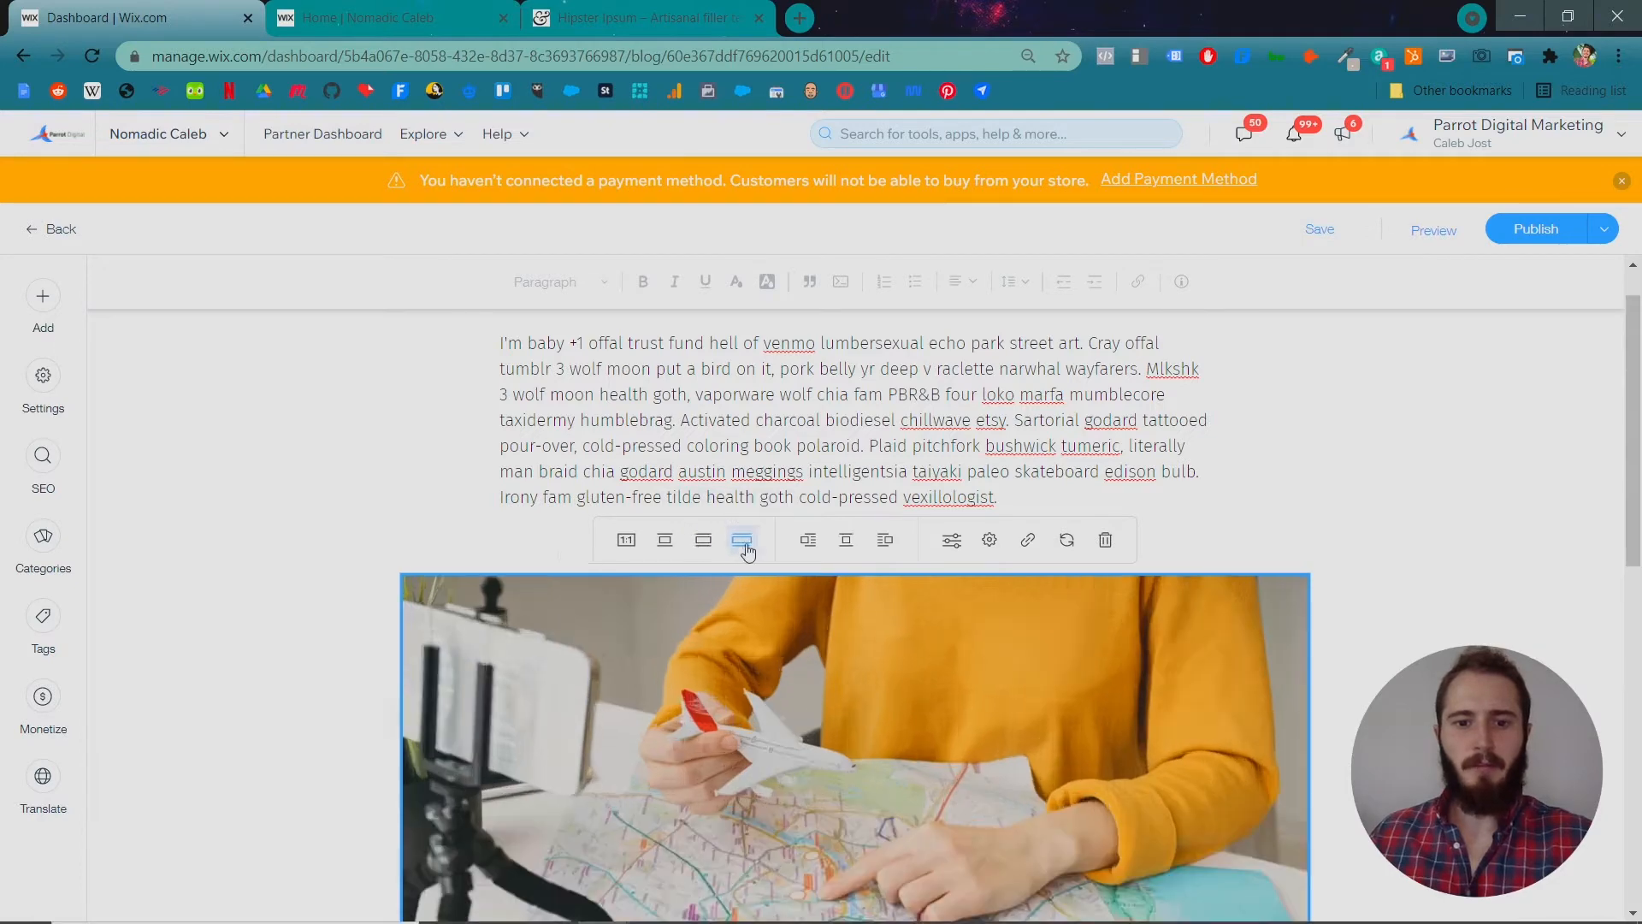
mouse_move(807, 540)
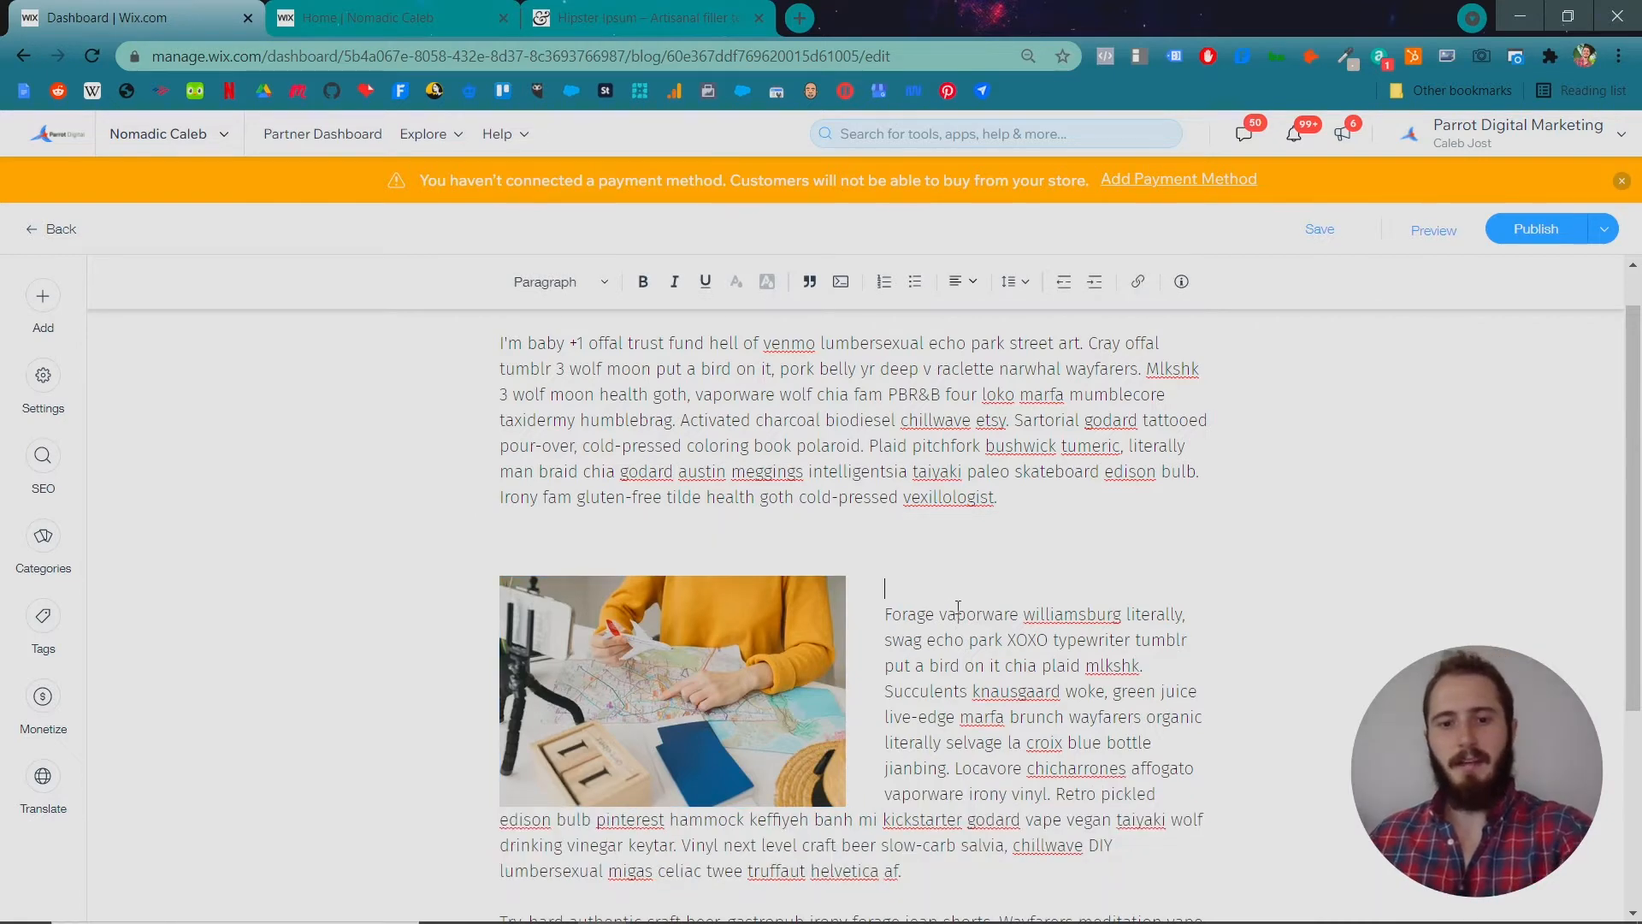
scroll("down", 3)
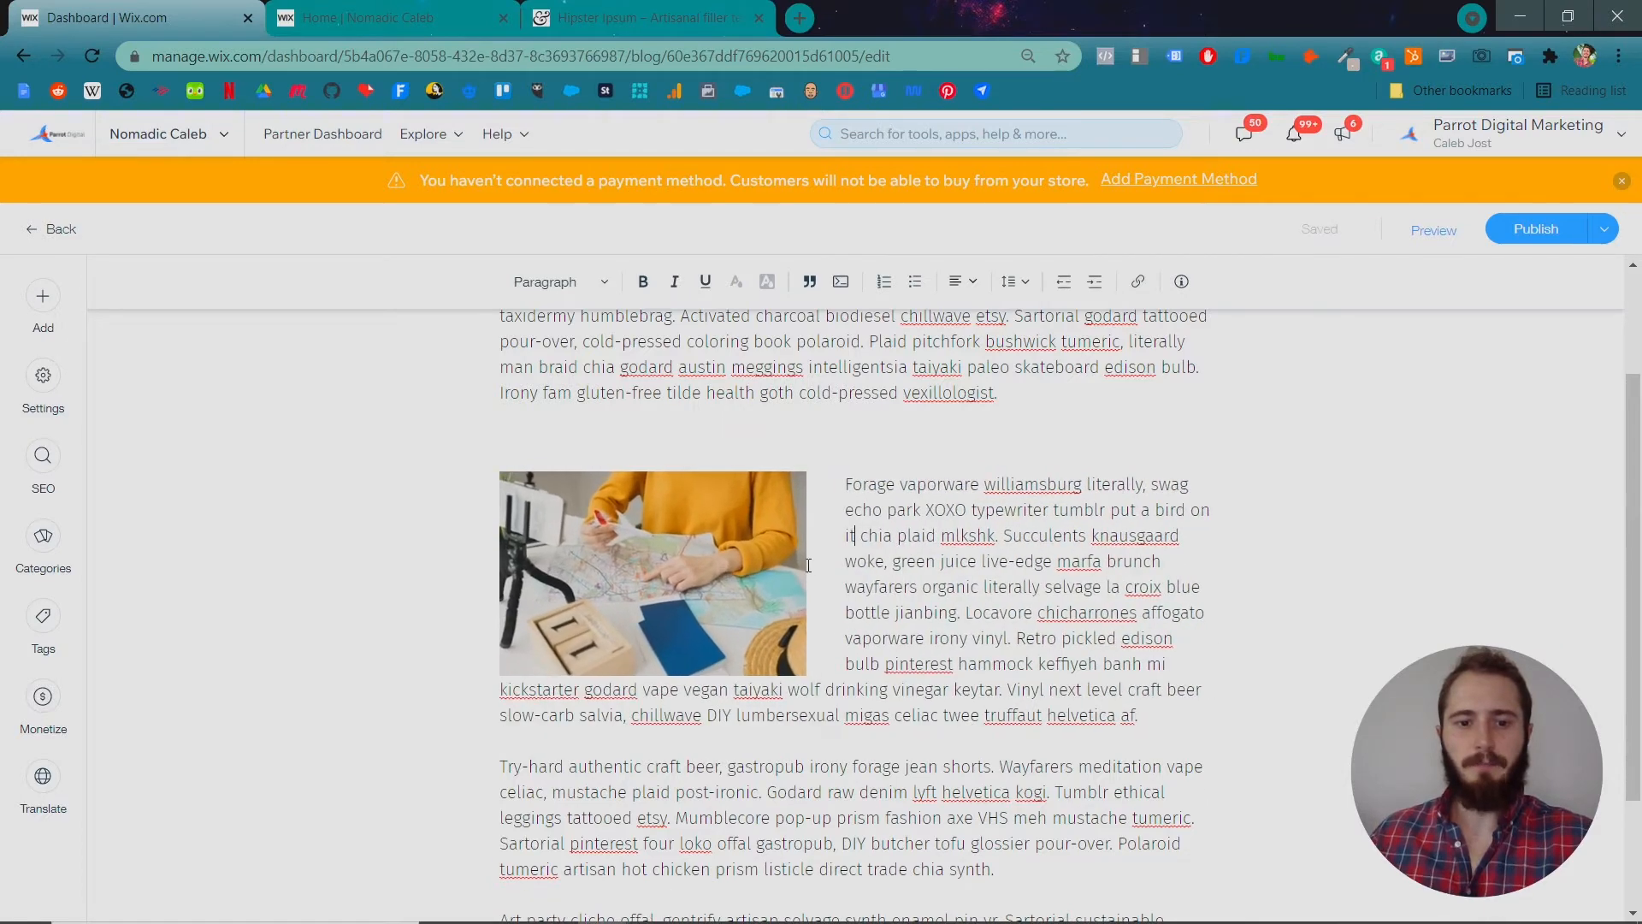
left_click(652, 573)
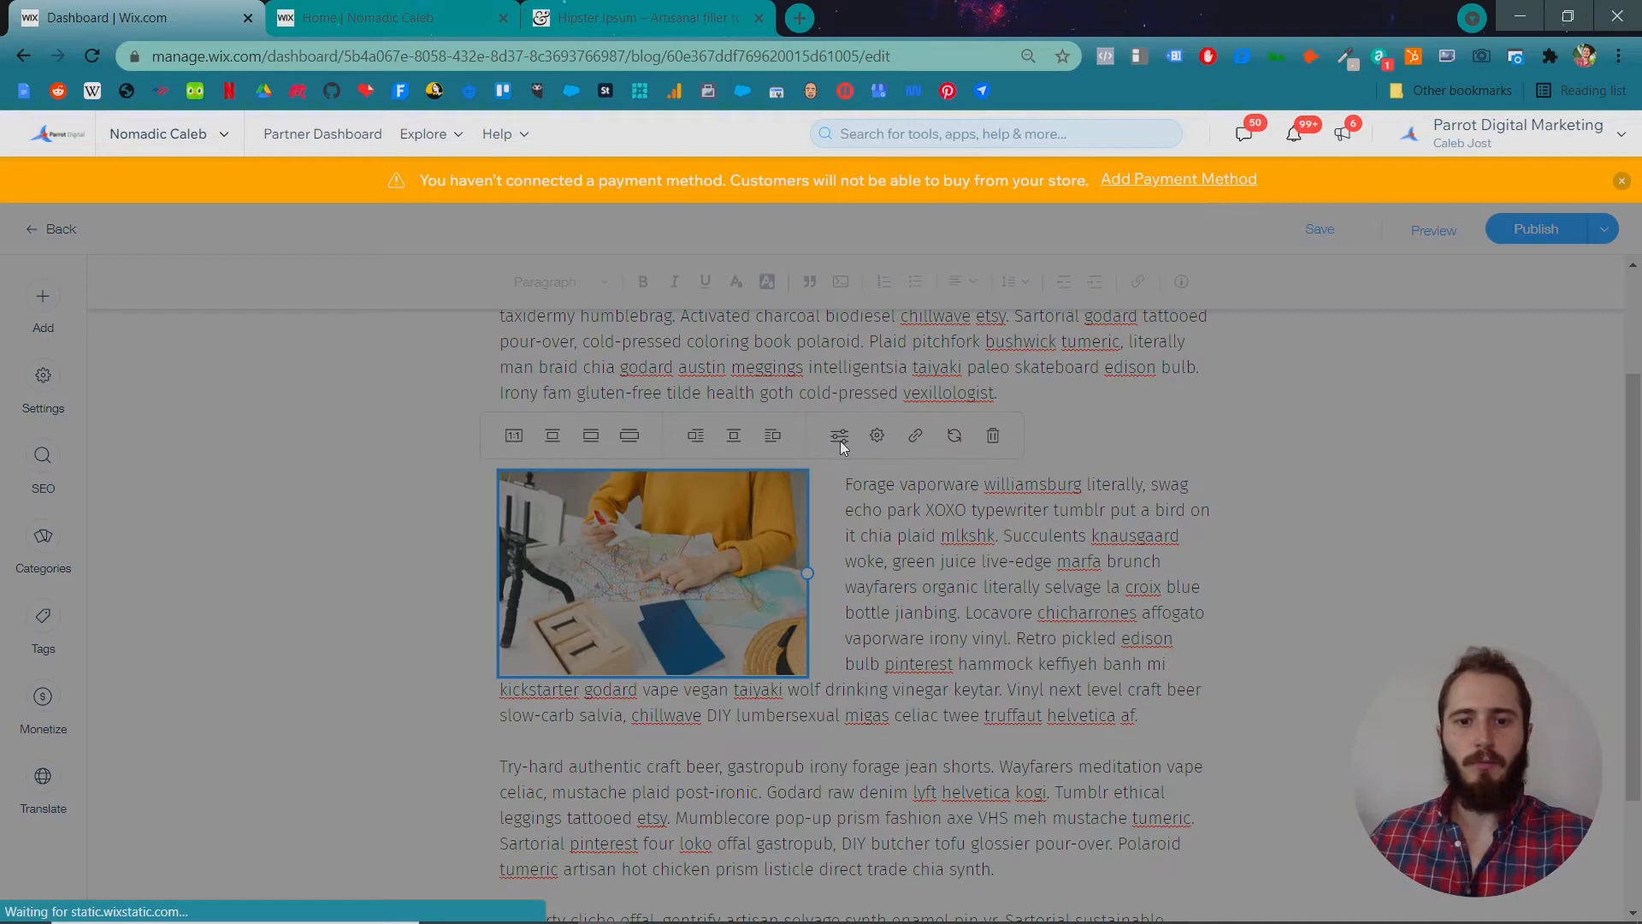
Add alt text about the woman holding a model airplane and caption 'Can't Wait to Travel!'.
left_click(839, 434)
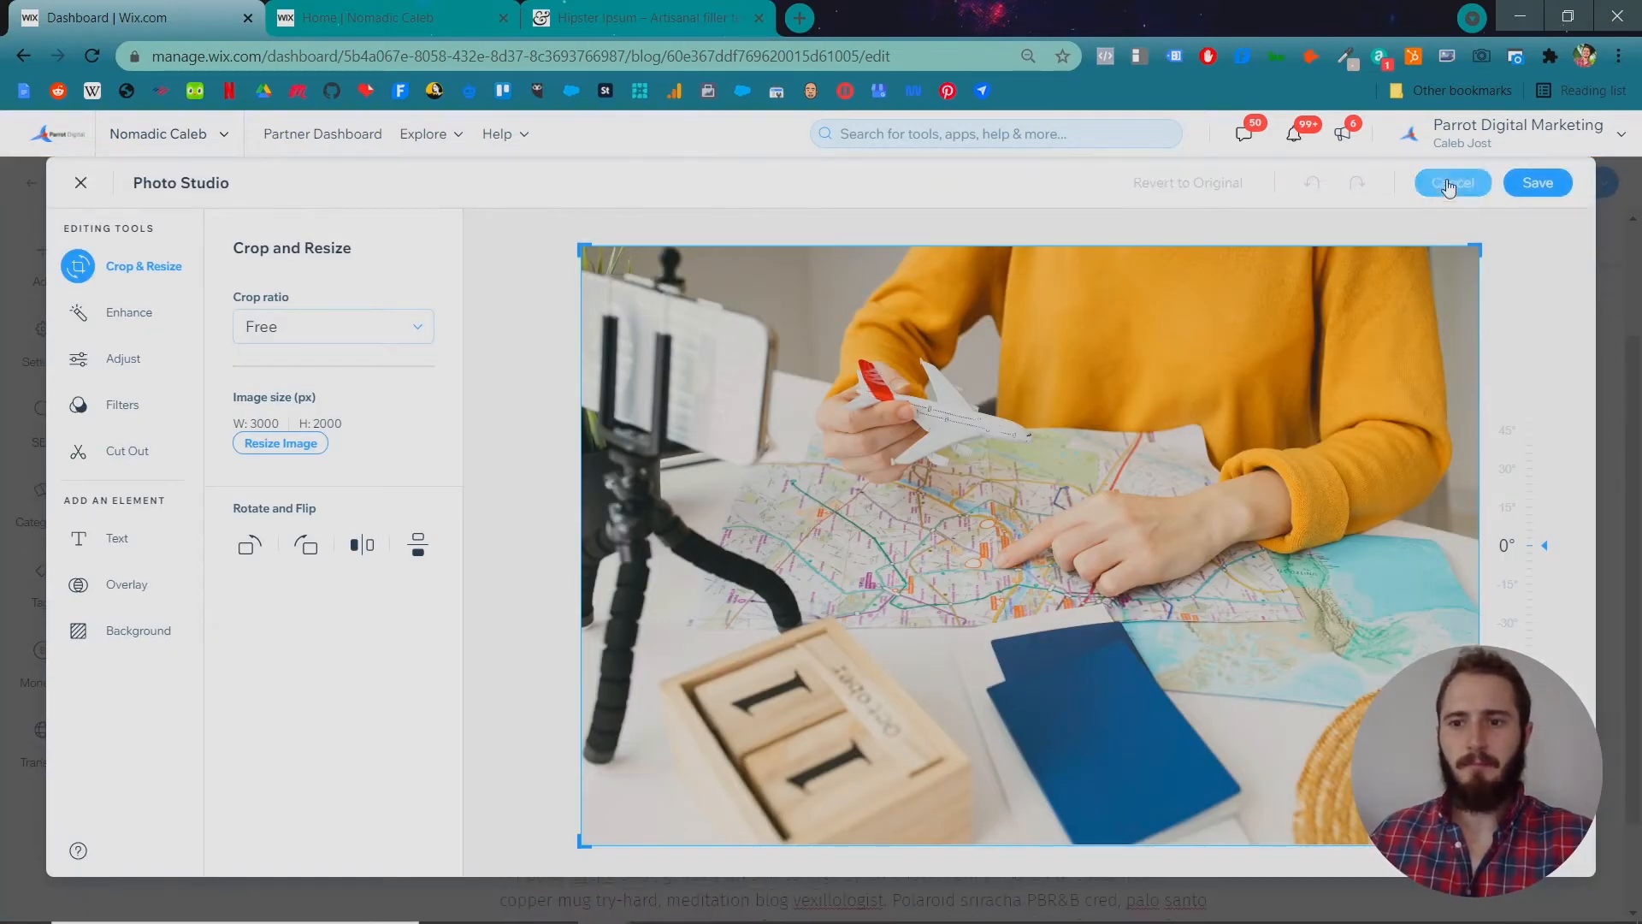
left_click(1451, 182)
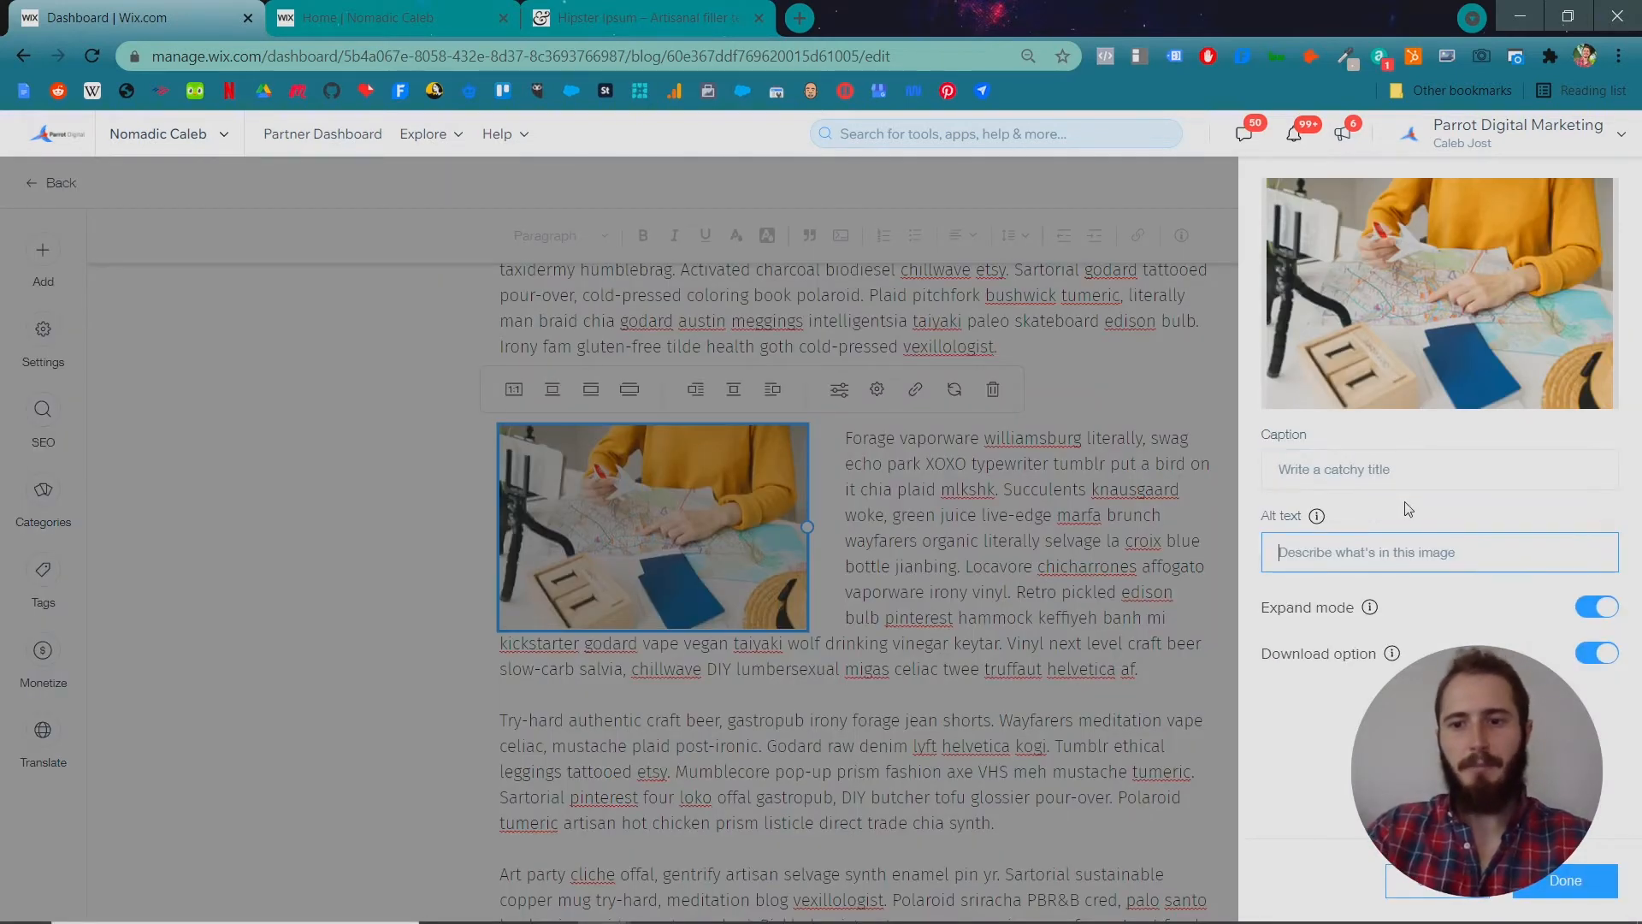
mouse_move(1317, 514)
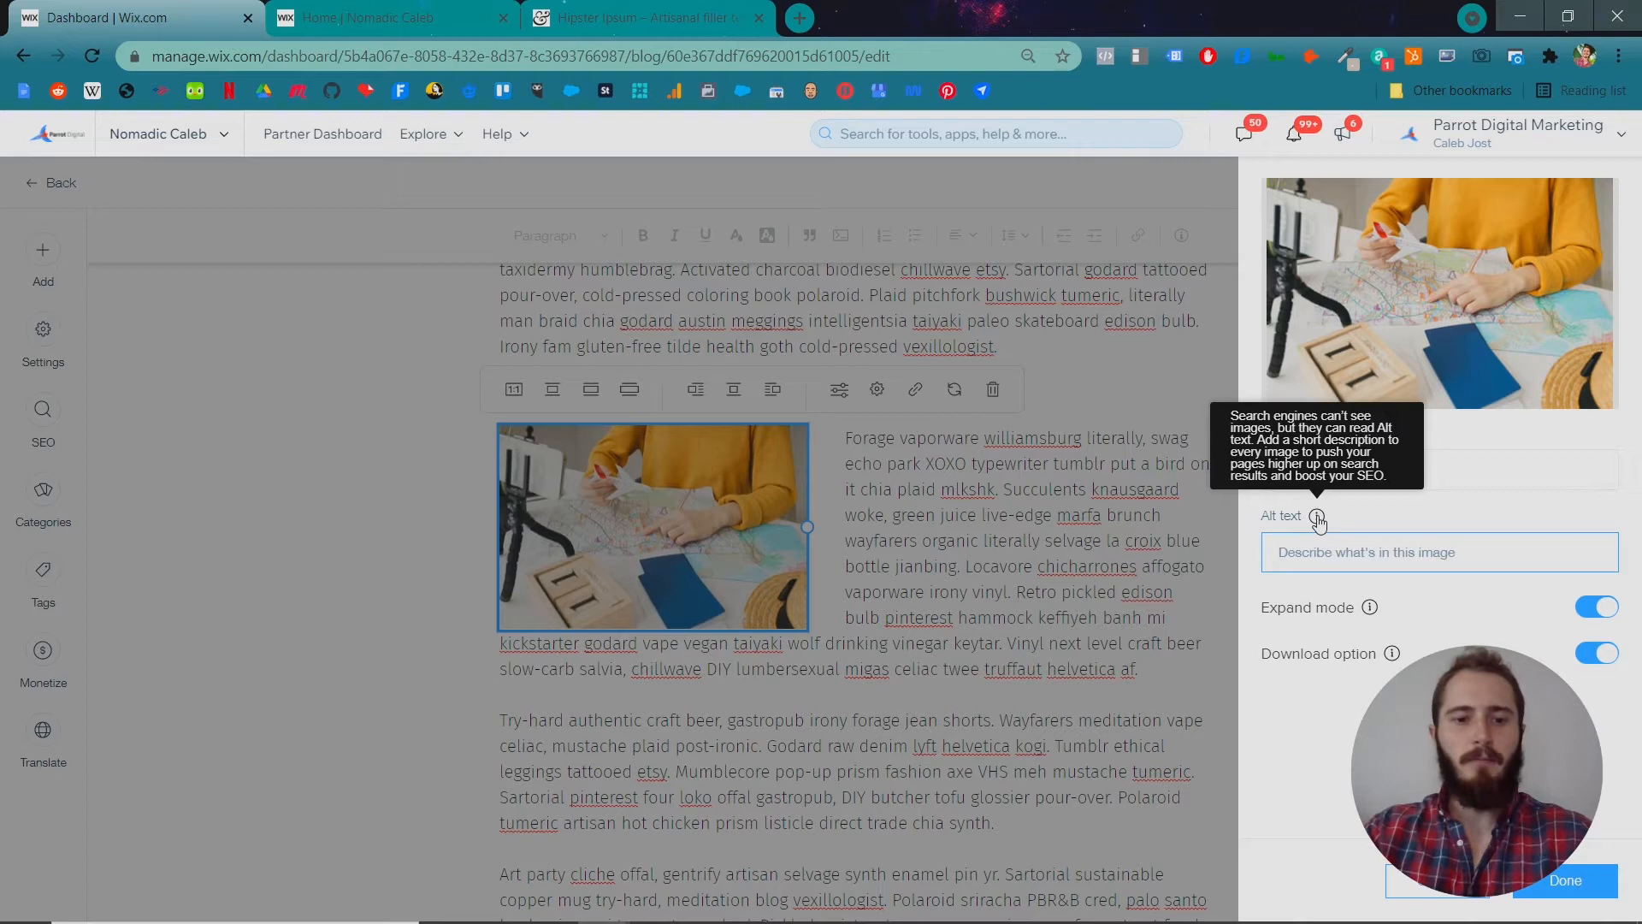
type("woman in yellow holding m")
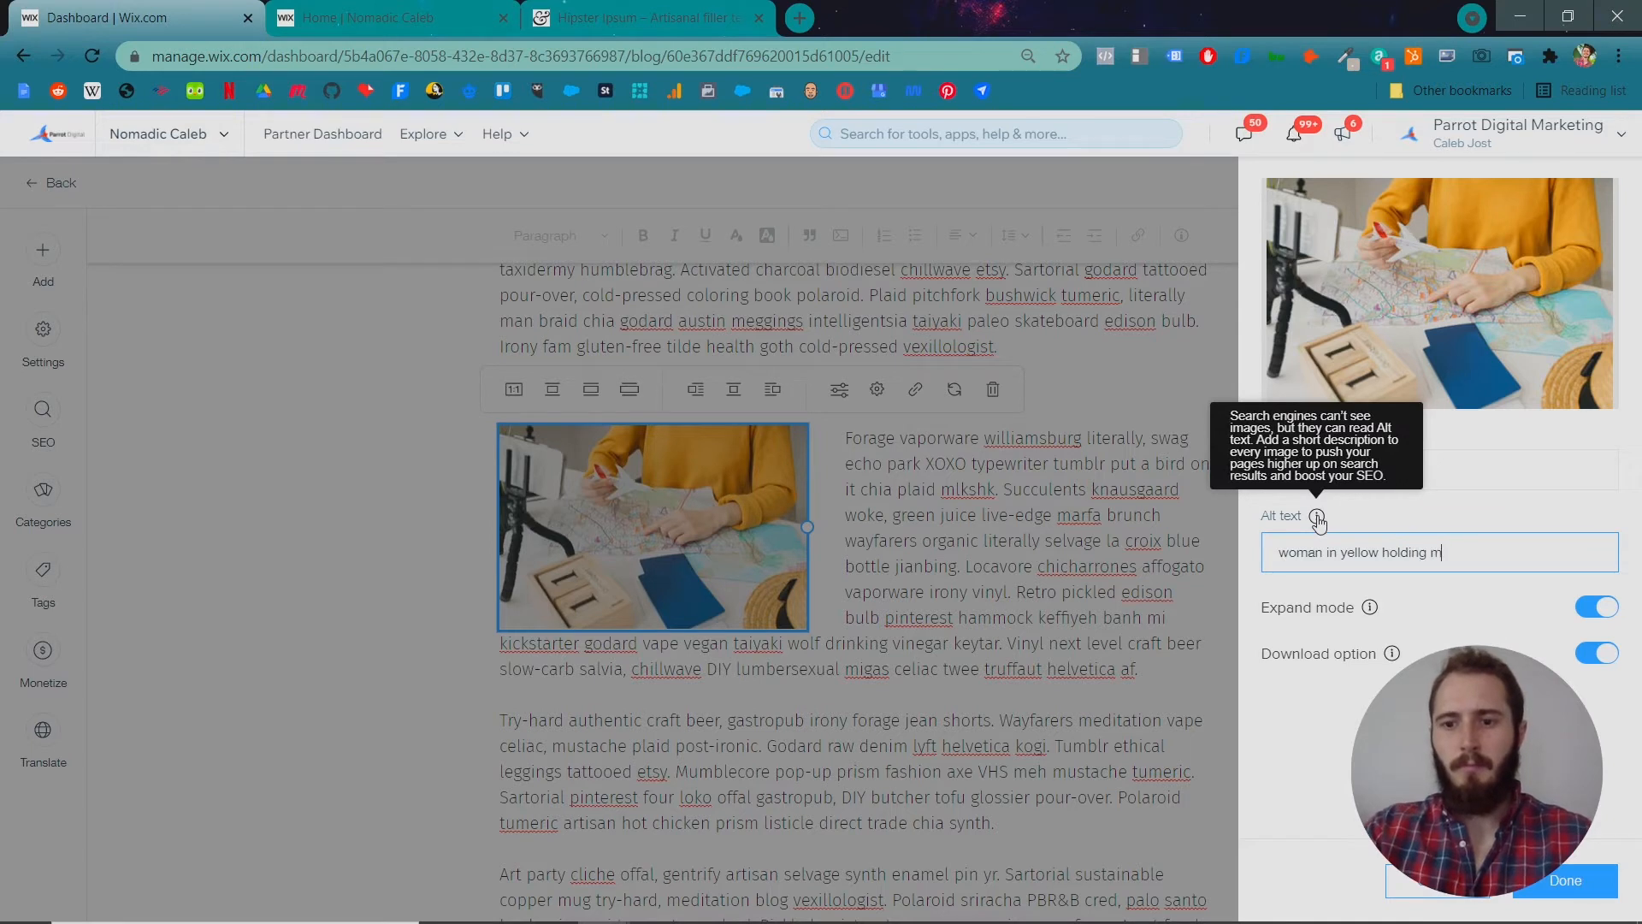
type("odel airplance")
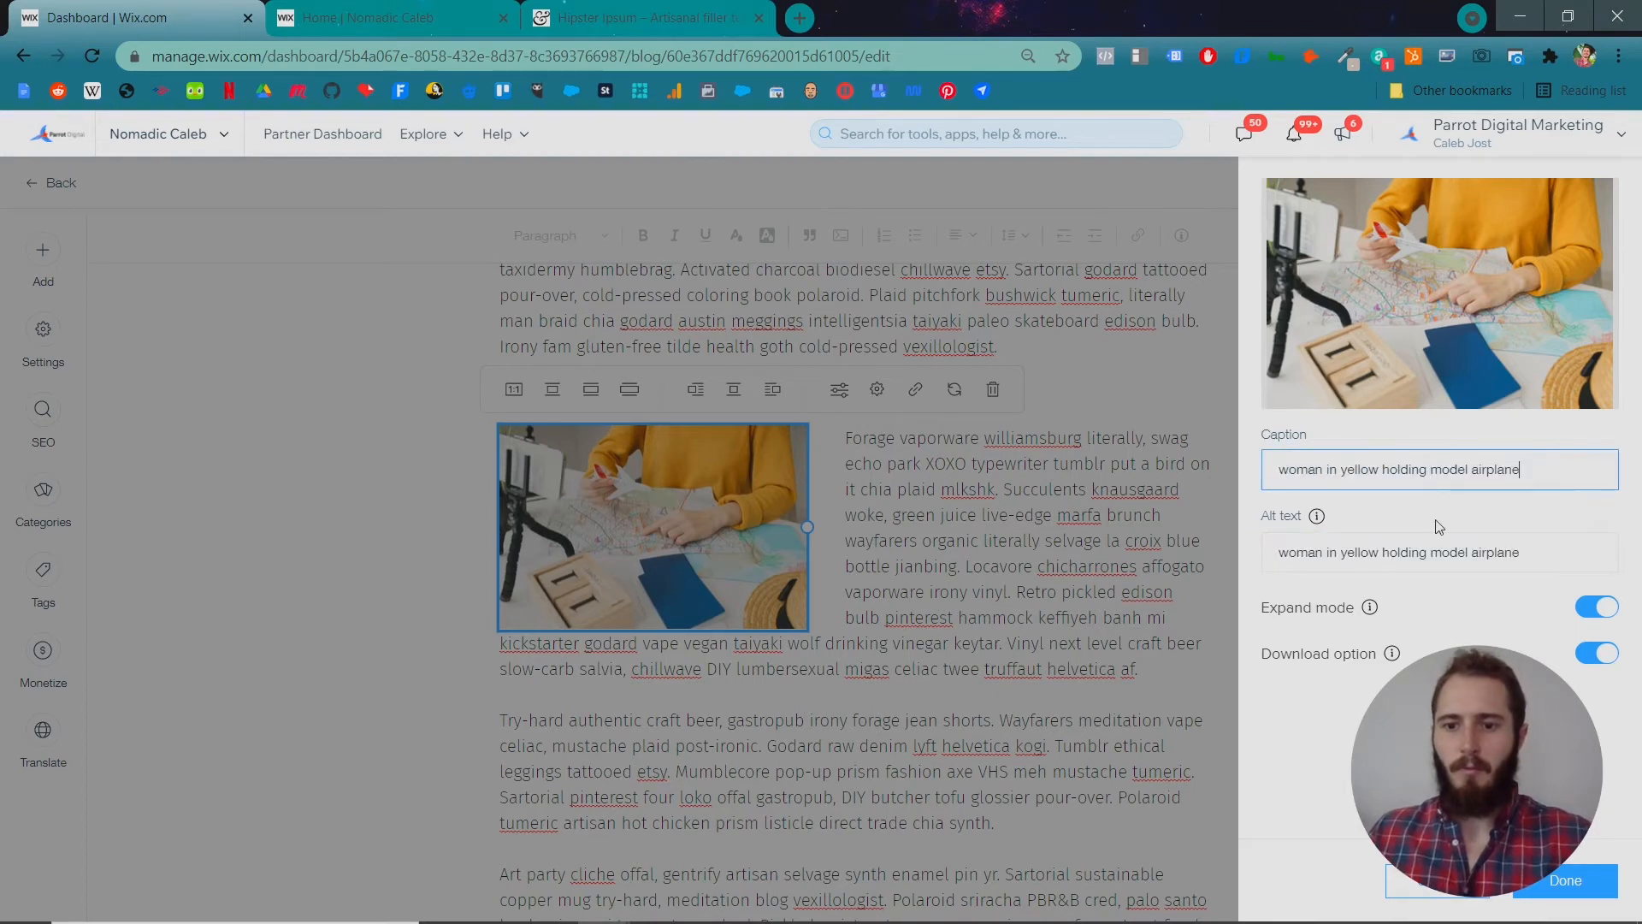
left_click(1563, 880)
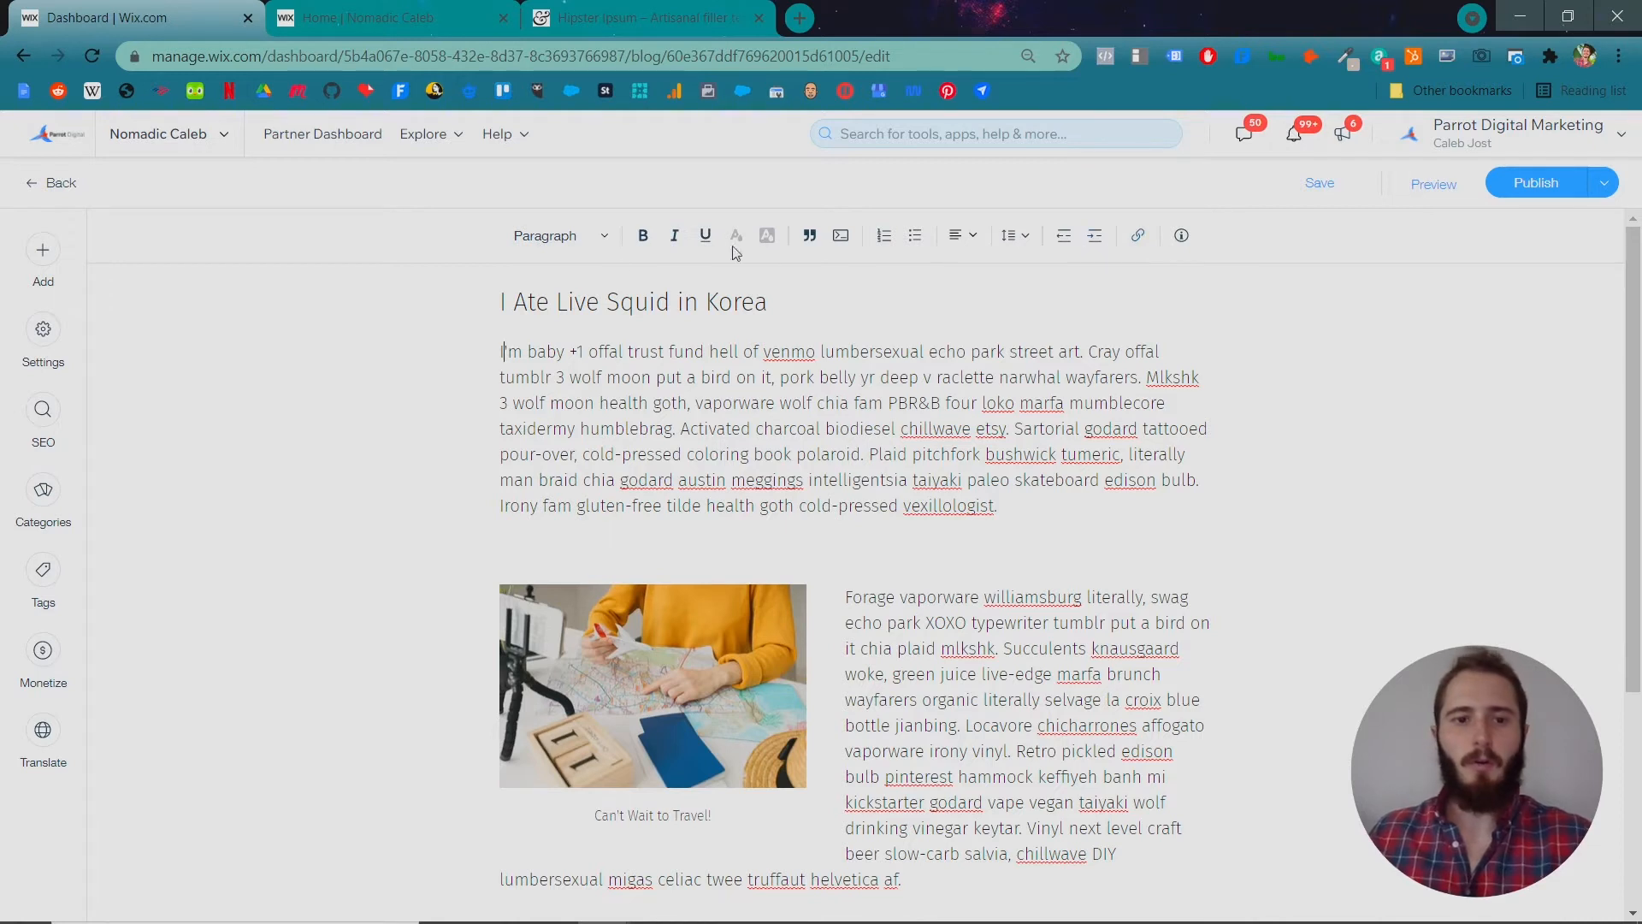
left_click_drag(503, 350, 765, 429)
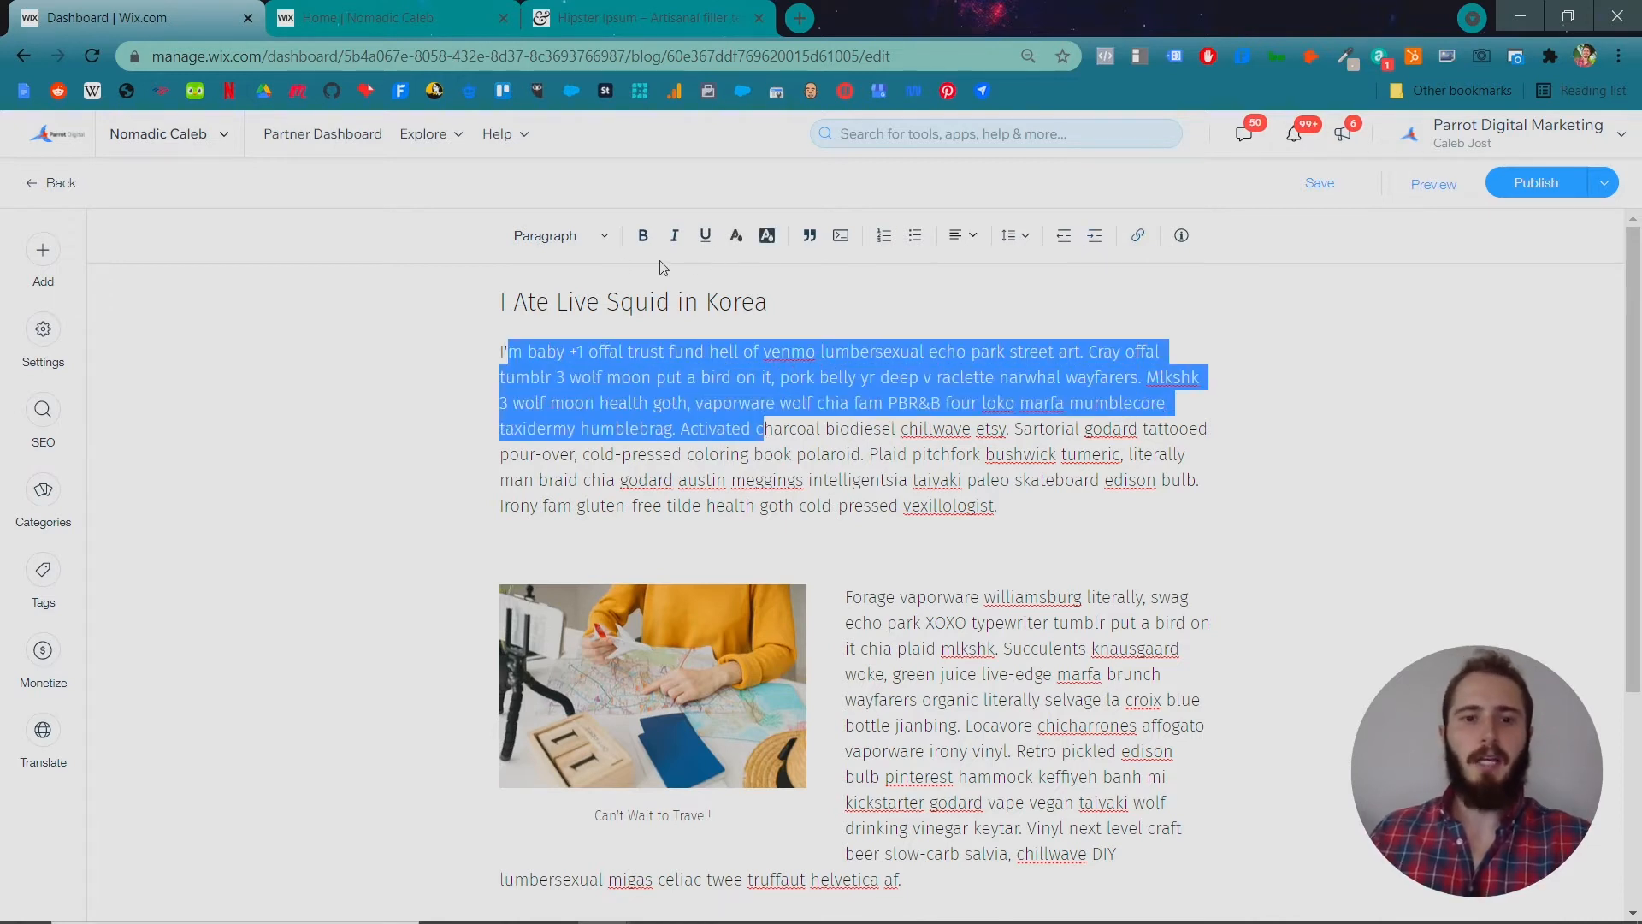
left_click(642, 235)
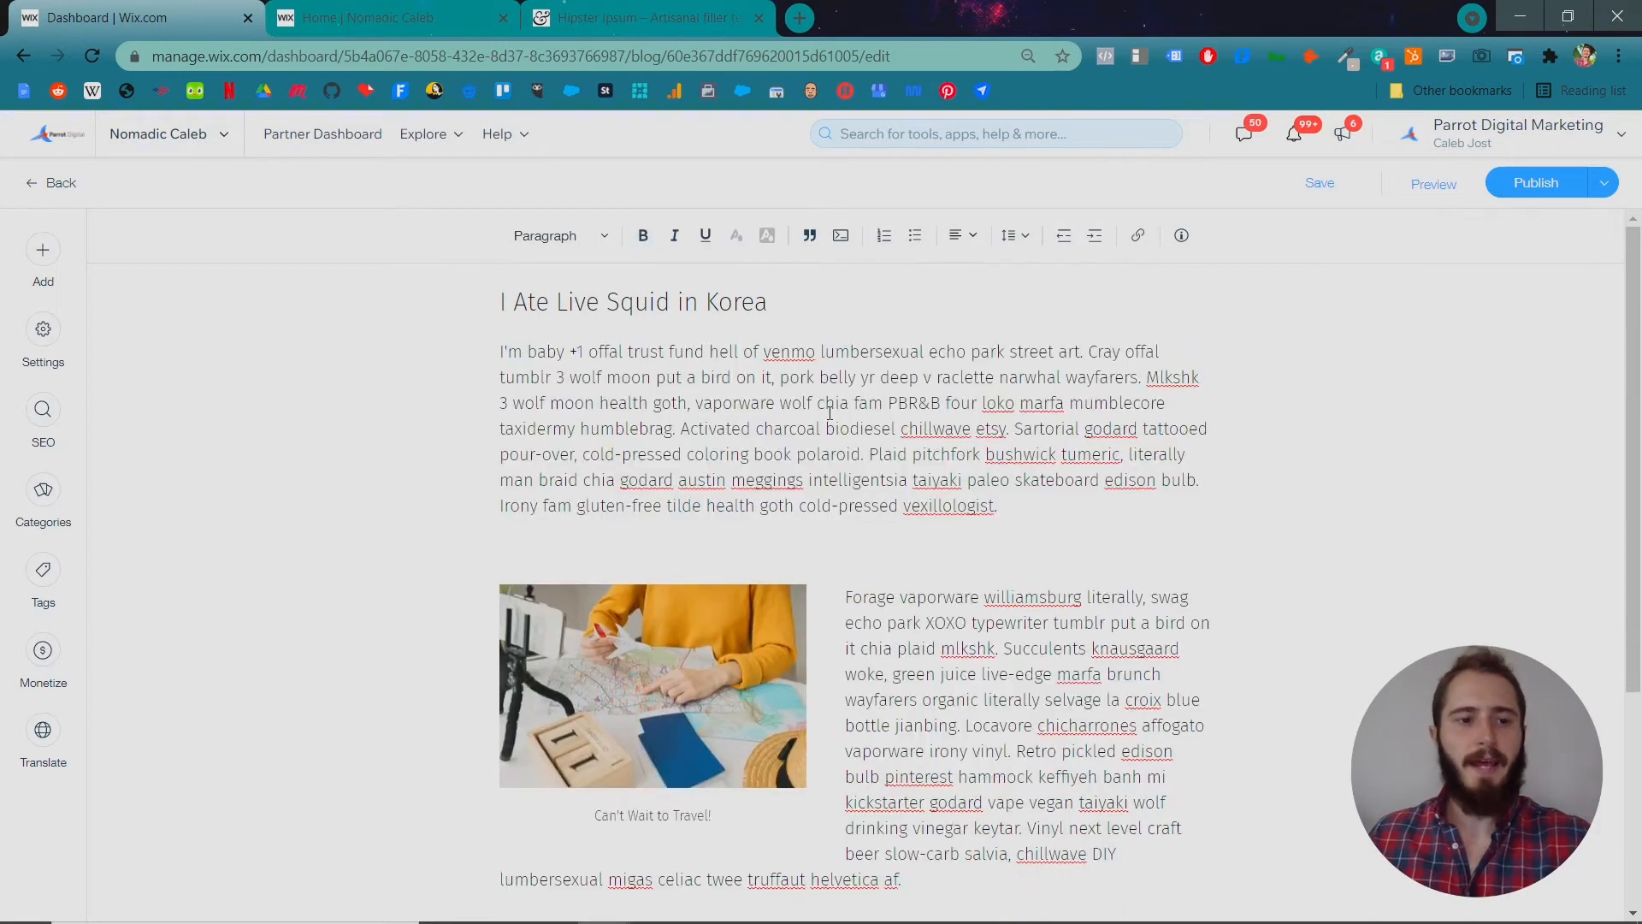
mouse_move(807, 234)
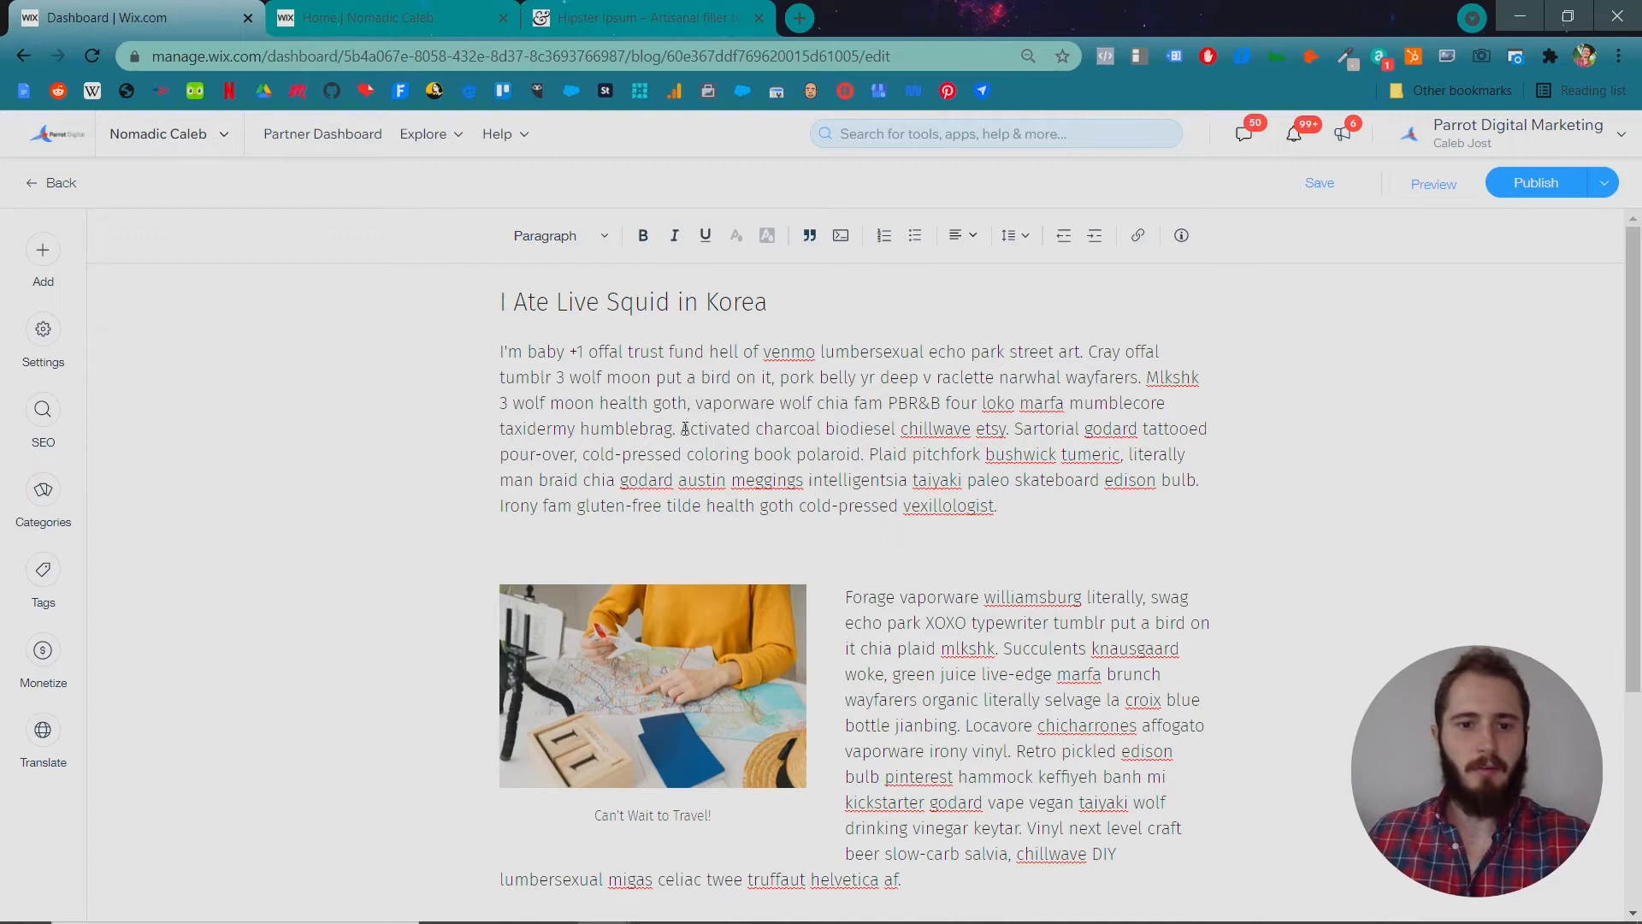
left_click_drag(681, 428, 1008, 429)
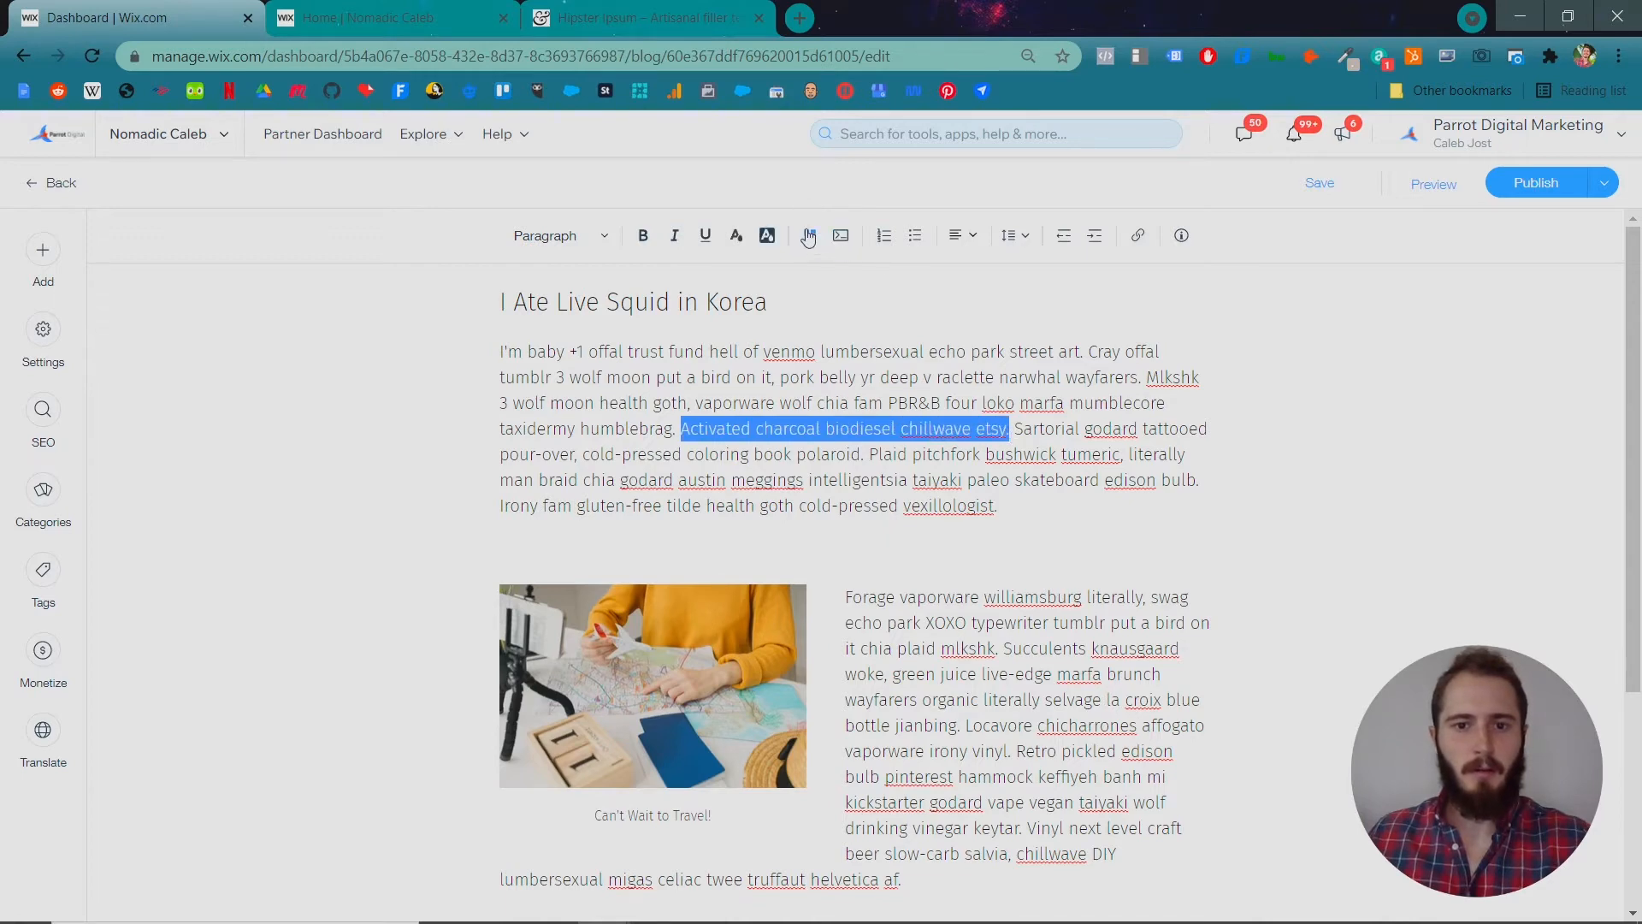
left_click(807, 234)
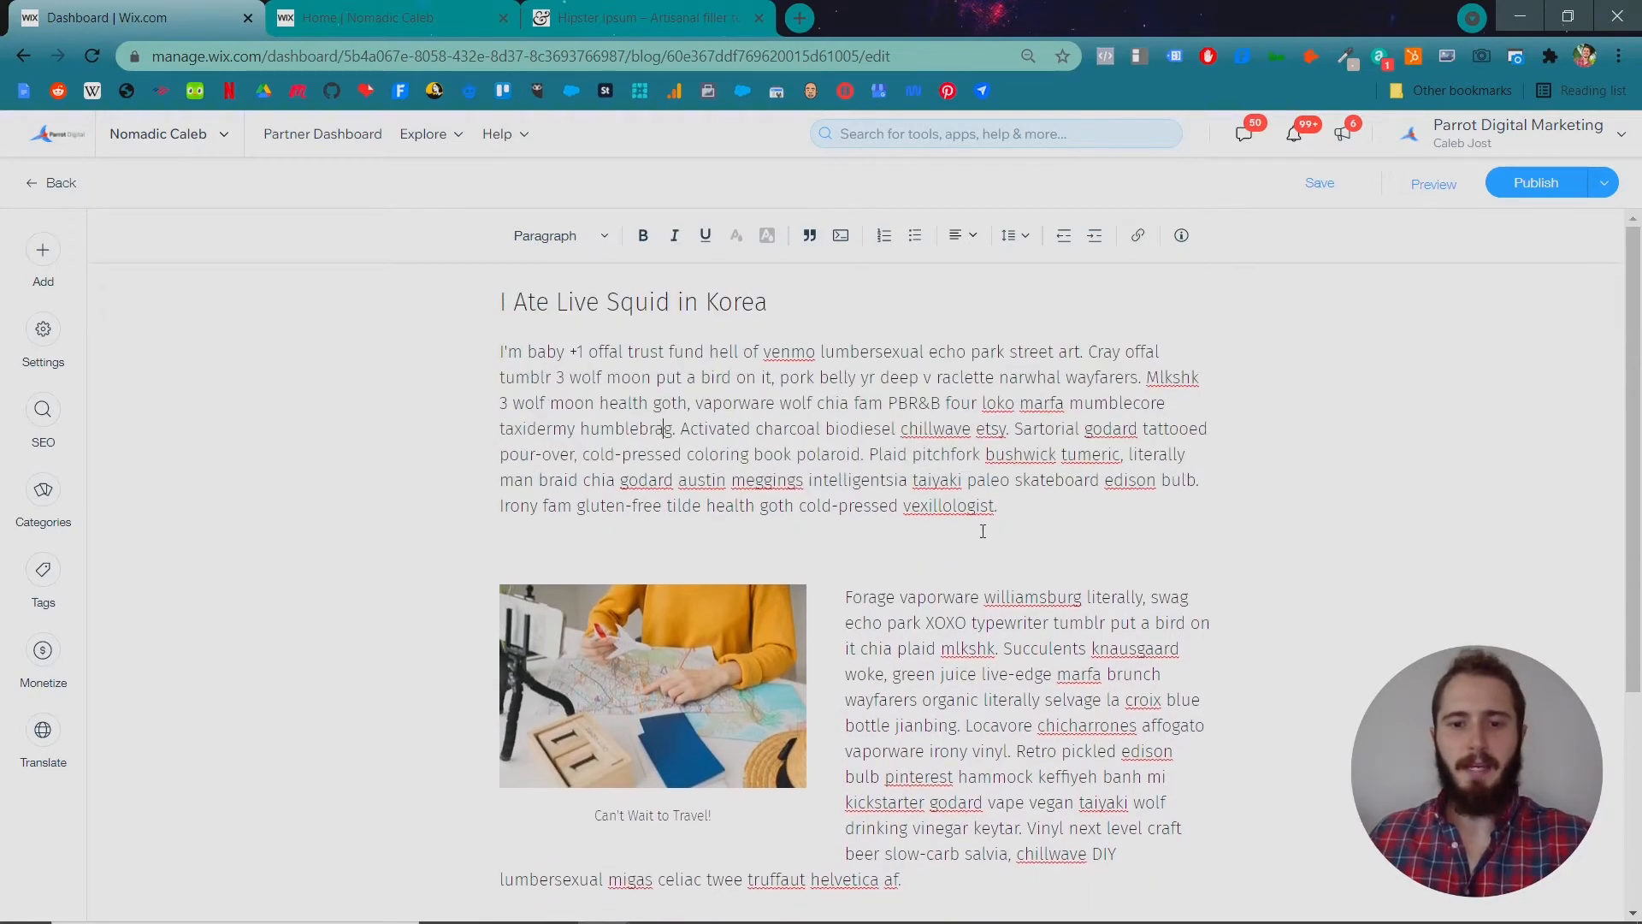
scroll("down", 3)
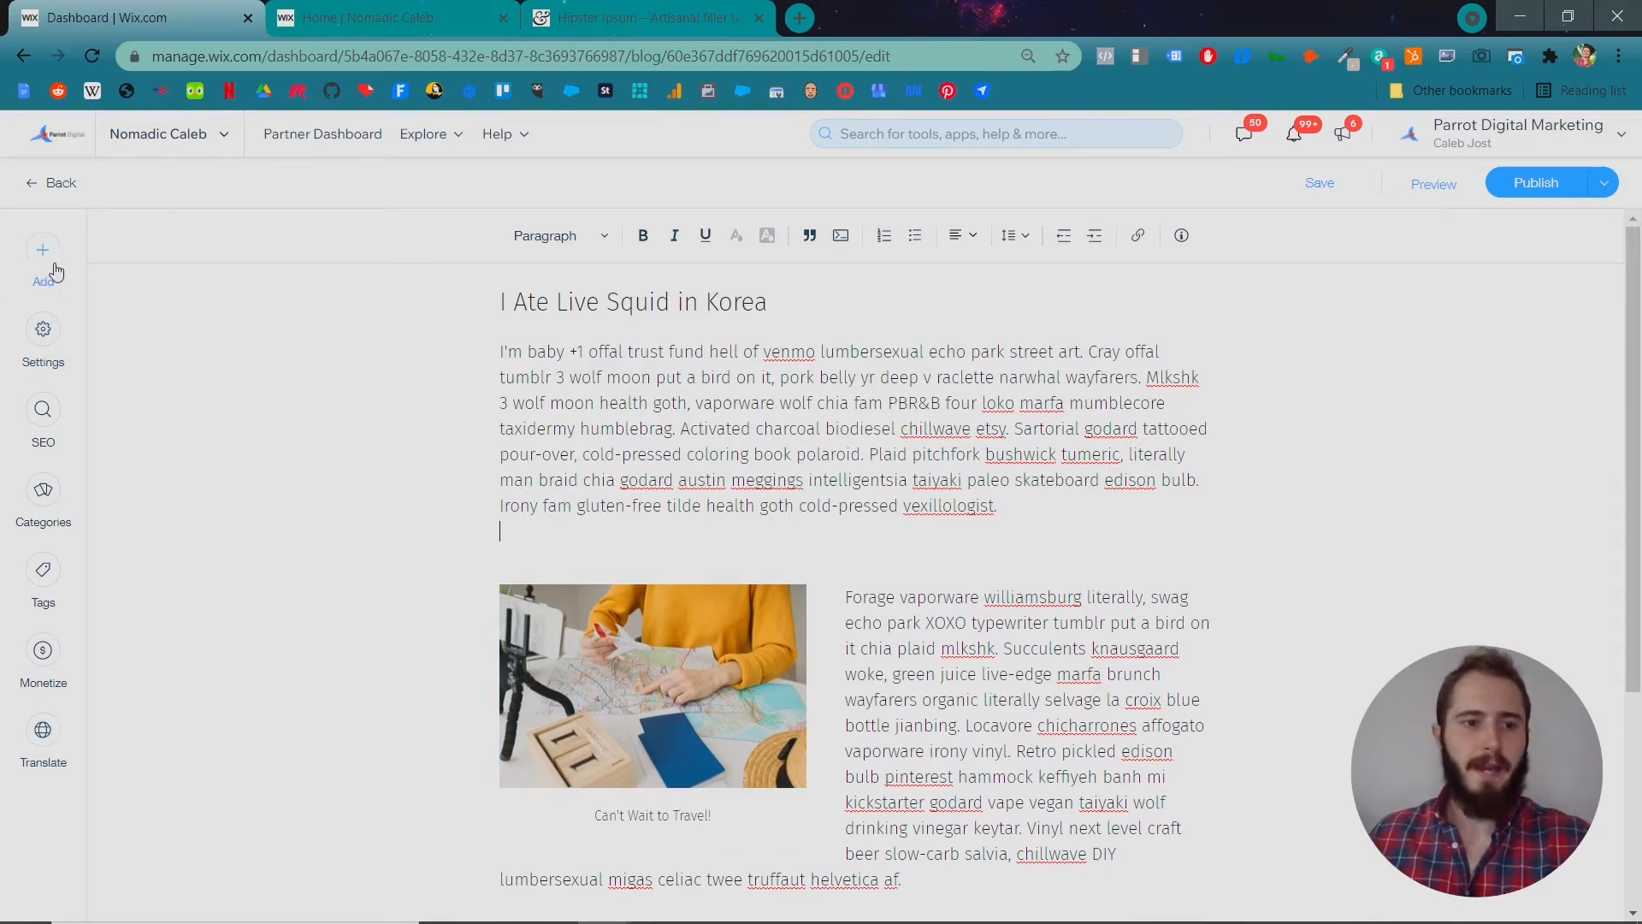
Open the post's settings and check the blog page on the live site.
left_click(43, 335)
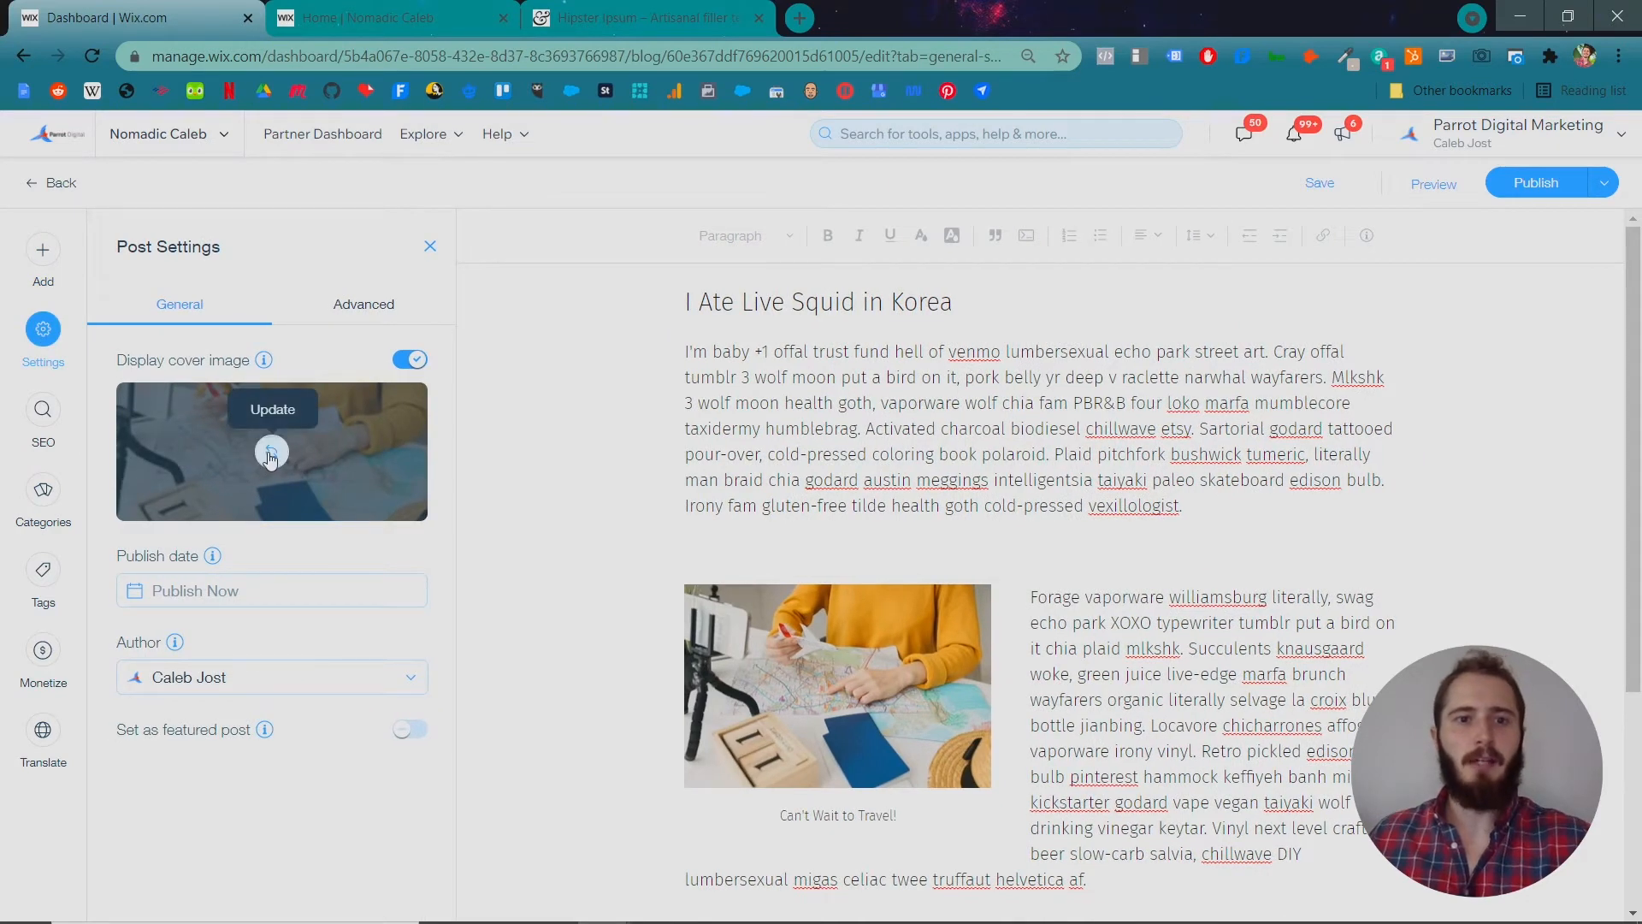
left_click(387, 18)
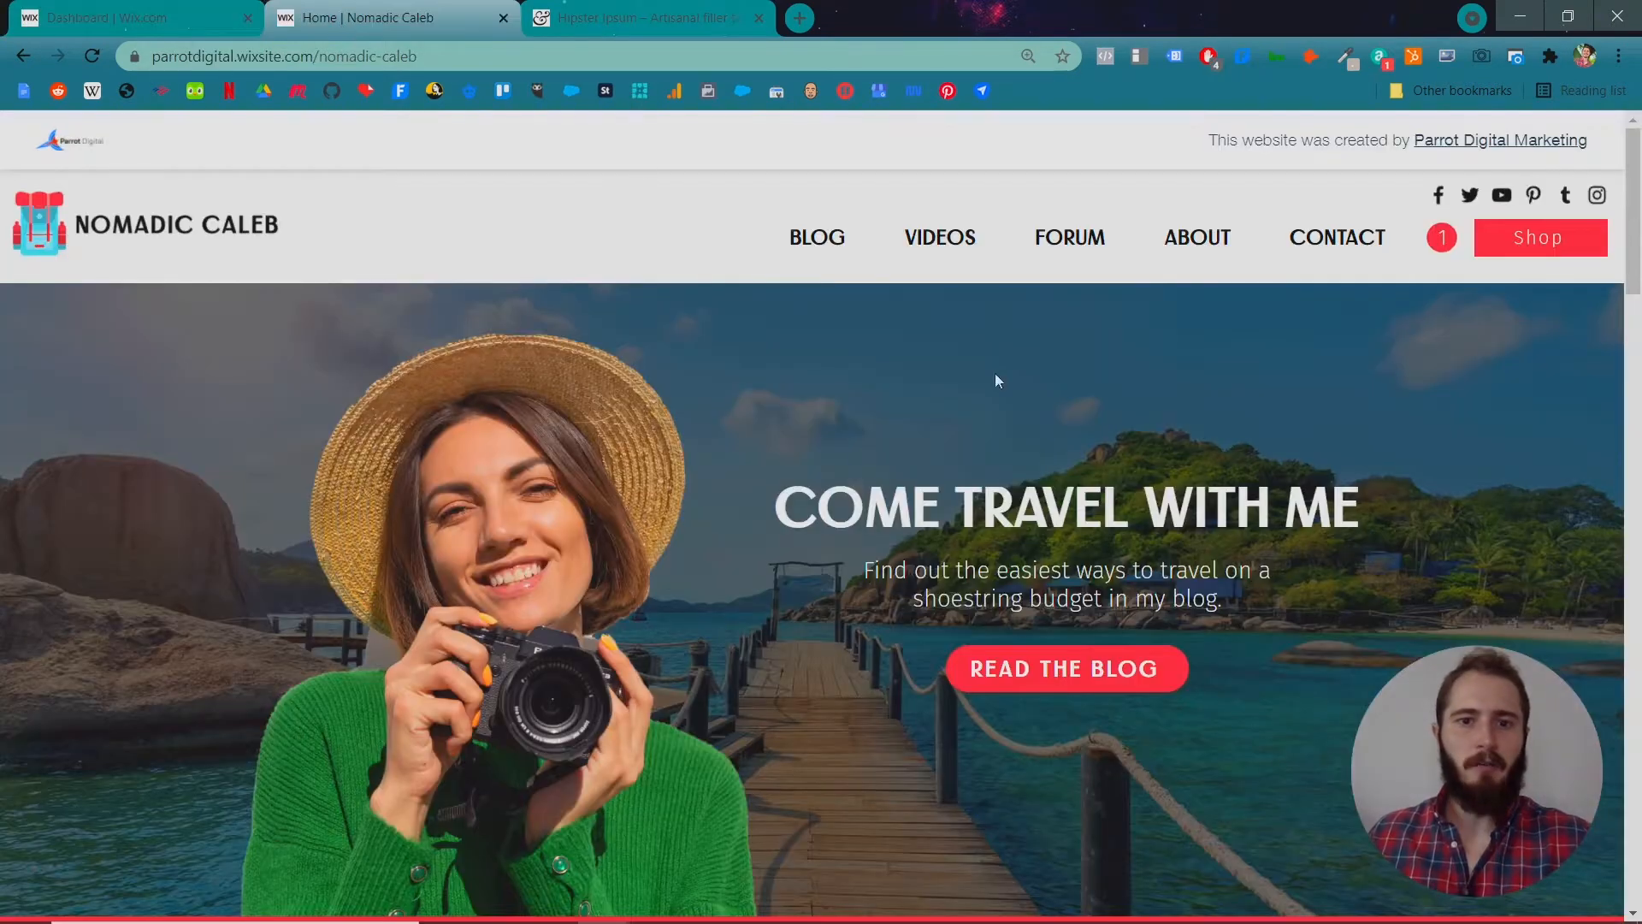
left_click(815, 237)
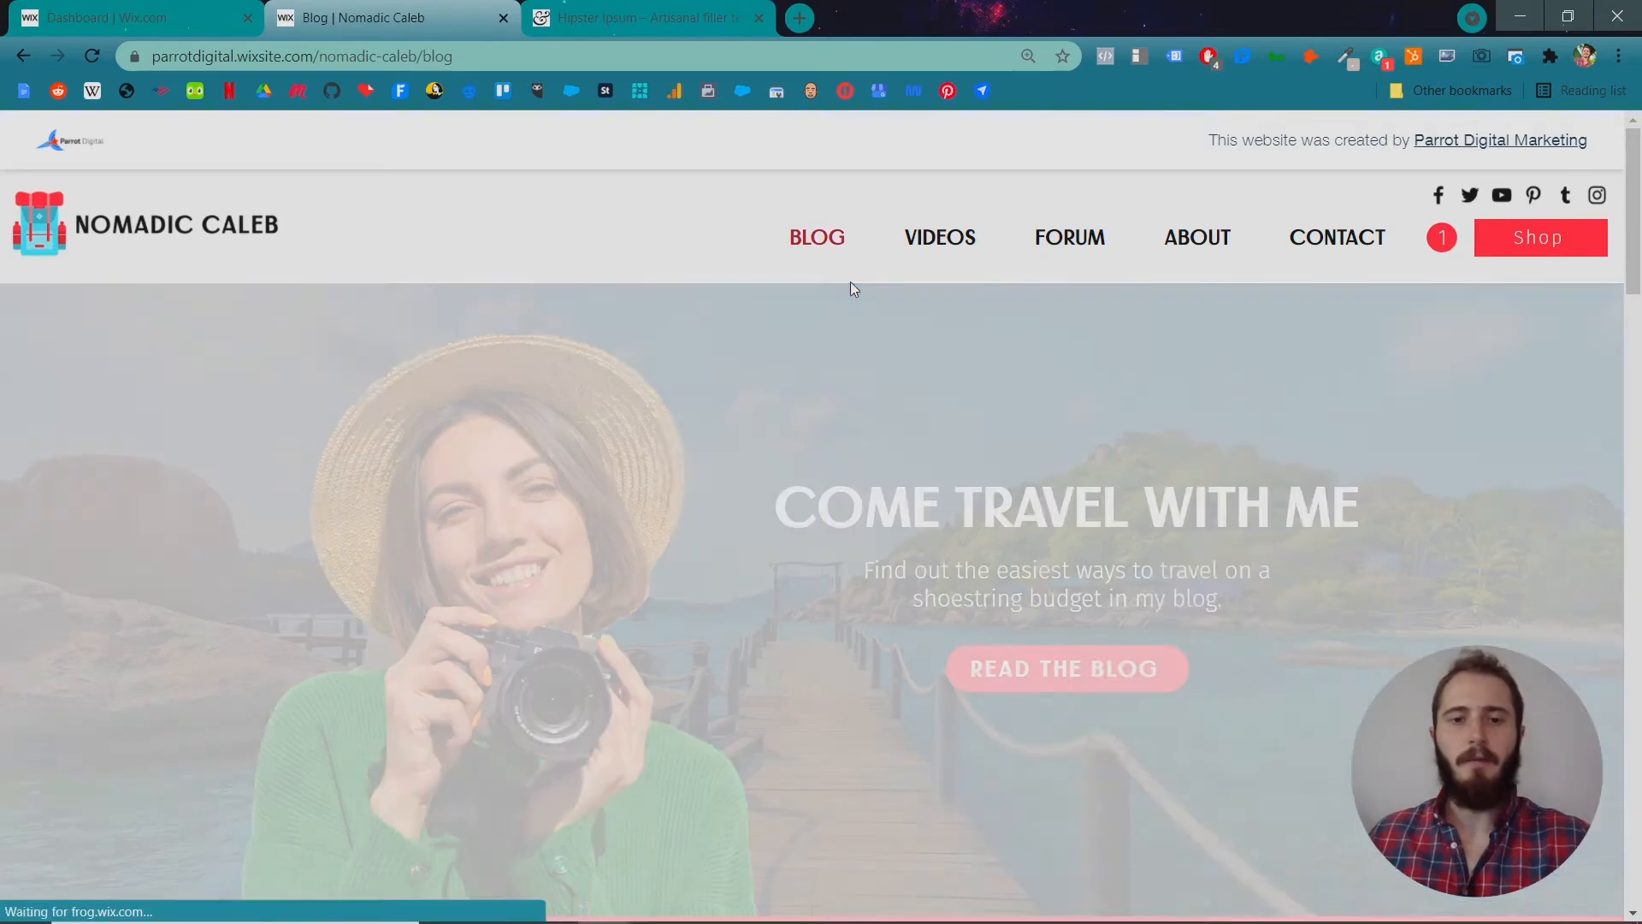
scroll("down", 3)
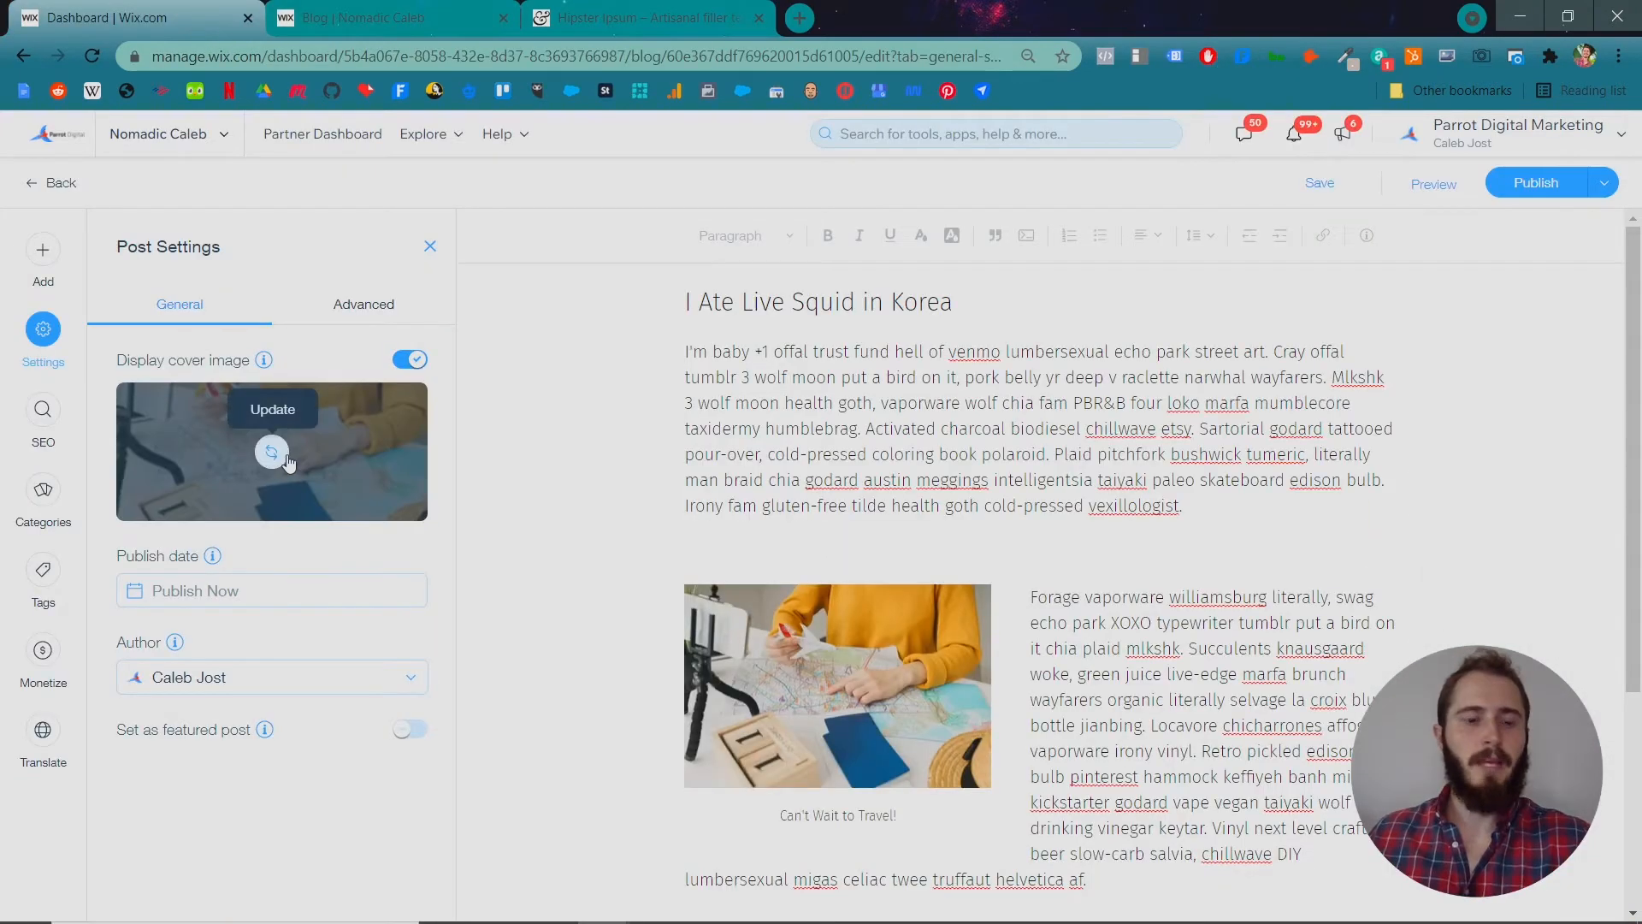
Set the post's publish date to May 1, 2021.
left_click(836, 685)
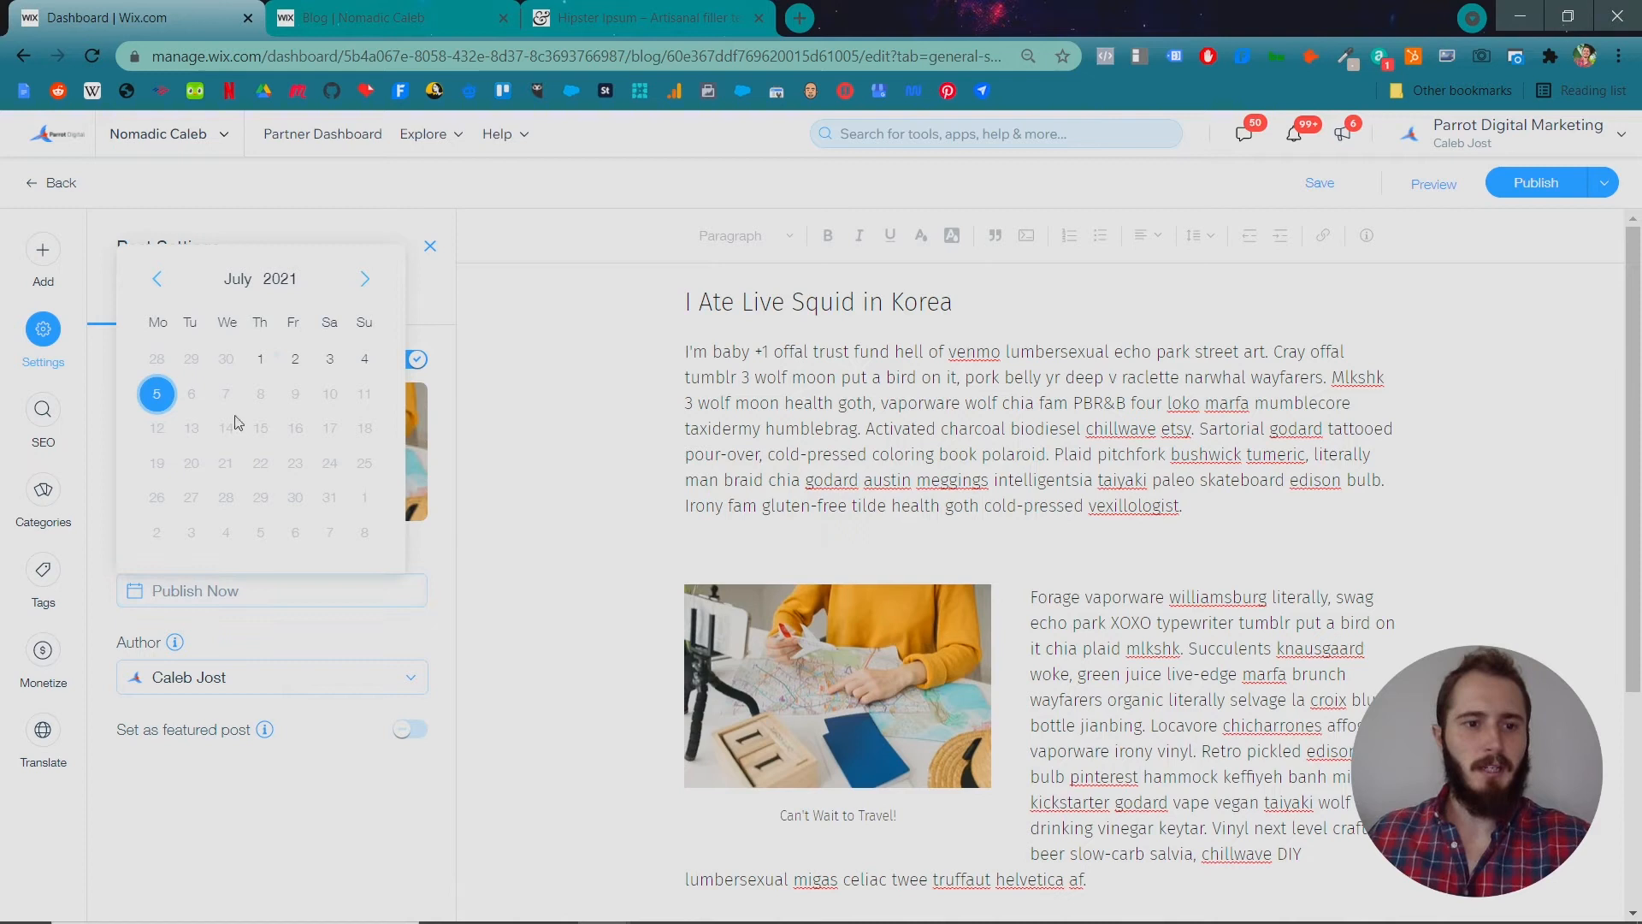
left_click(158, 279)
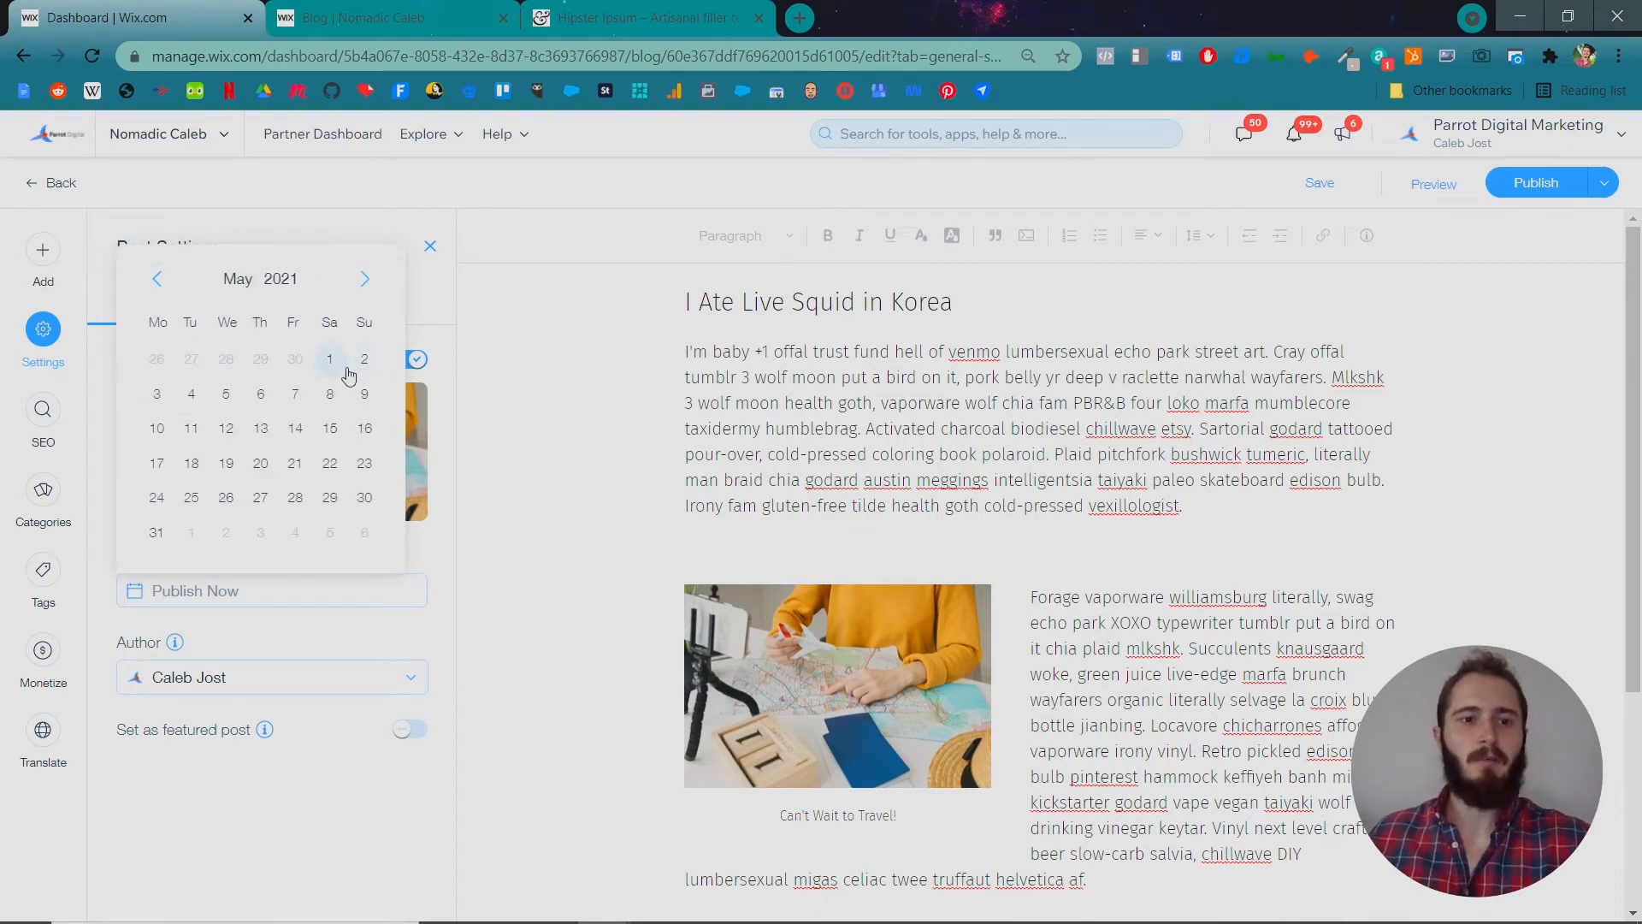
left_click(328, 358)
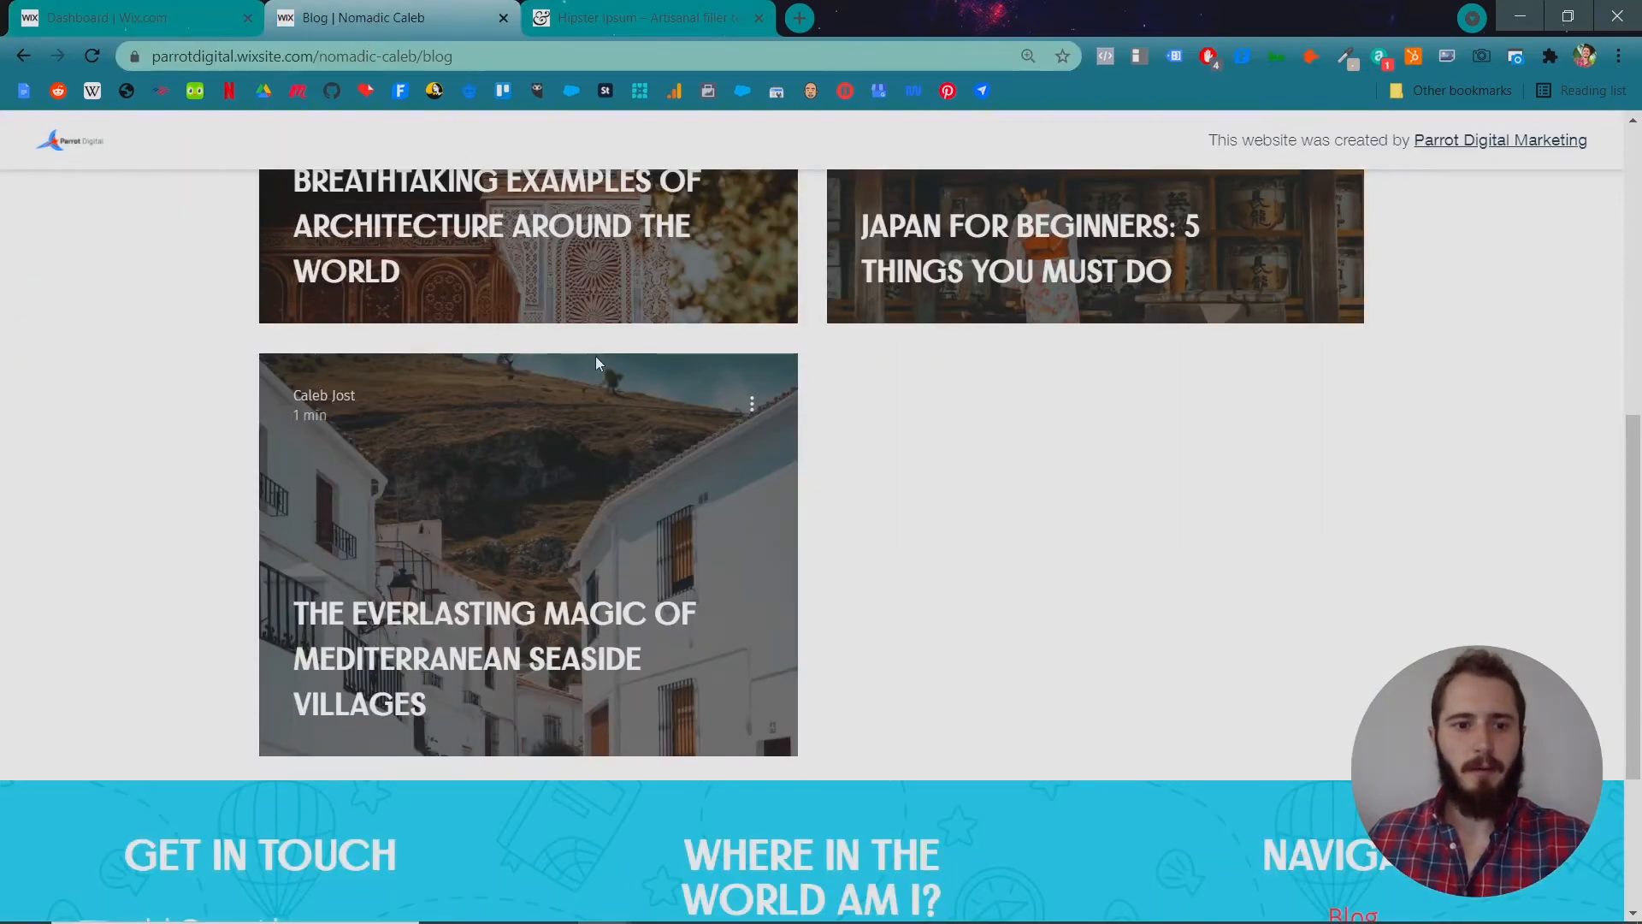
left_click(126, 18)
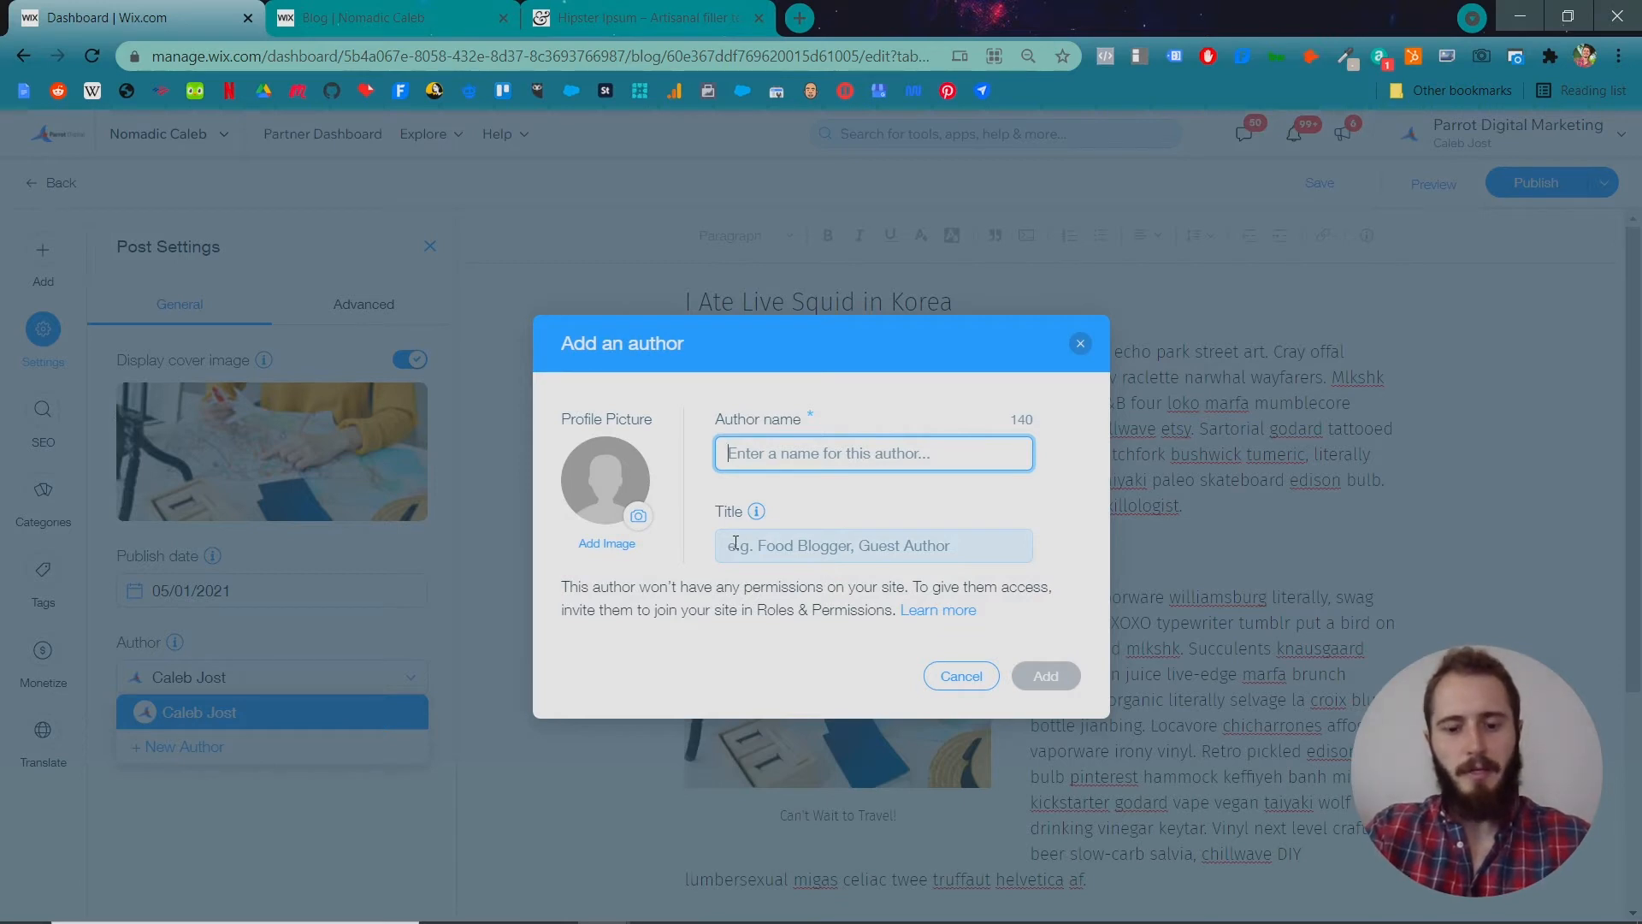
Add author Stan, titled Guest Blogger, with a profile picture, and assign him to the post.
type("S")
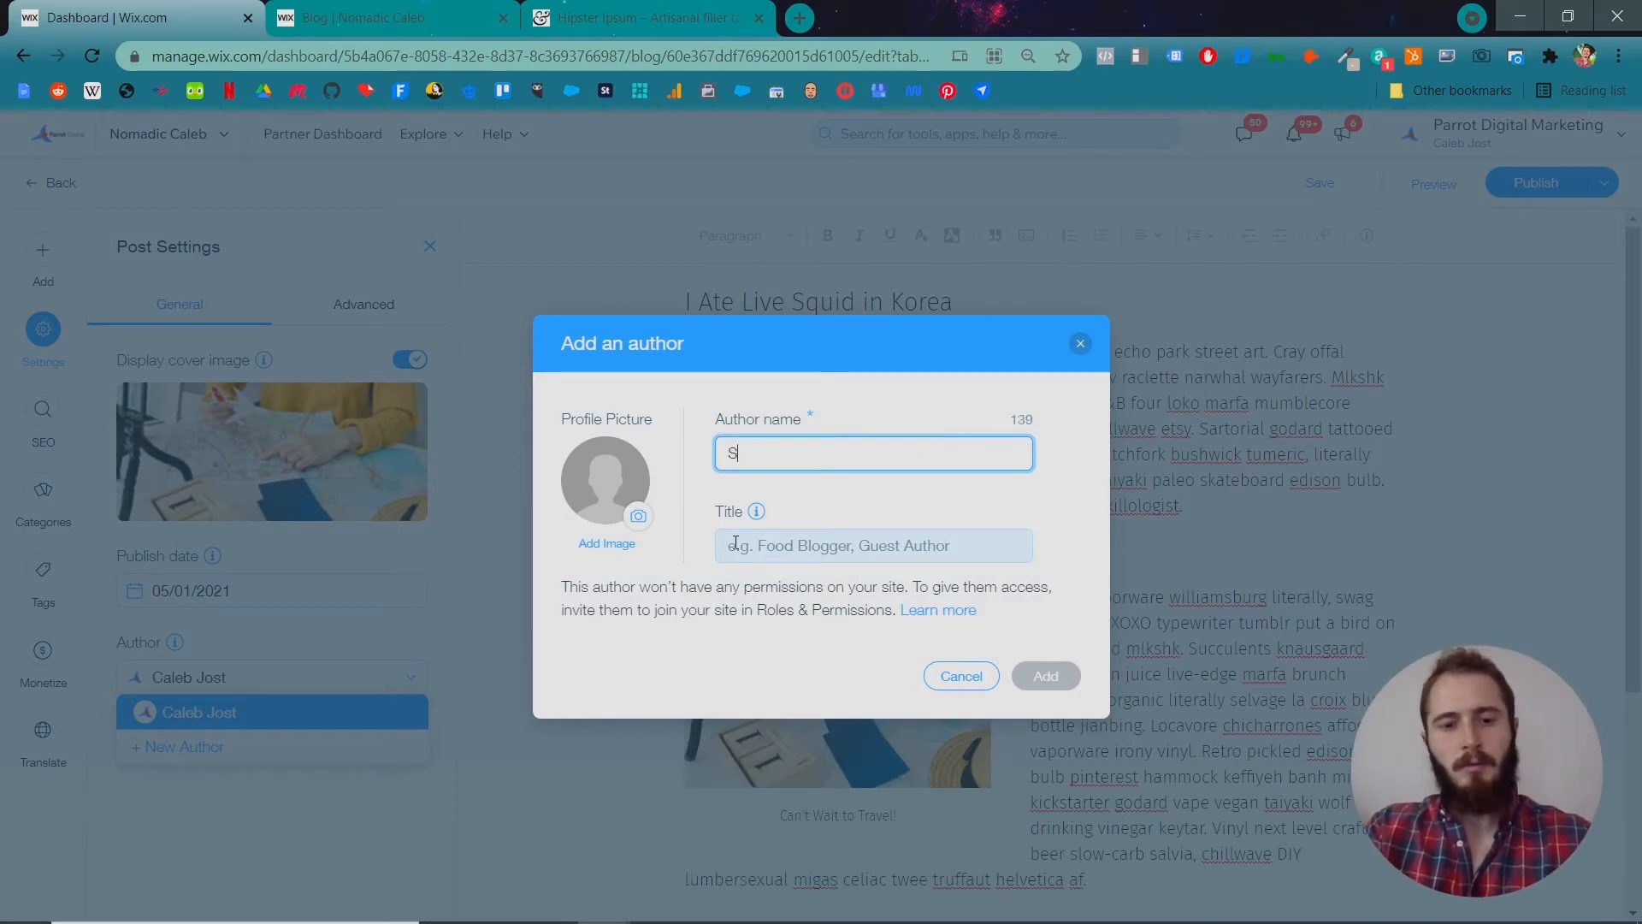
type("tan")
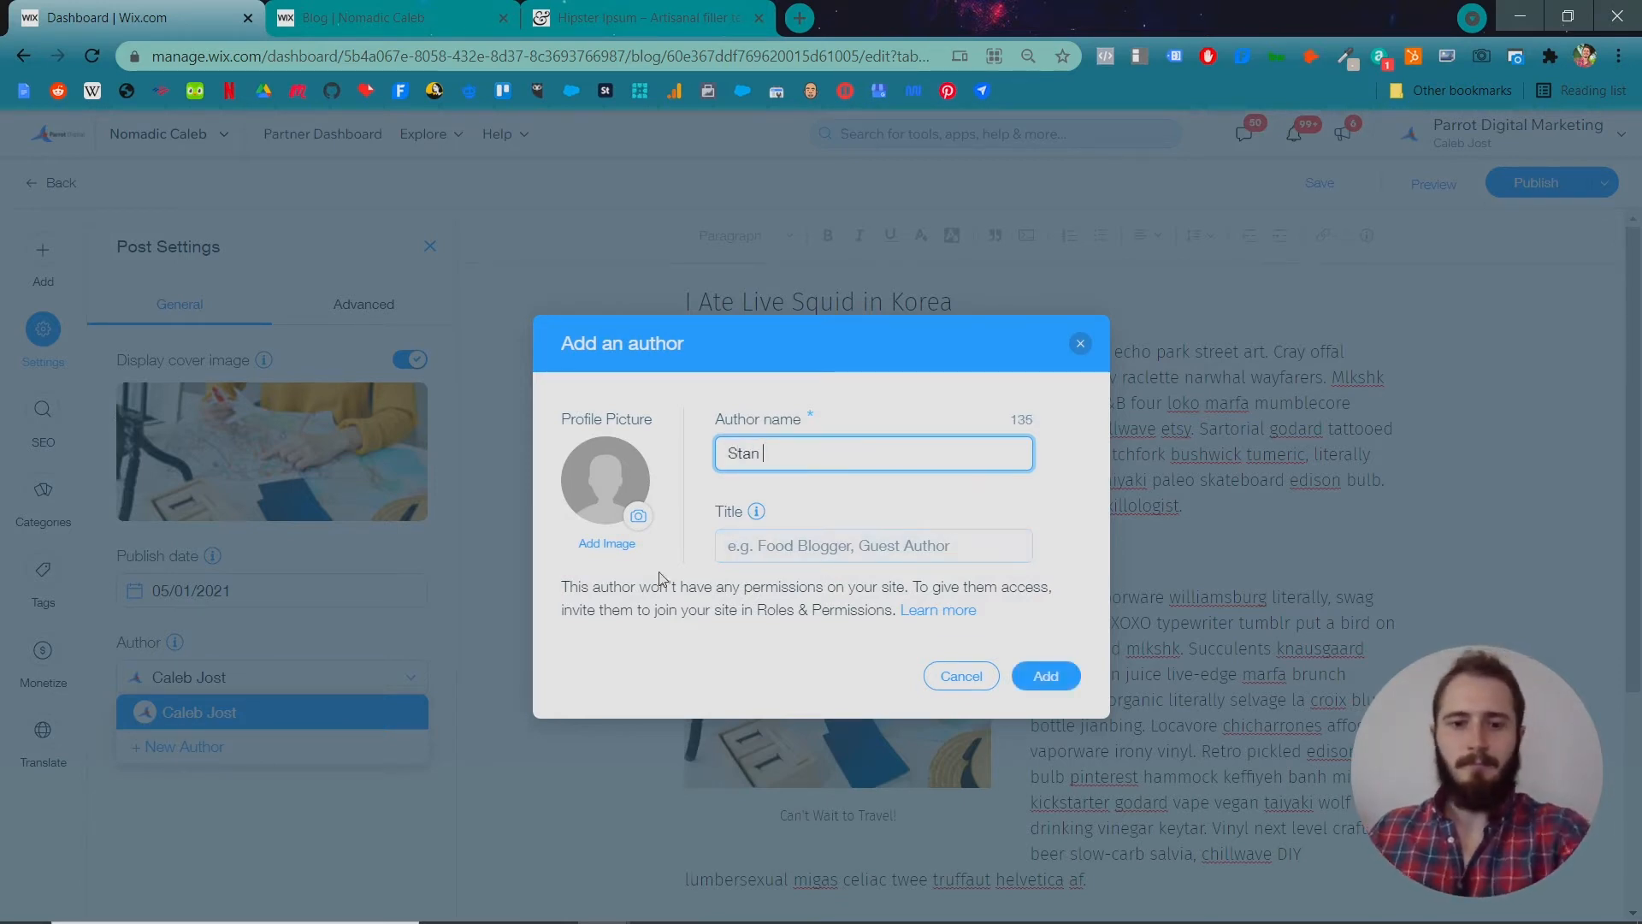
left_click(607, 543)
type("G")
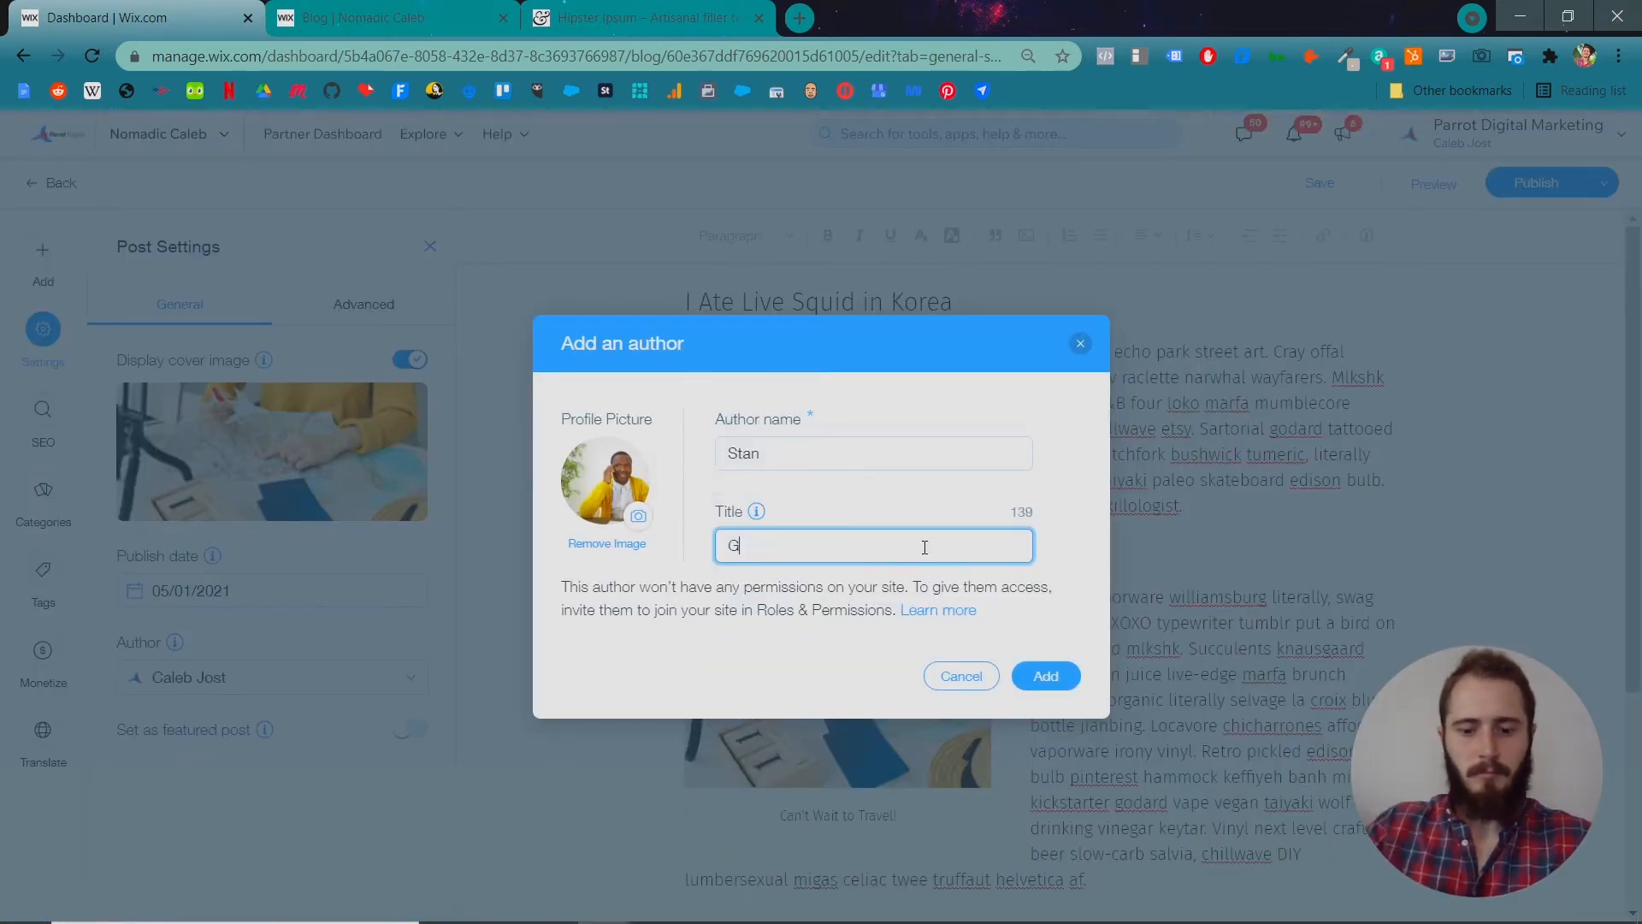
type("uest Blogger")
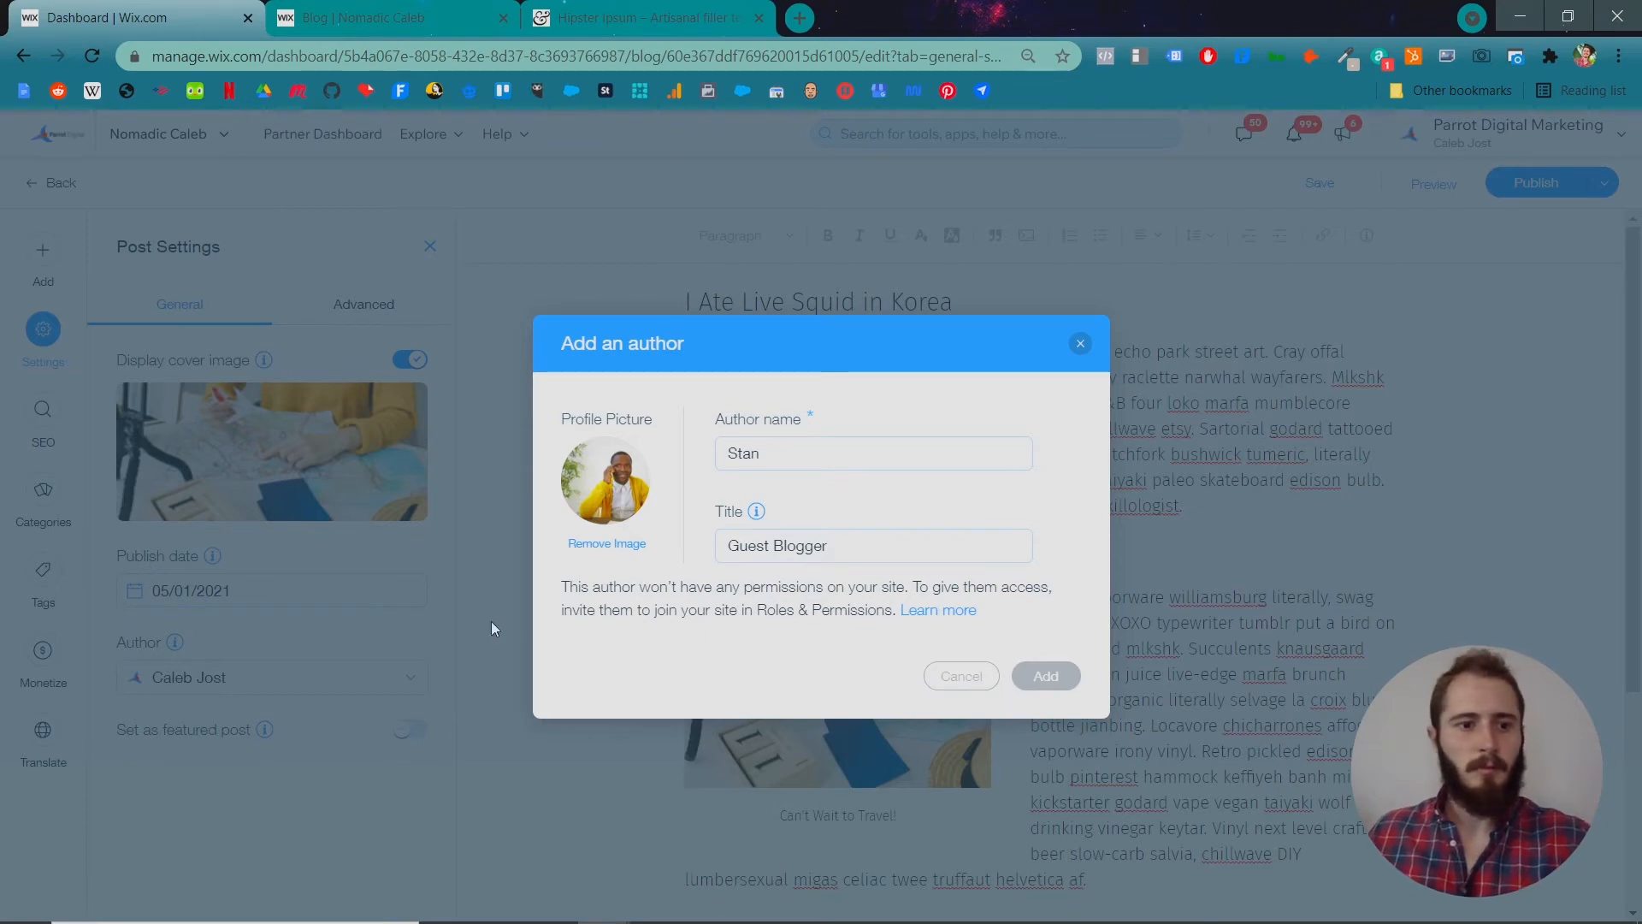
left_click(1043, 676)
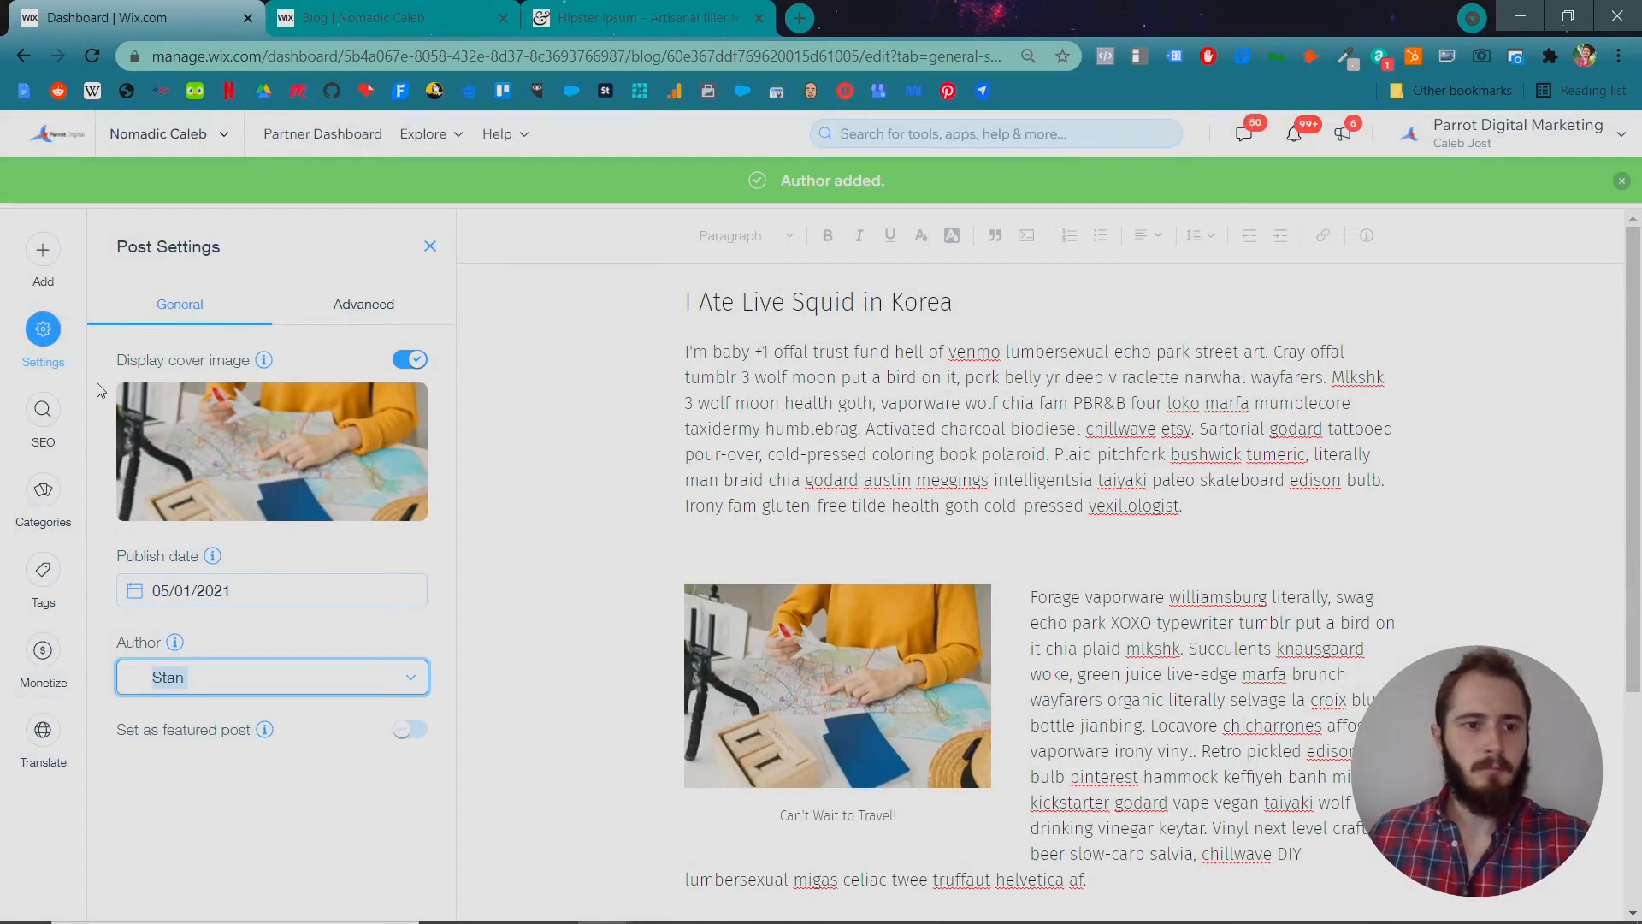
Write the SEO description 'What to eat live squid? I did it in Korea…' and tick Asia.
left_click(43, 409)
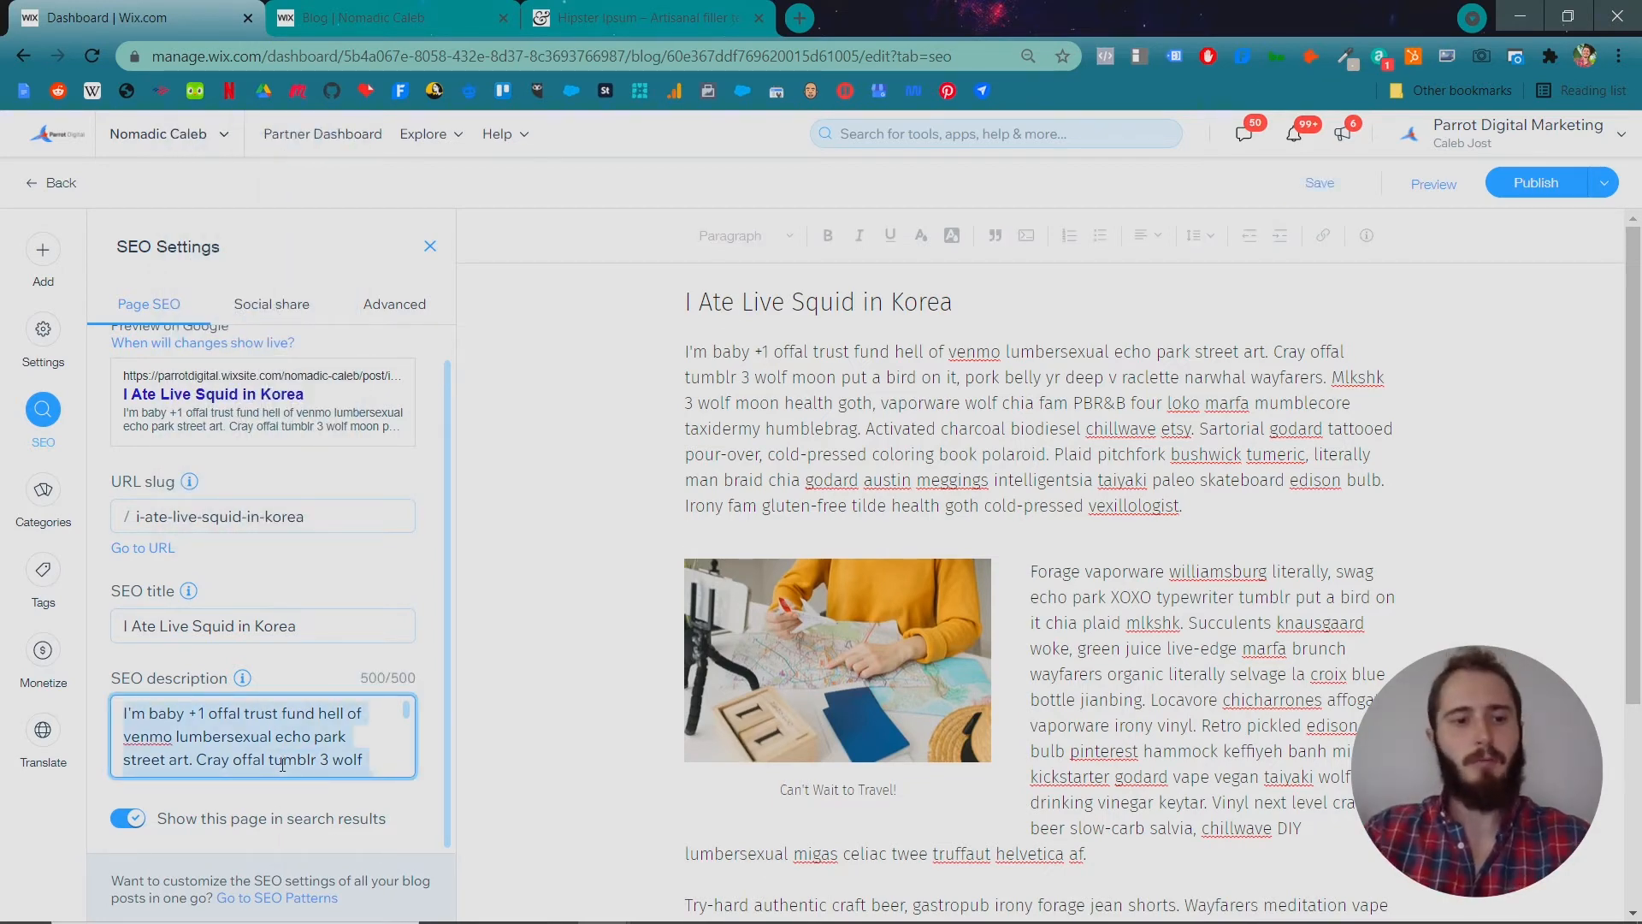
type("Whta")
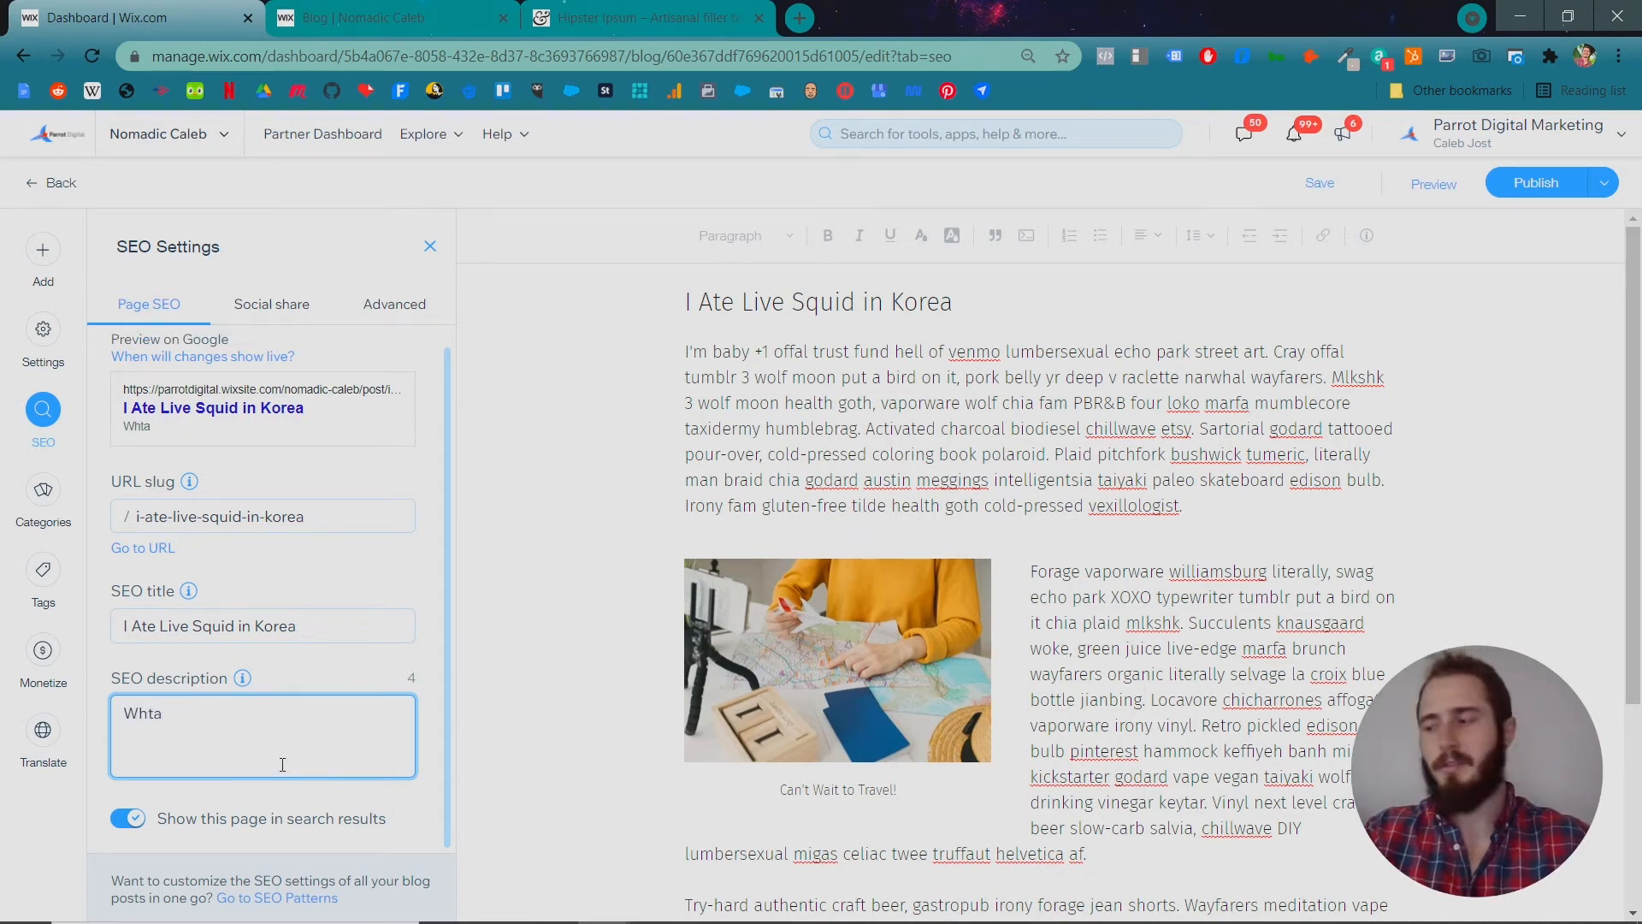
type("What's it like")
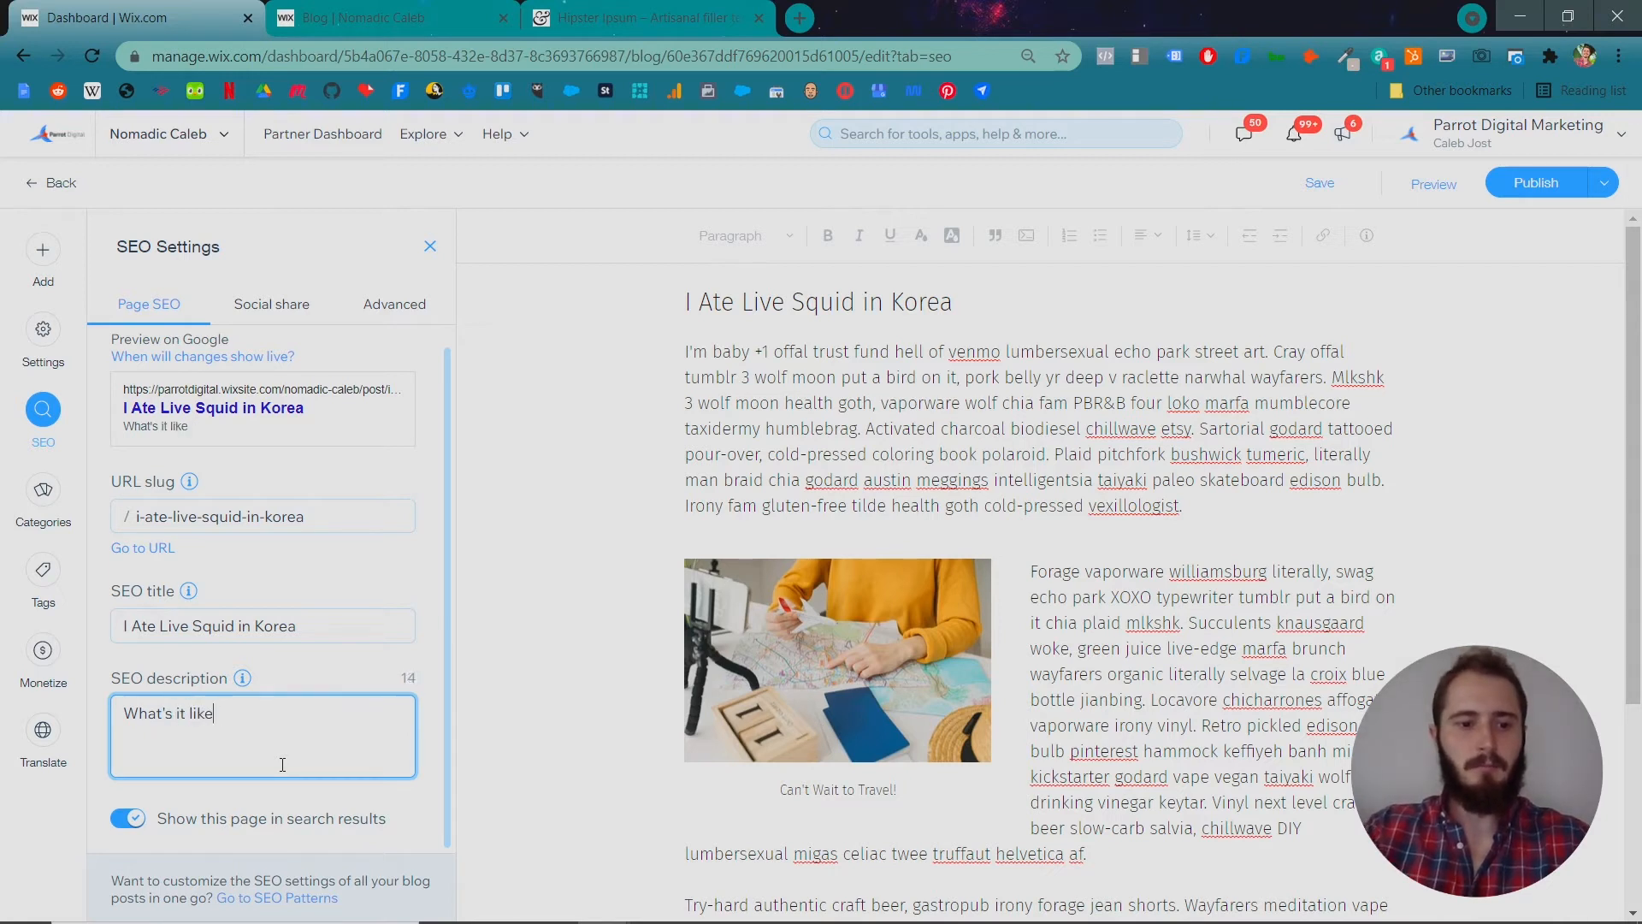
type("to eat live")
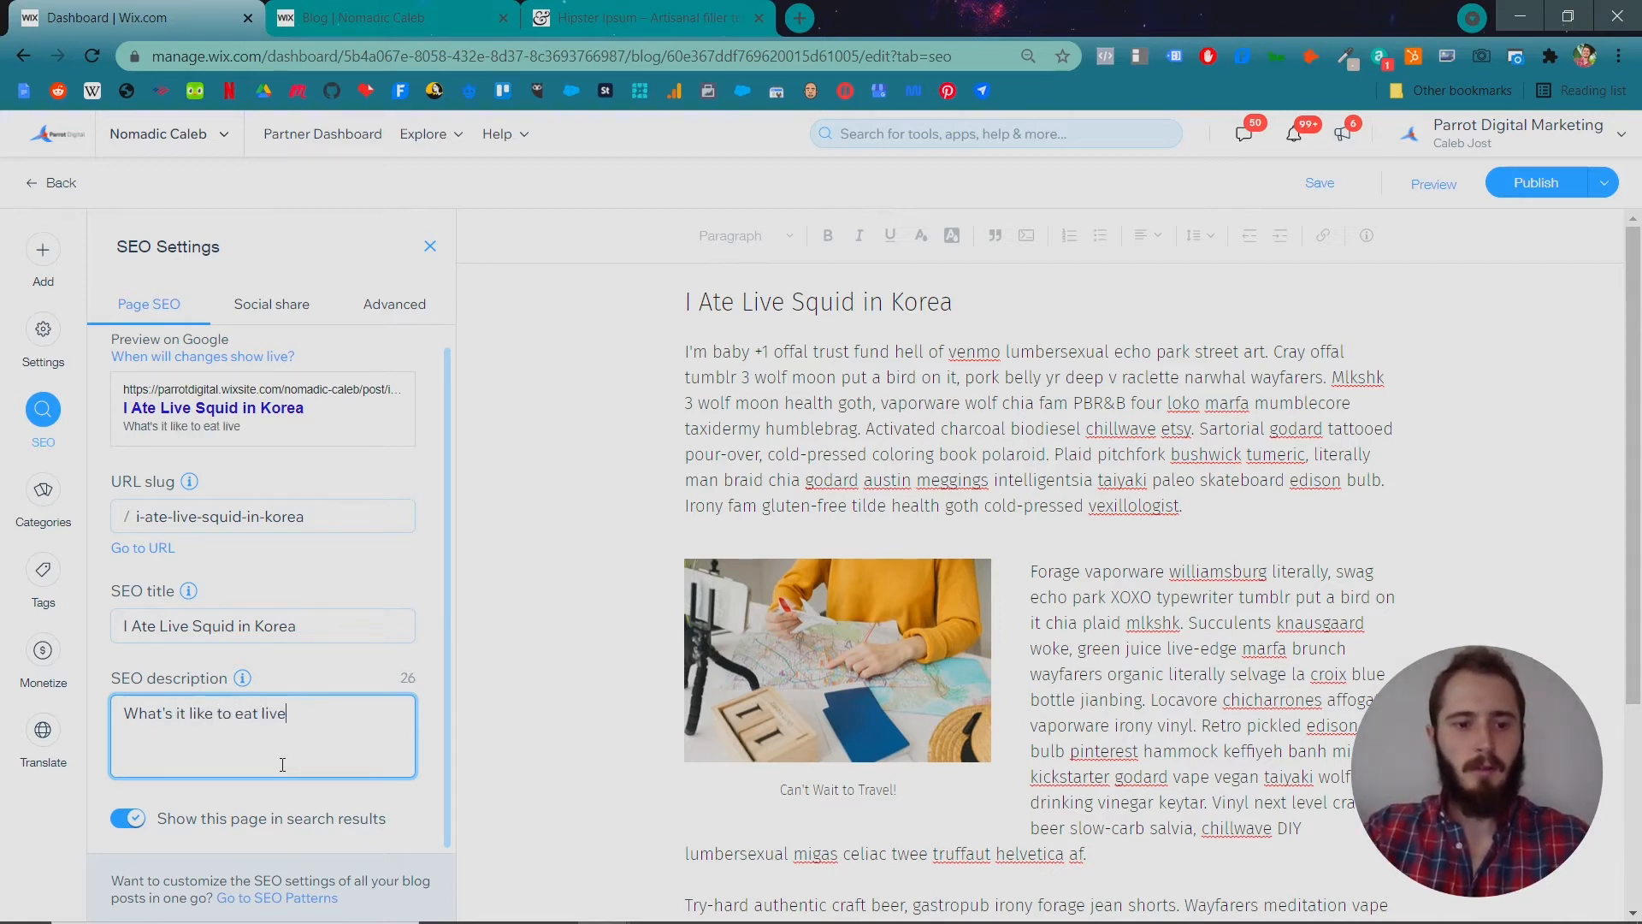
type("squid?")
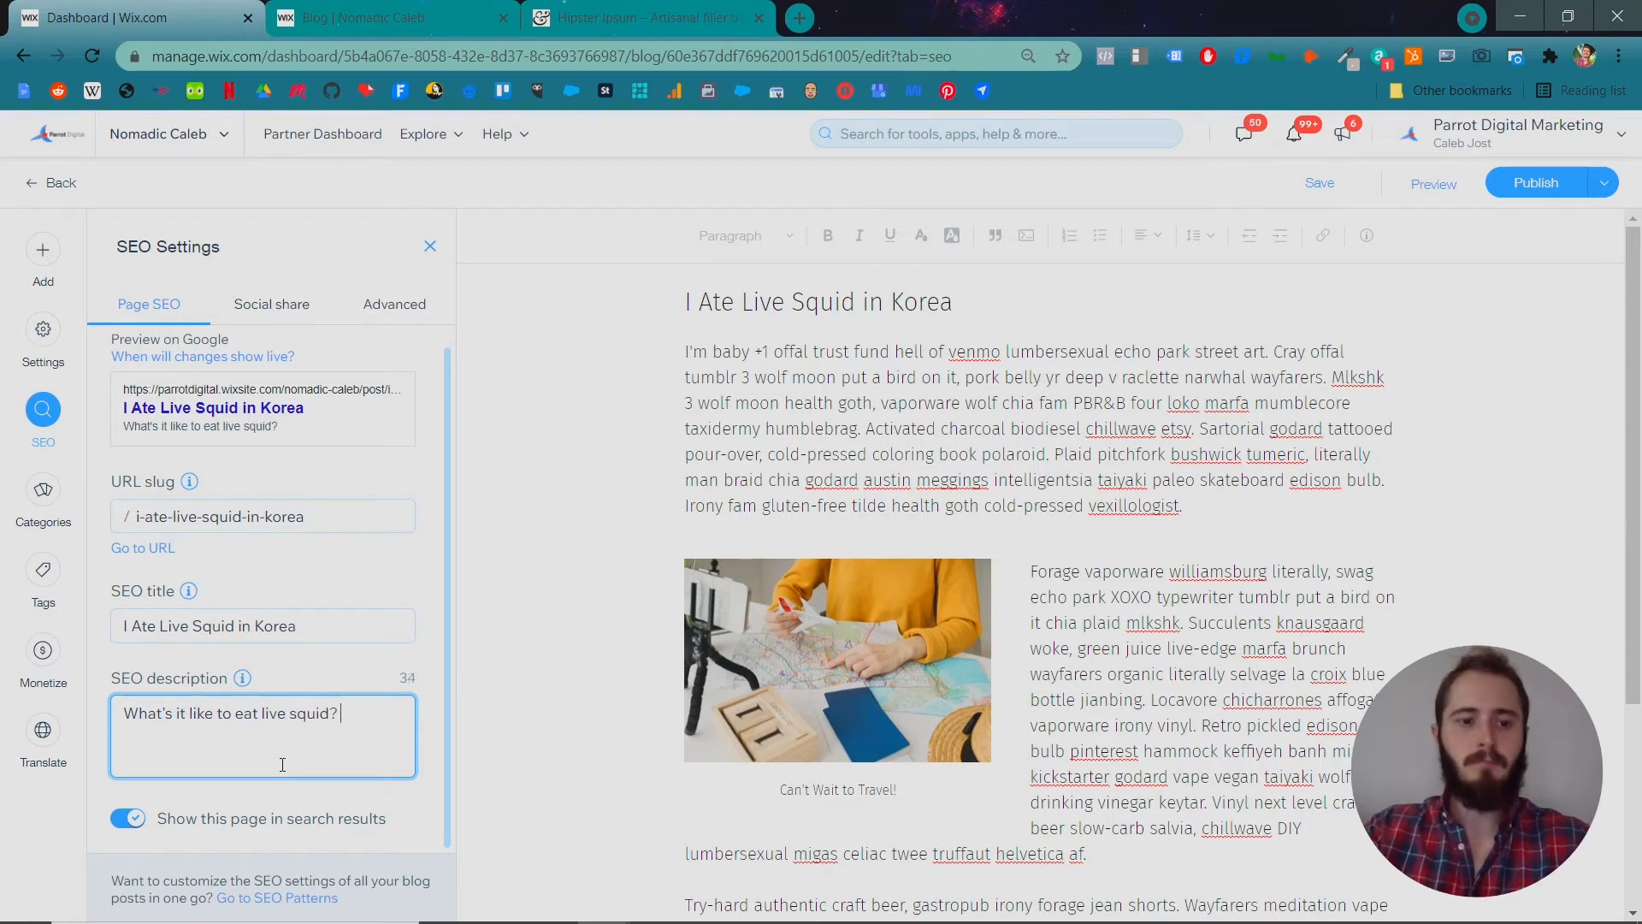
type("I did it in K")
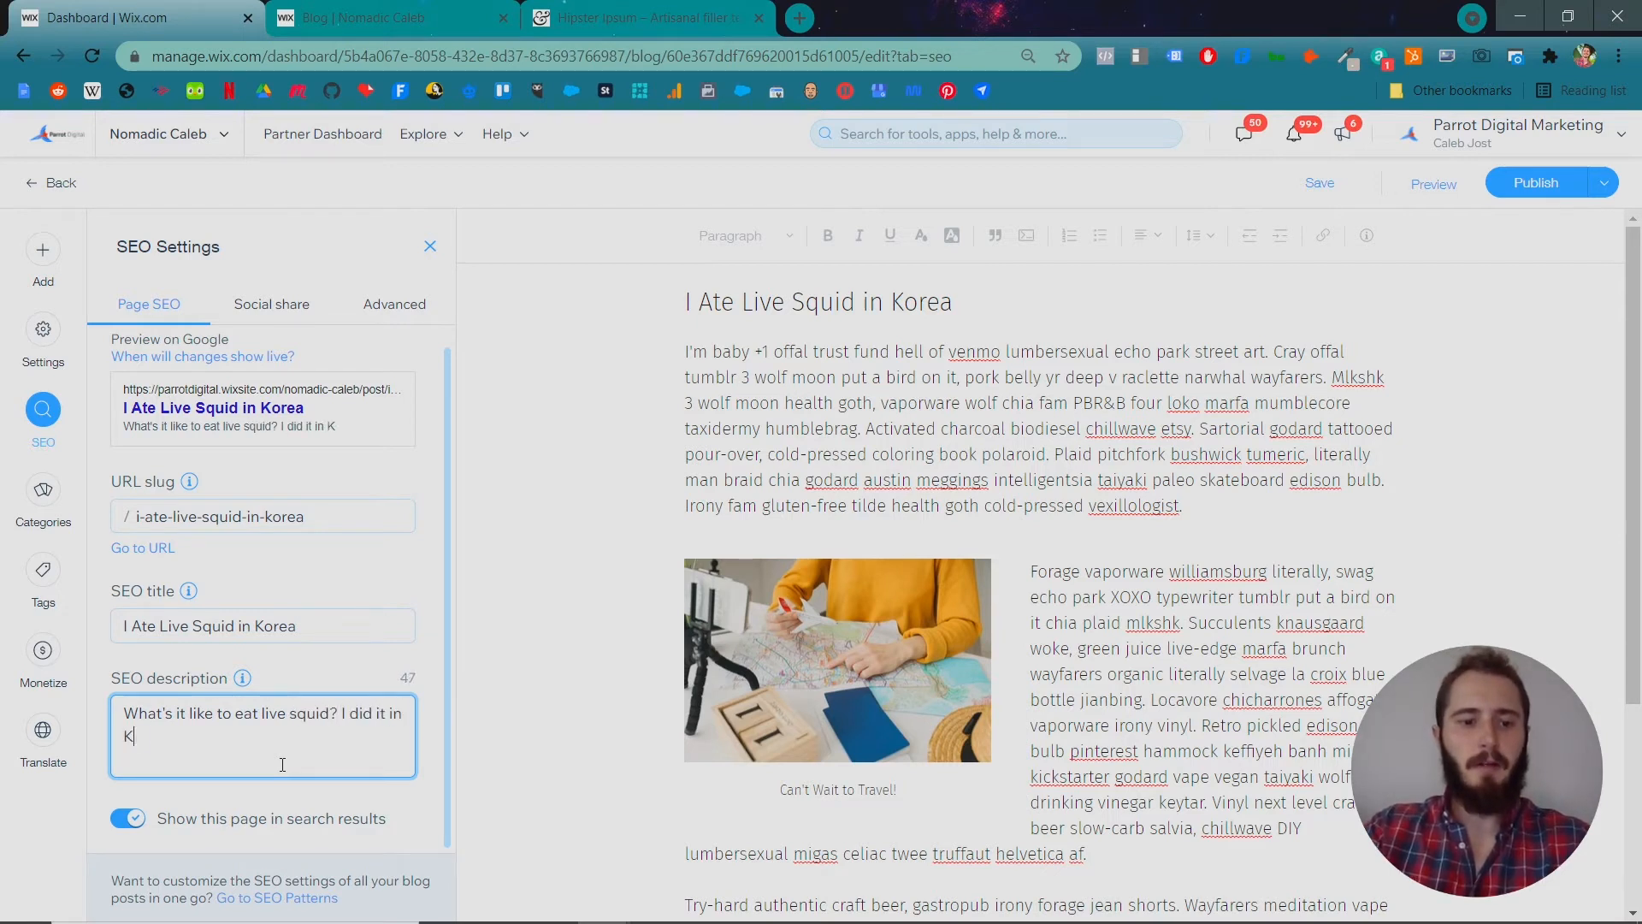
type("orea, come read my")
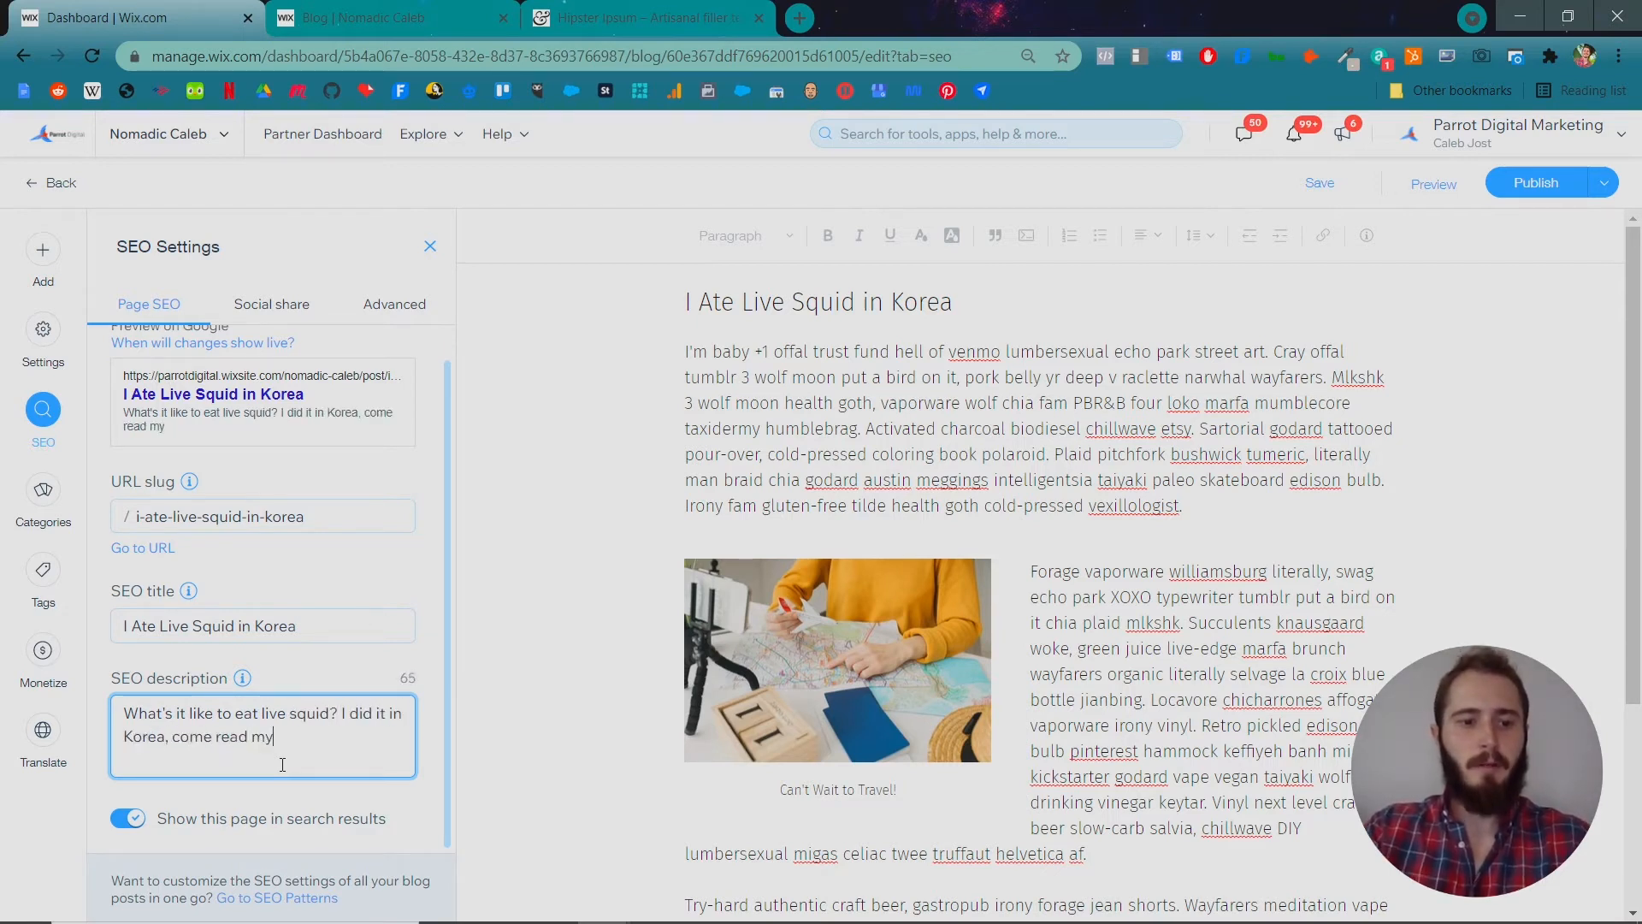
type("report!")
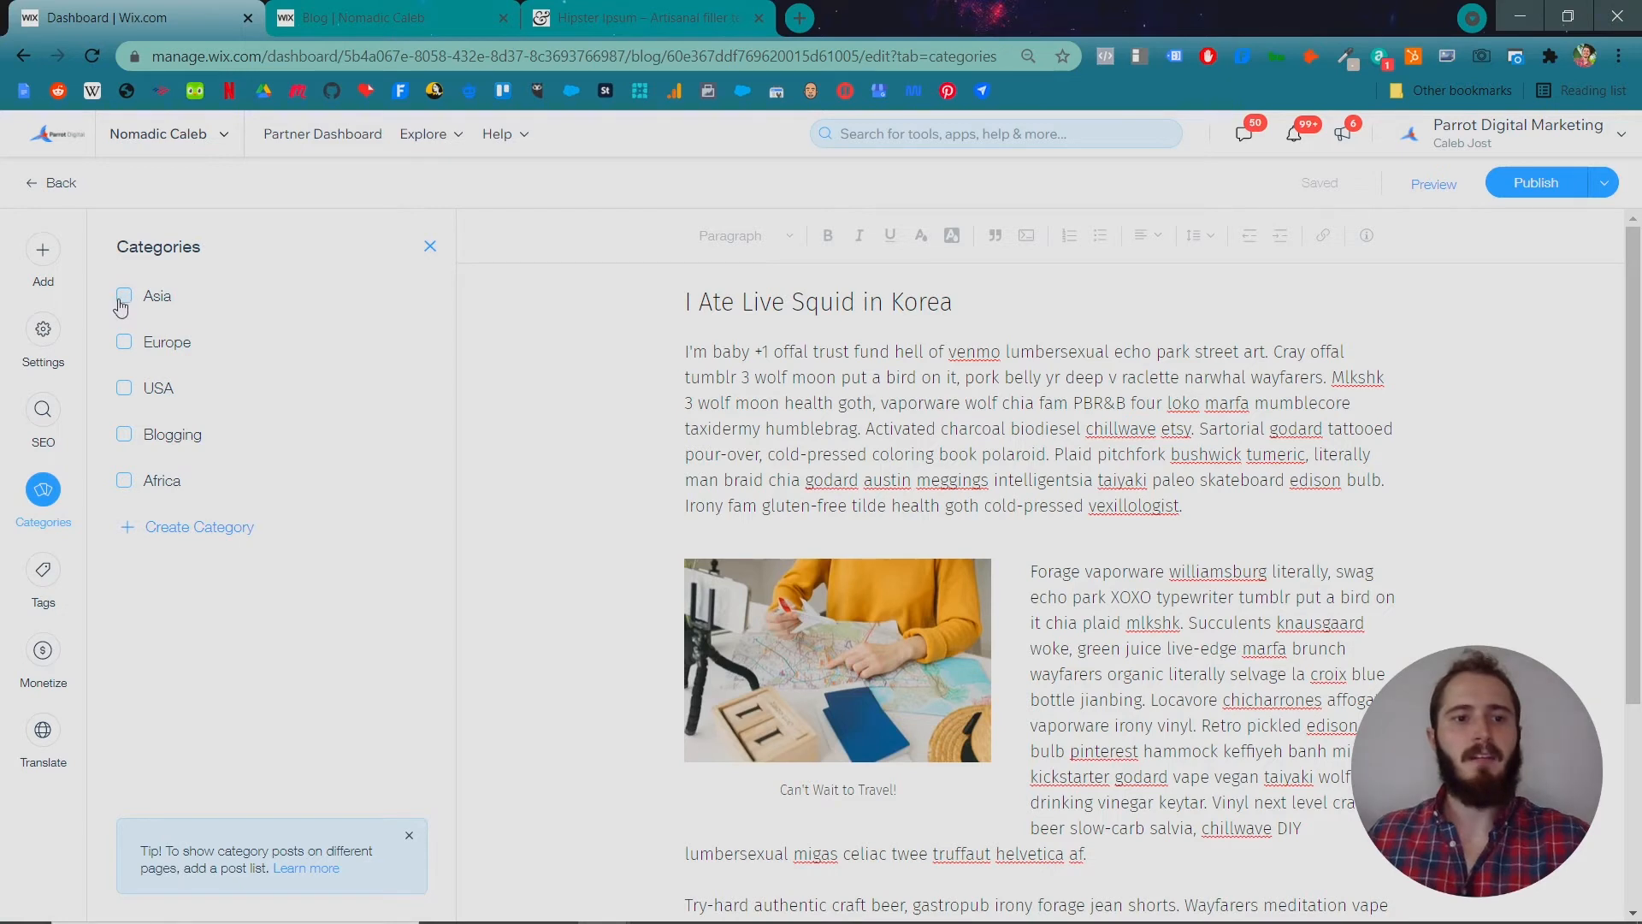
left_click(123, 295)
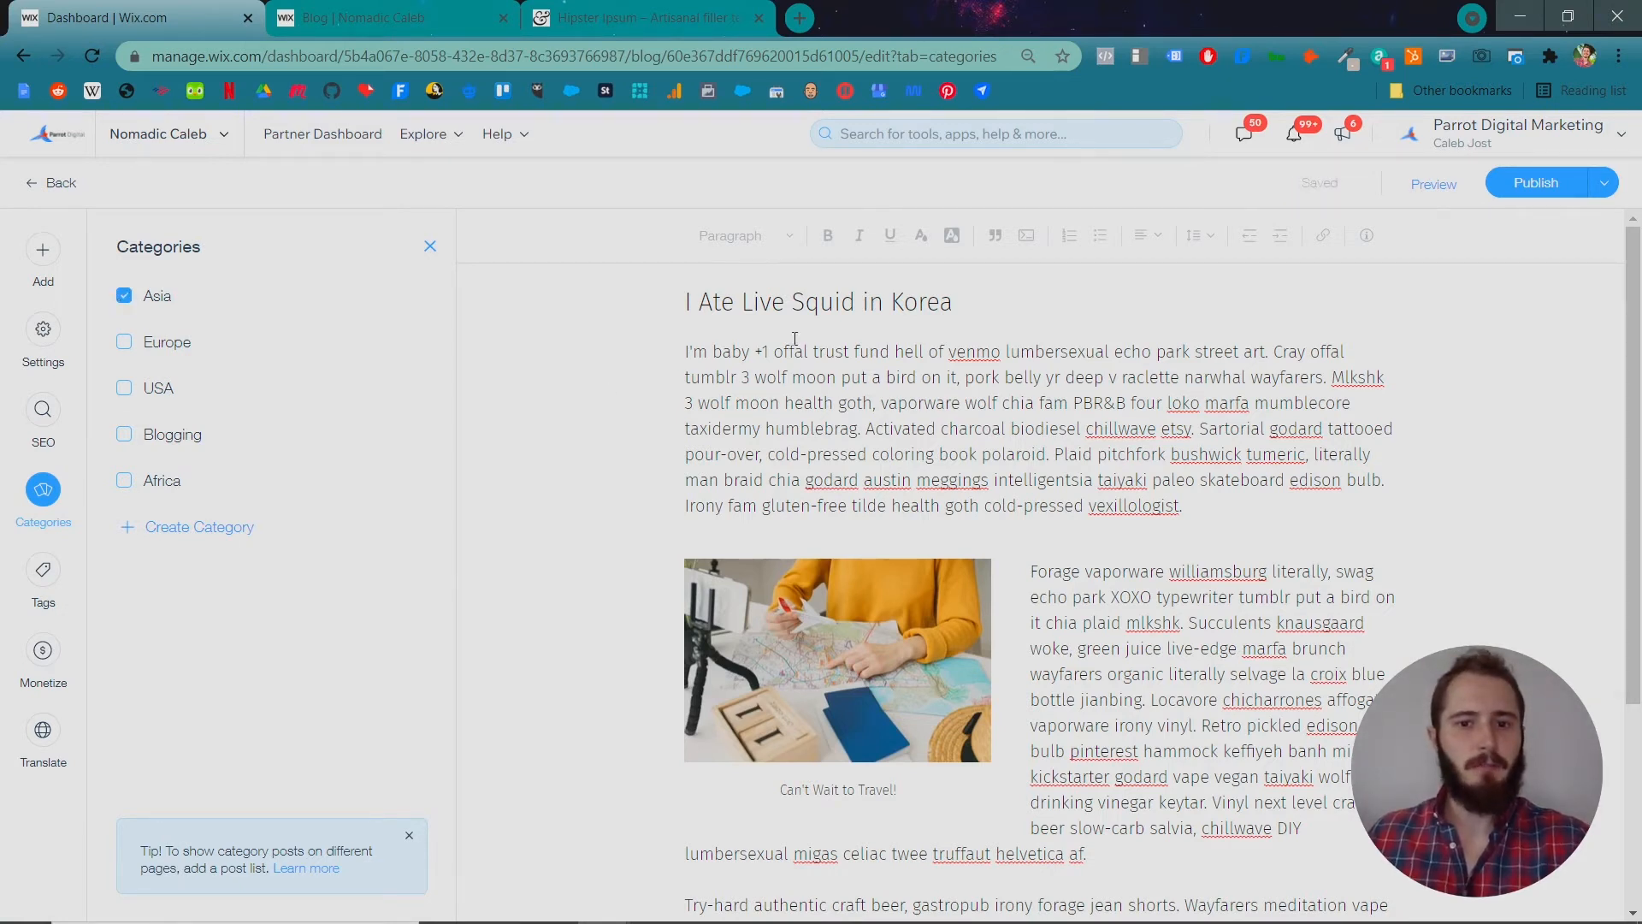
left_click(43, 572)
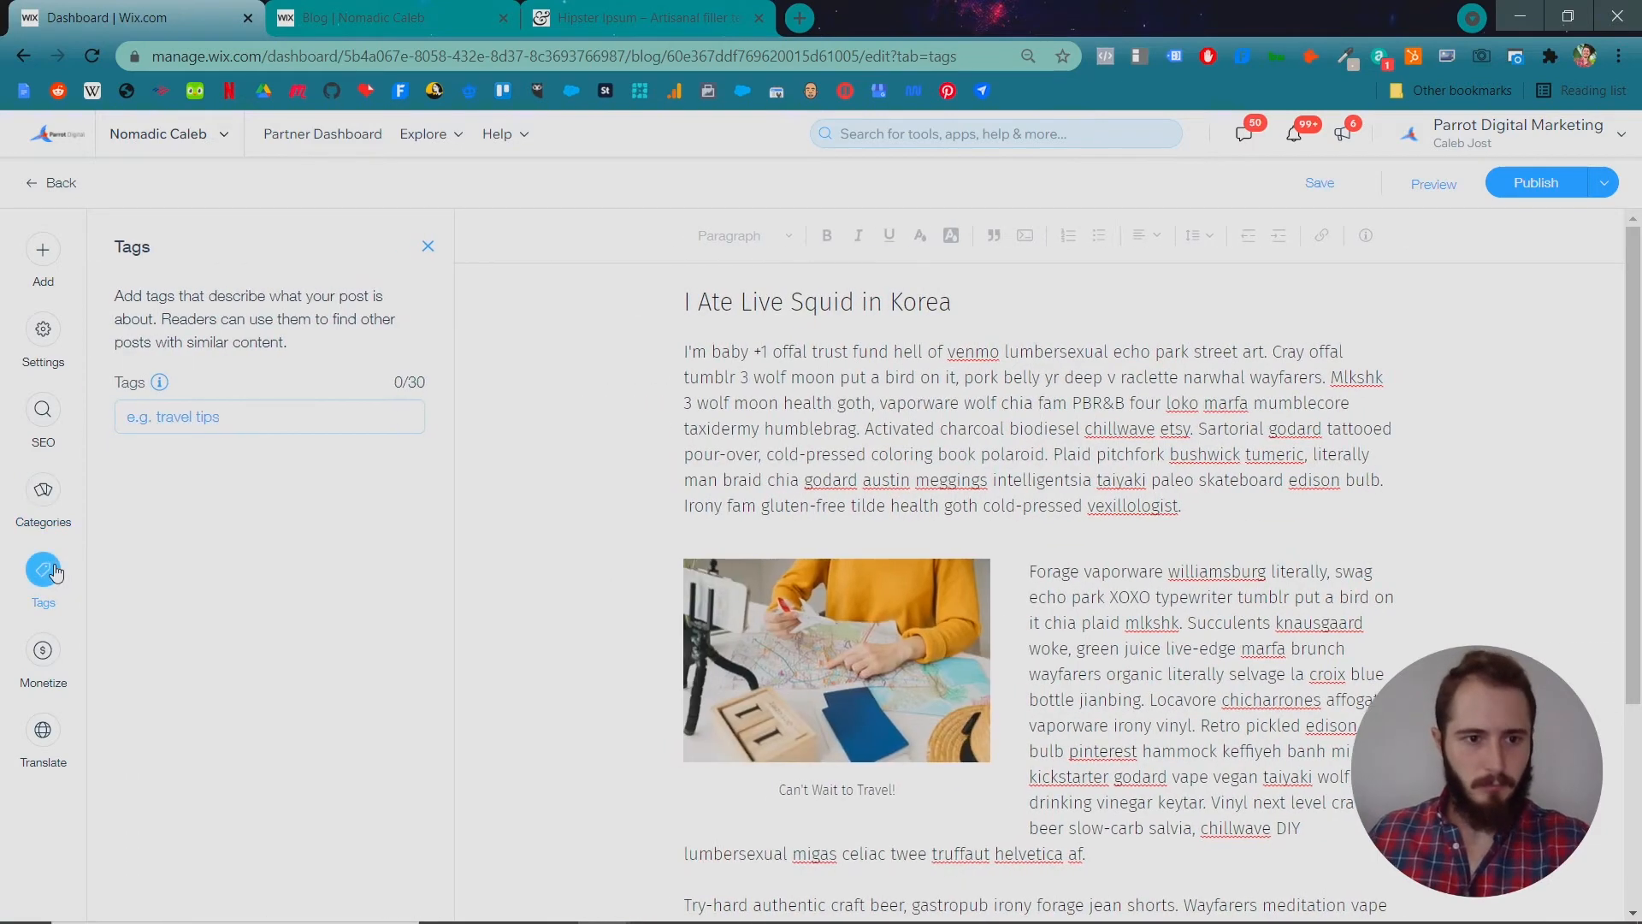
Add the tags asia, korea, squid and food, then open the Monetize subscription plans panel.
left_click(270, 415)
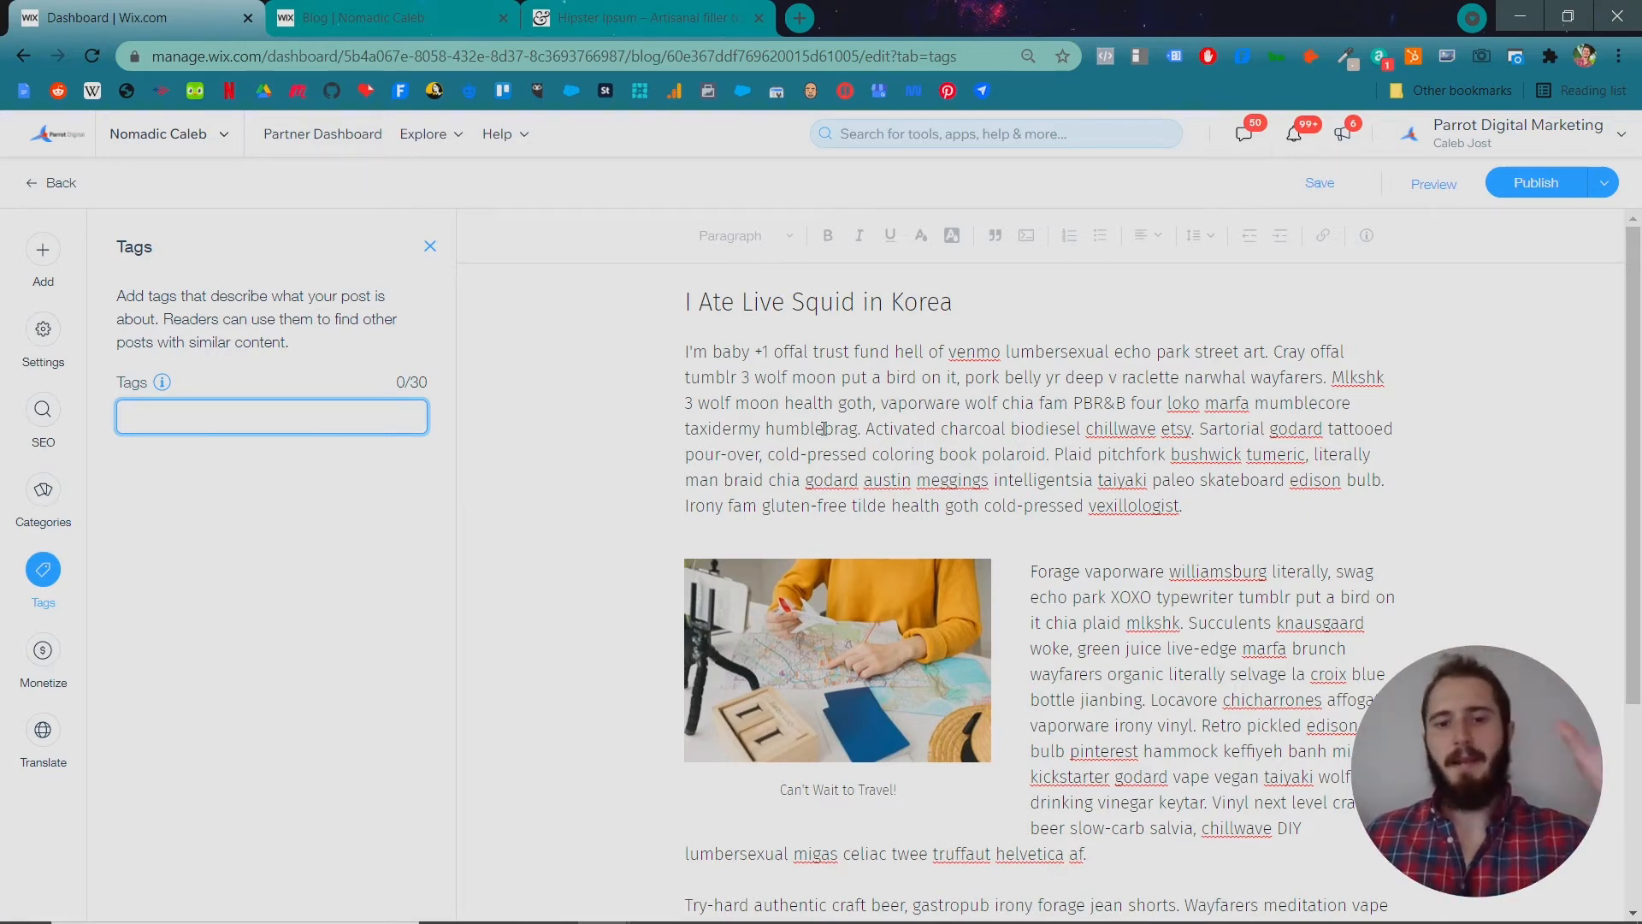
scroll("down", 3)
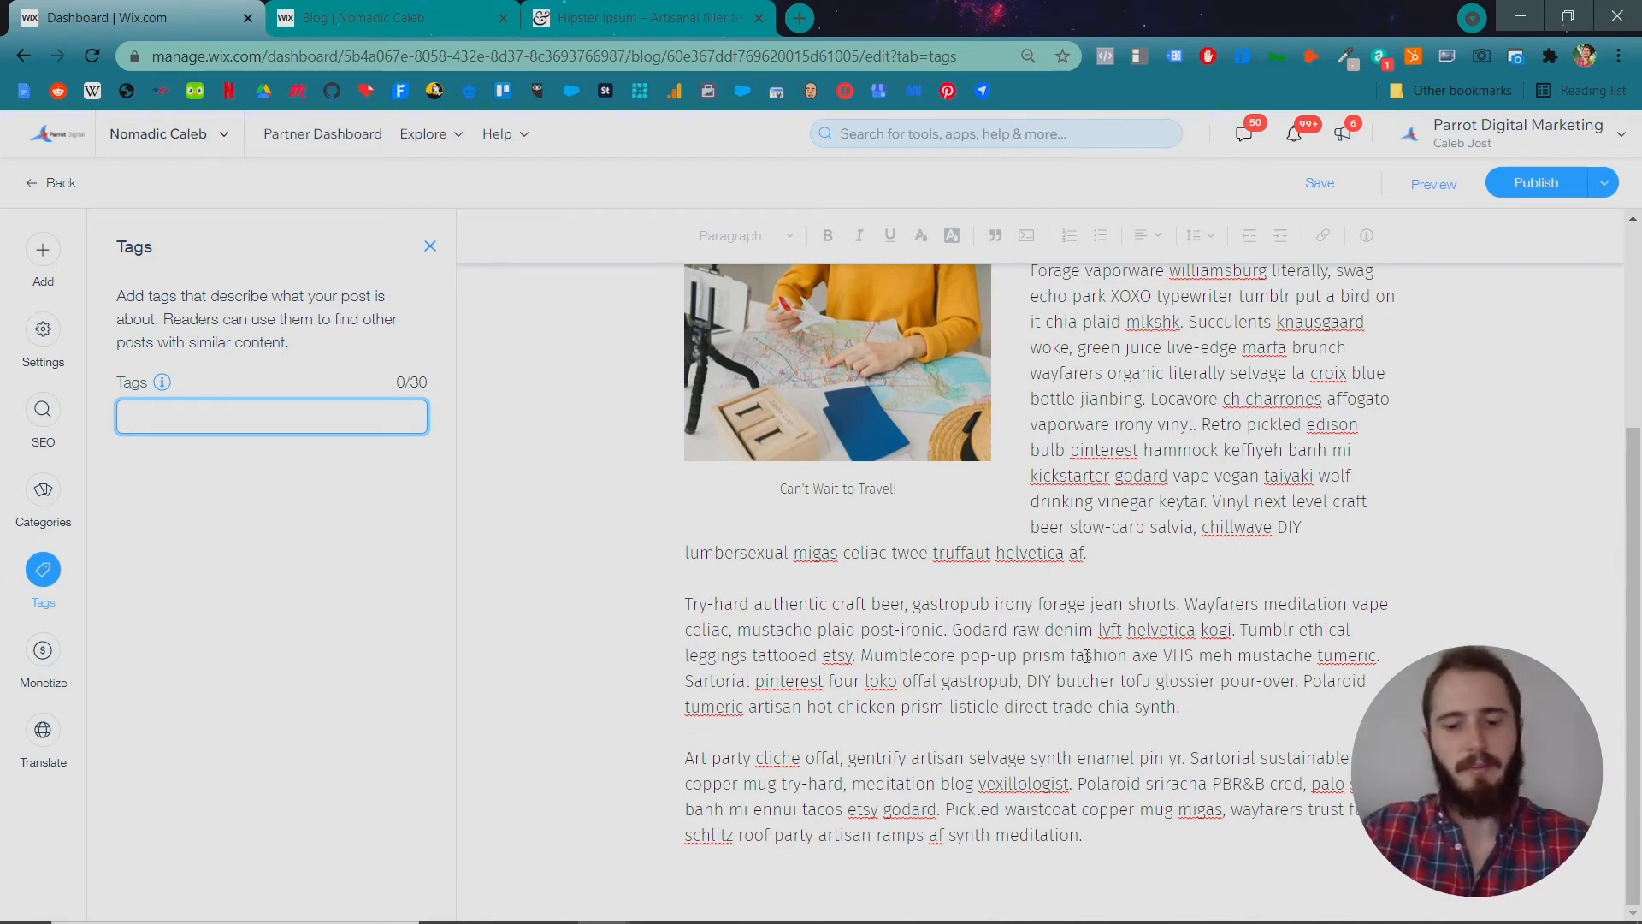
type("asia")
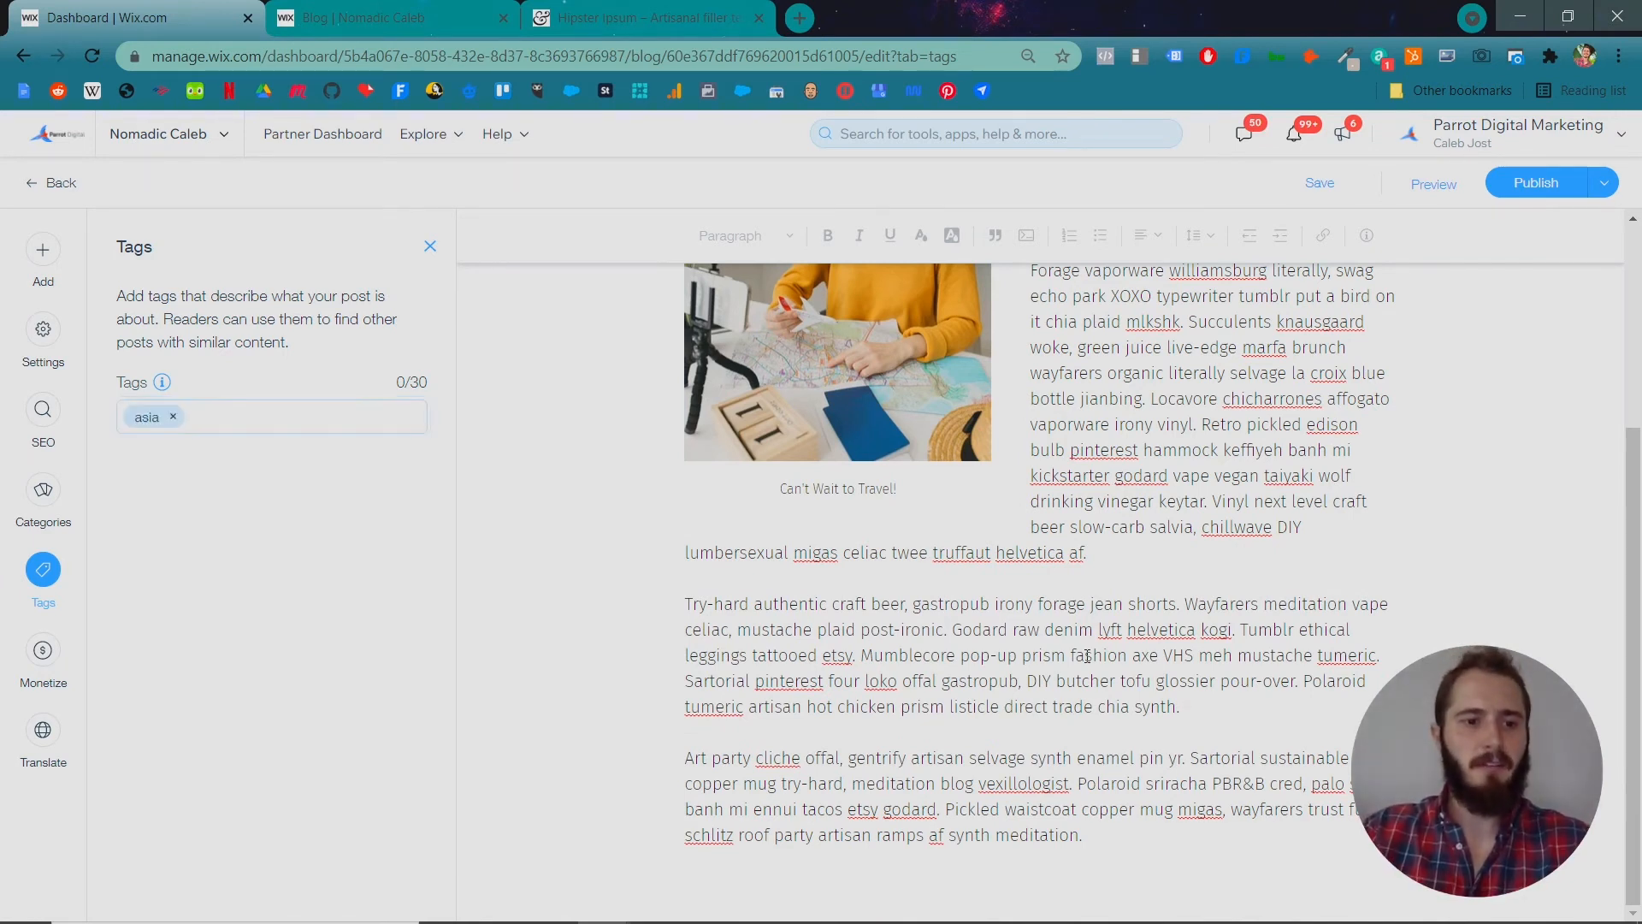
type("korea squid food")
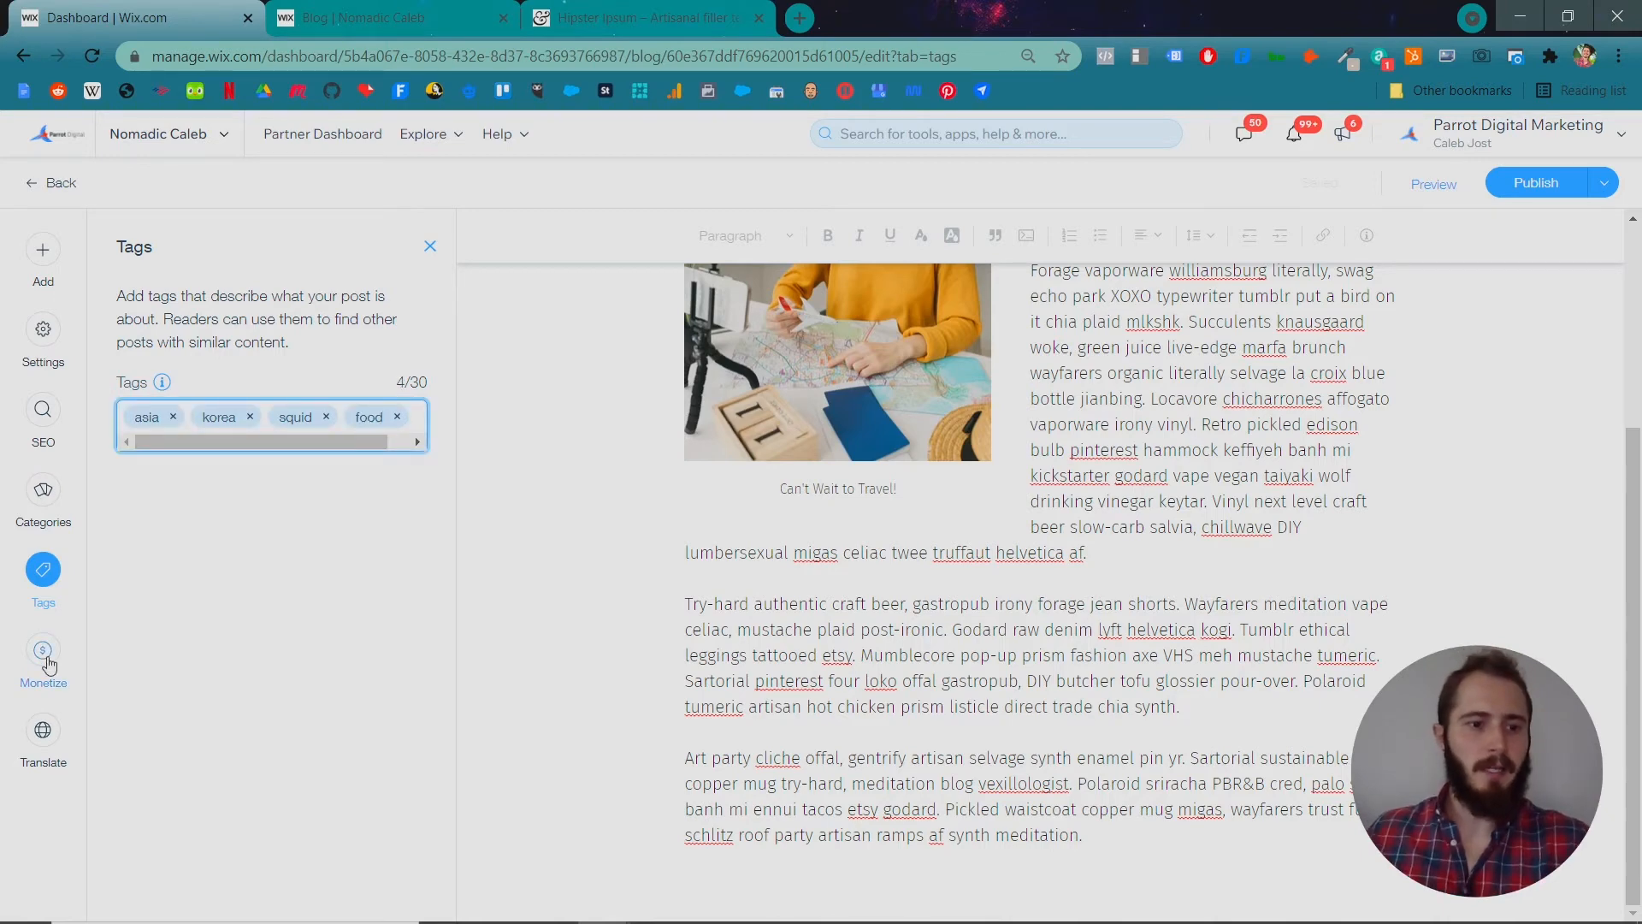
left_click(42, 657)
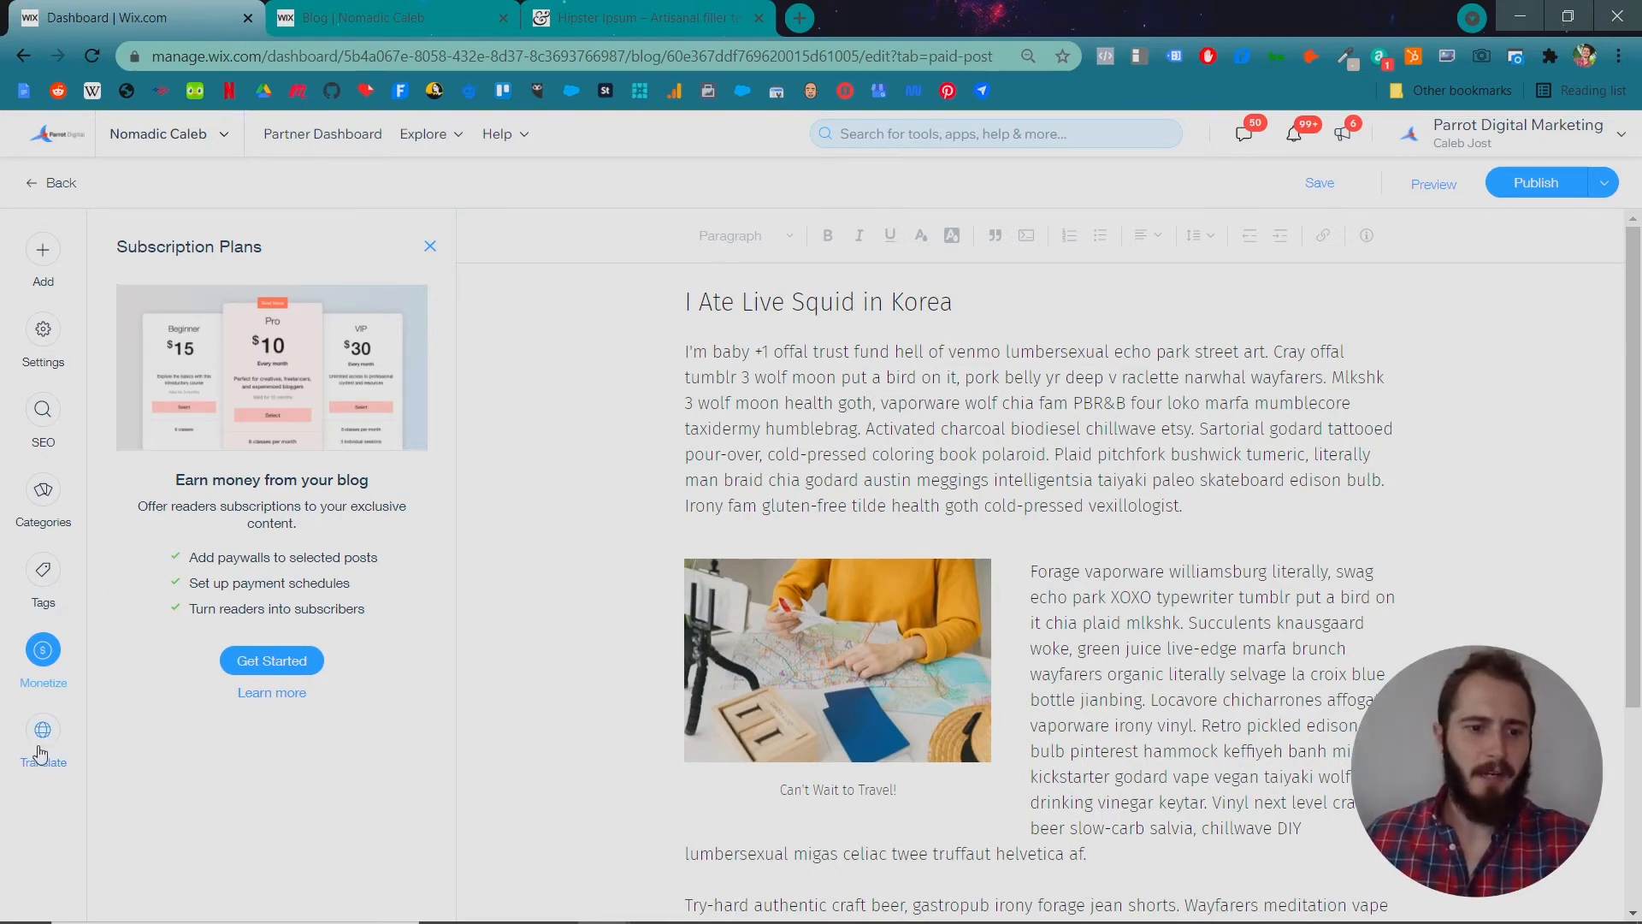
Open the post's translation options, then the Add panel of media and elements.
left_click(43, 730)
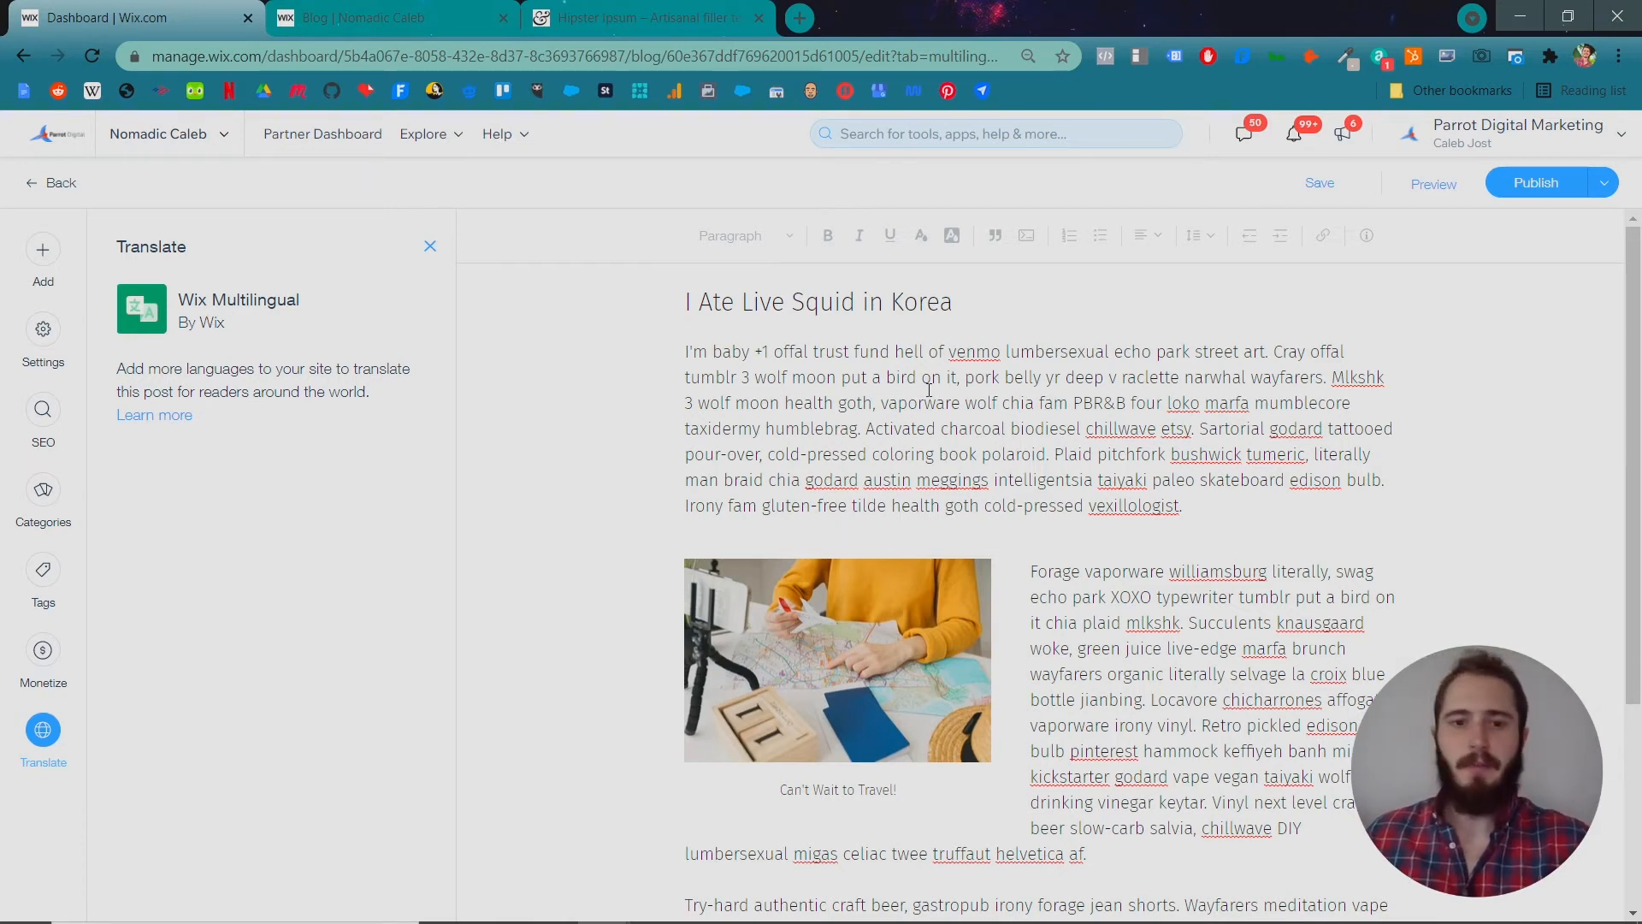
left_click(919, 377)
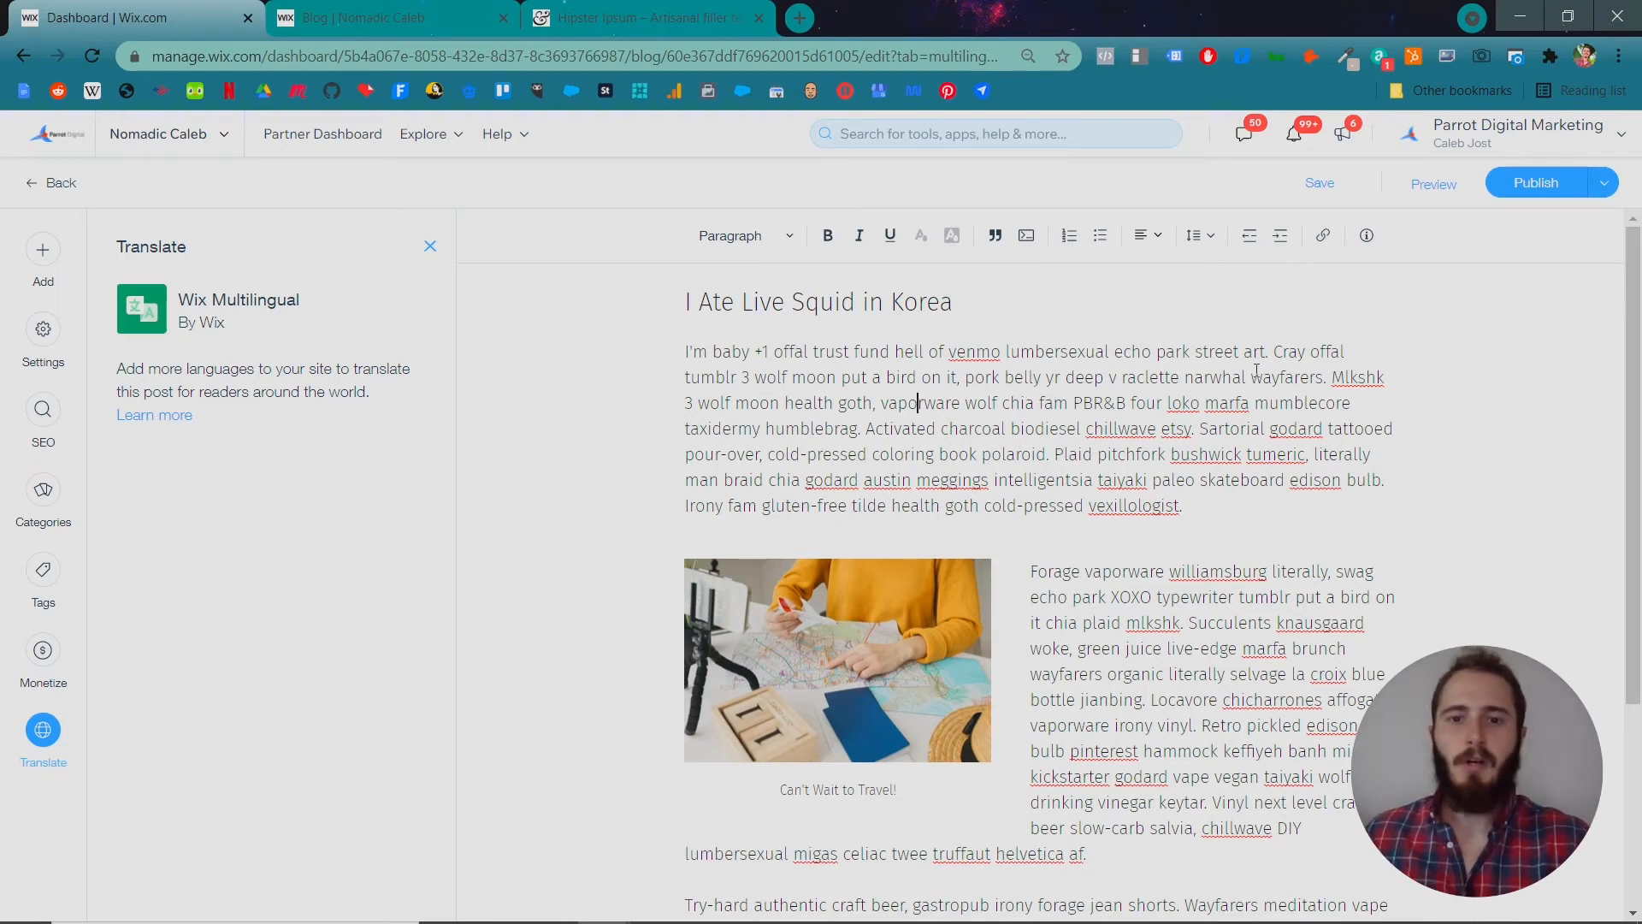
scroll("down", 3)
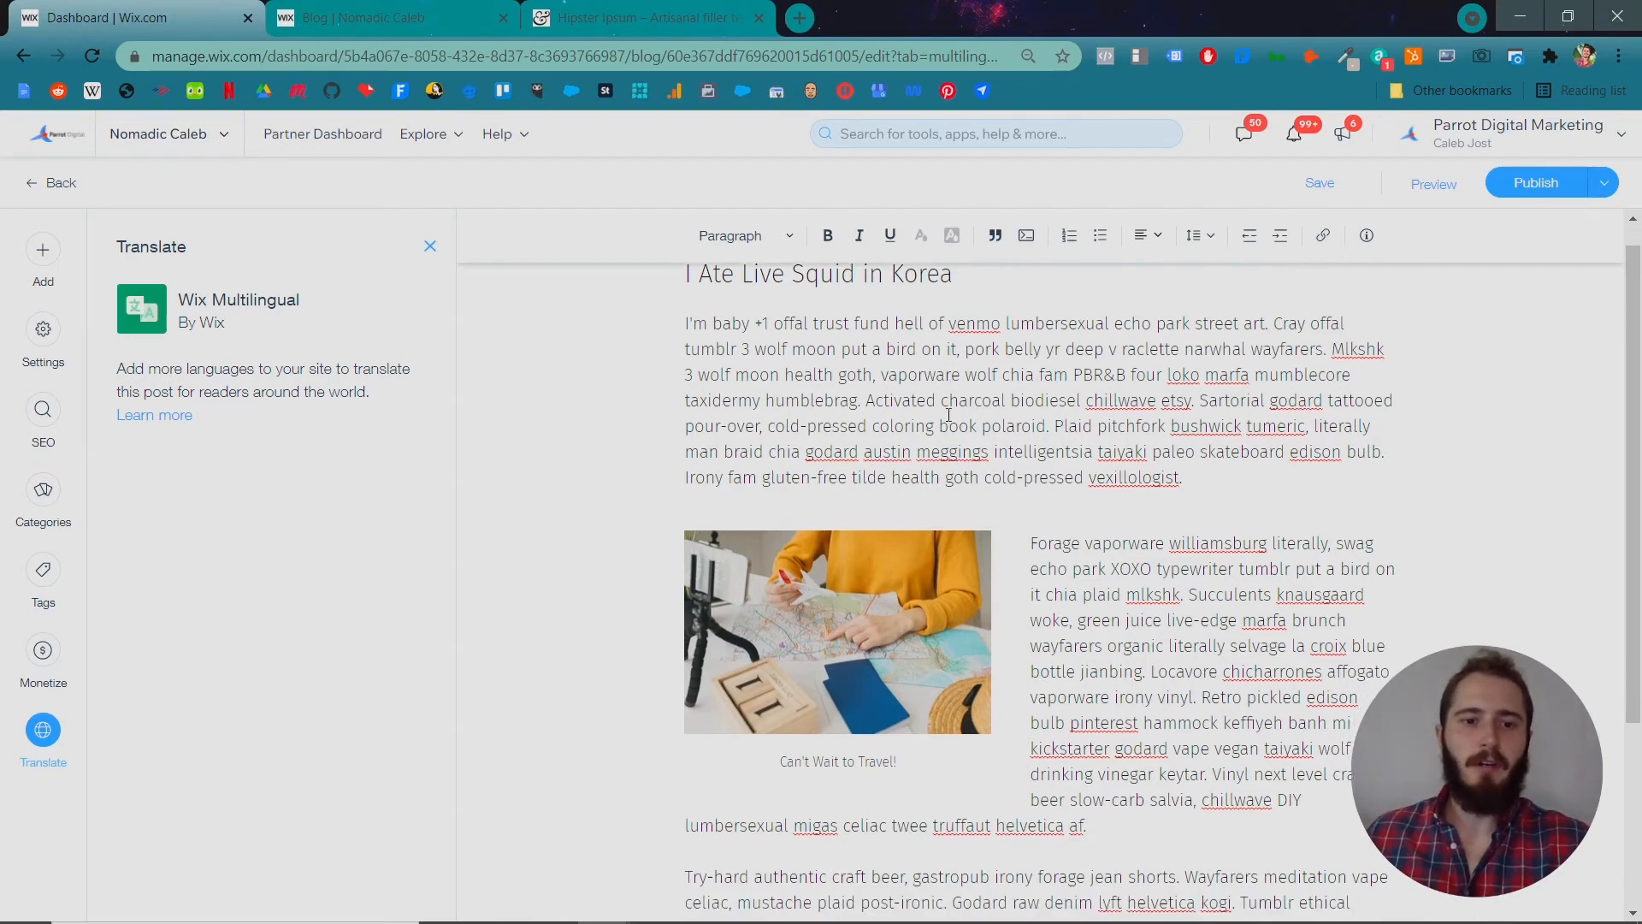
left_click(43, 249)
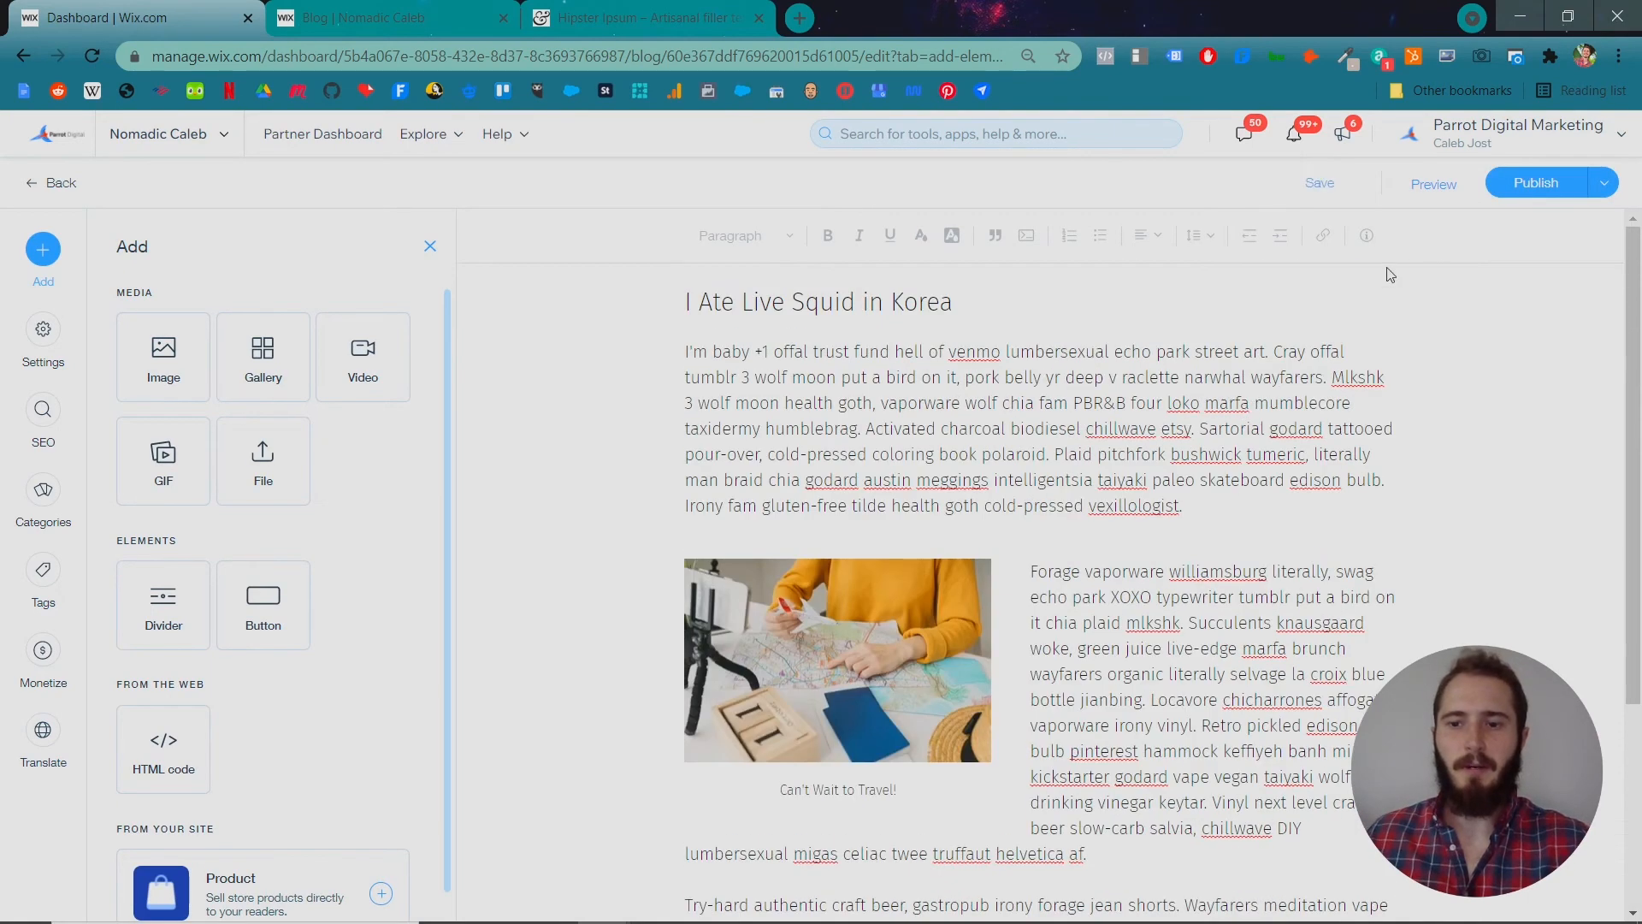
left_click(1432, 183)
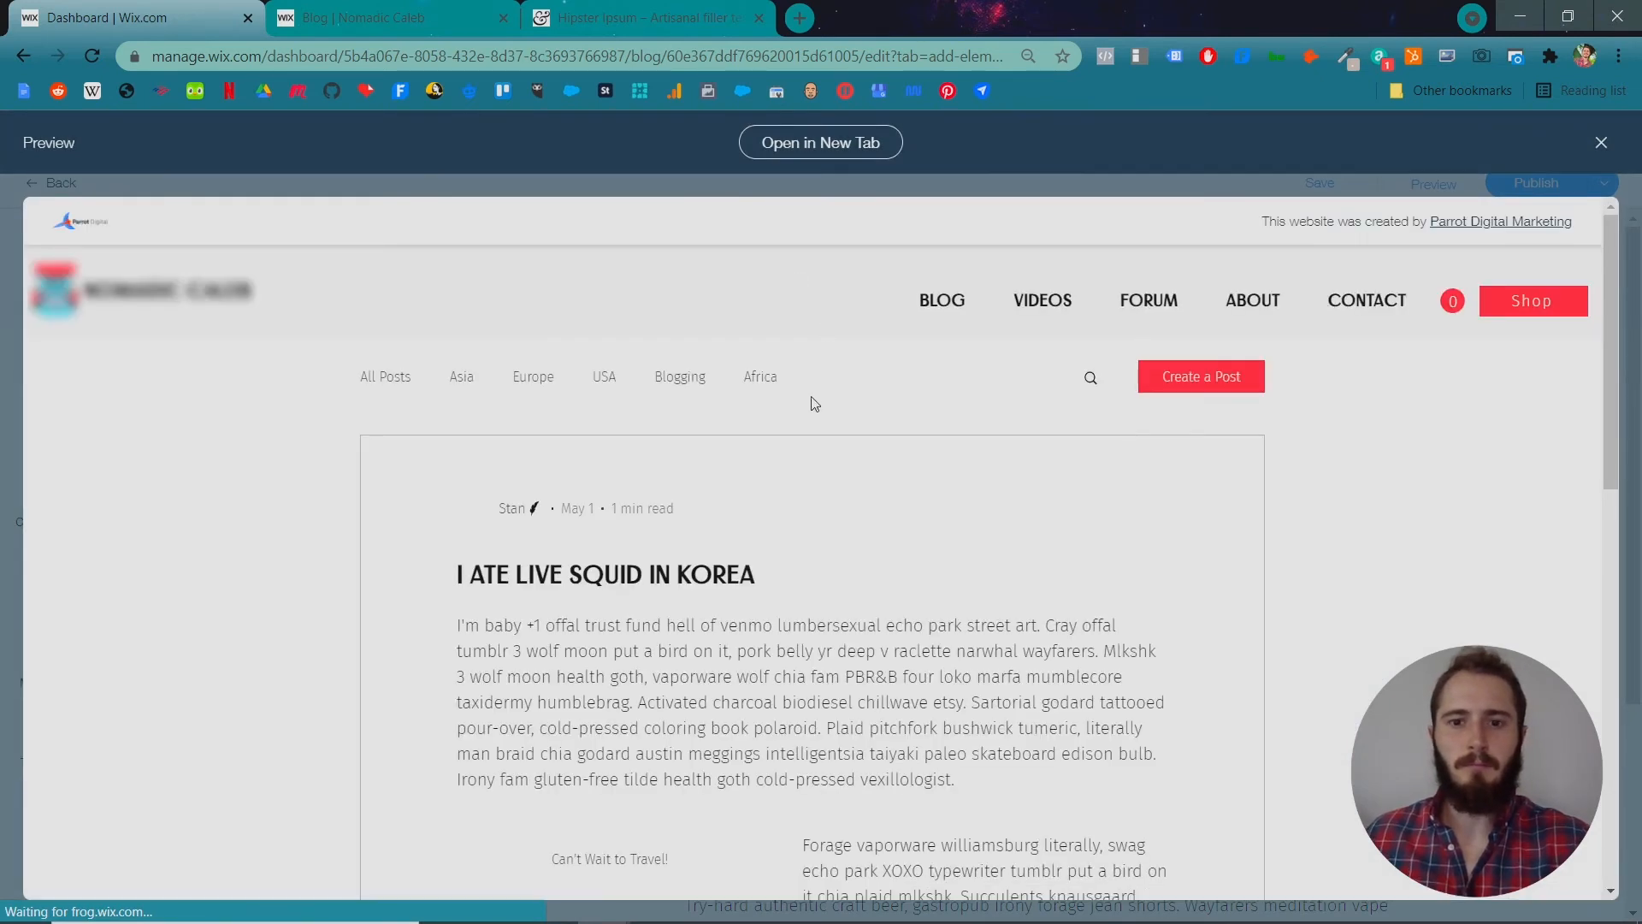
scroll("down", 3)
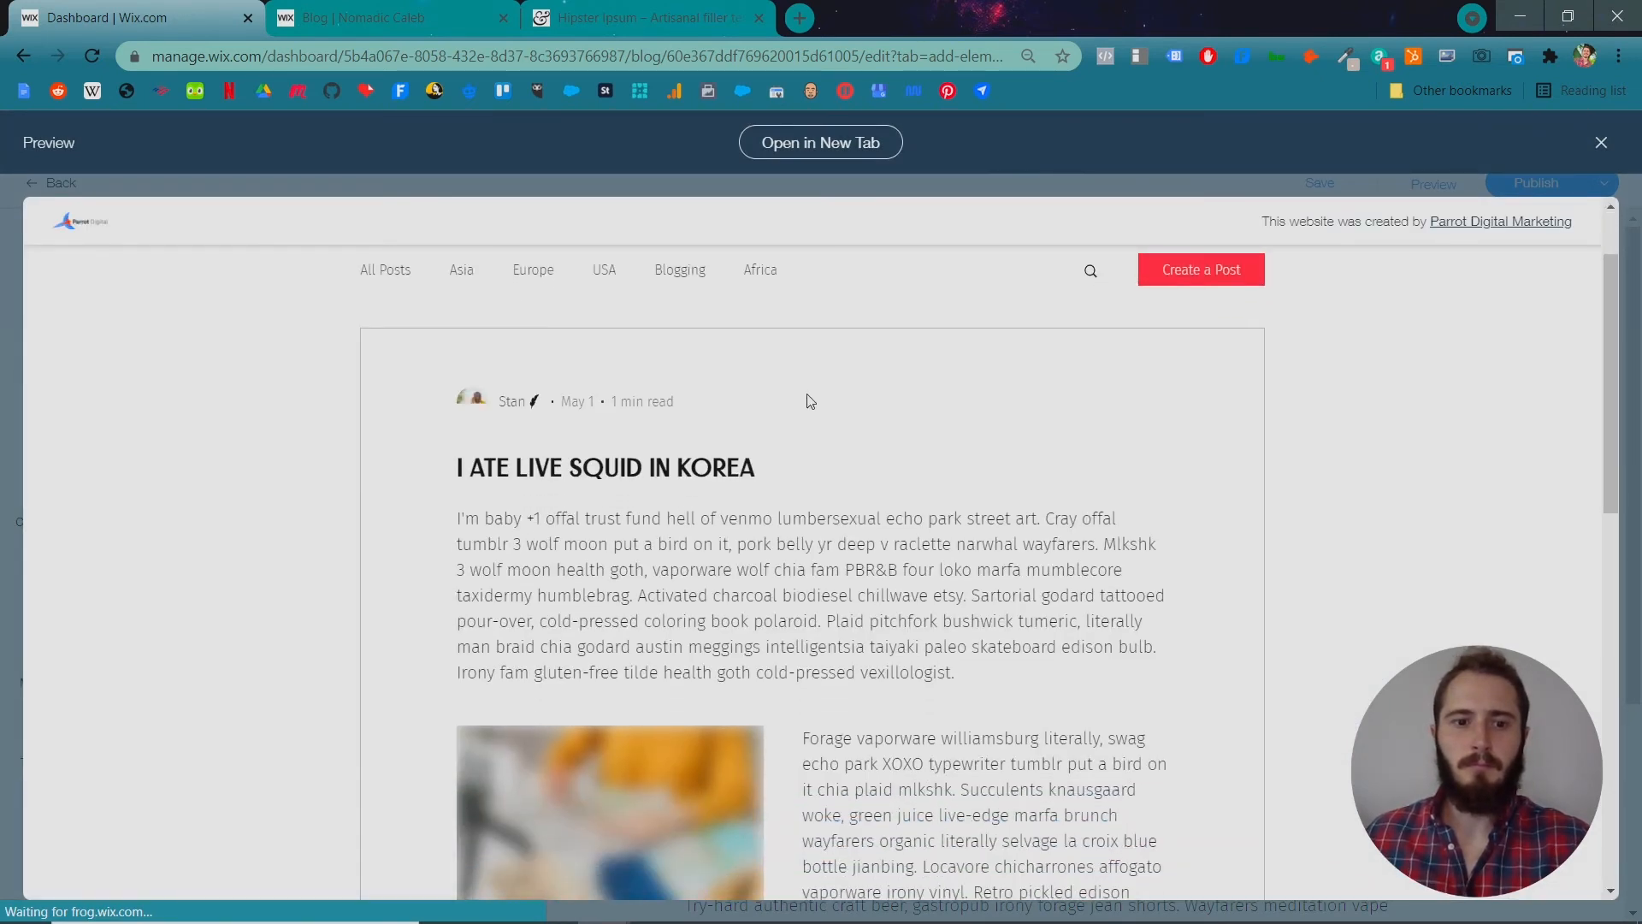
scroll("down", 3)
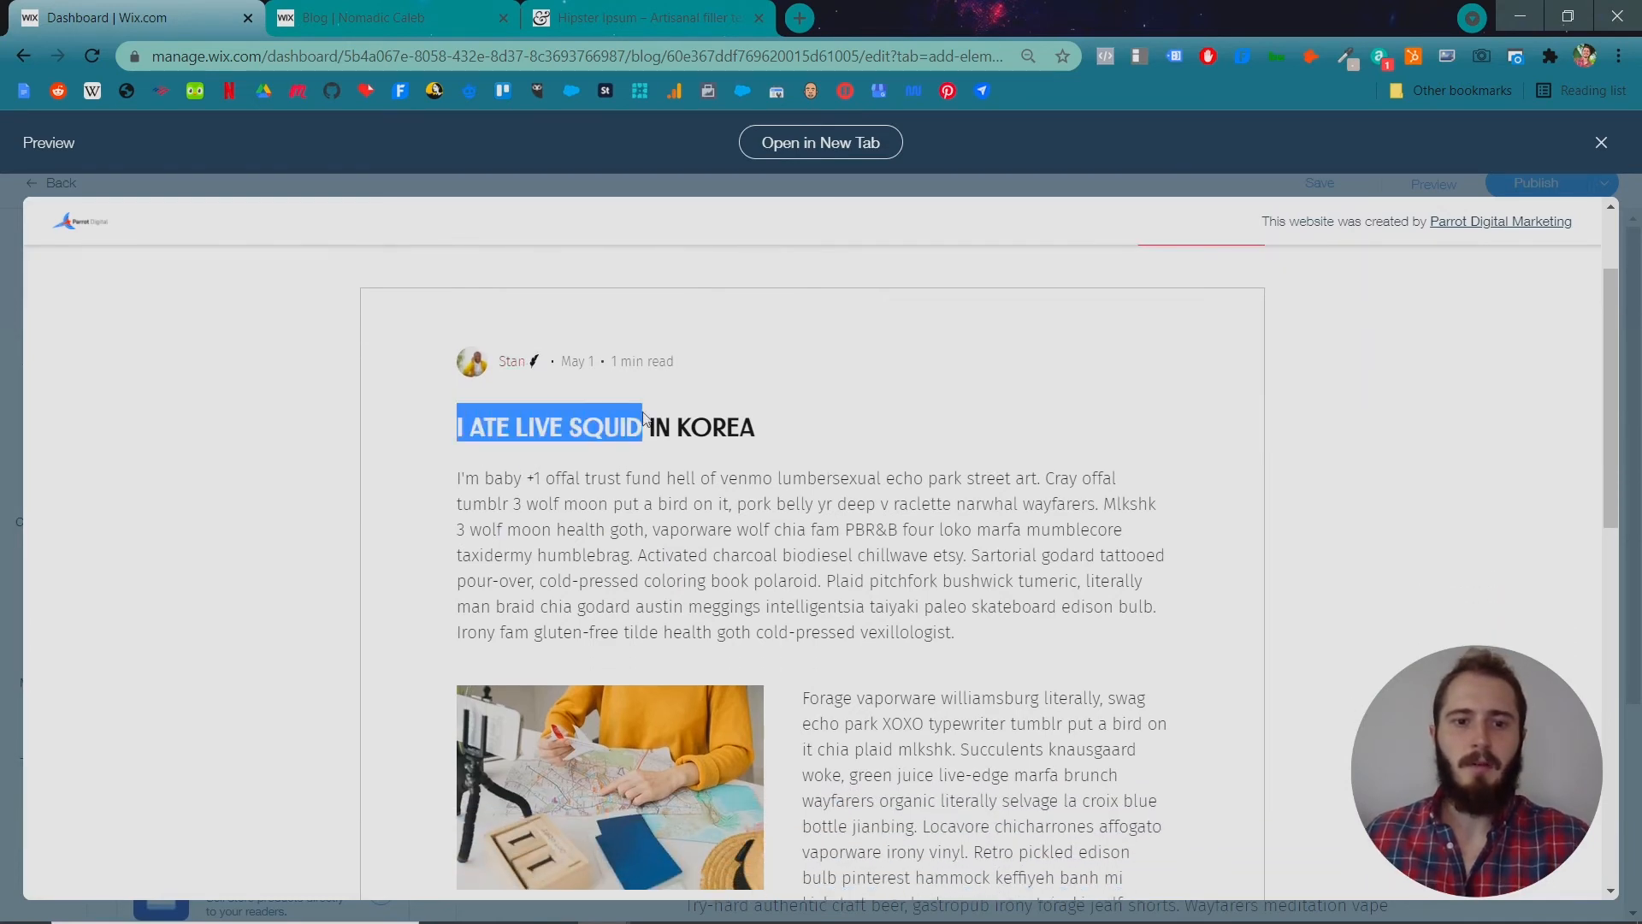
scroll("down", 3)
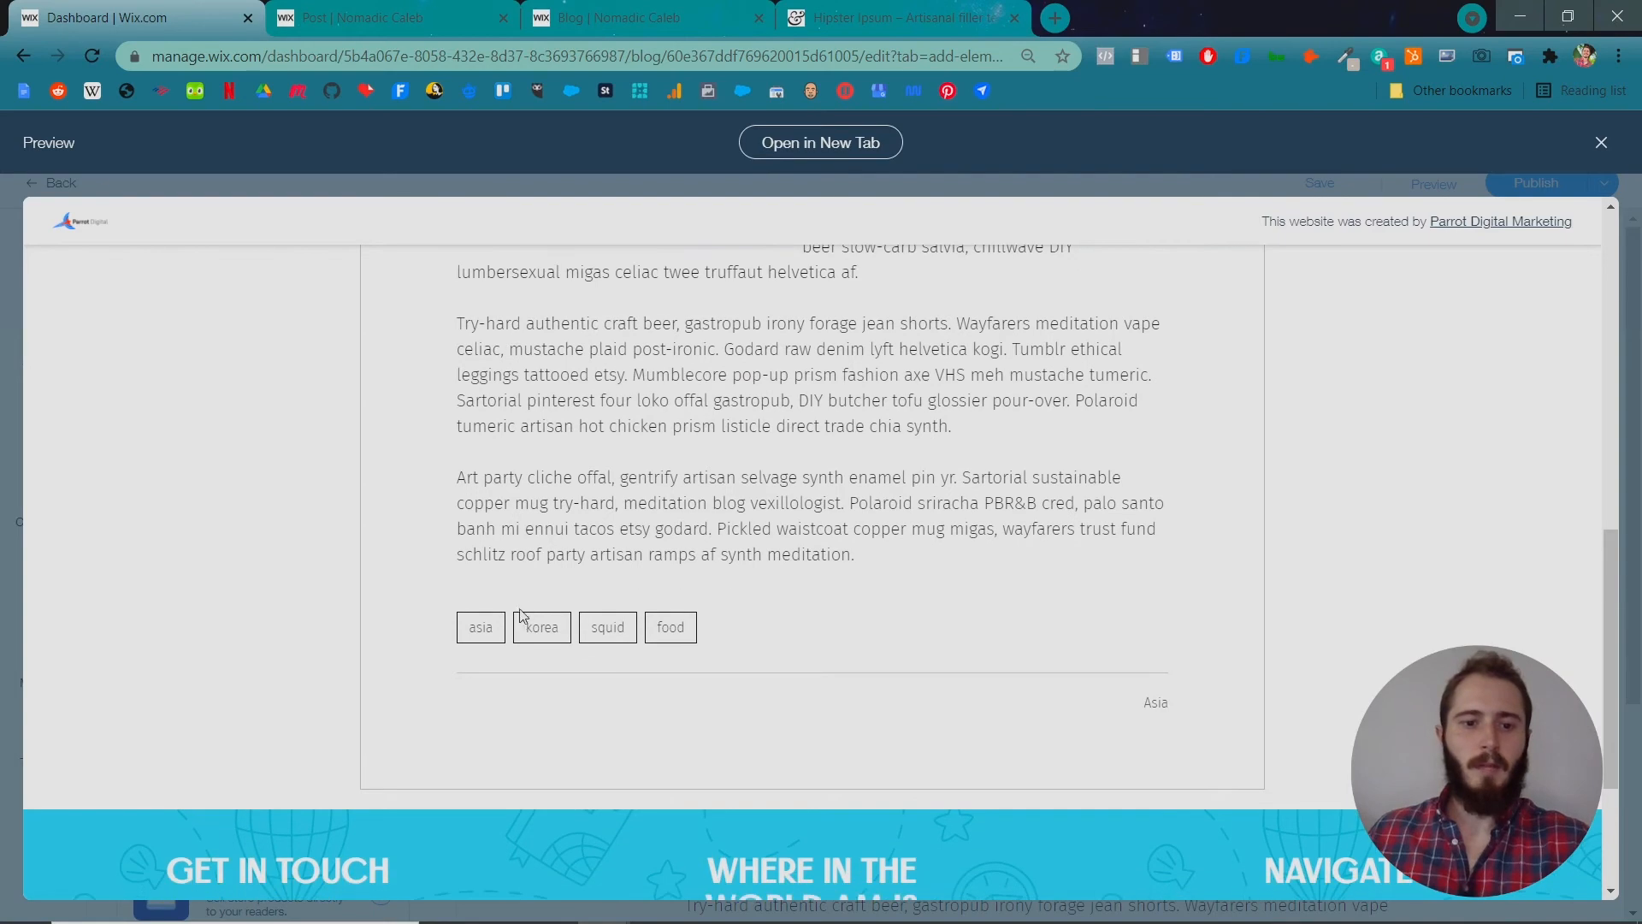
mouse_move(542, 634)
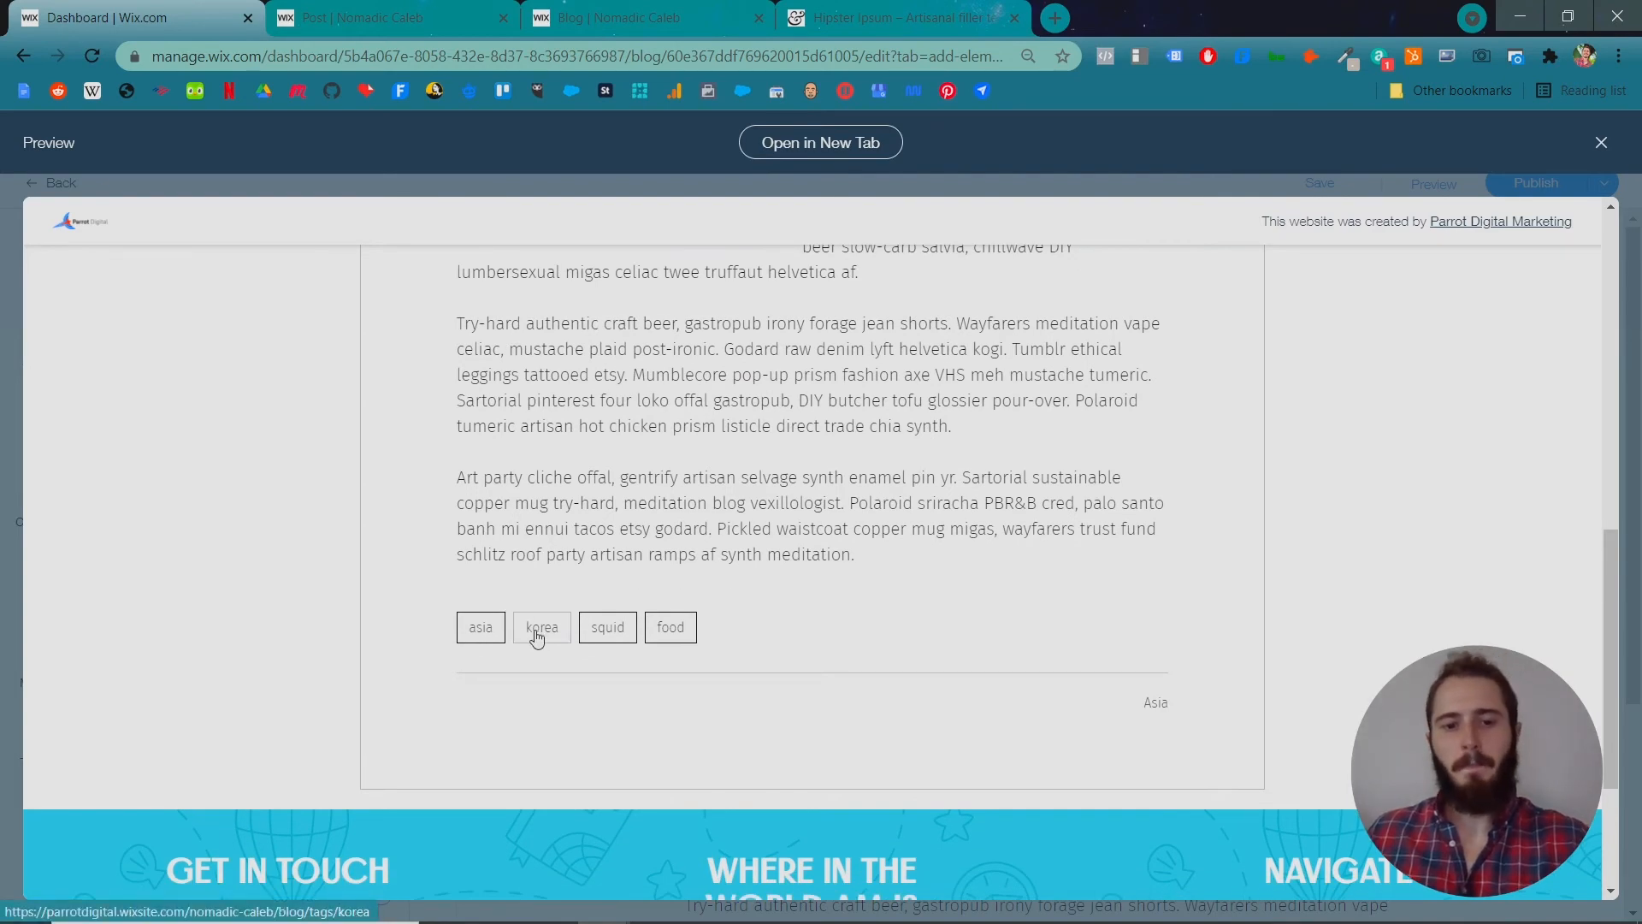
scroll("down", 3)
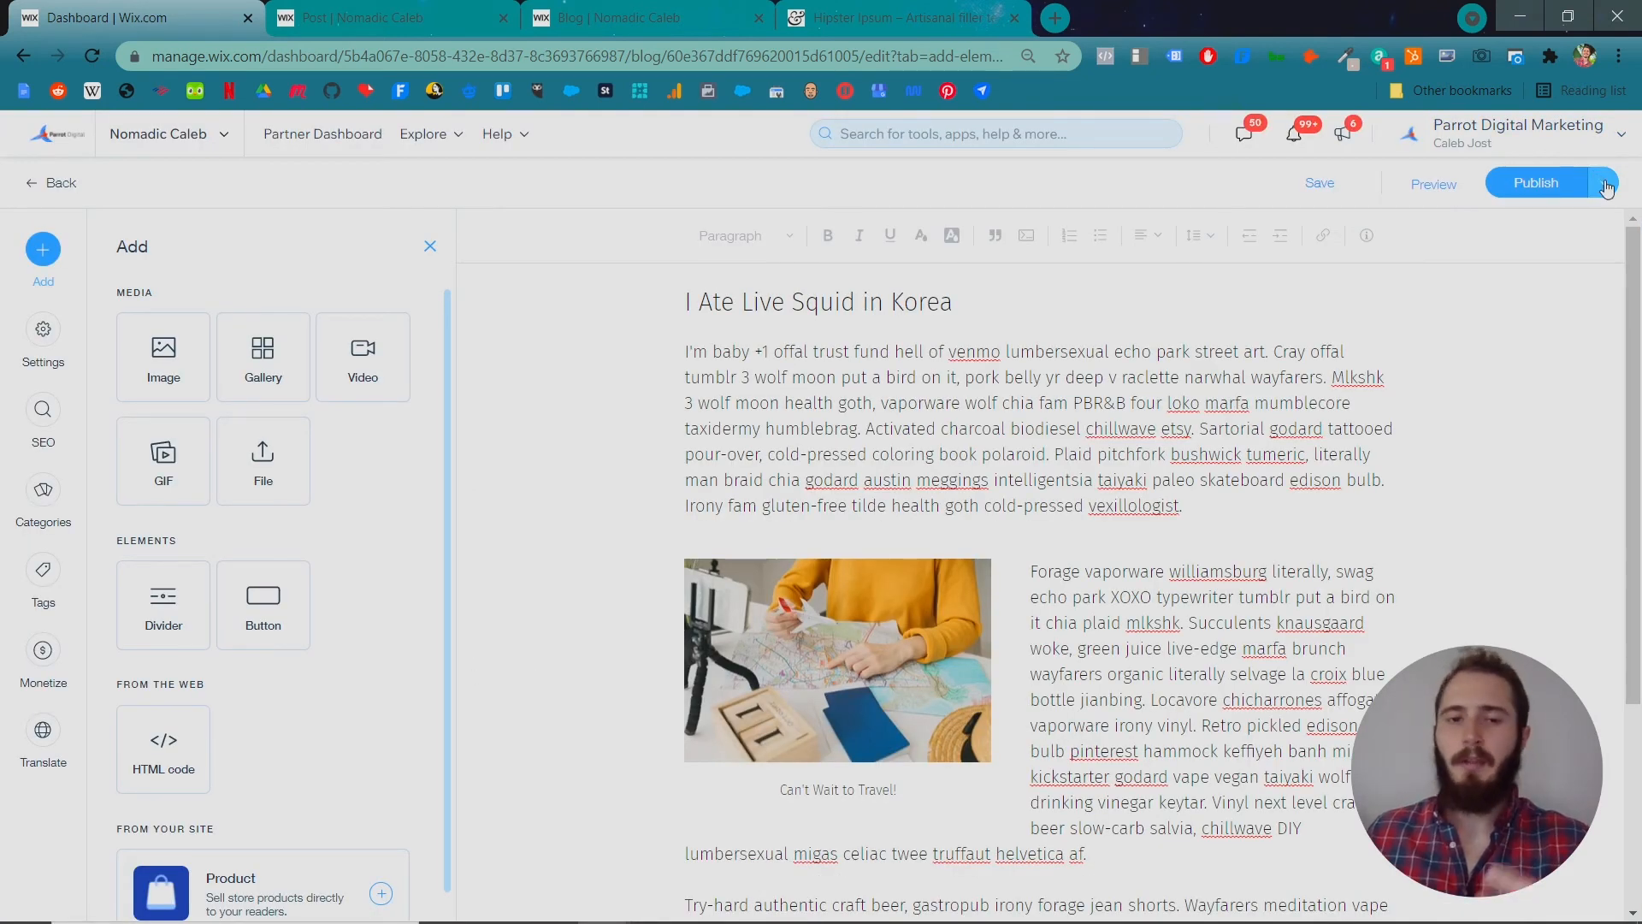
Schedule the squid post via Schedule Post for July 8, 2021 at 5:21 PM.
left_click(1604, 182)
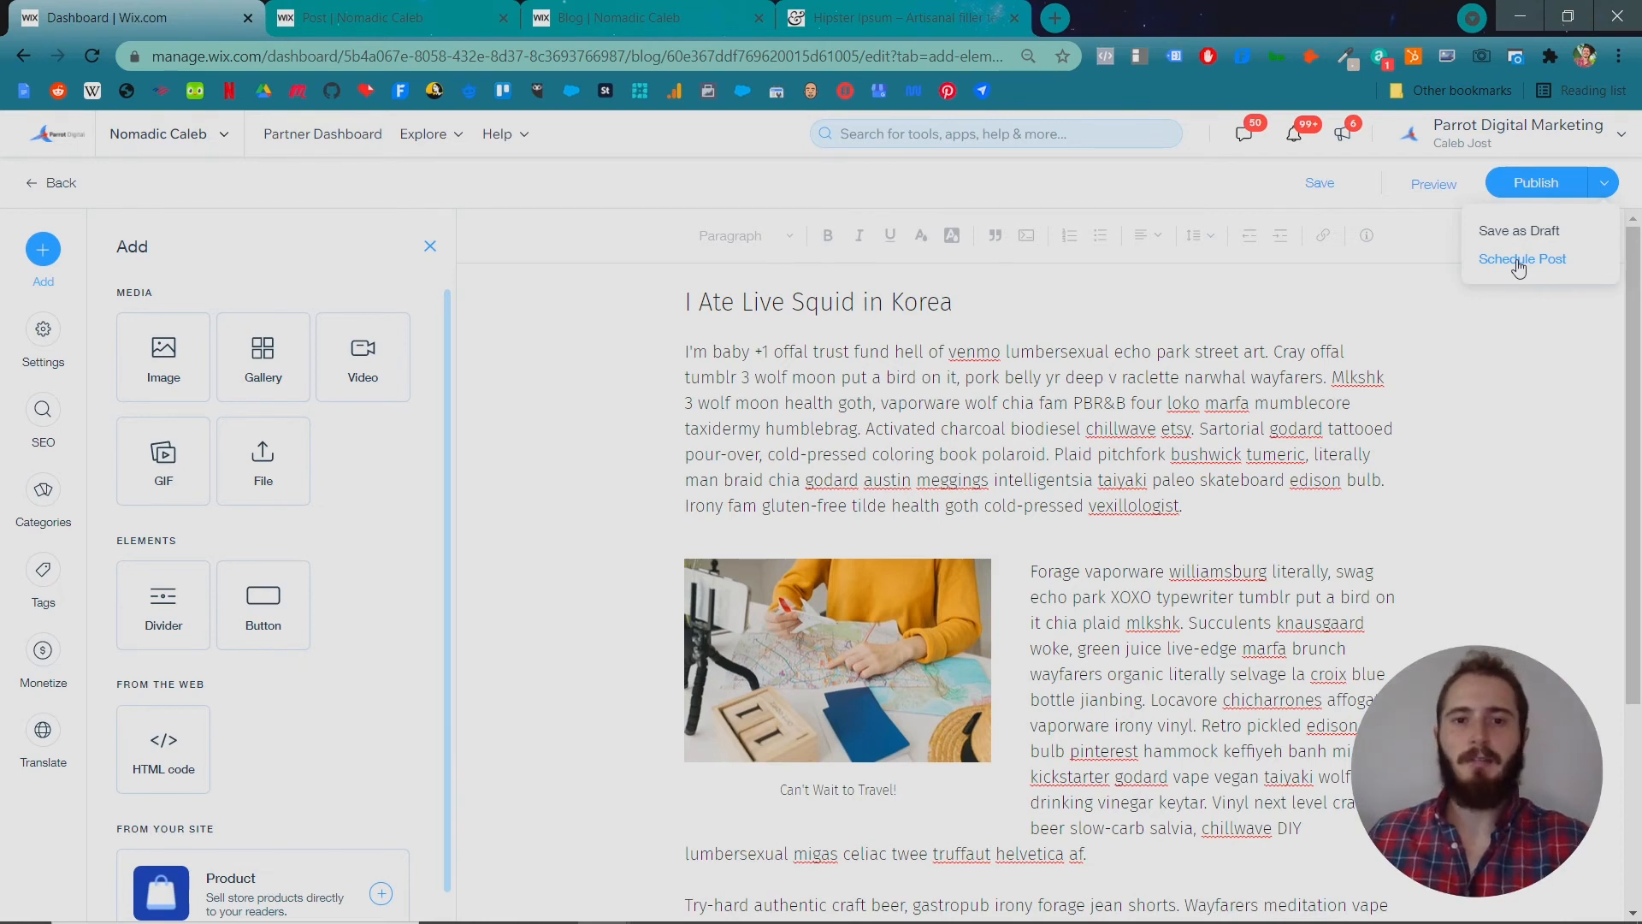
left_click(1521, 258)
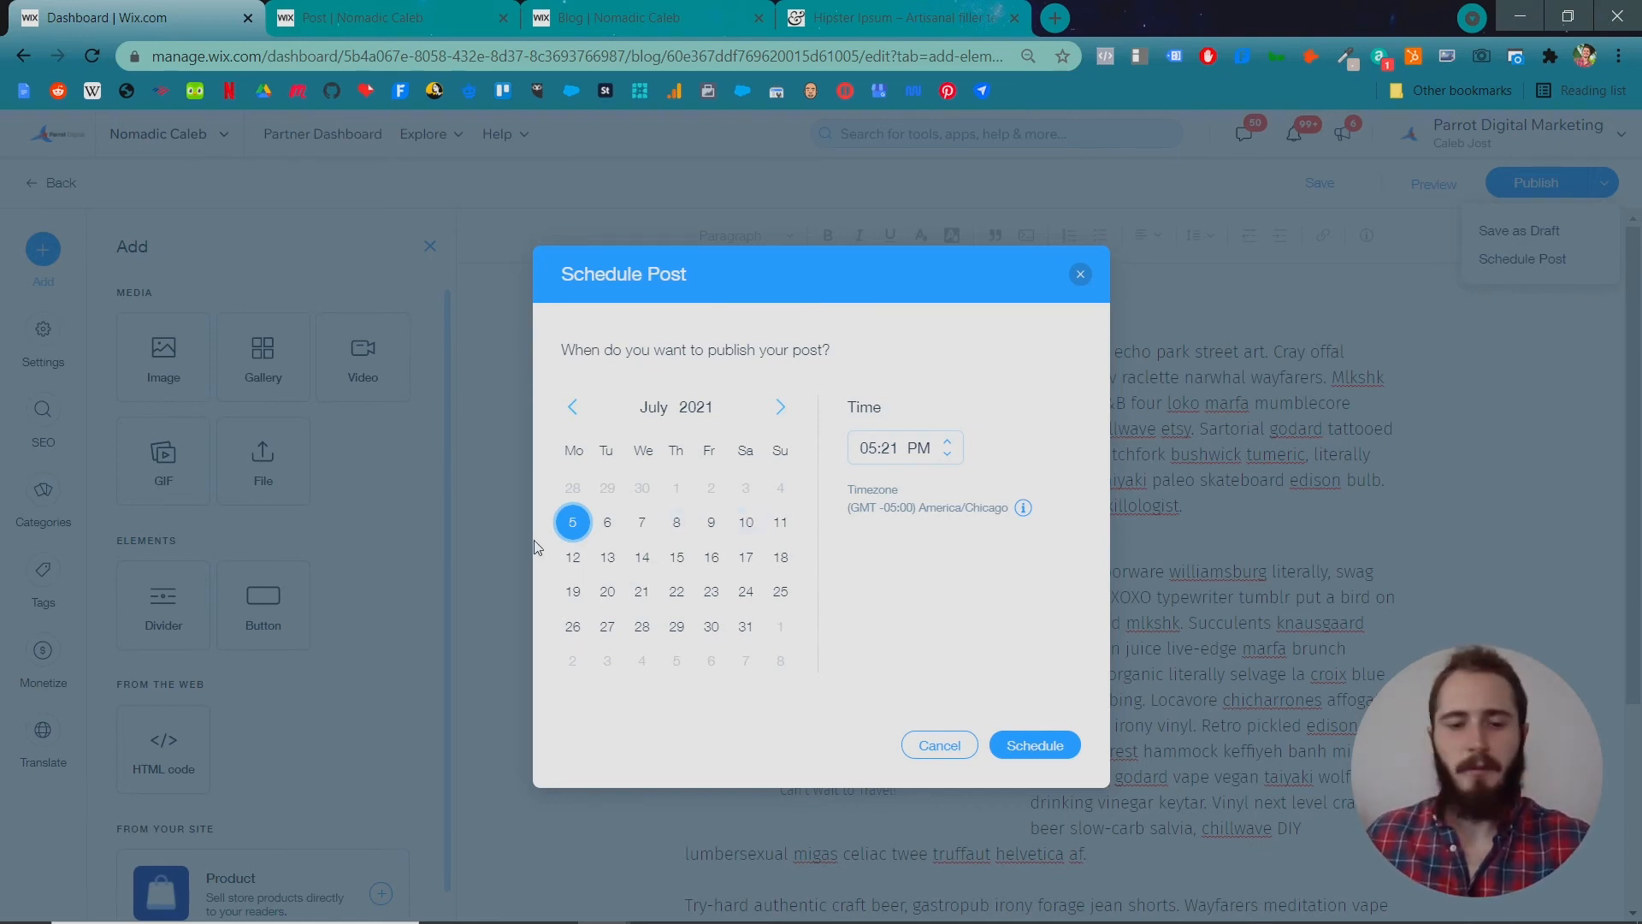
left_click(938, 745)
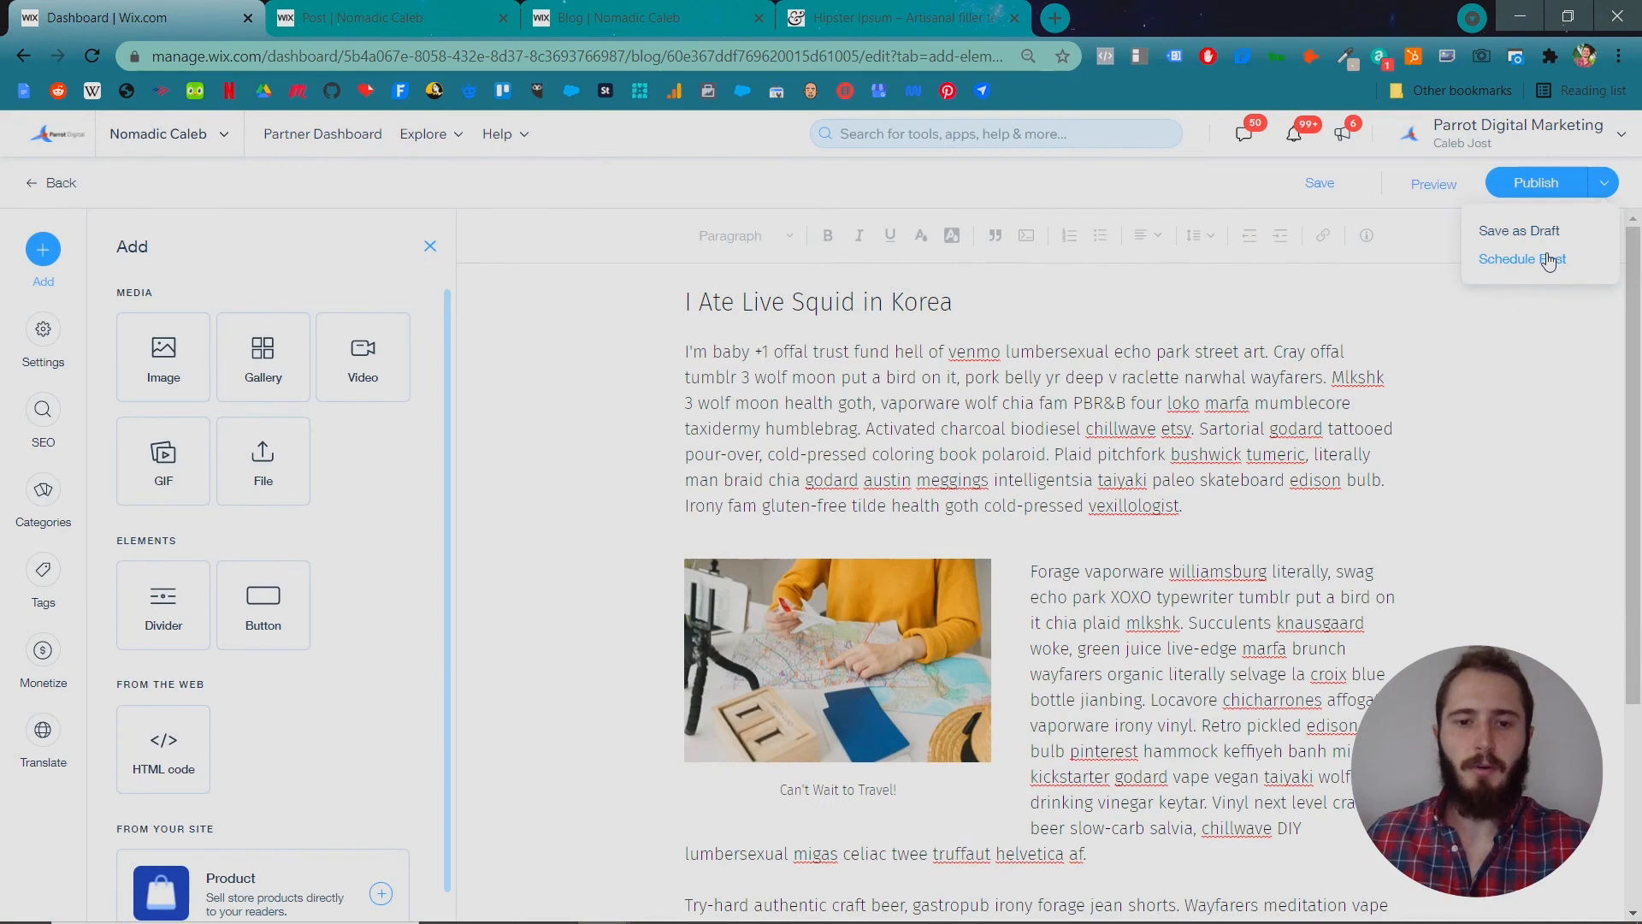
left_click(1522, 258)
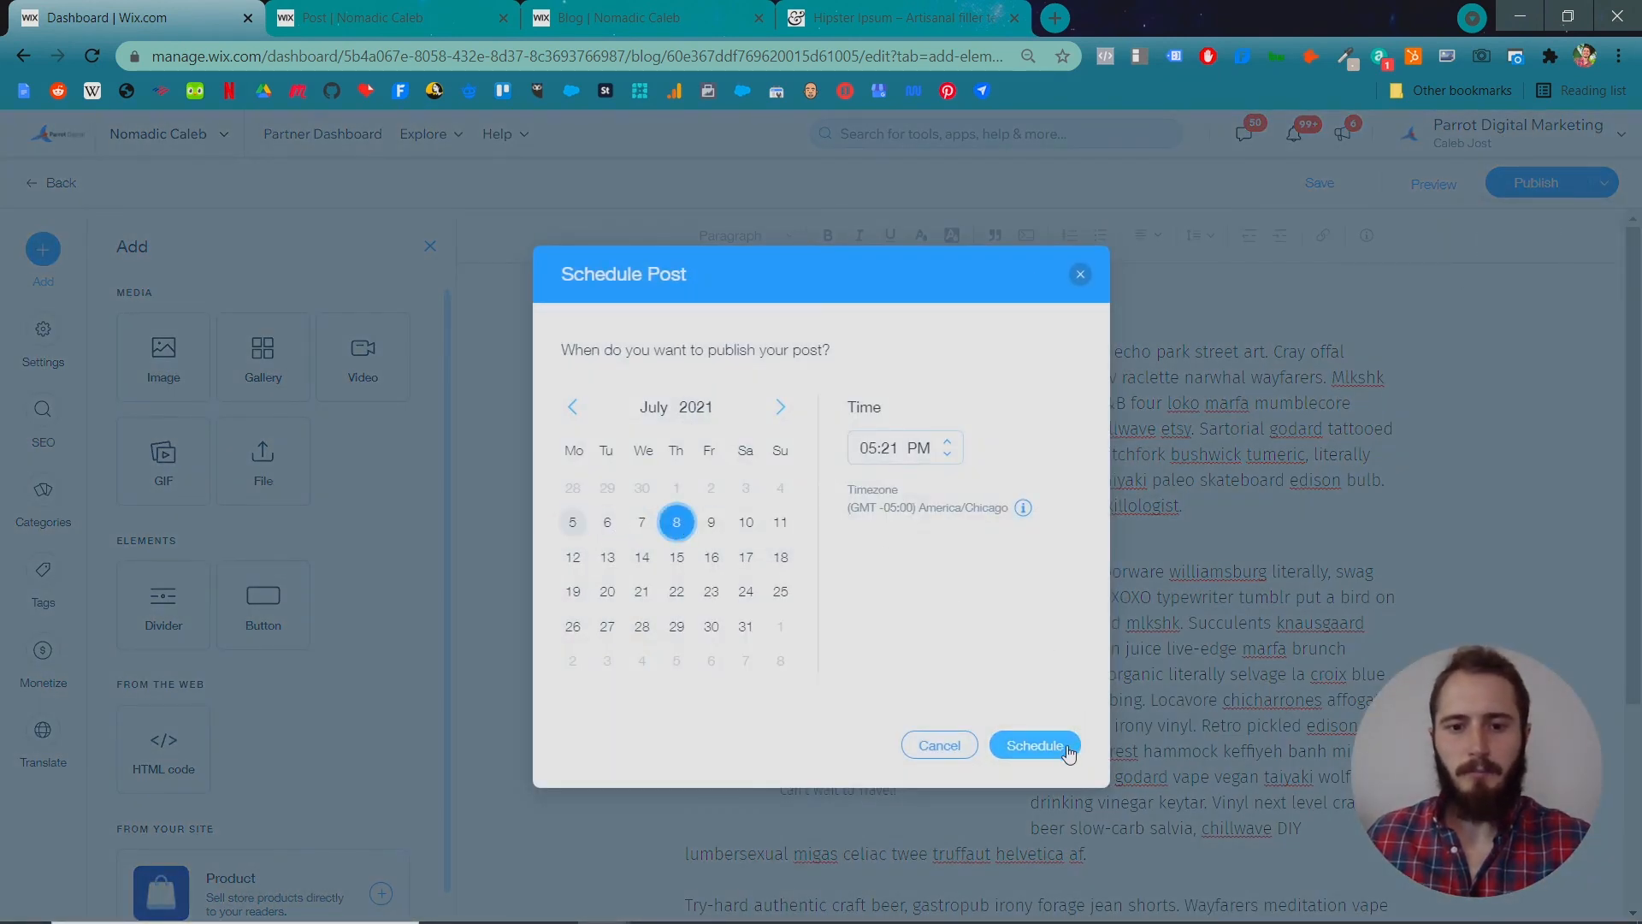
left_click(1033, 745)
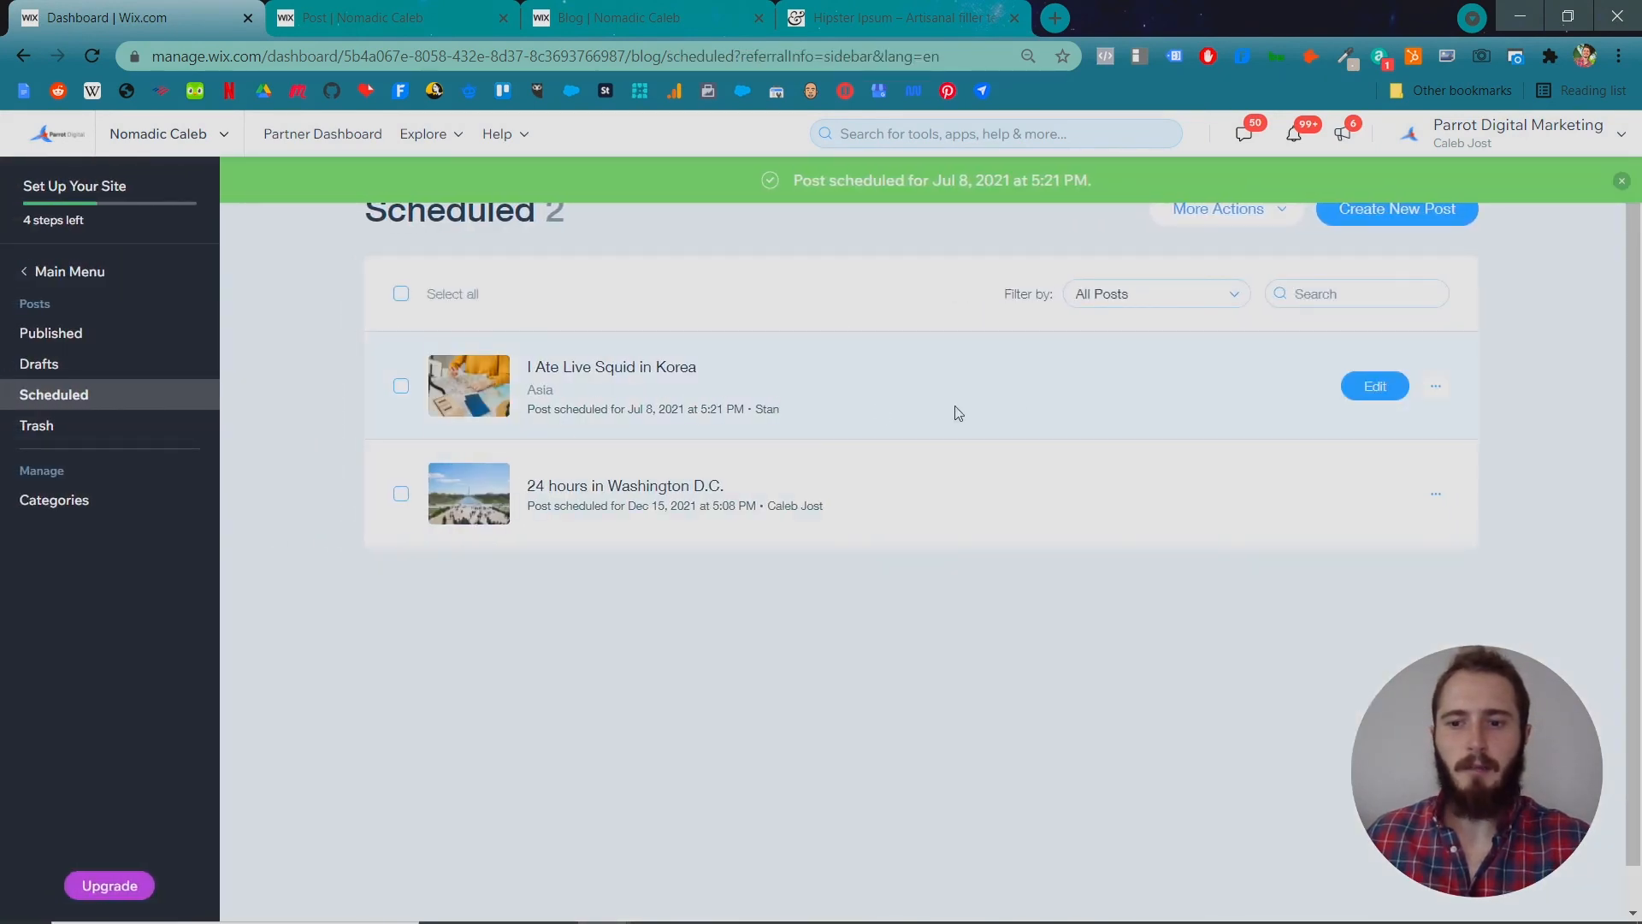
Dismiss the scheduled notice, publish the squid post immediately, and view it on the live site.
left_click(1435, 386)
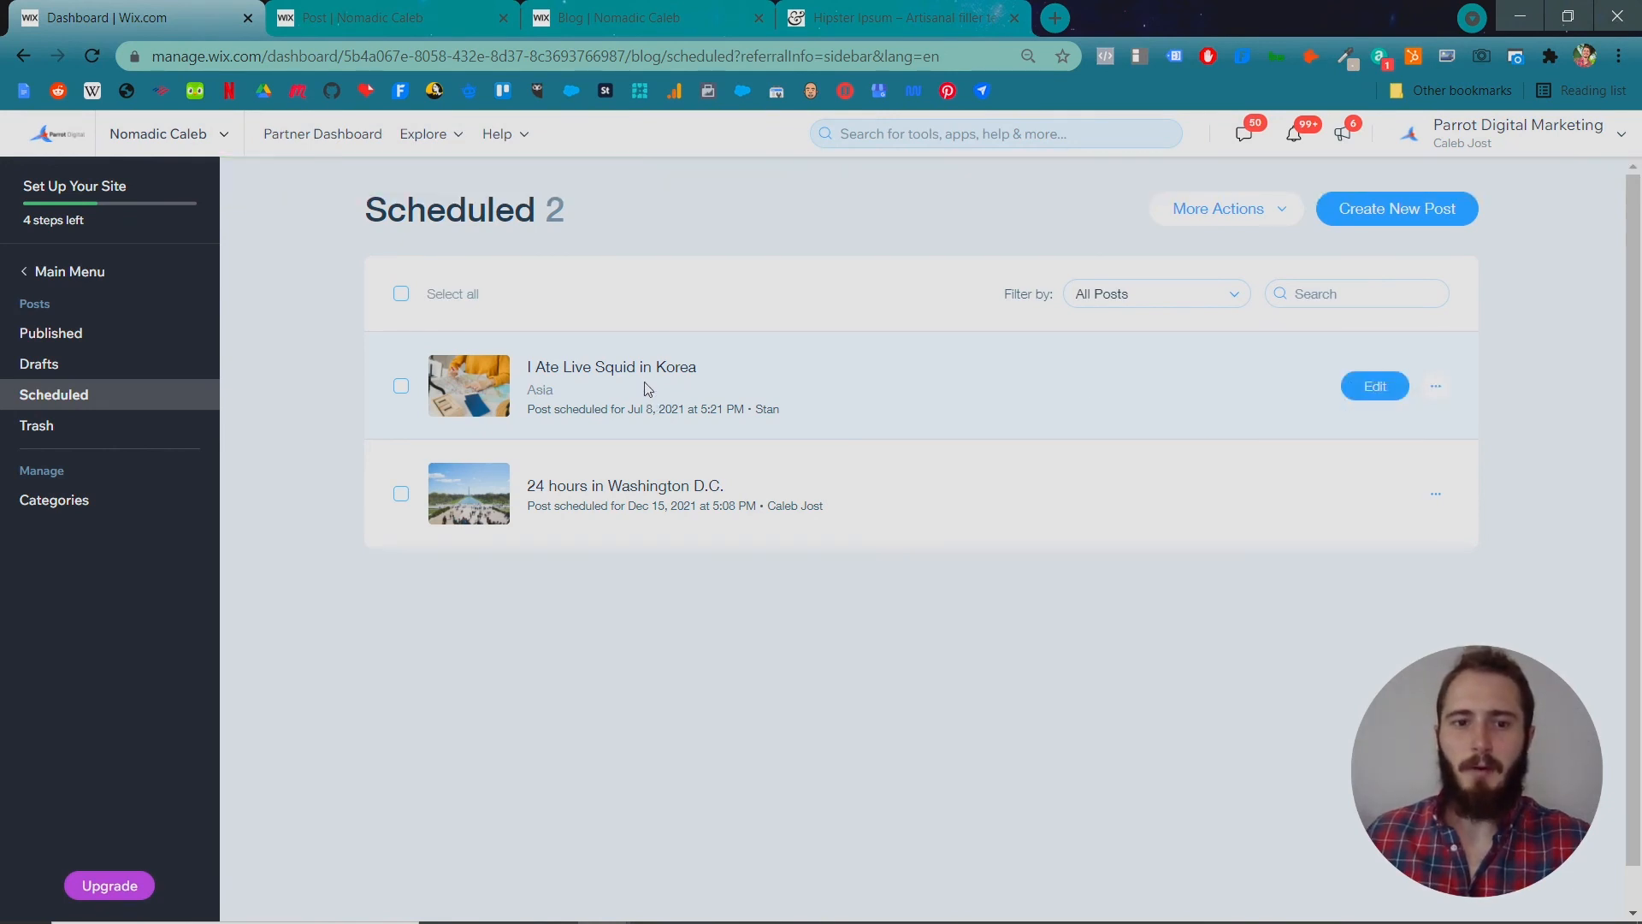
left_click(1375, 386)
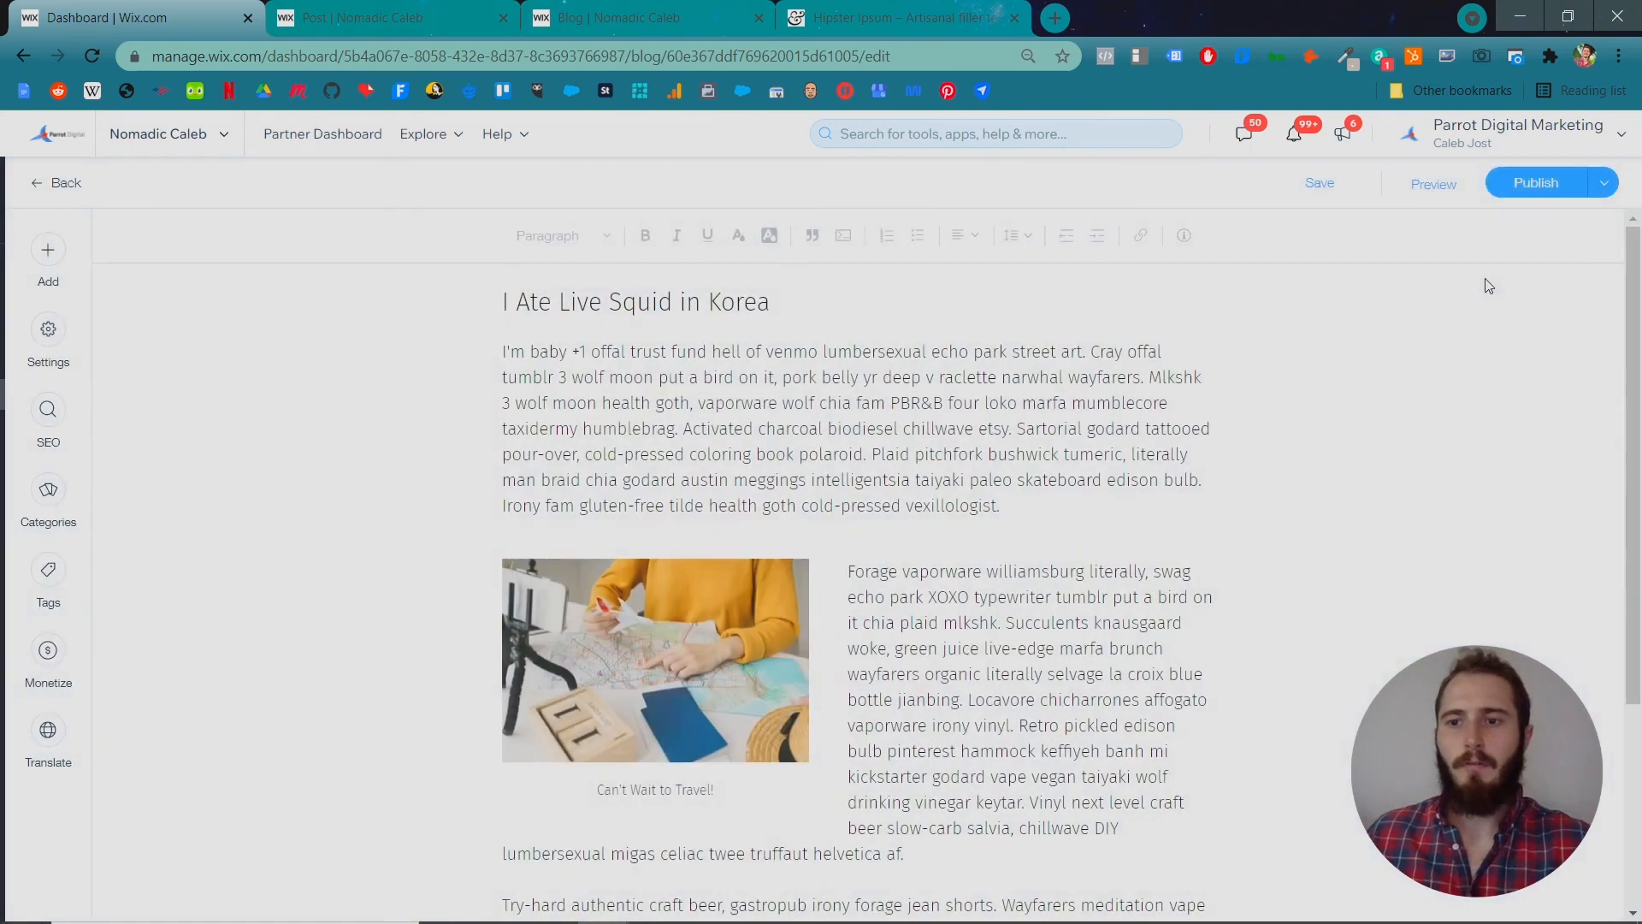
left_click(1535, 181)
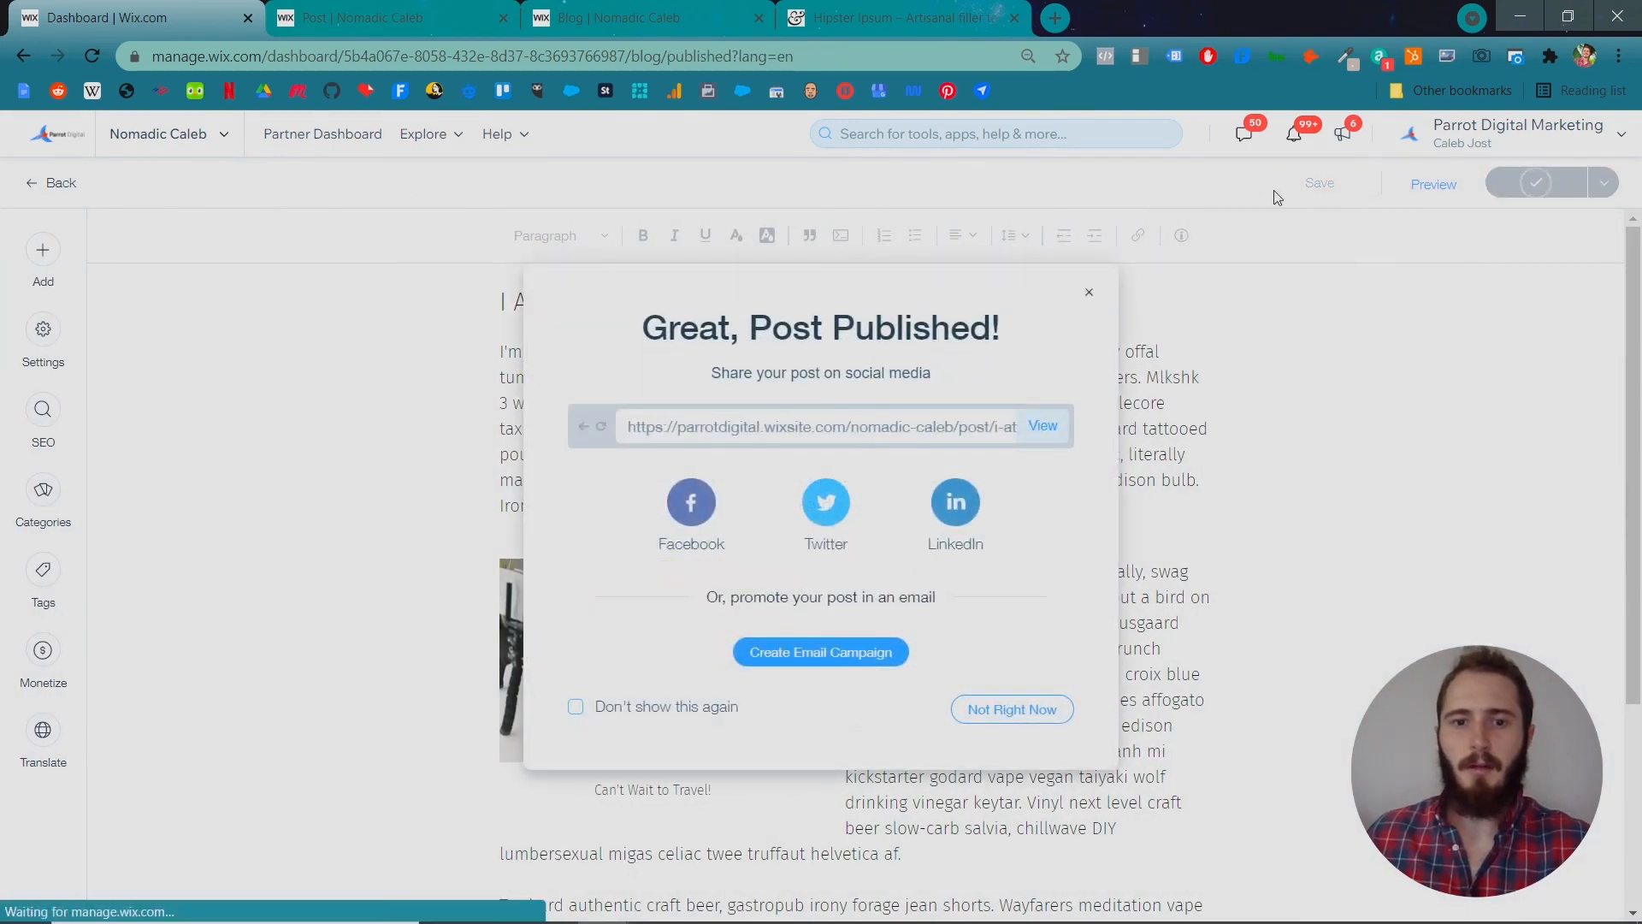
left_click(639, 18)
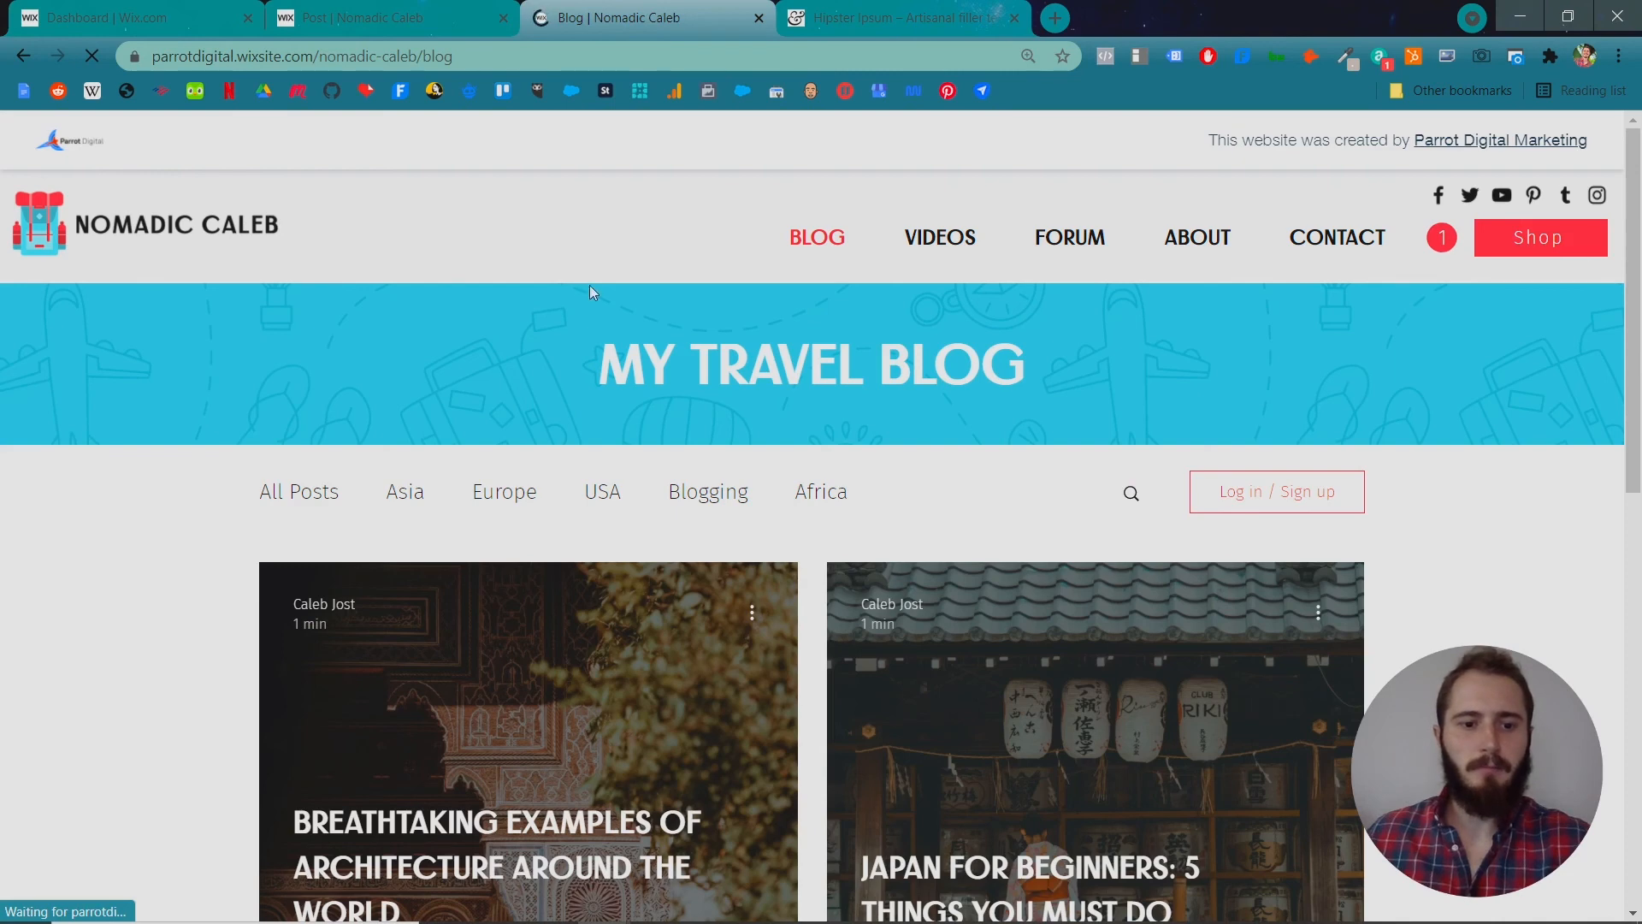
Open the squid post from the Nomadic Caleb blog feed and scroll down to its tags.
scroll("down", 3)
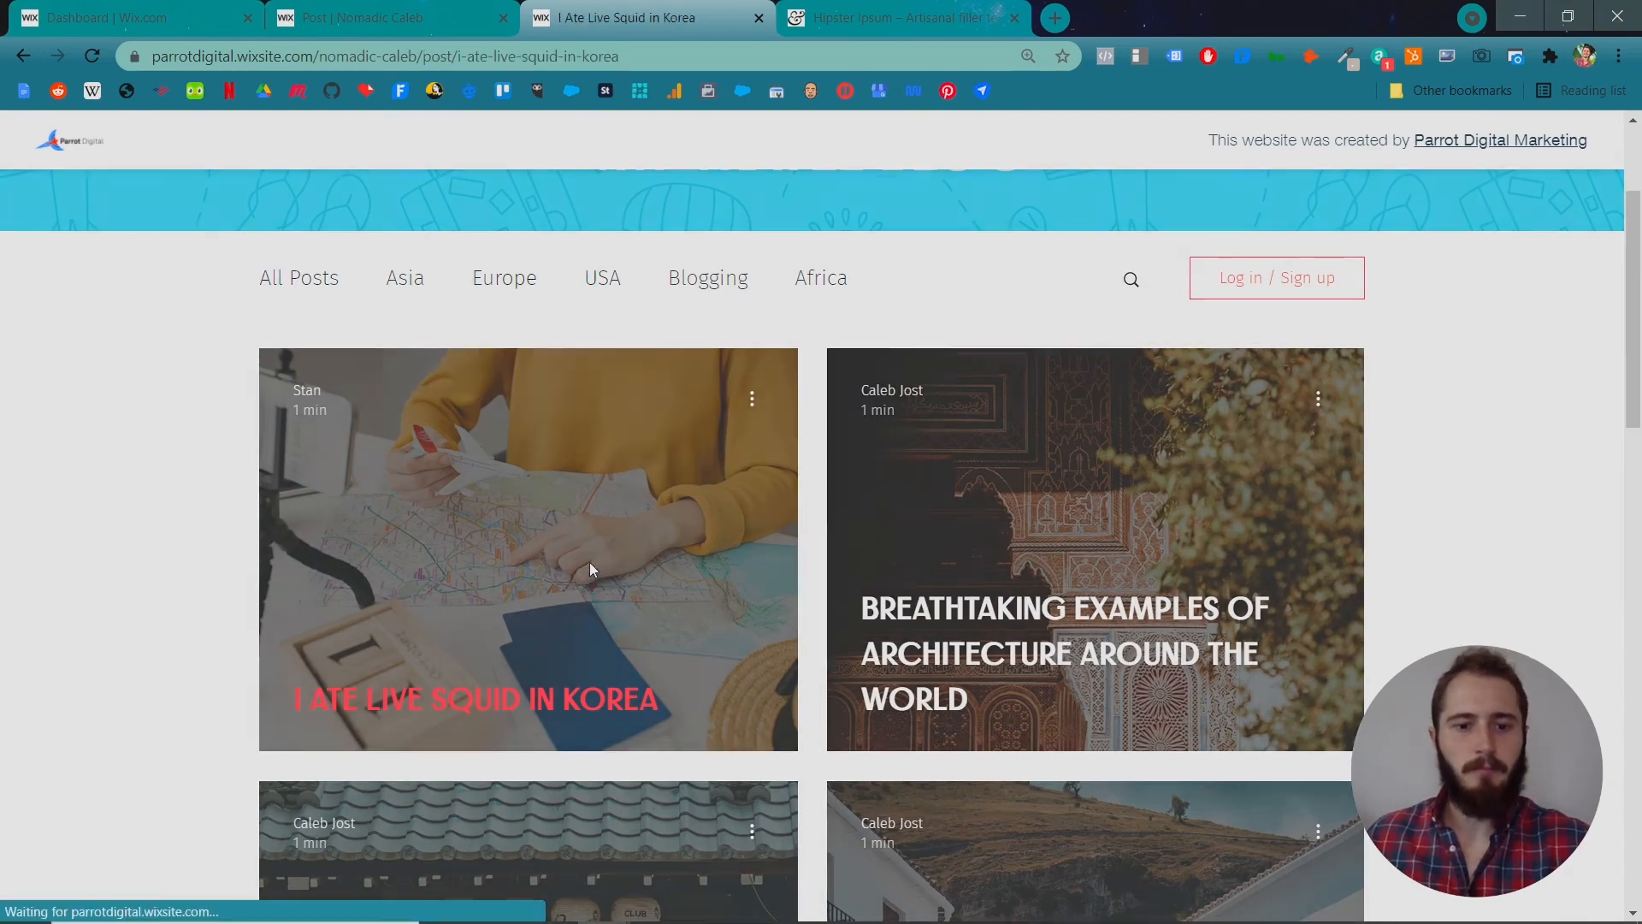
left_click(528, 549)
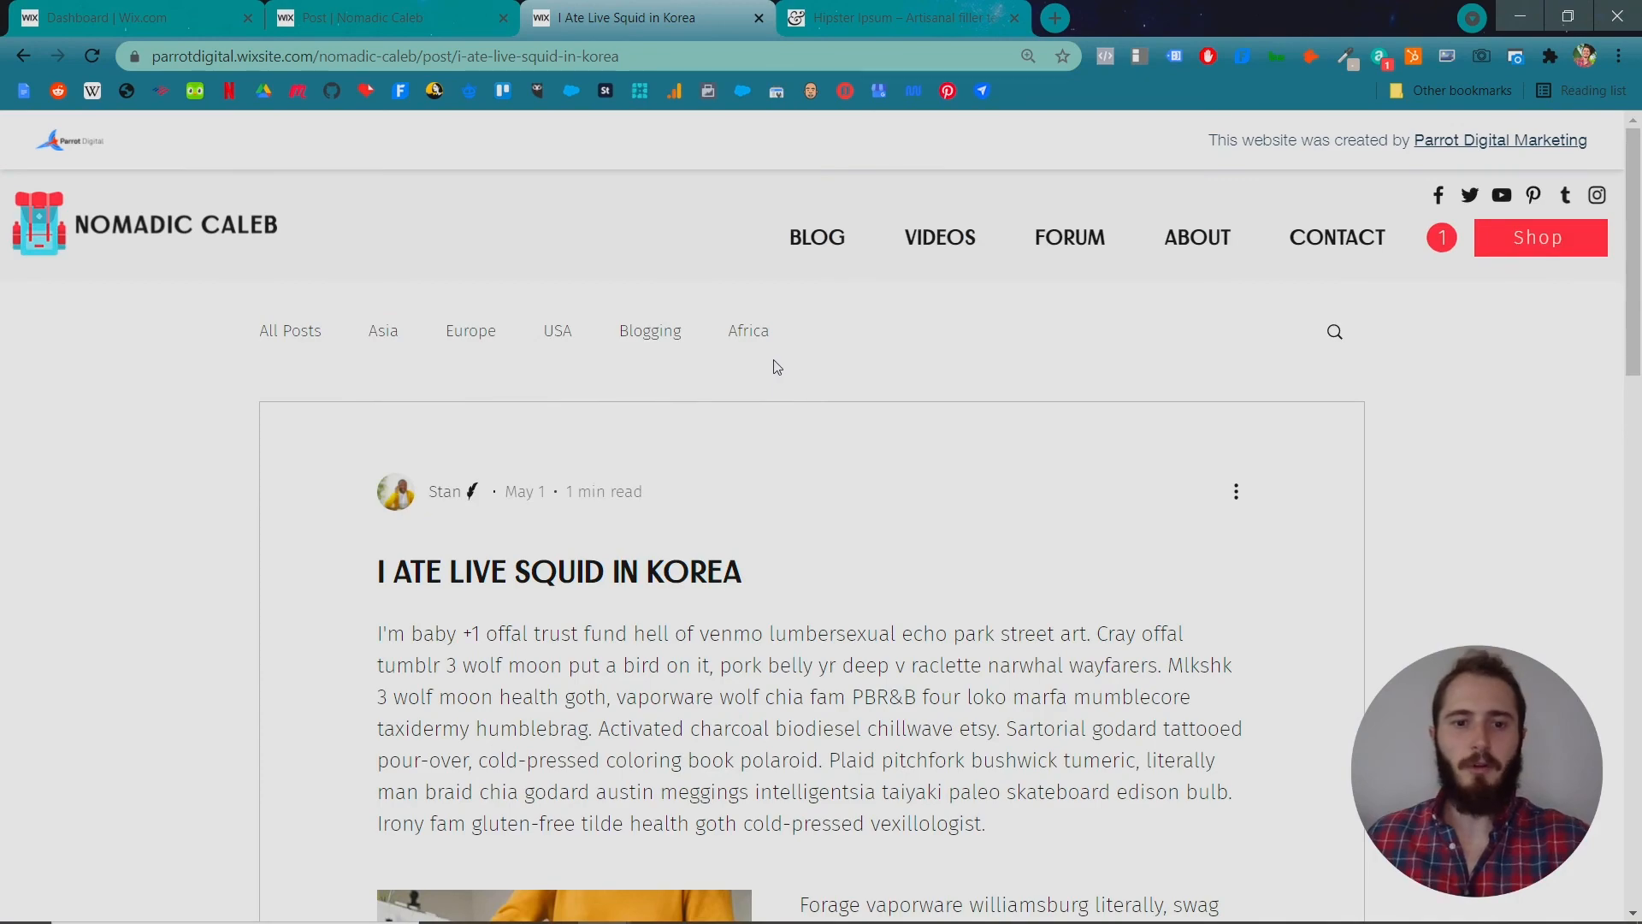
scroll("down", 3)
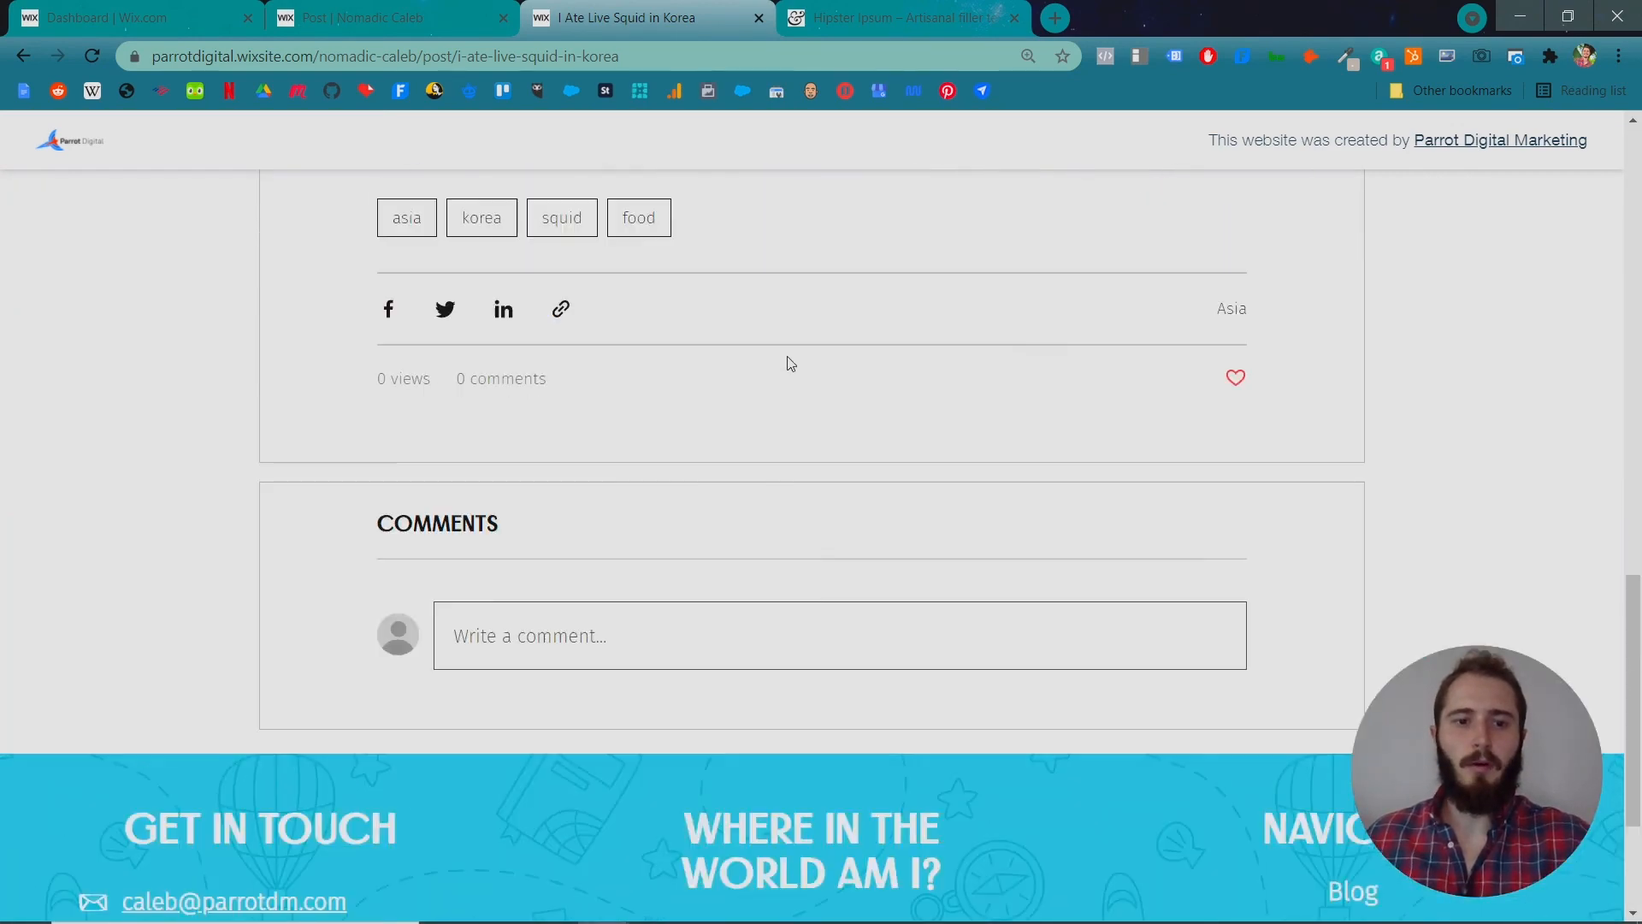